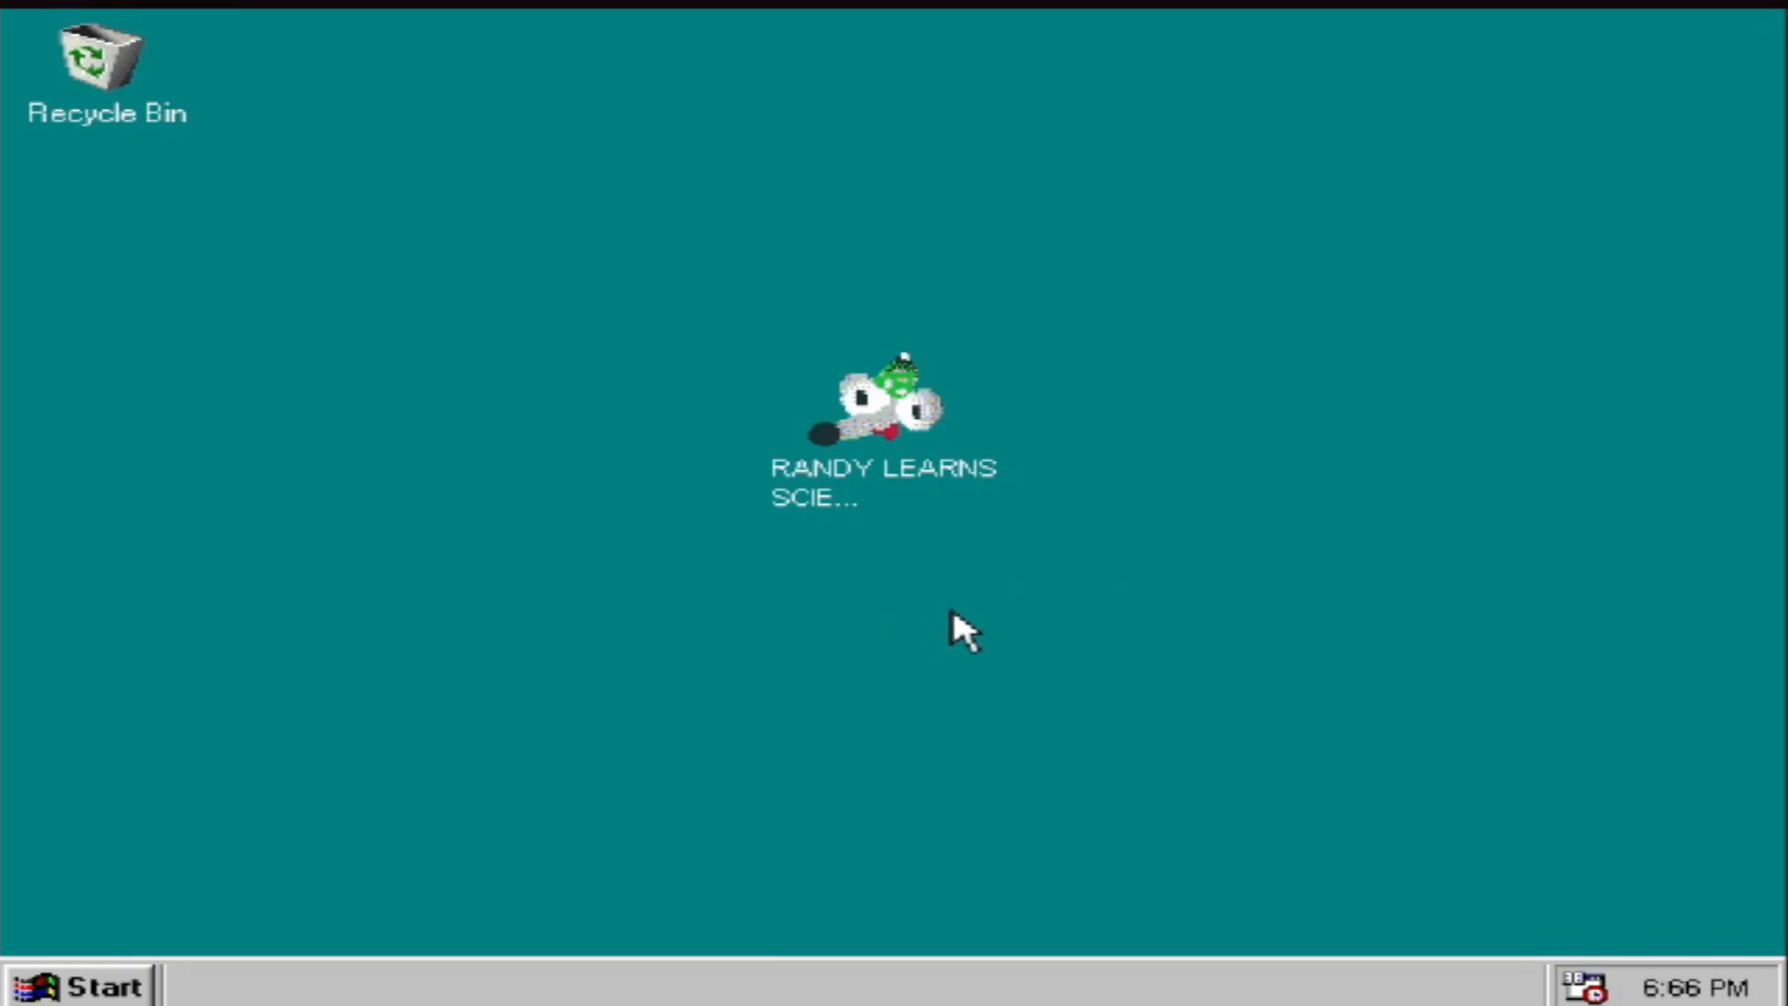
mouse_move(798, 496)
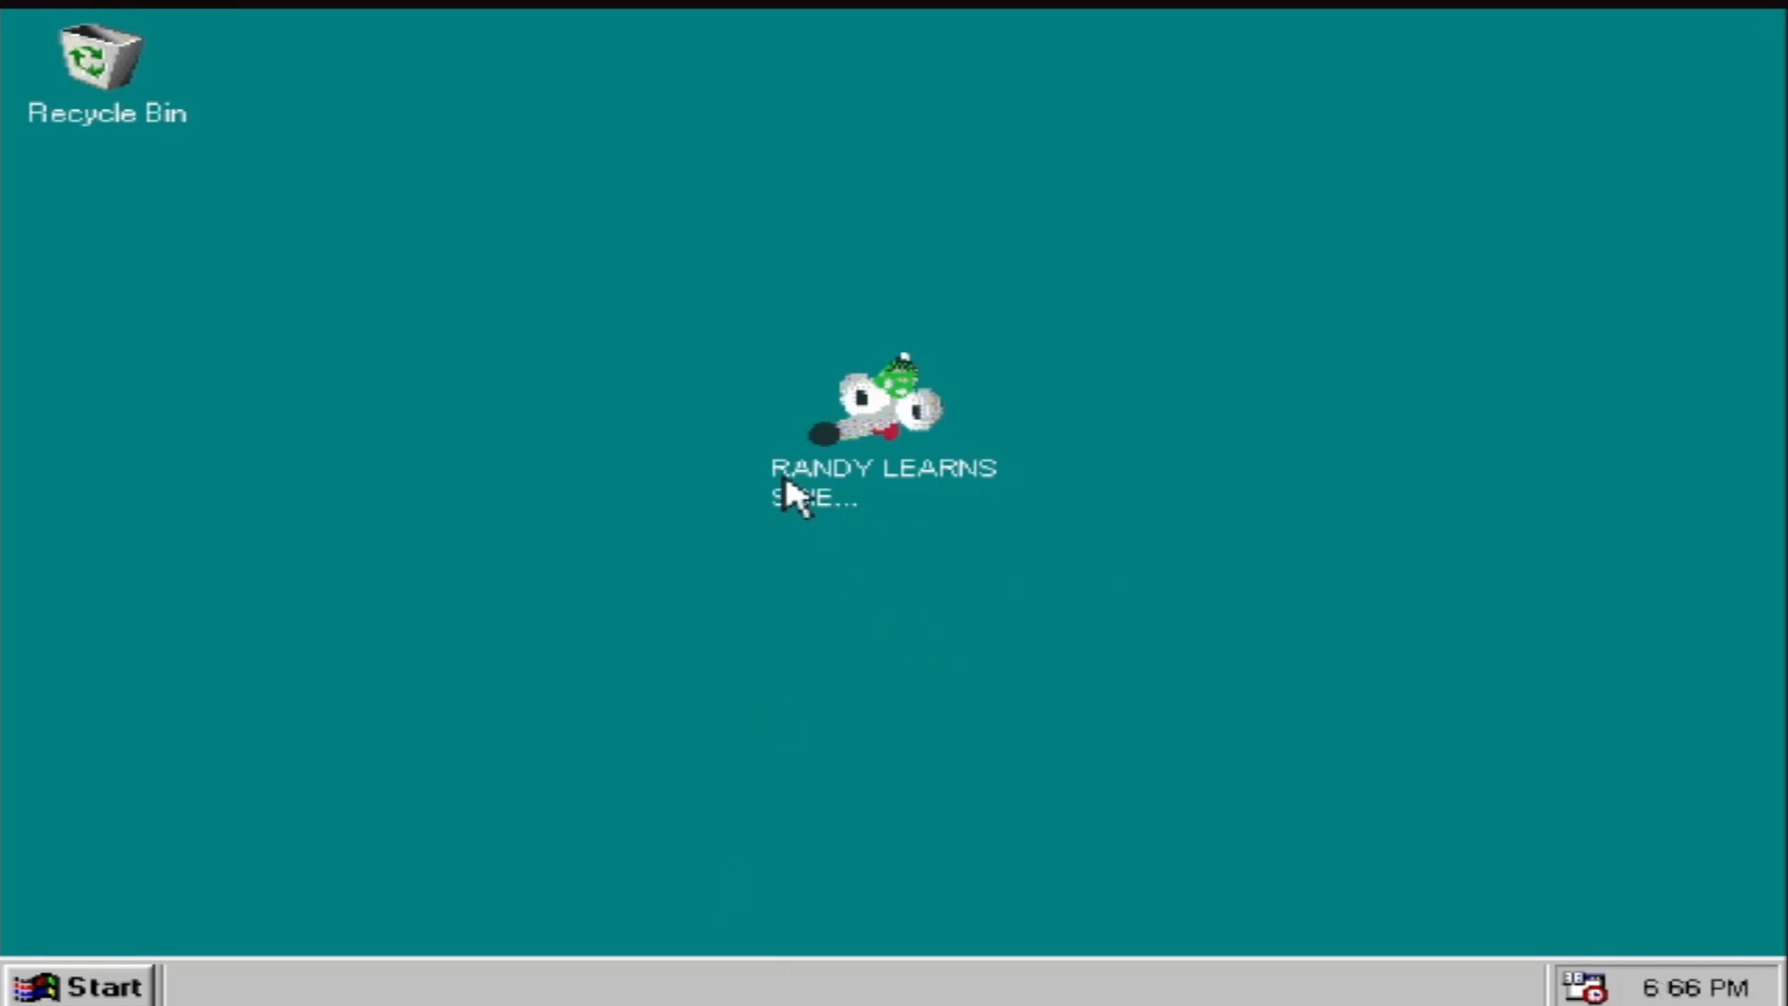
mouse_move(678, 579)
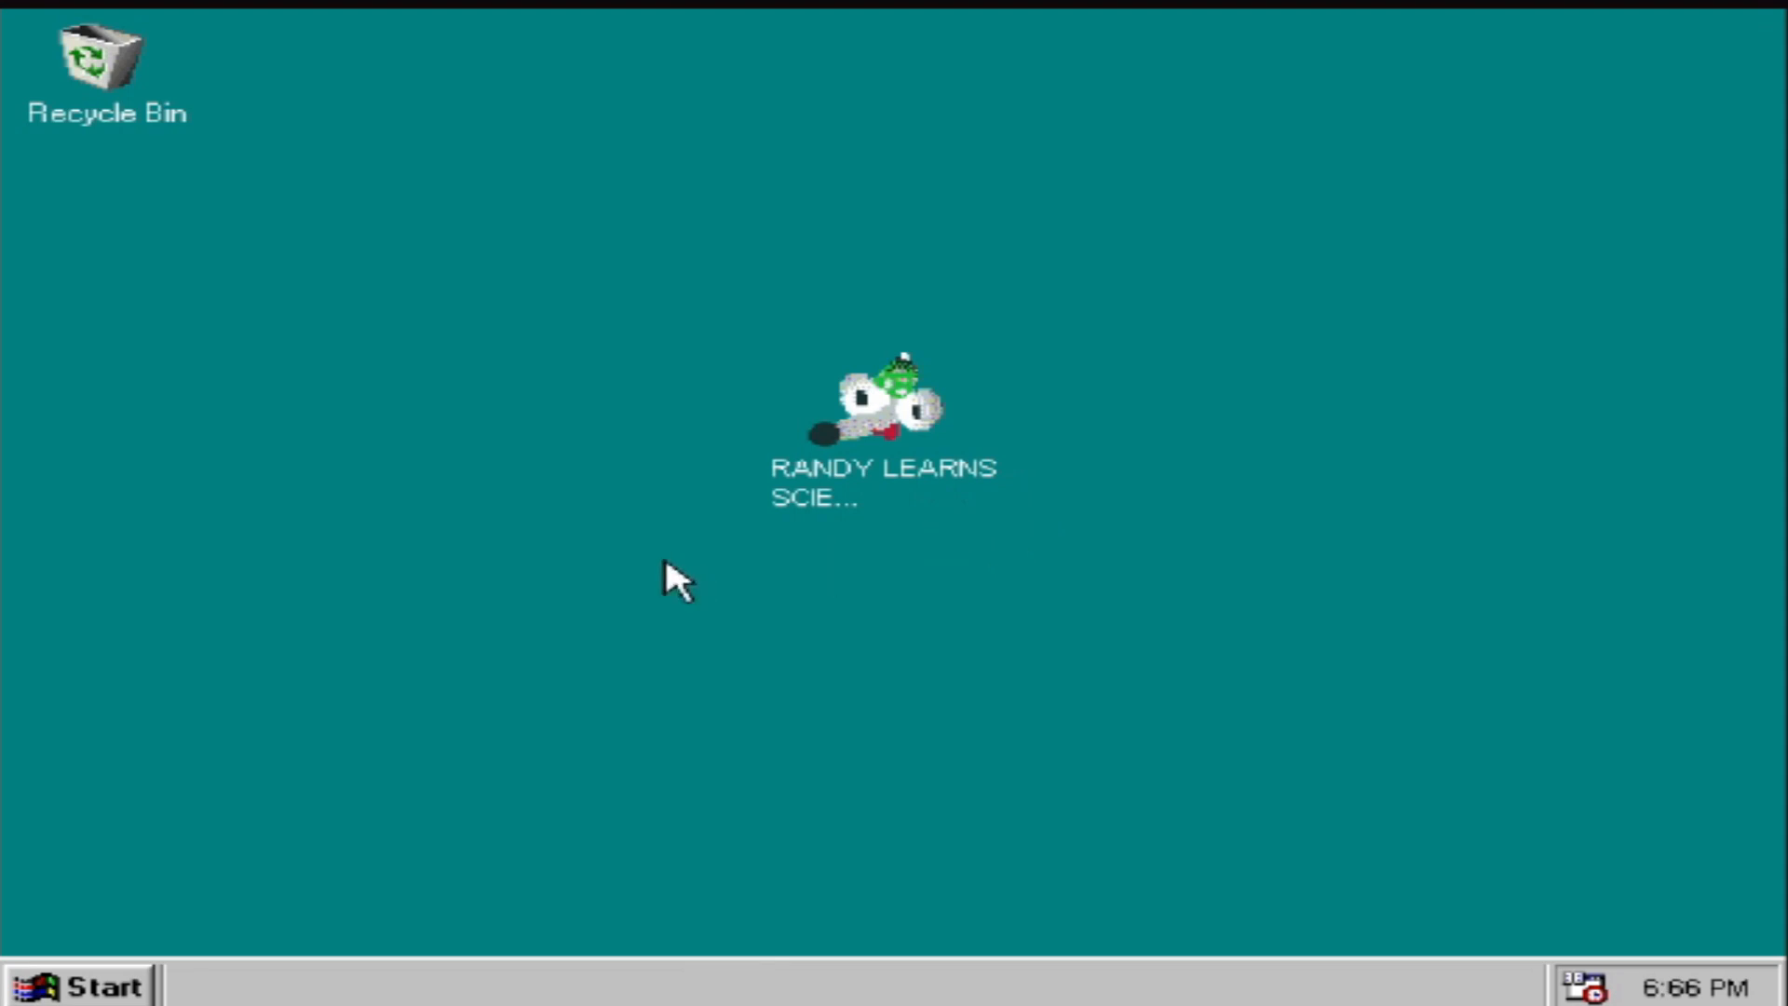
mouse_move(1299, 667)
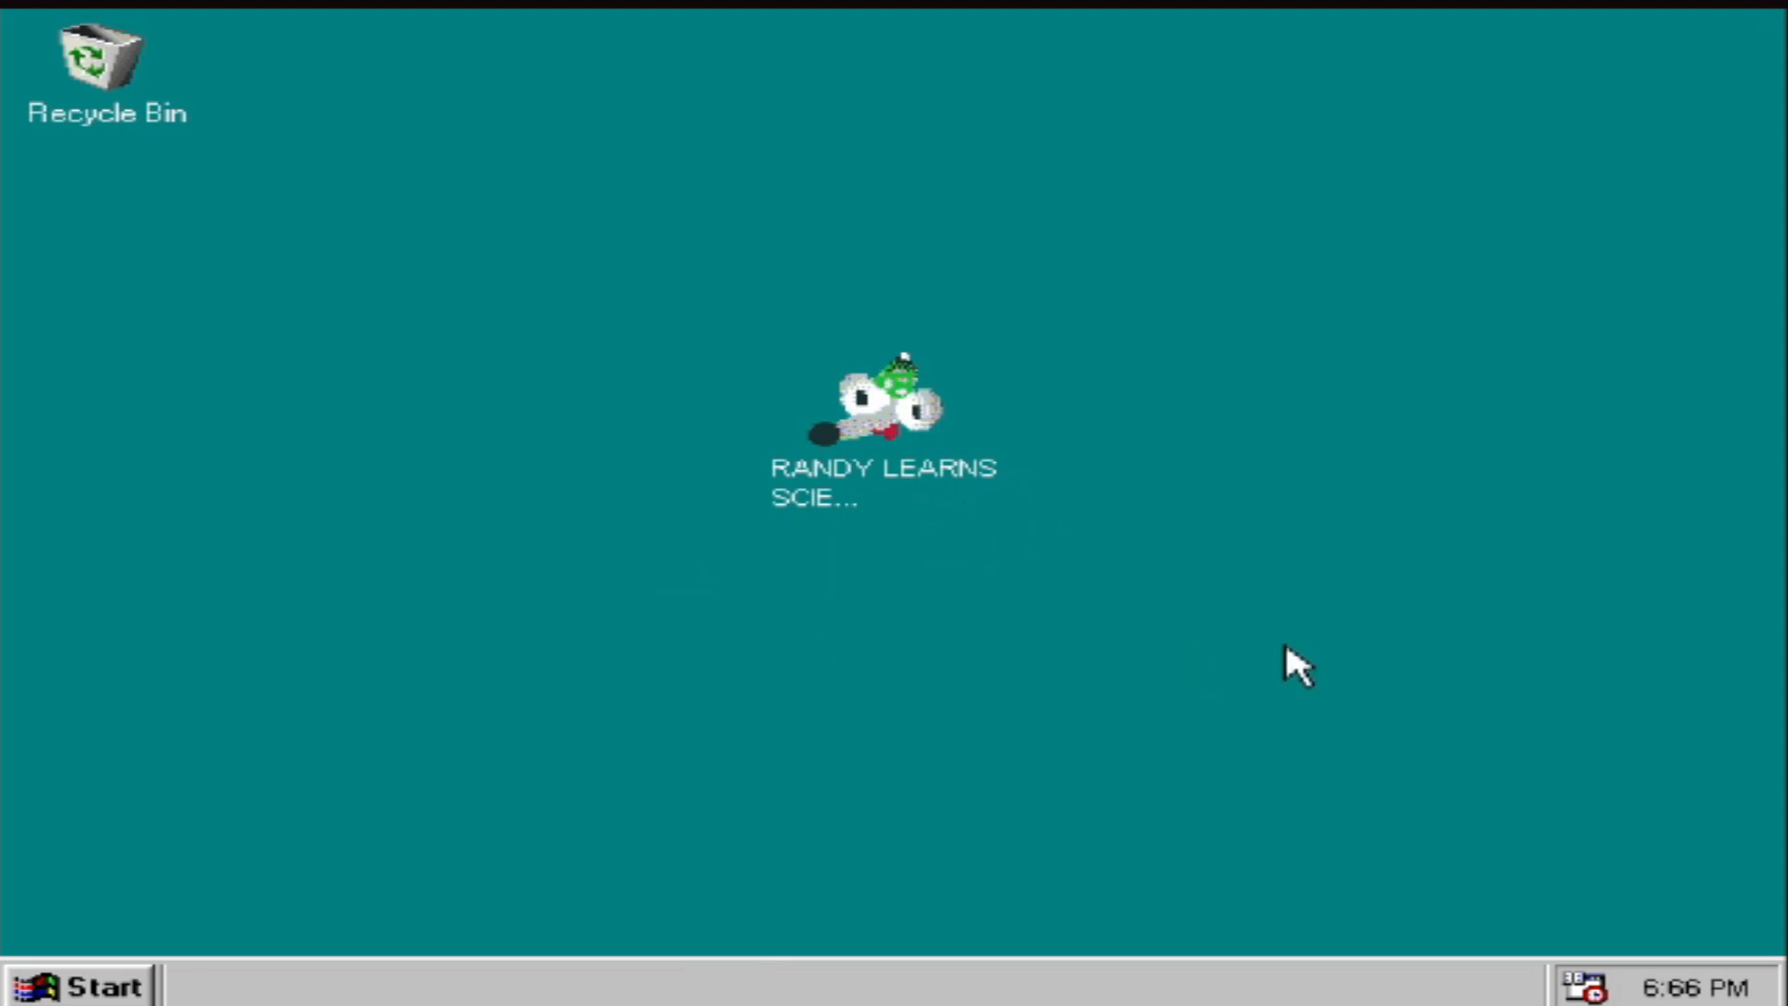
mouse_move(1289, 645)
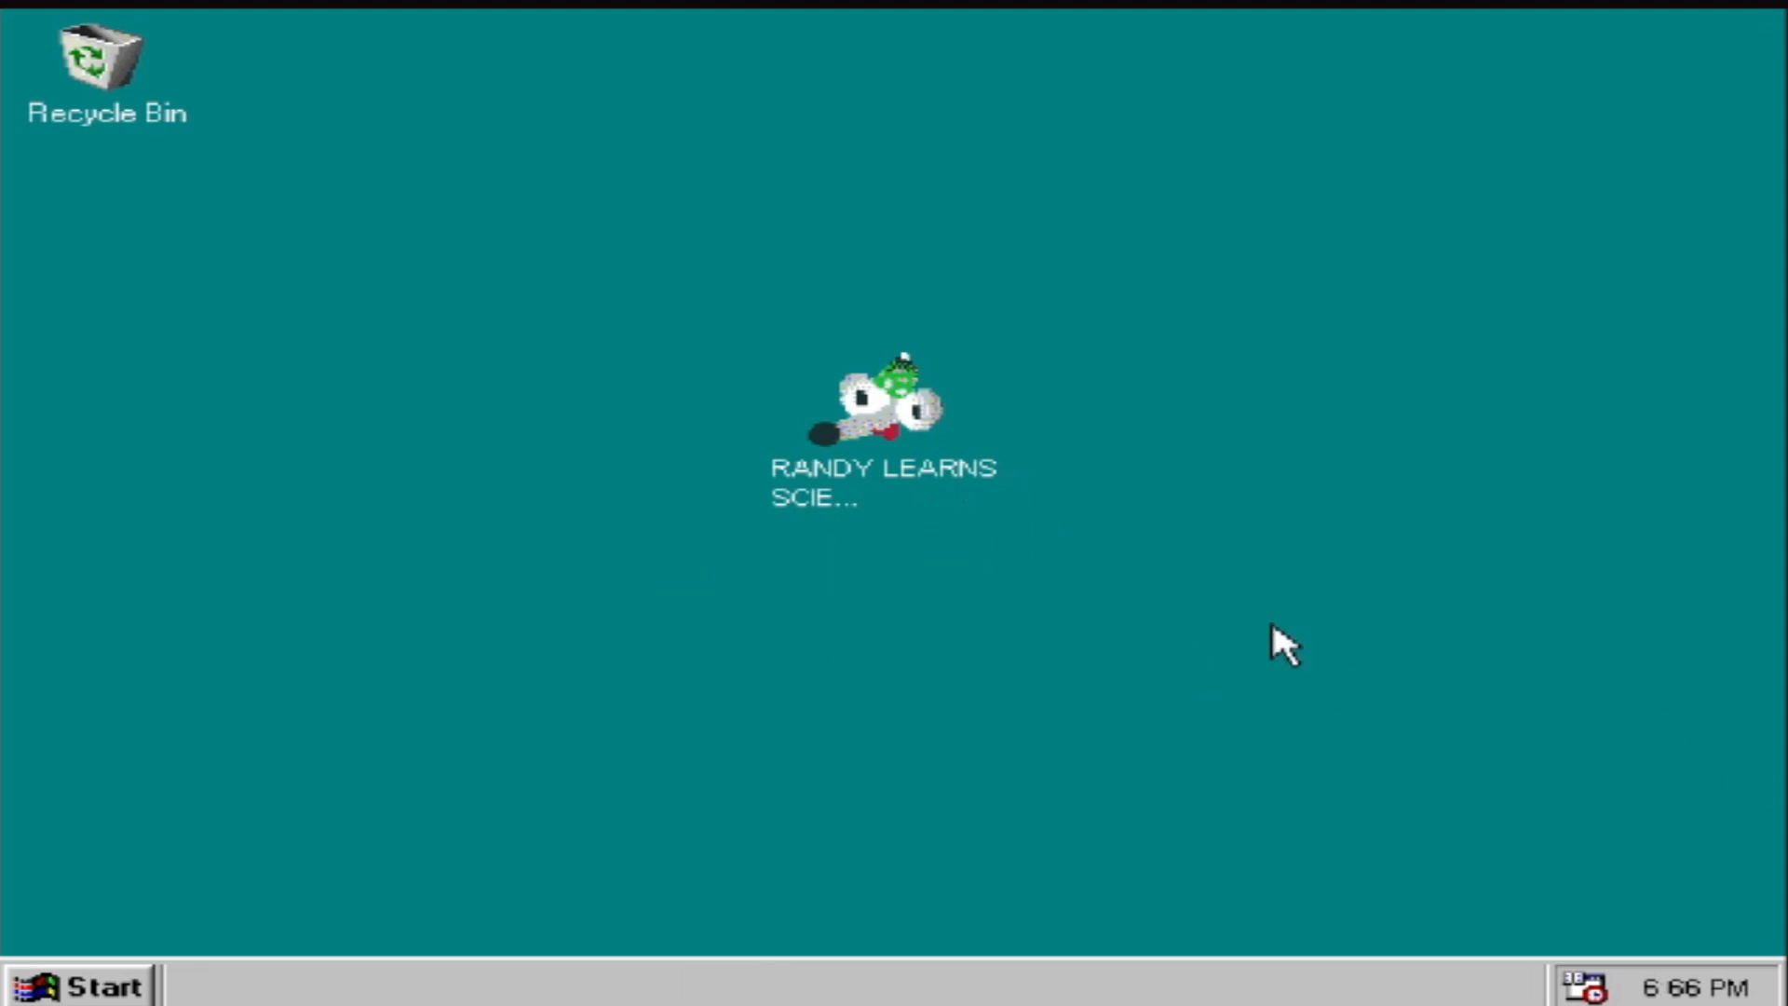
mouse_move(629, 325)
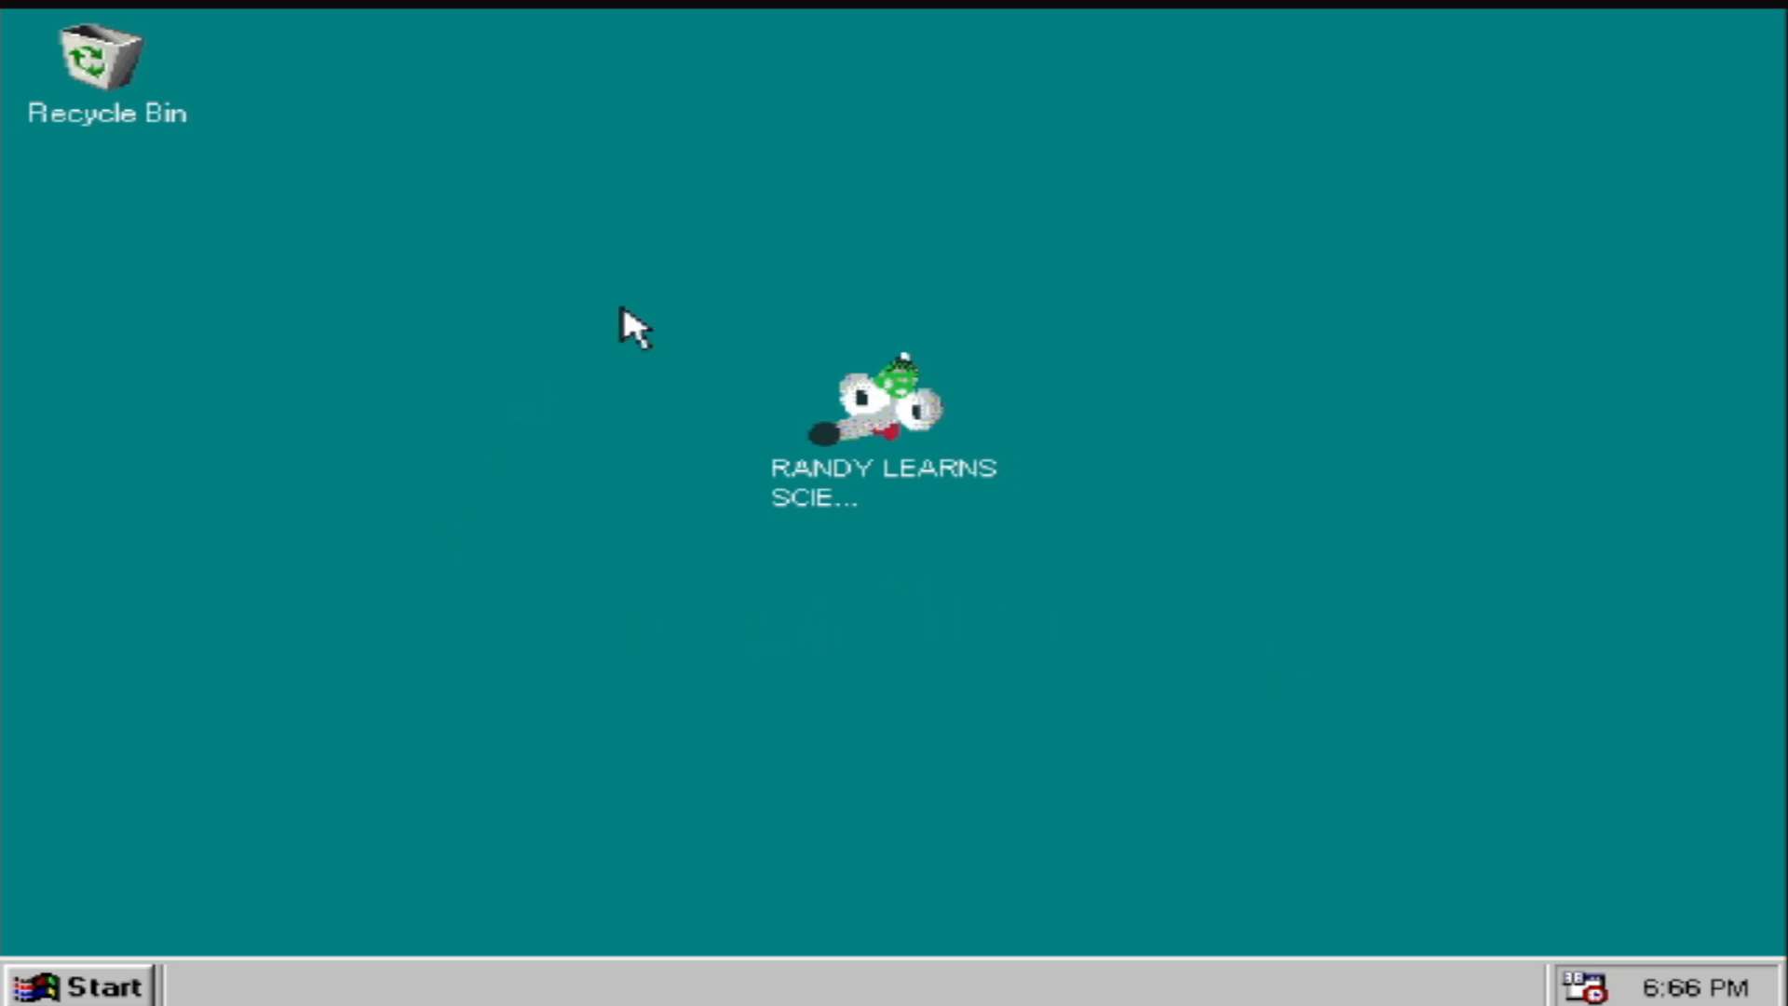
mouse_move(1243, 705)
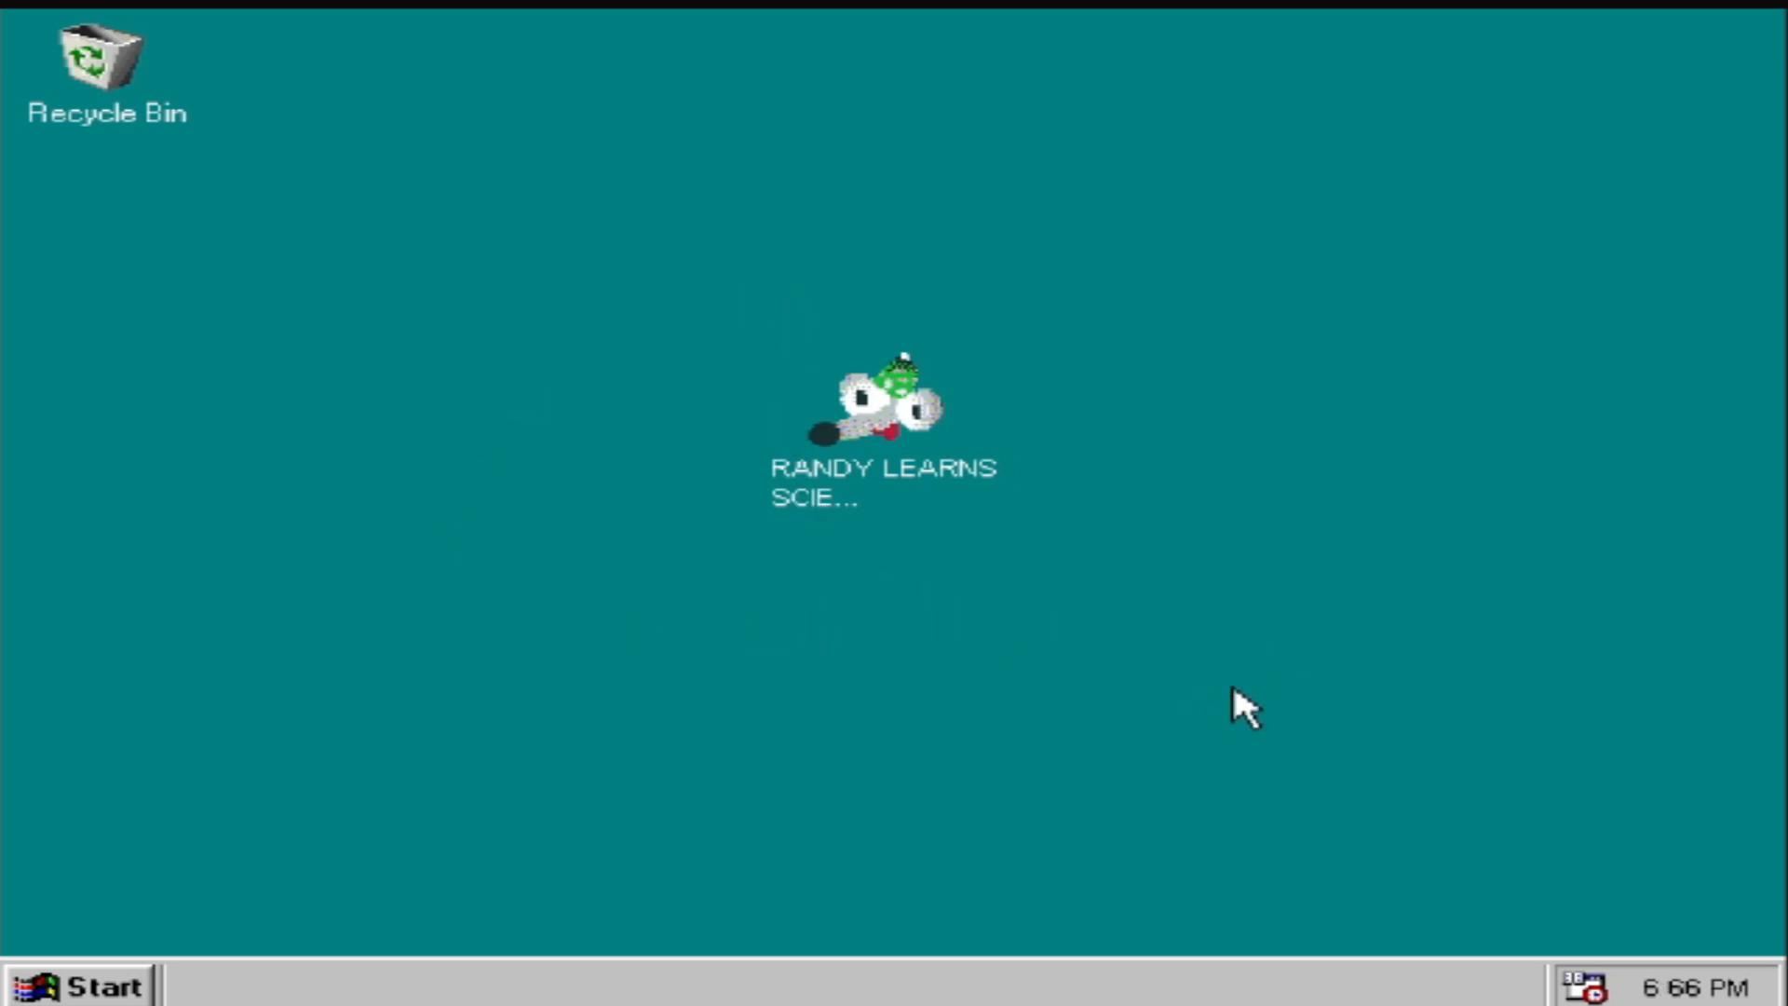
mouse_move(1660, 992)
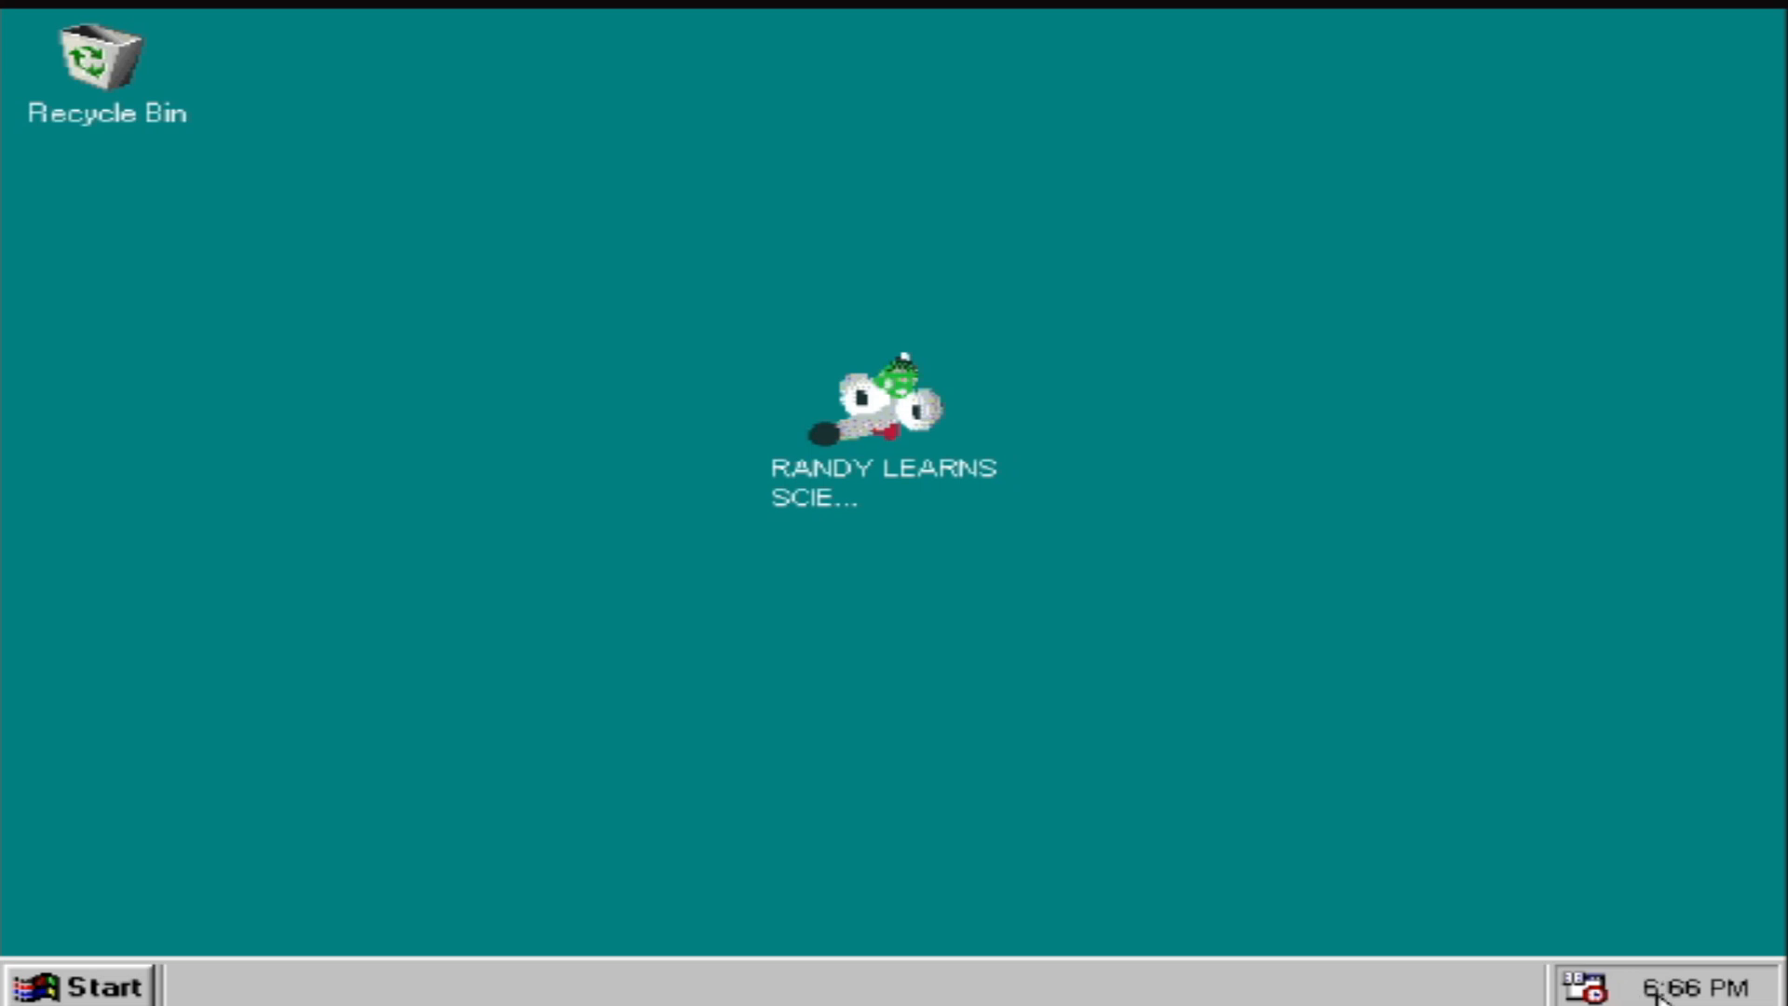
mouse_move(1676, 992)
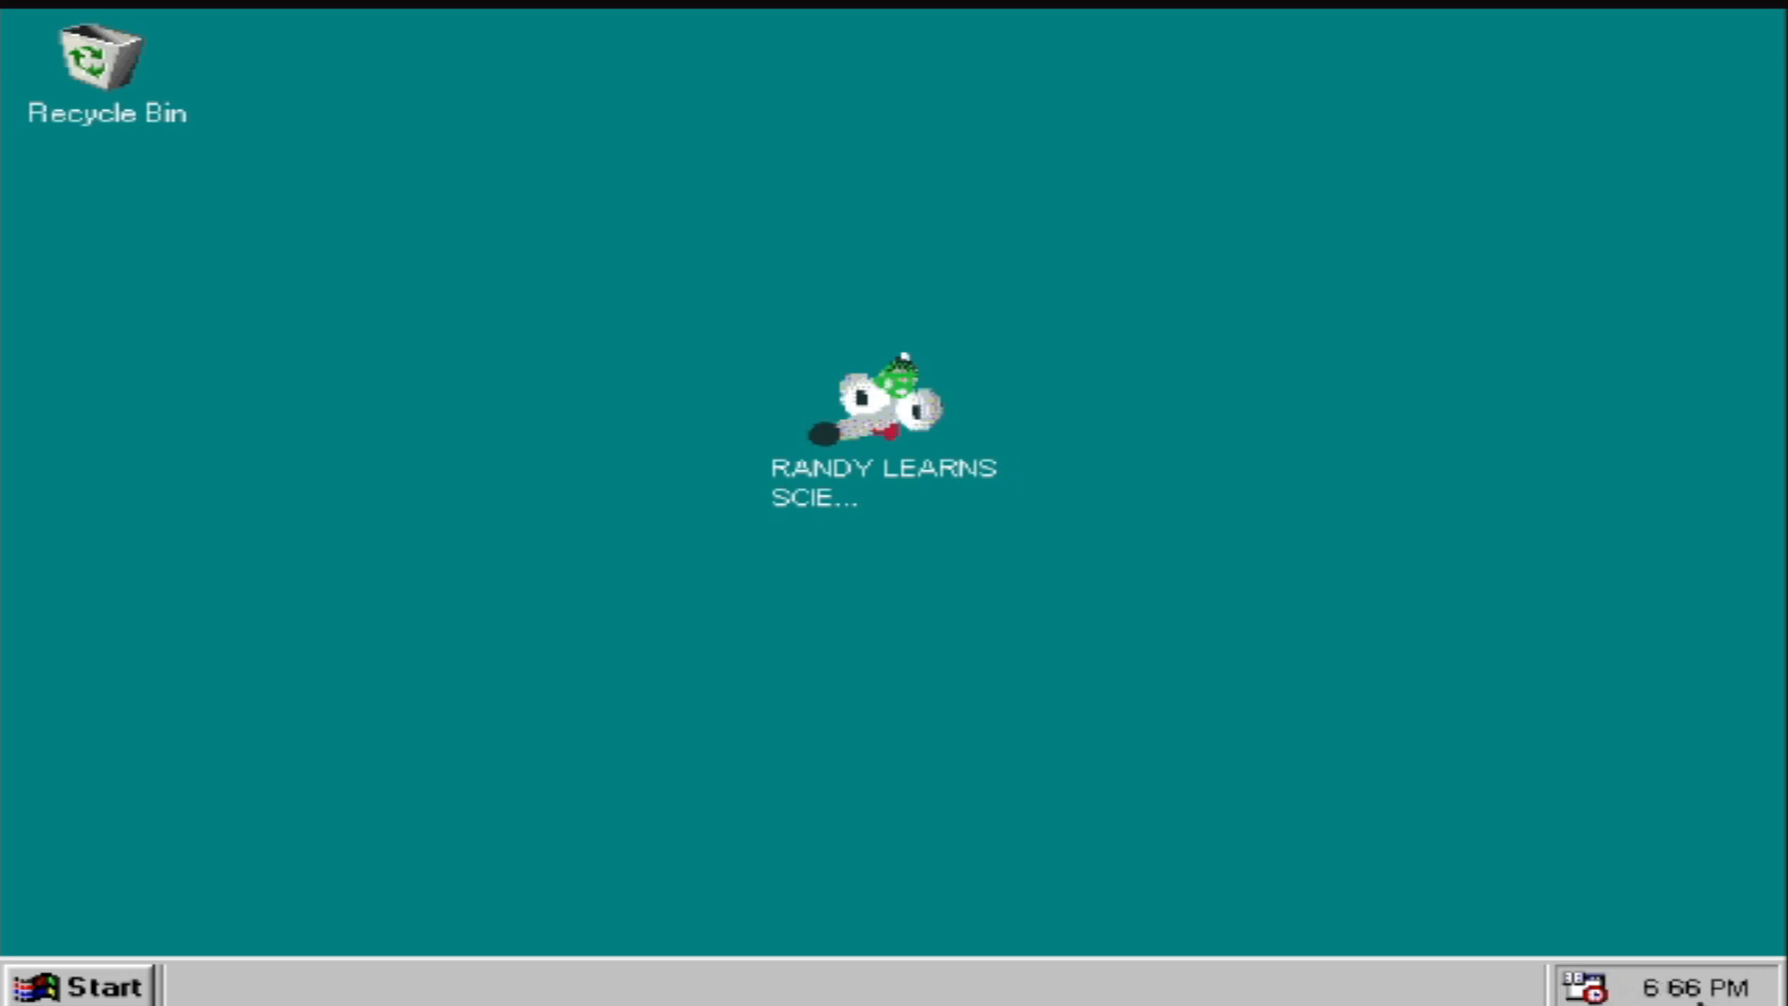
mouse_move(265, 112)
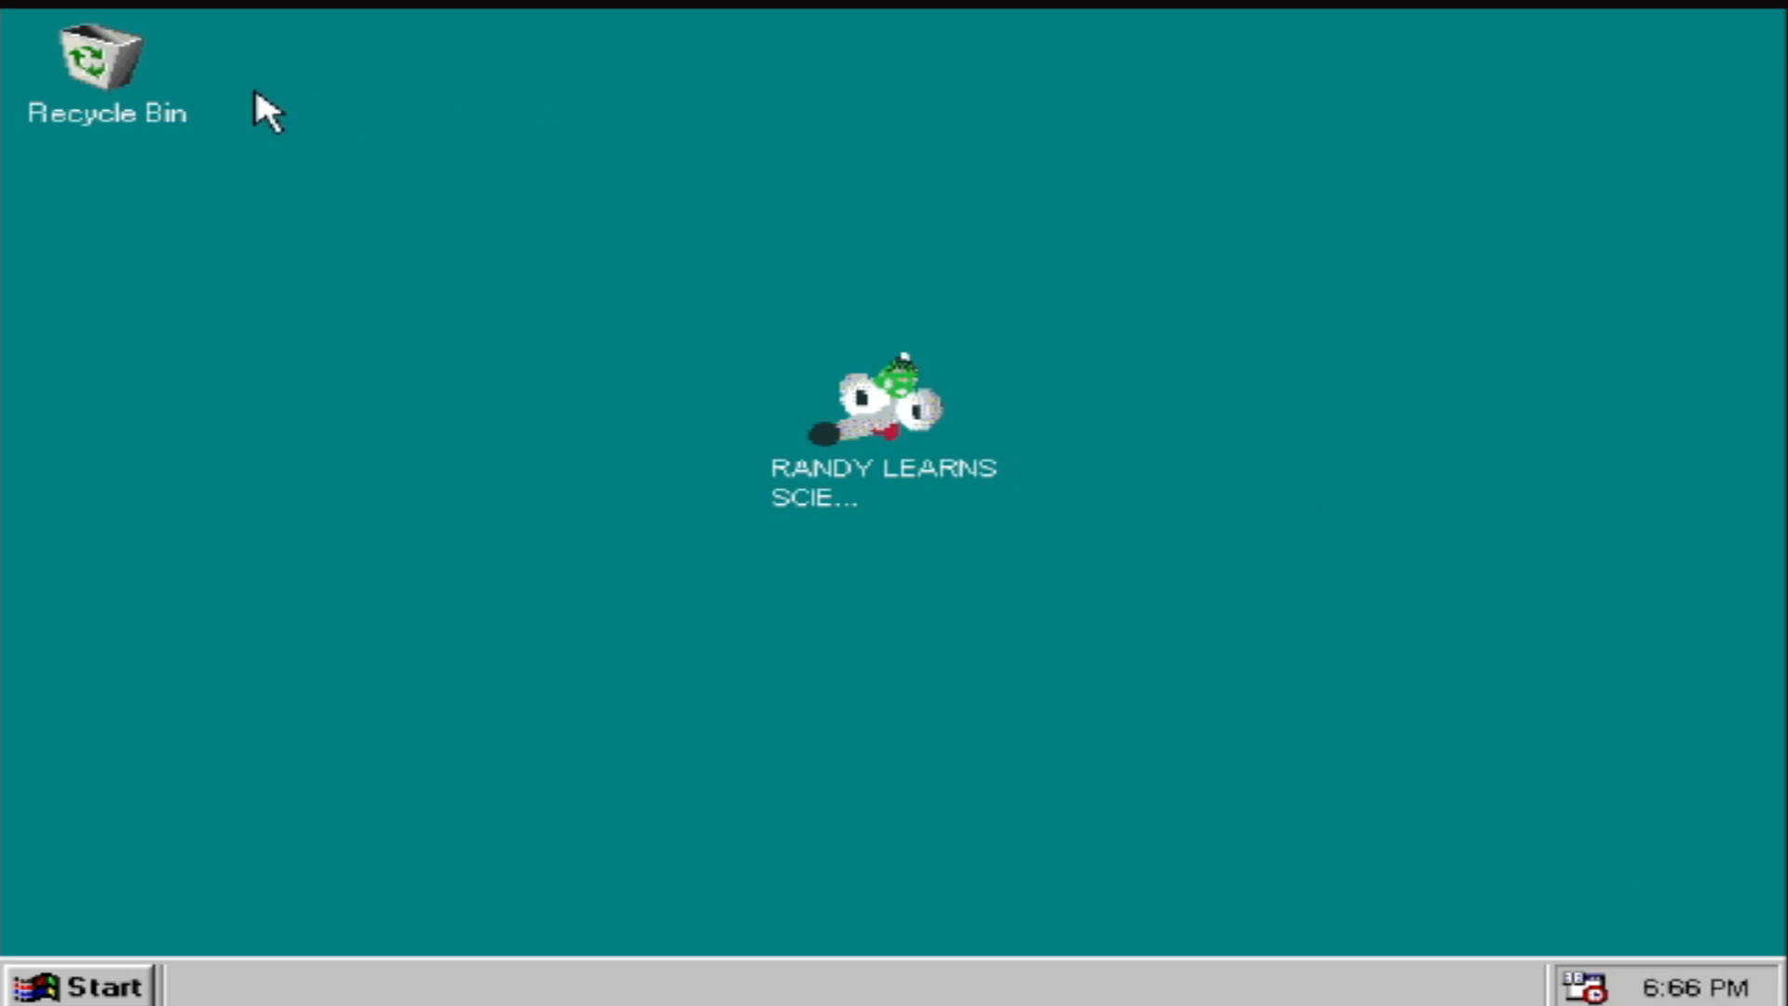
Step: Poke around the fake desktop's recycle bin and main menu, then launch Randy Learns Science
double_click(100, 60)
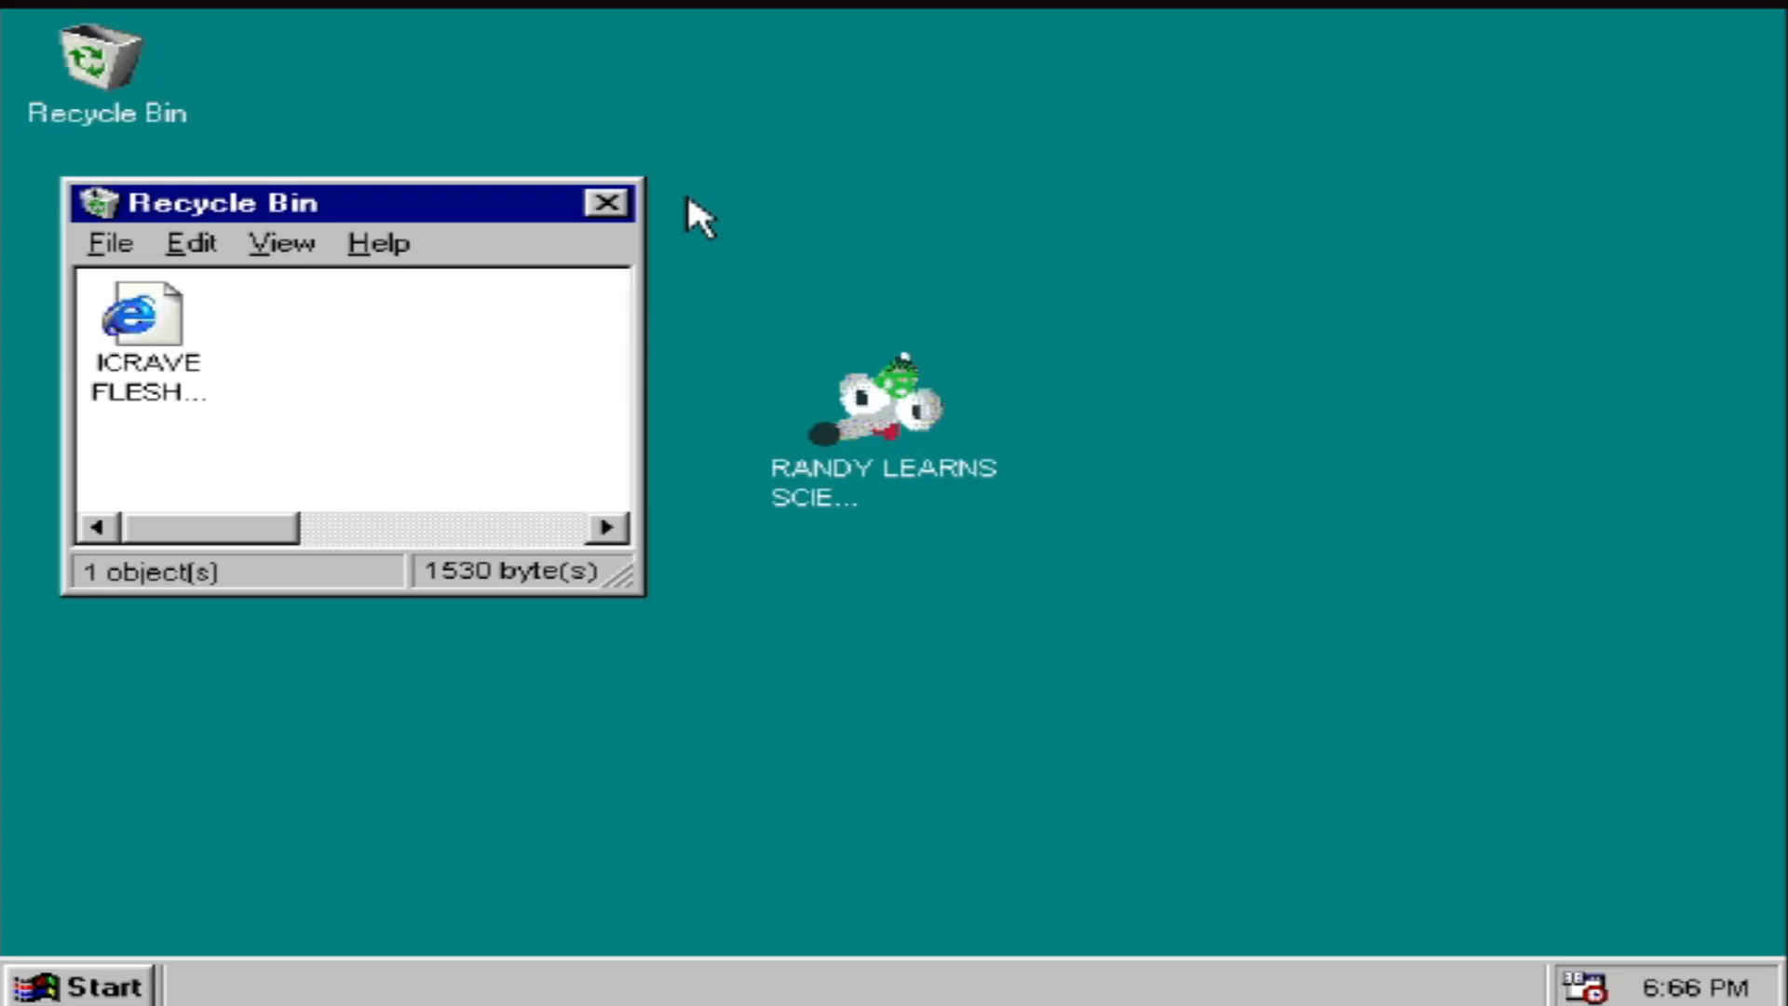
click(608, 202)
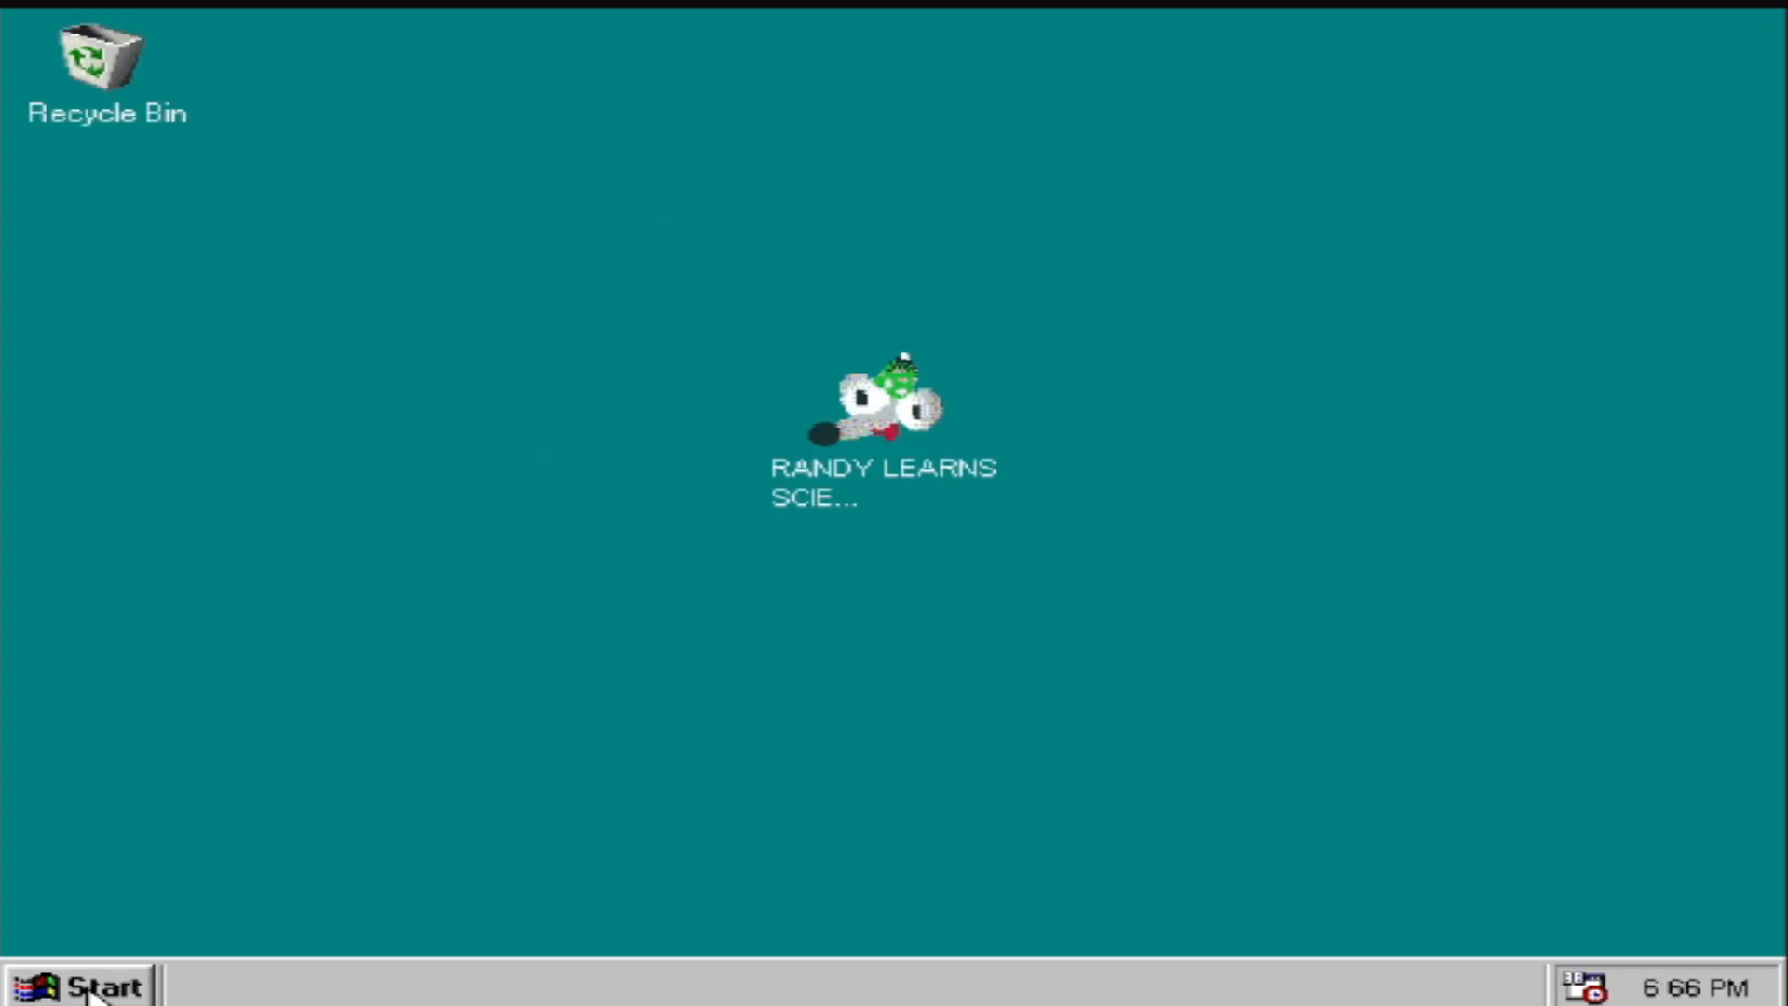
click(81, 985)
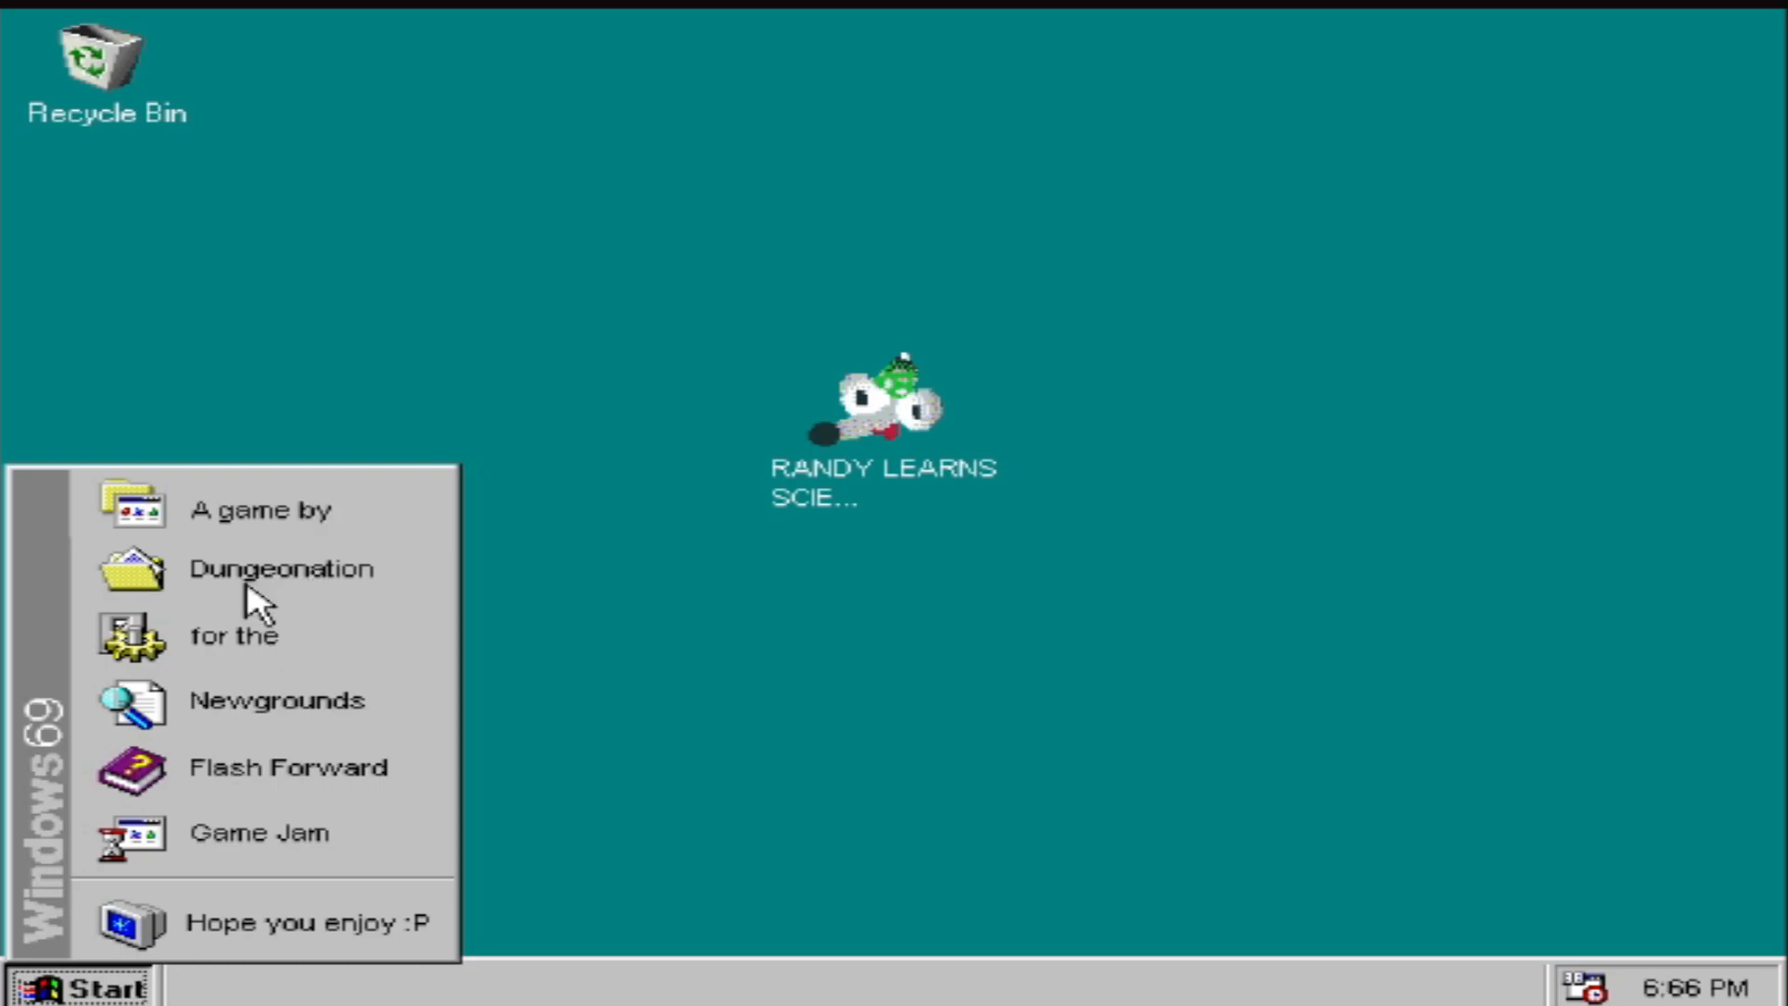
mouse_move(279, 627)
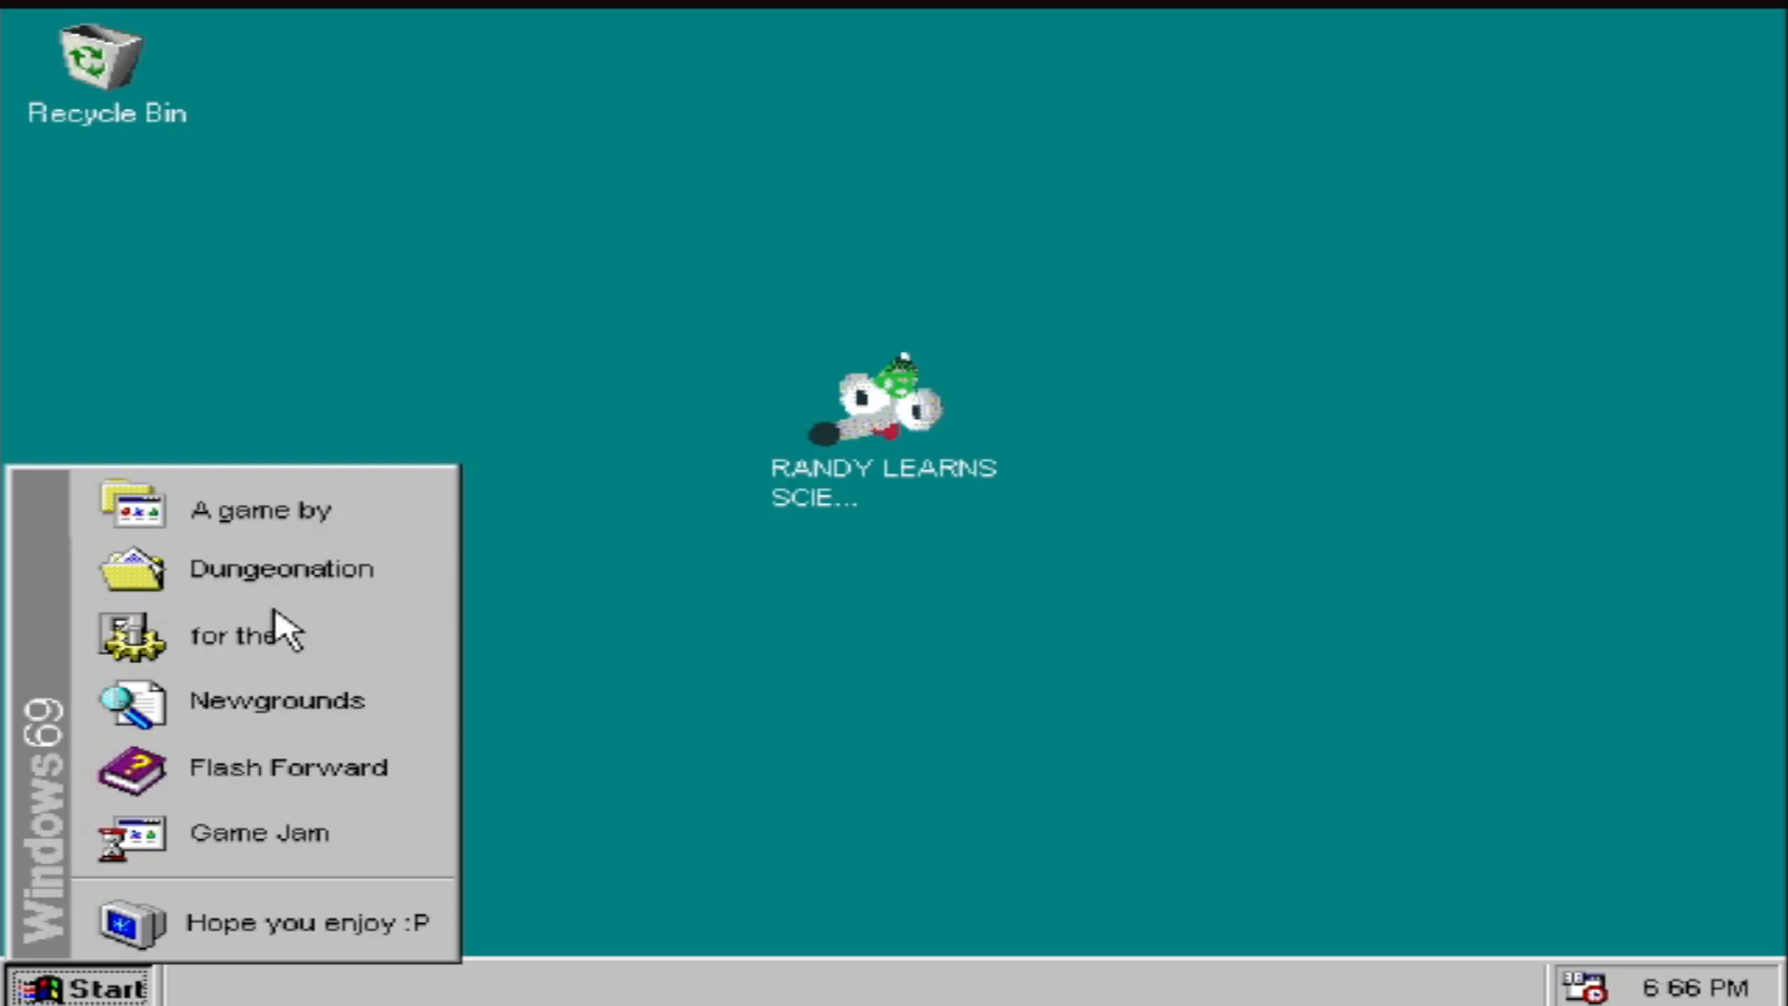
mouse_move(188, 952)
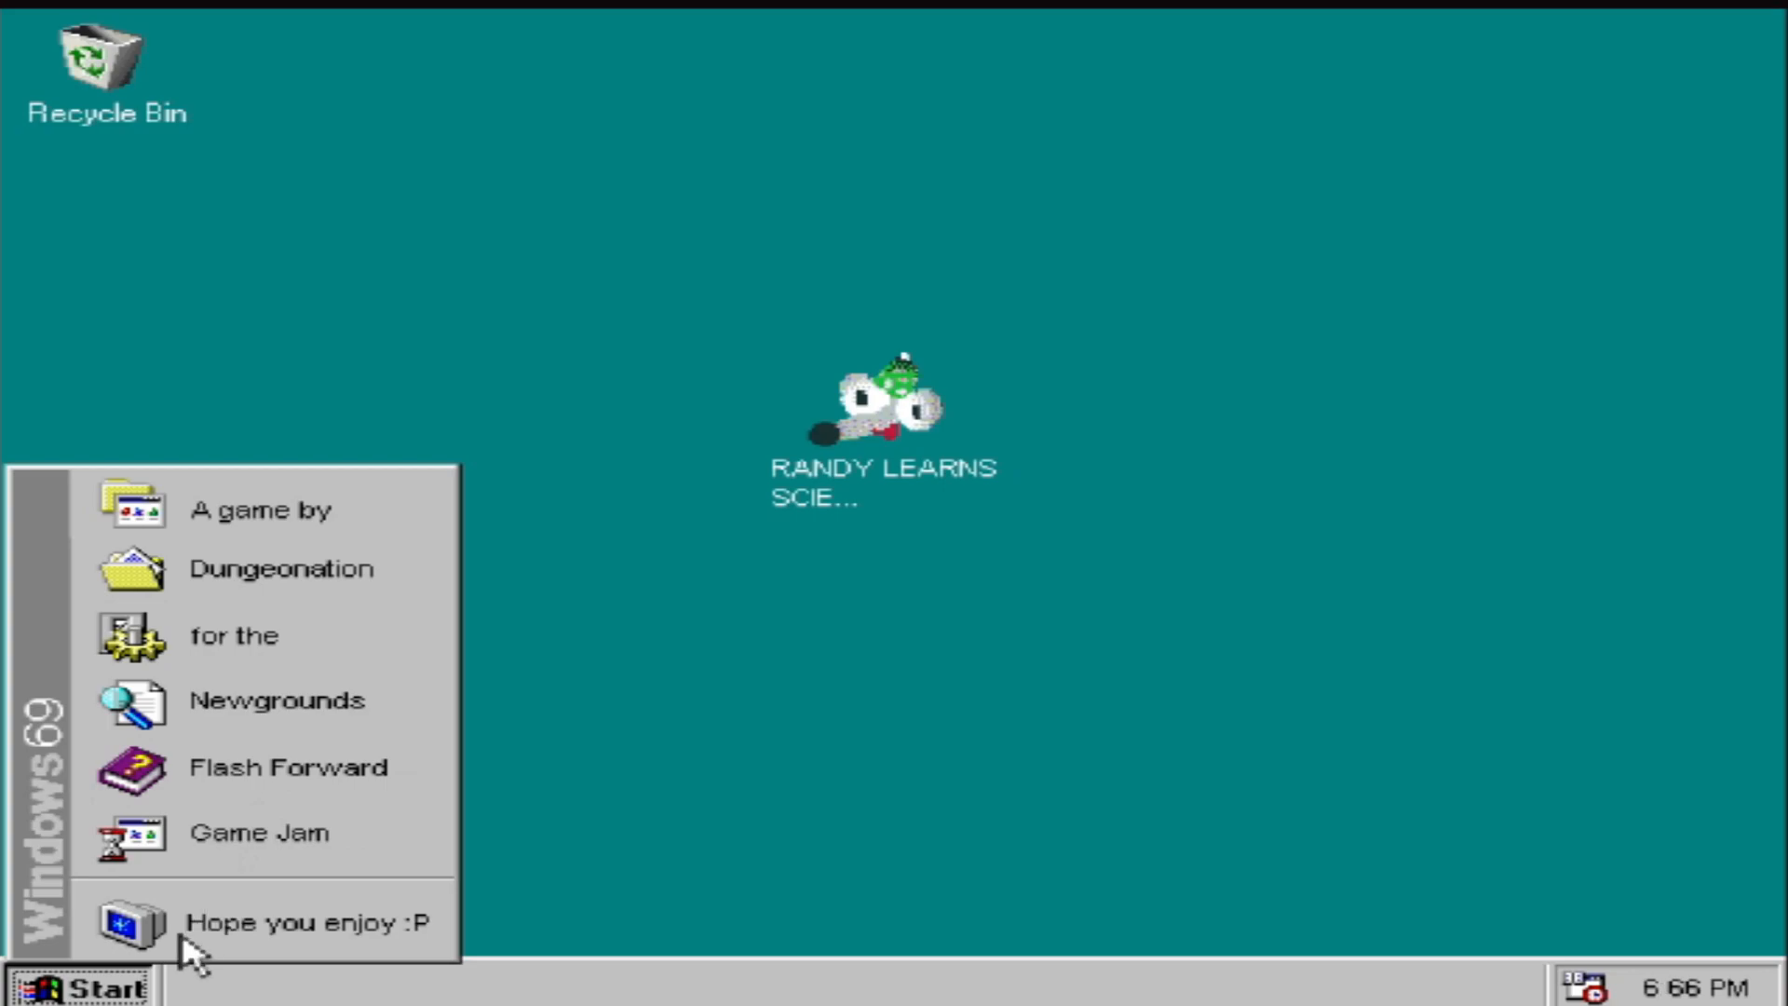
mouse_move(1128, 702)
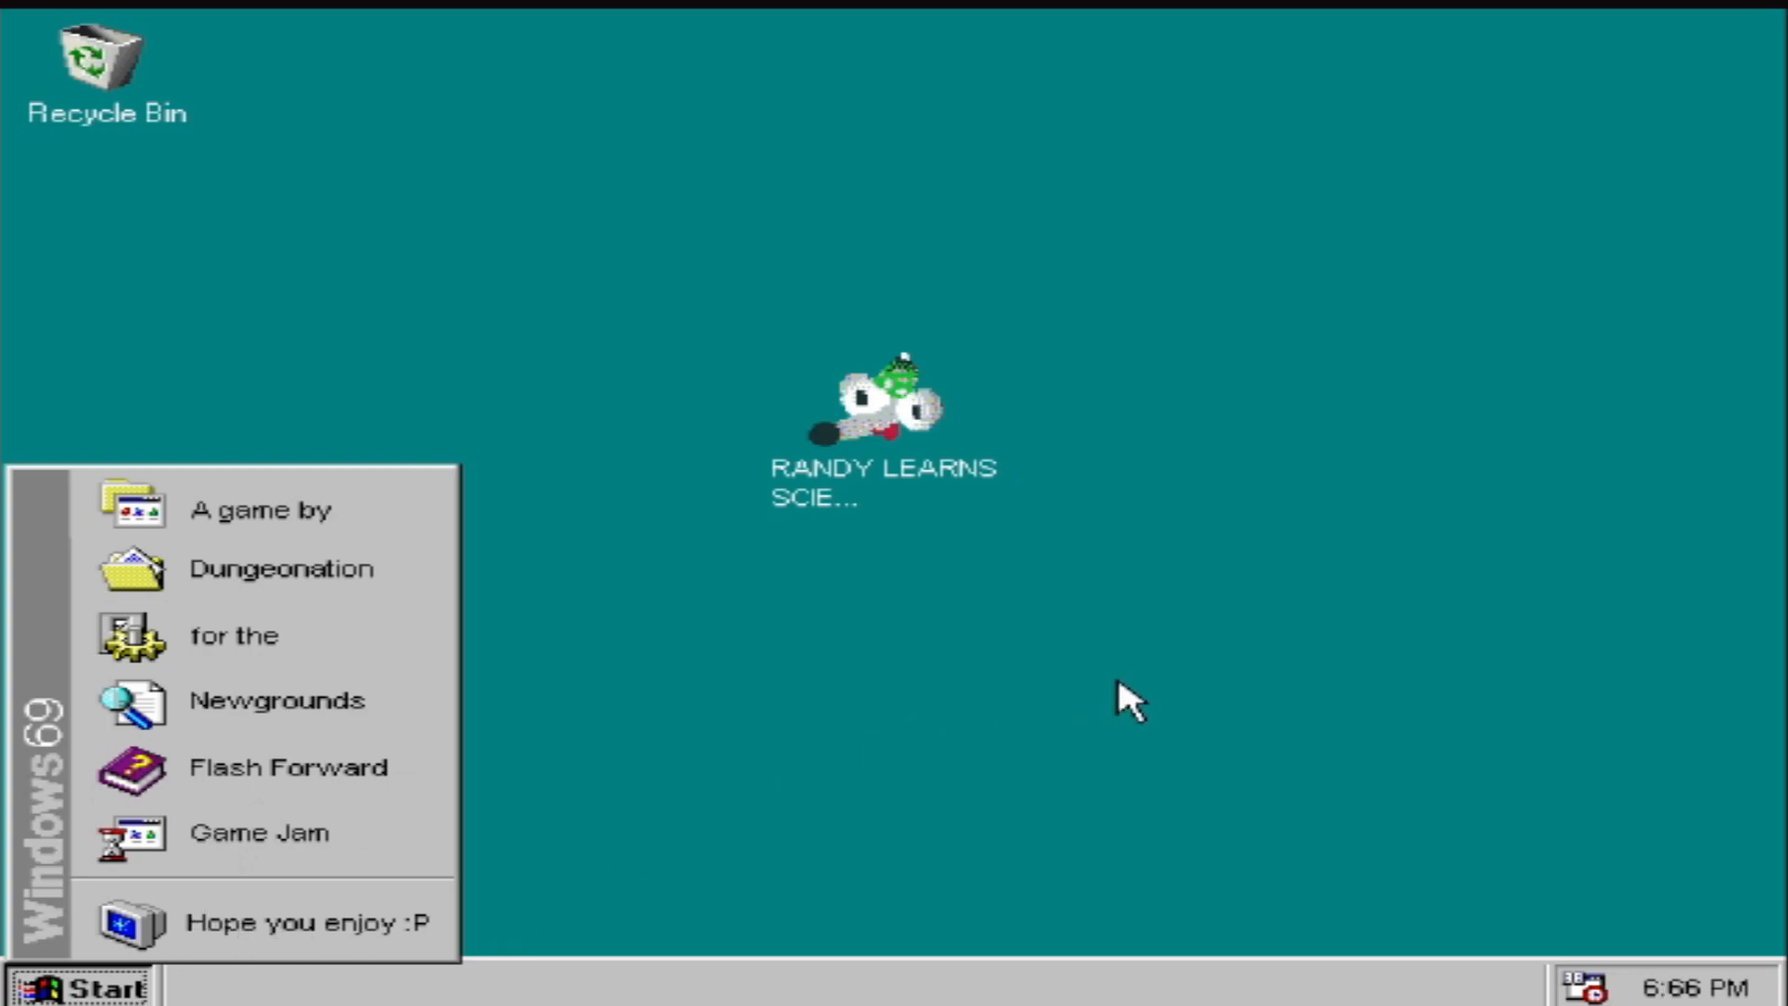
click(217, 250)
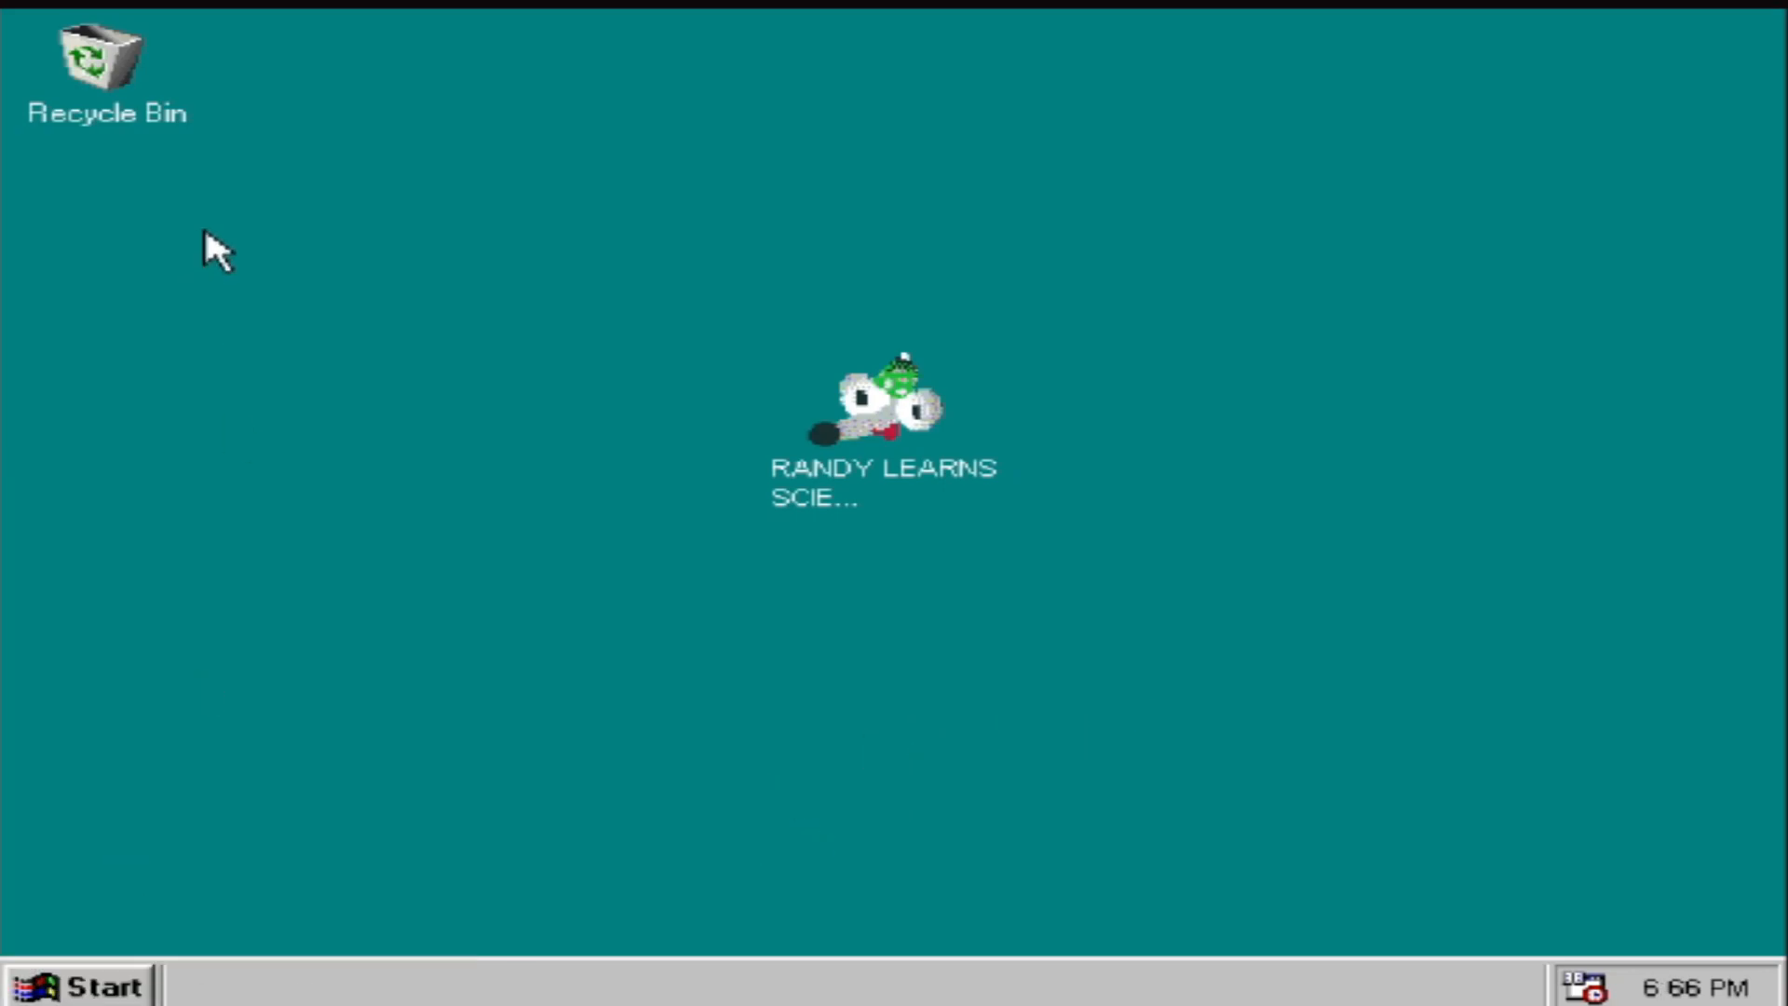
mouse_move(1423, 821)
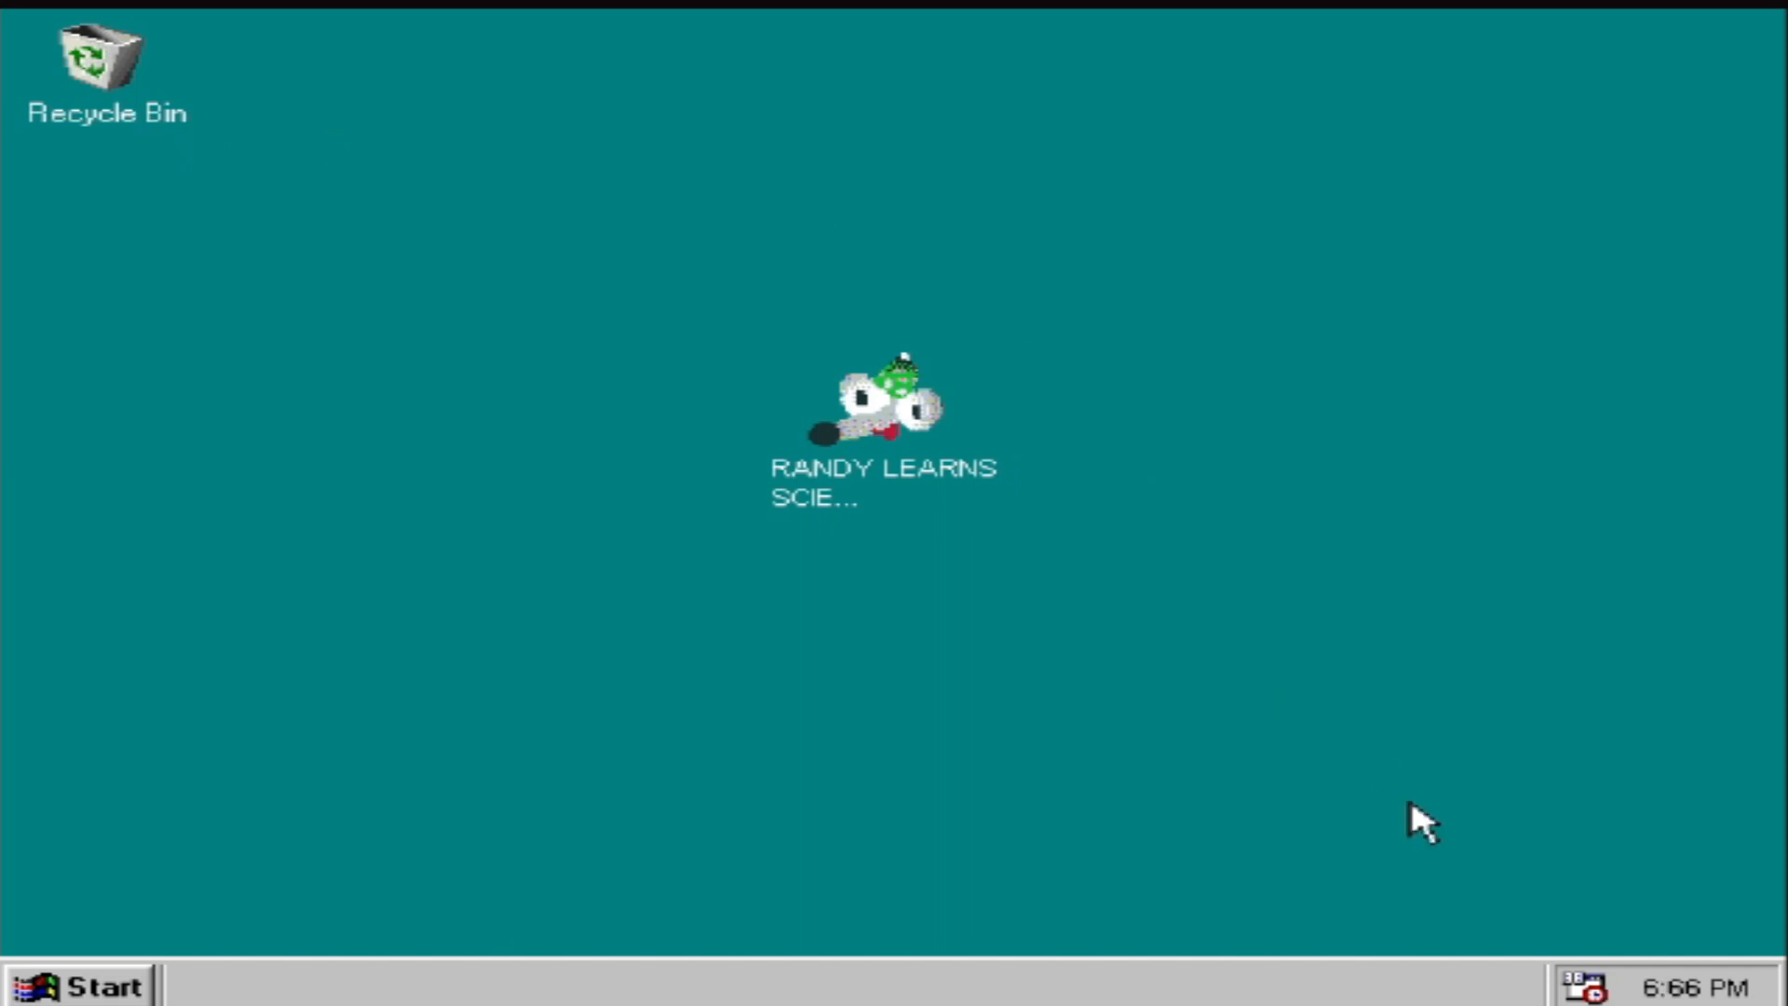
mouse_move(582, 513)
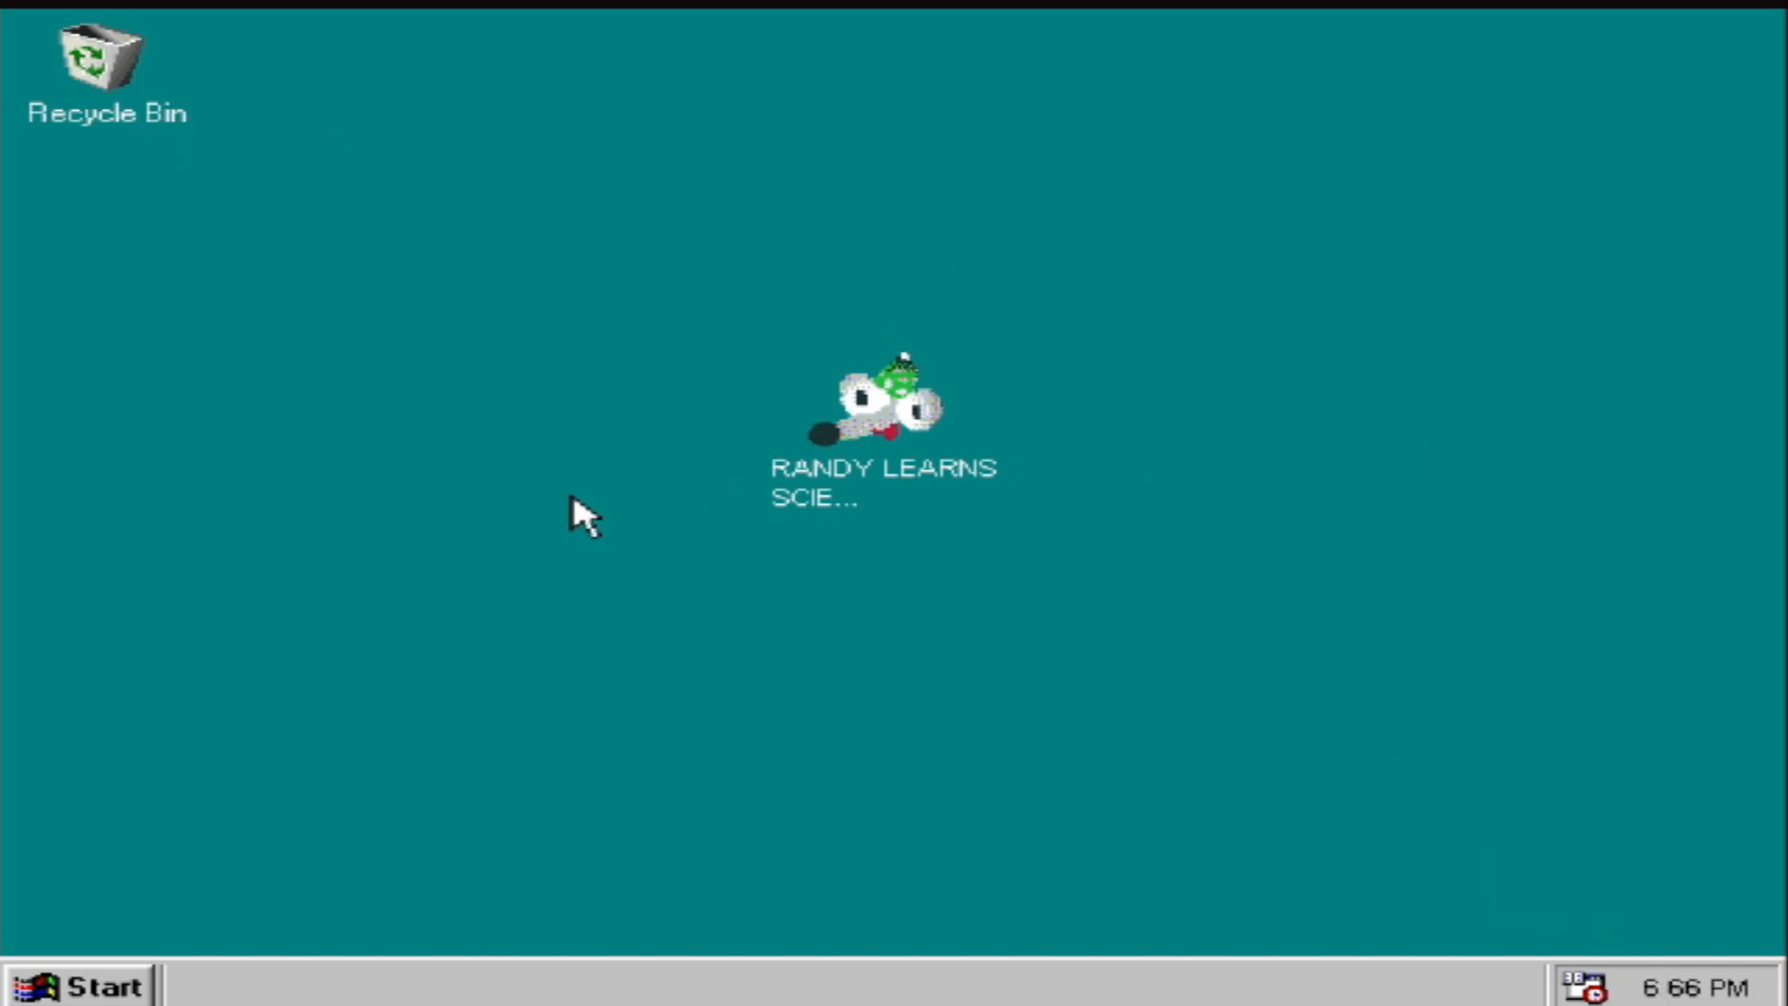
mouse_move(933, 459)
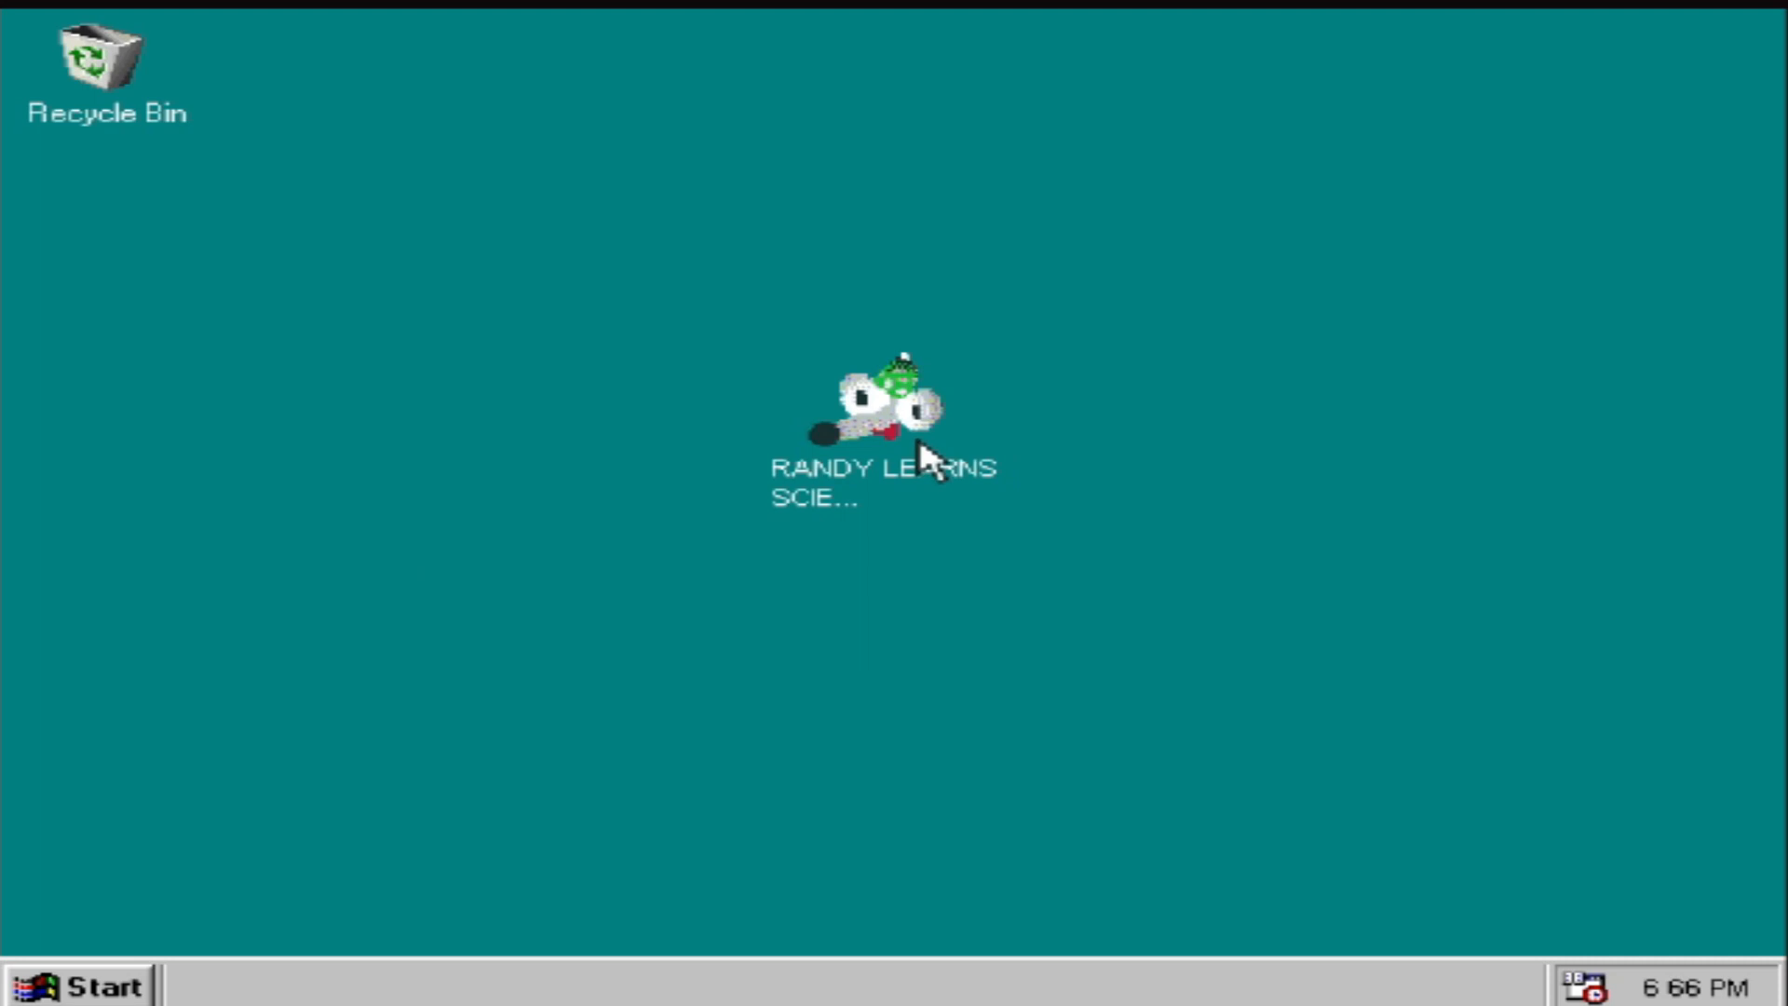
double_click(884, 427)
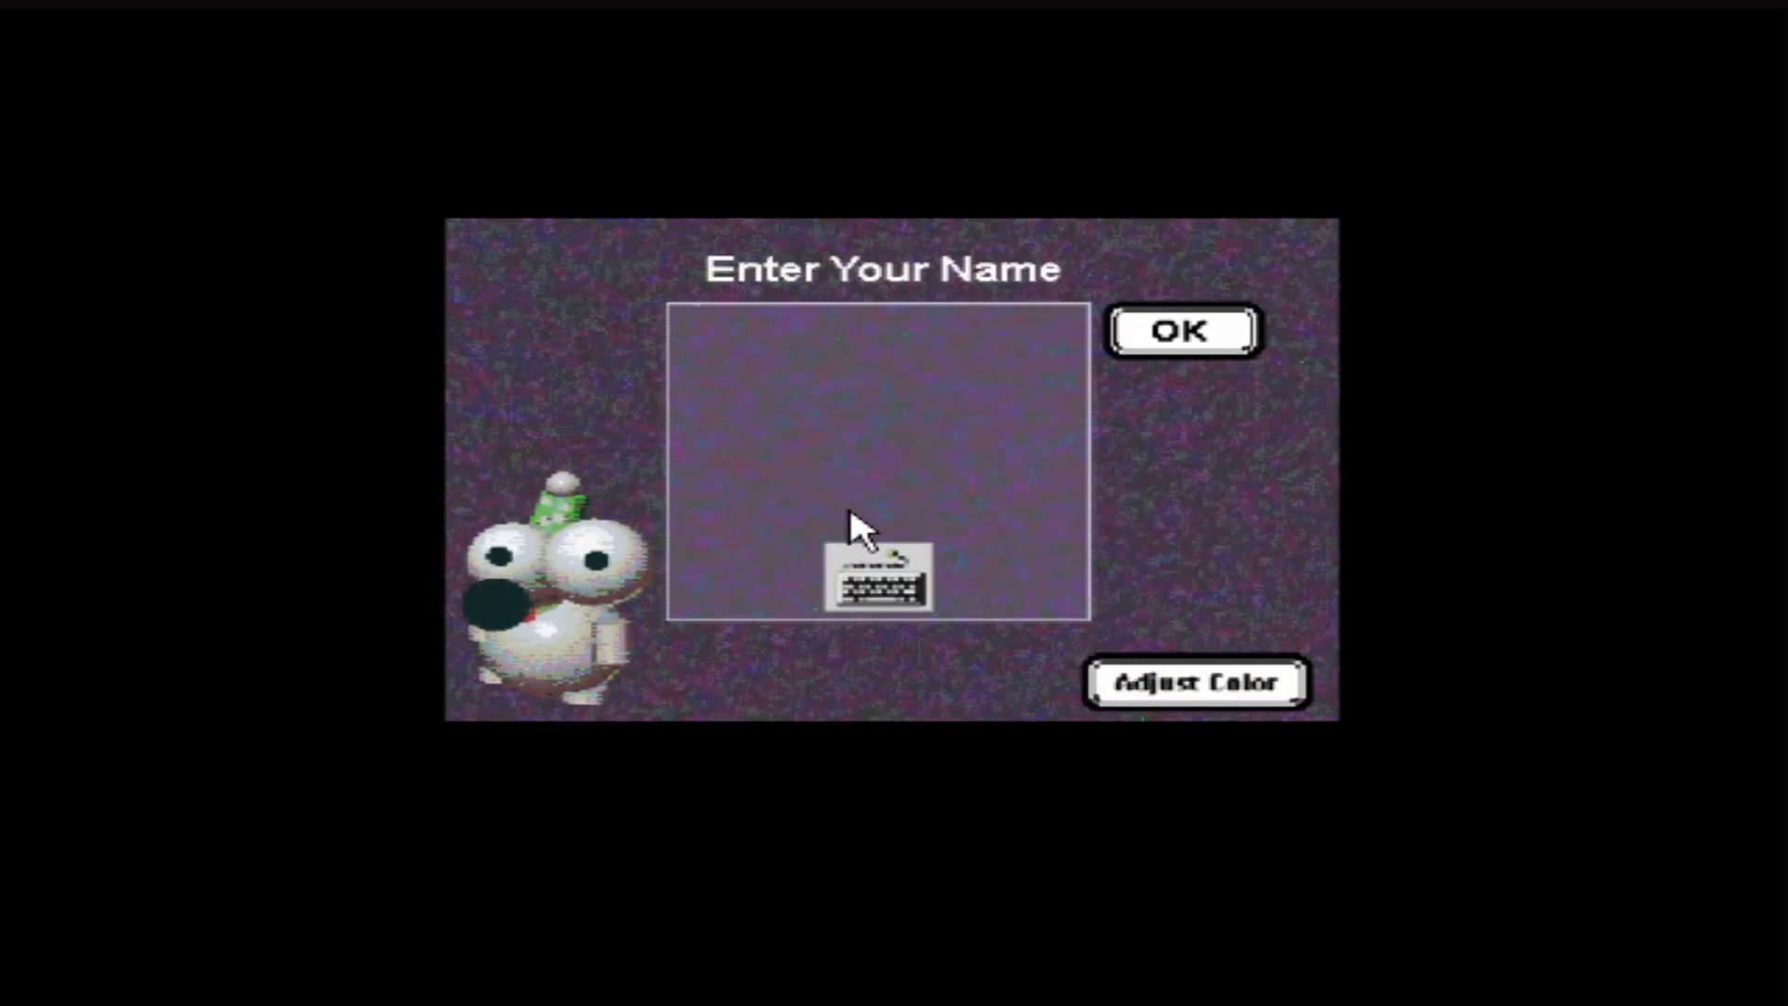
mouse_move(987, 558)
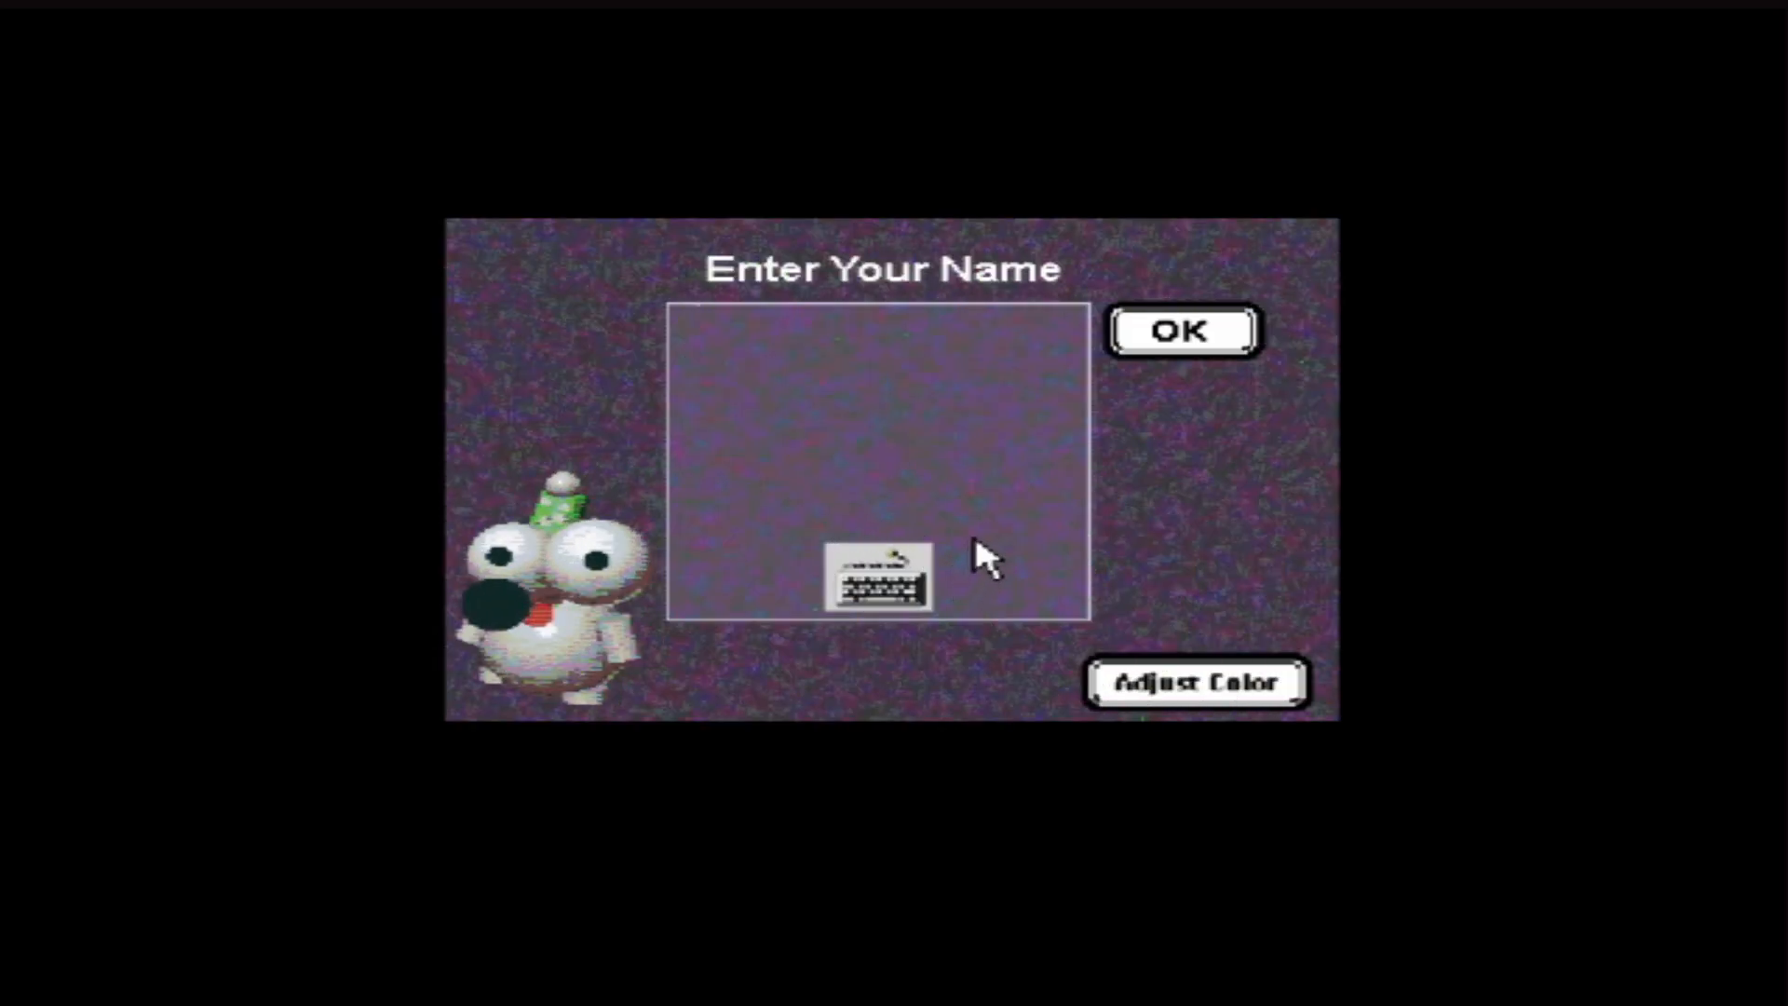
mouse_move(975, 565)
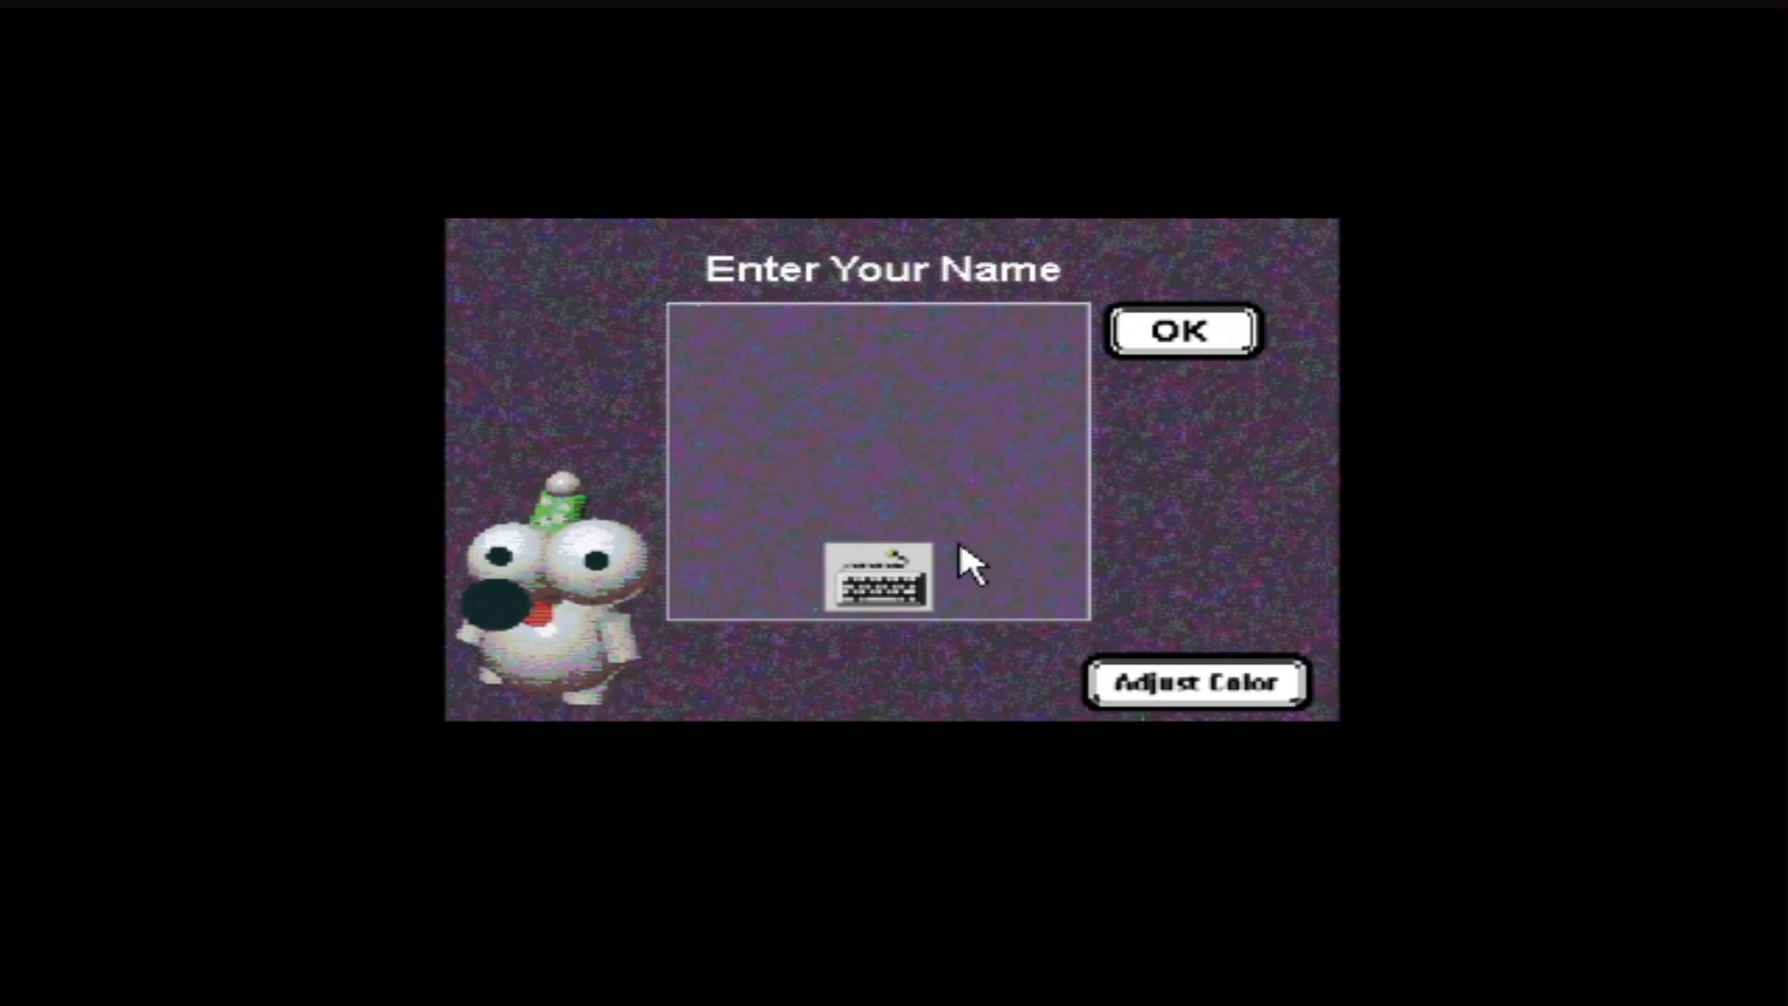
mouse_move(867, 599)
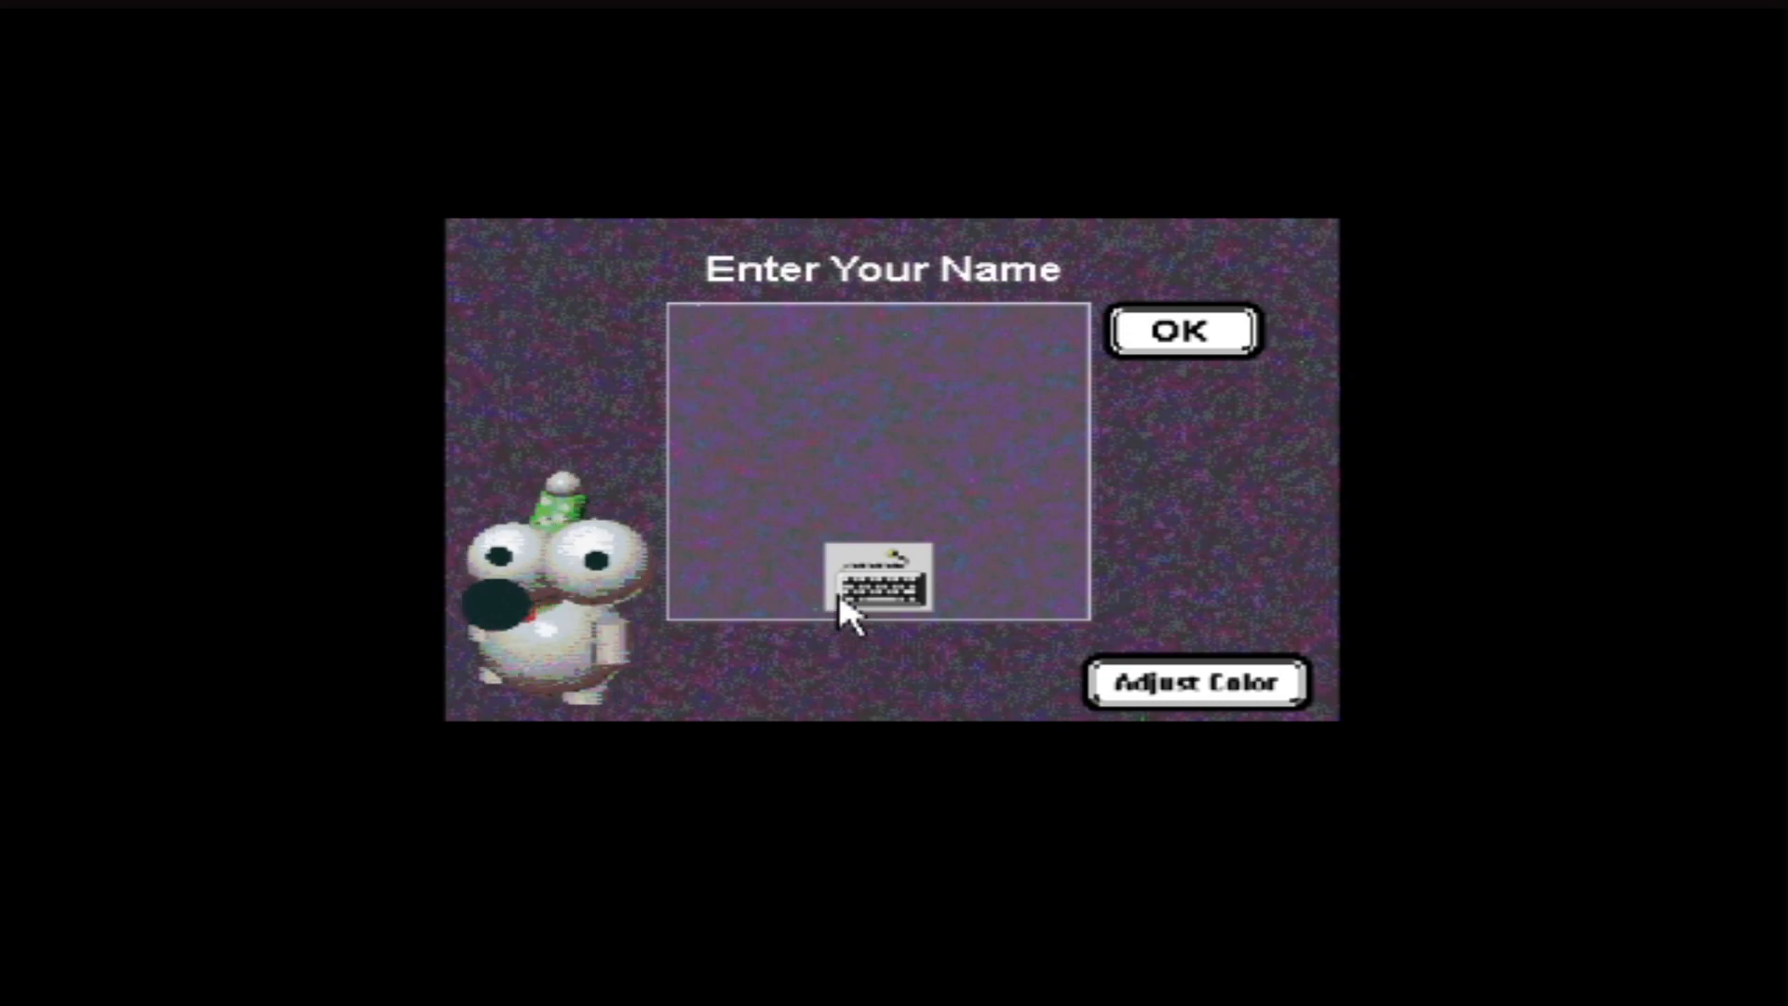
mouse_move(898, 585)
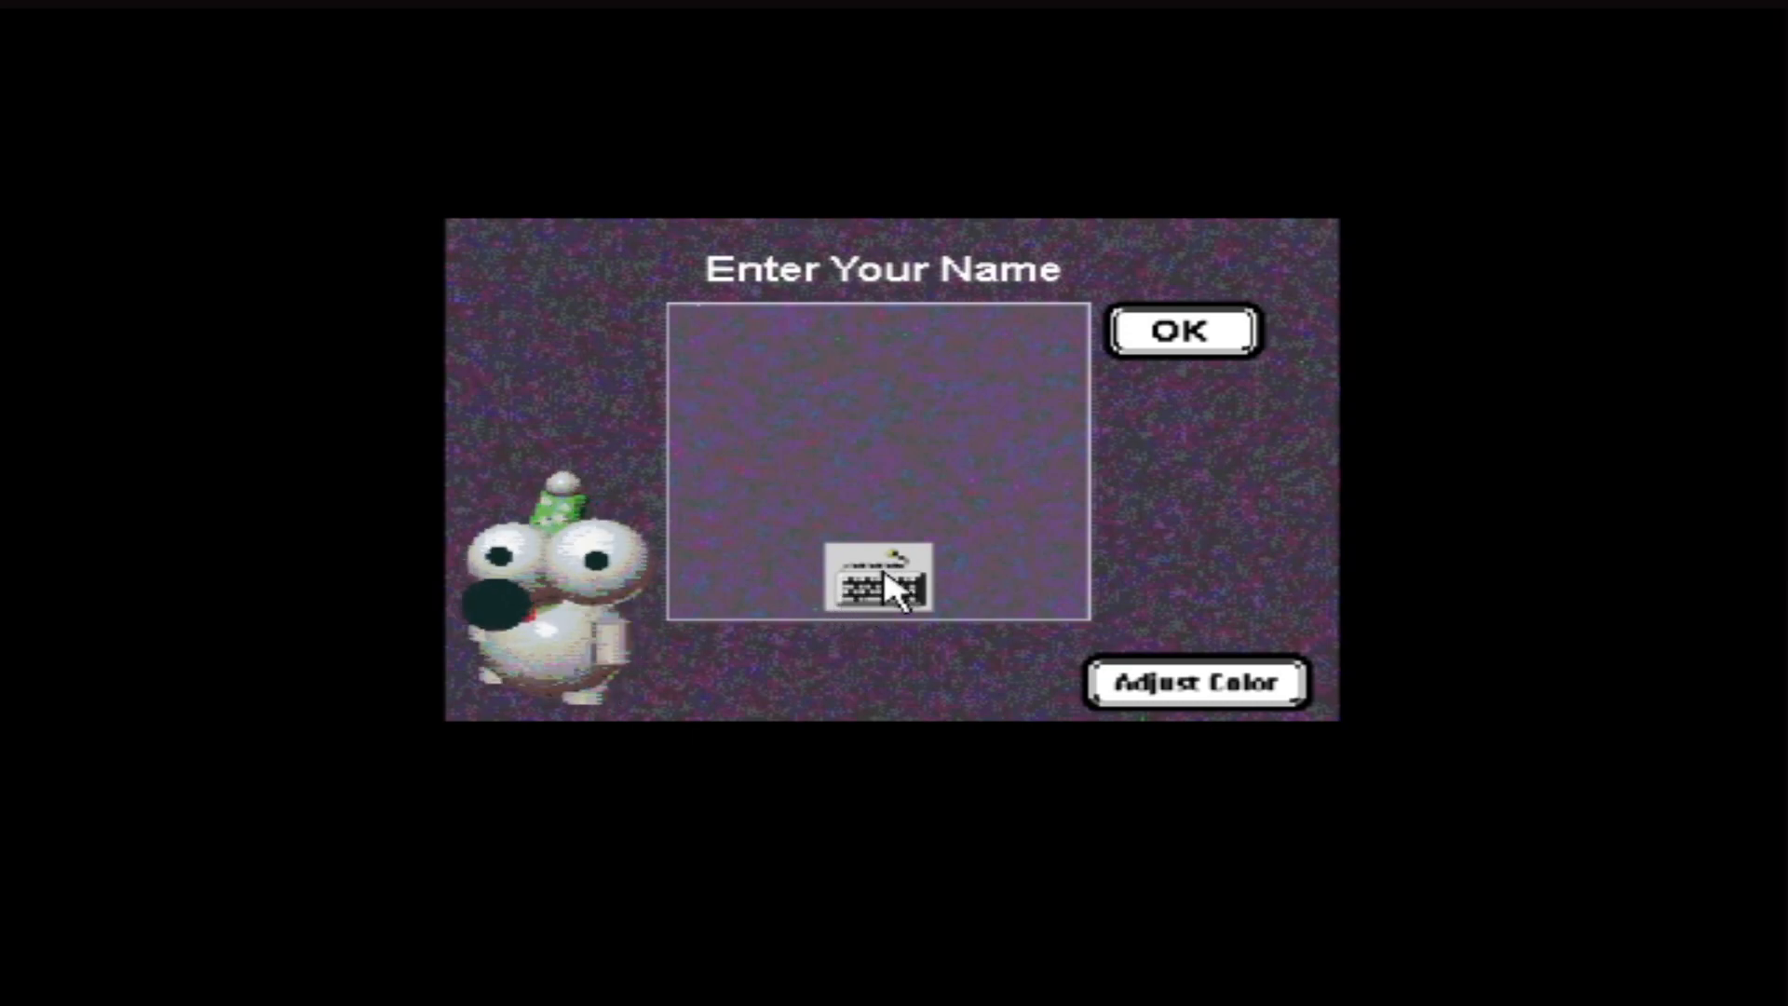
Step: Enter the name SOSIG using the on-screen letter keyboard
click(882, 581)
text(SOS)
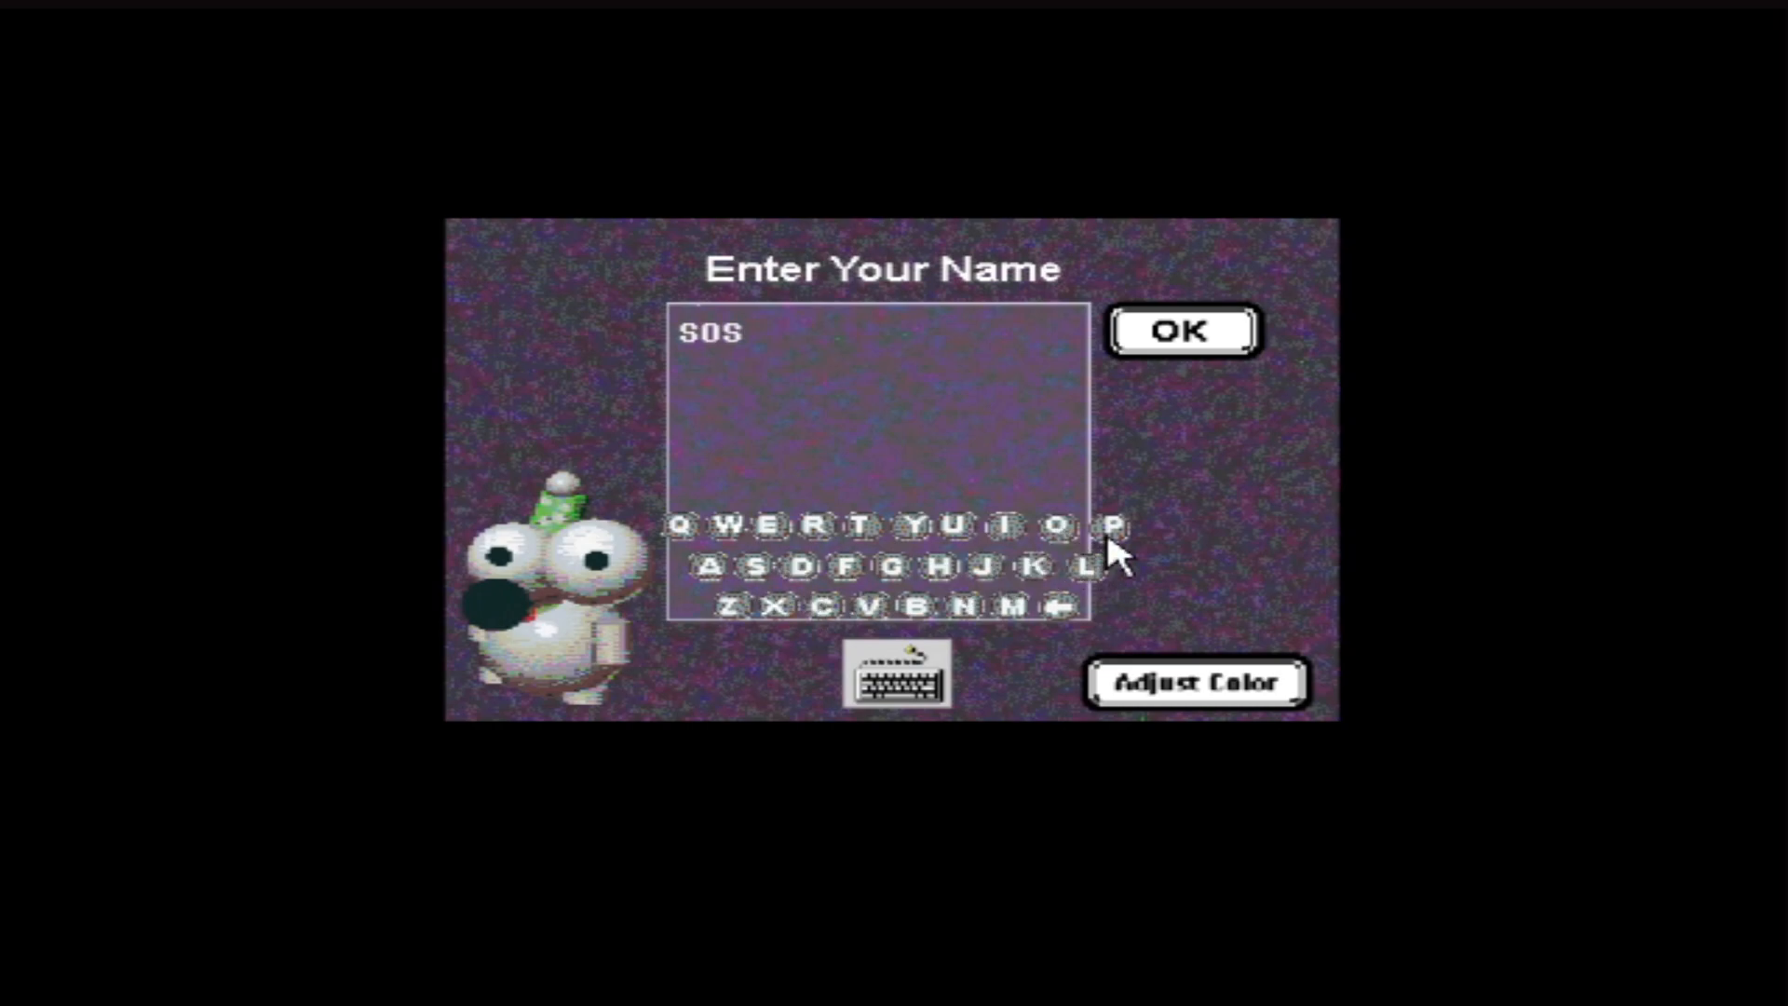
click(1007, 530)
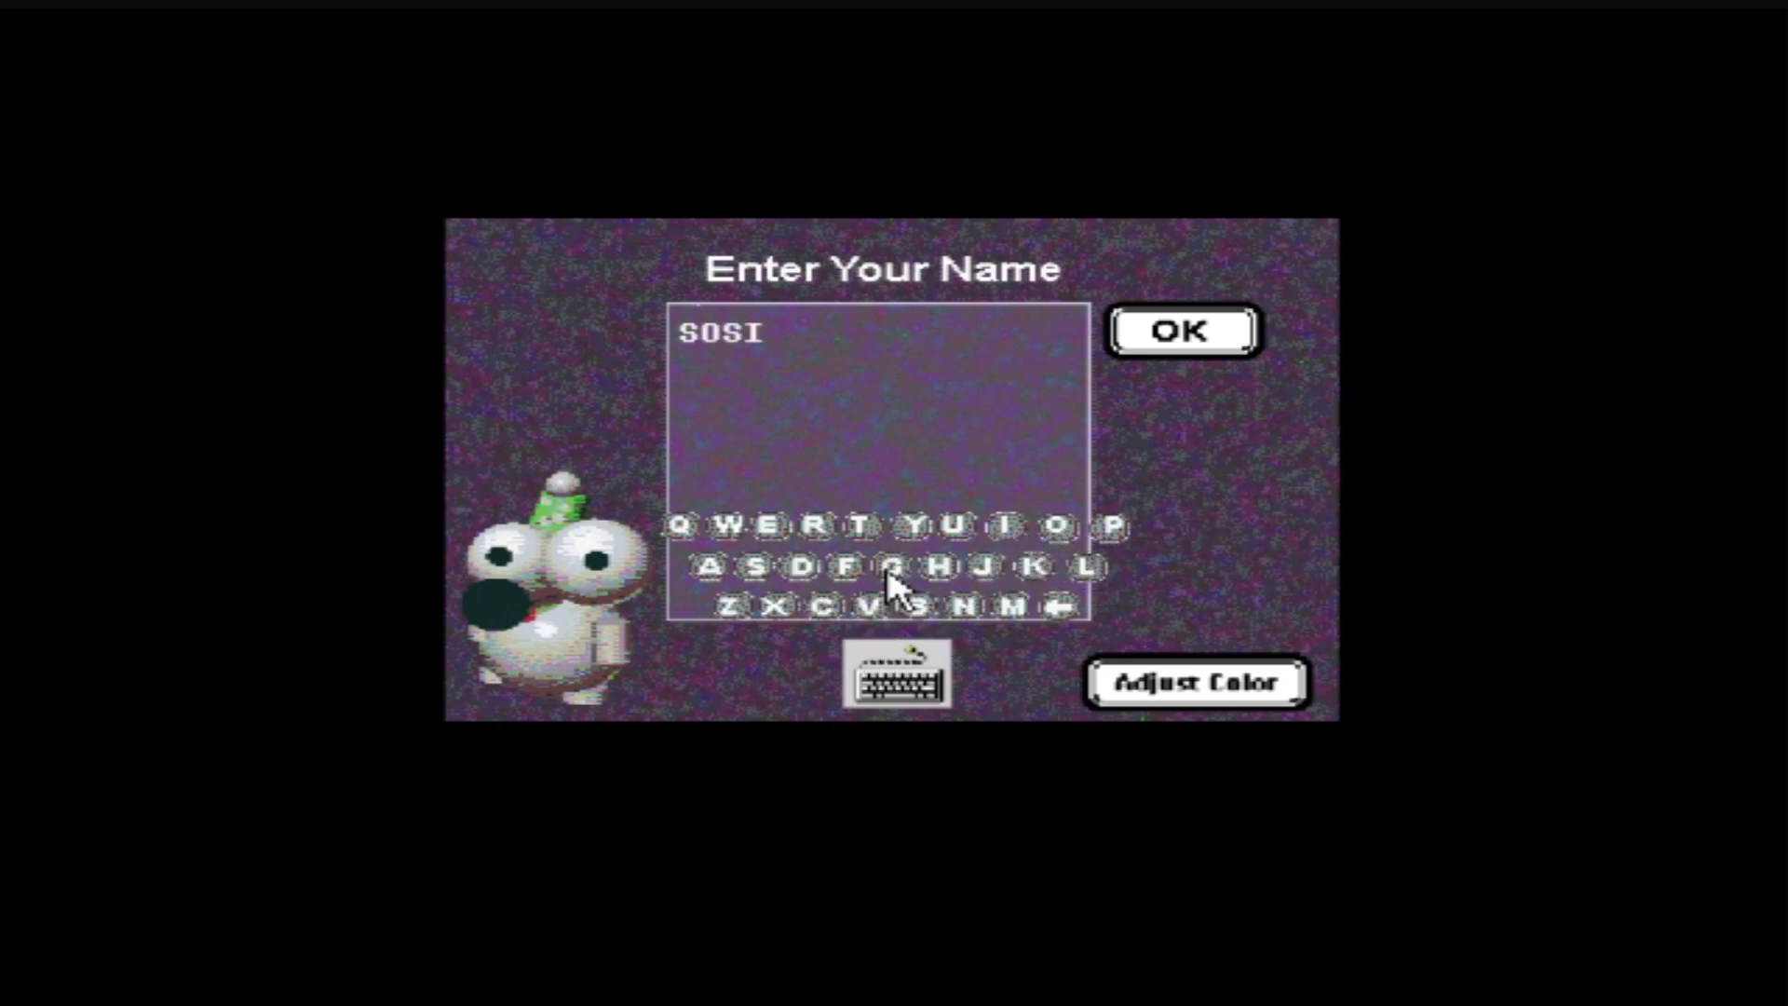
click(911, 567)
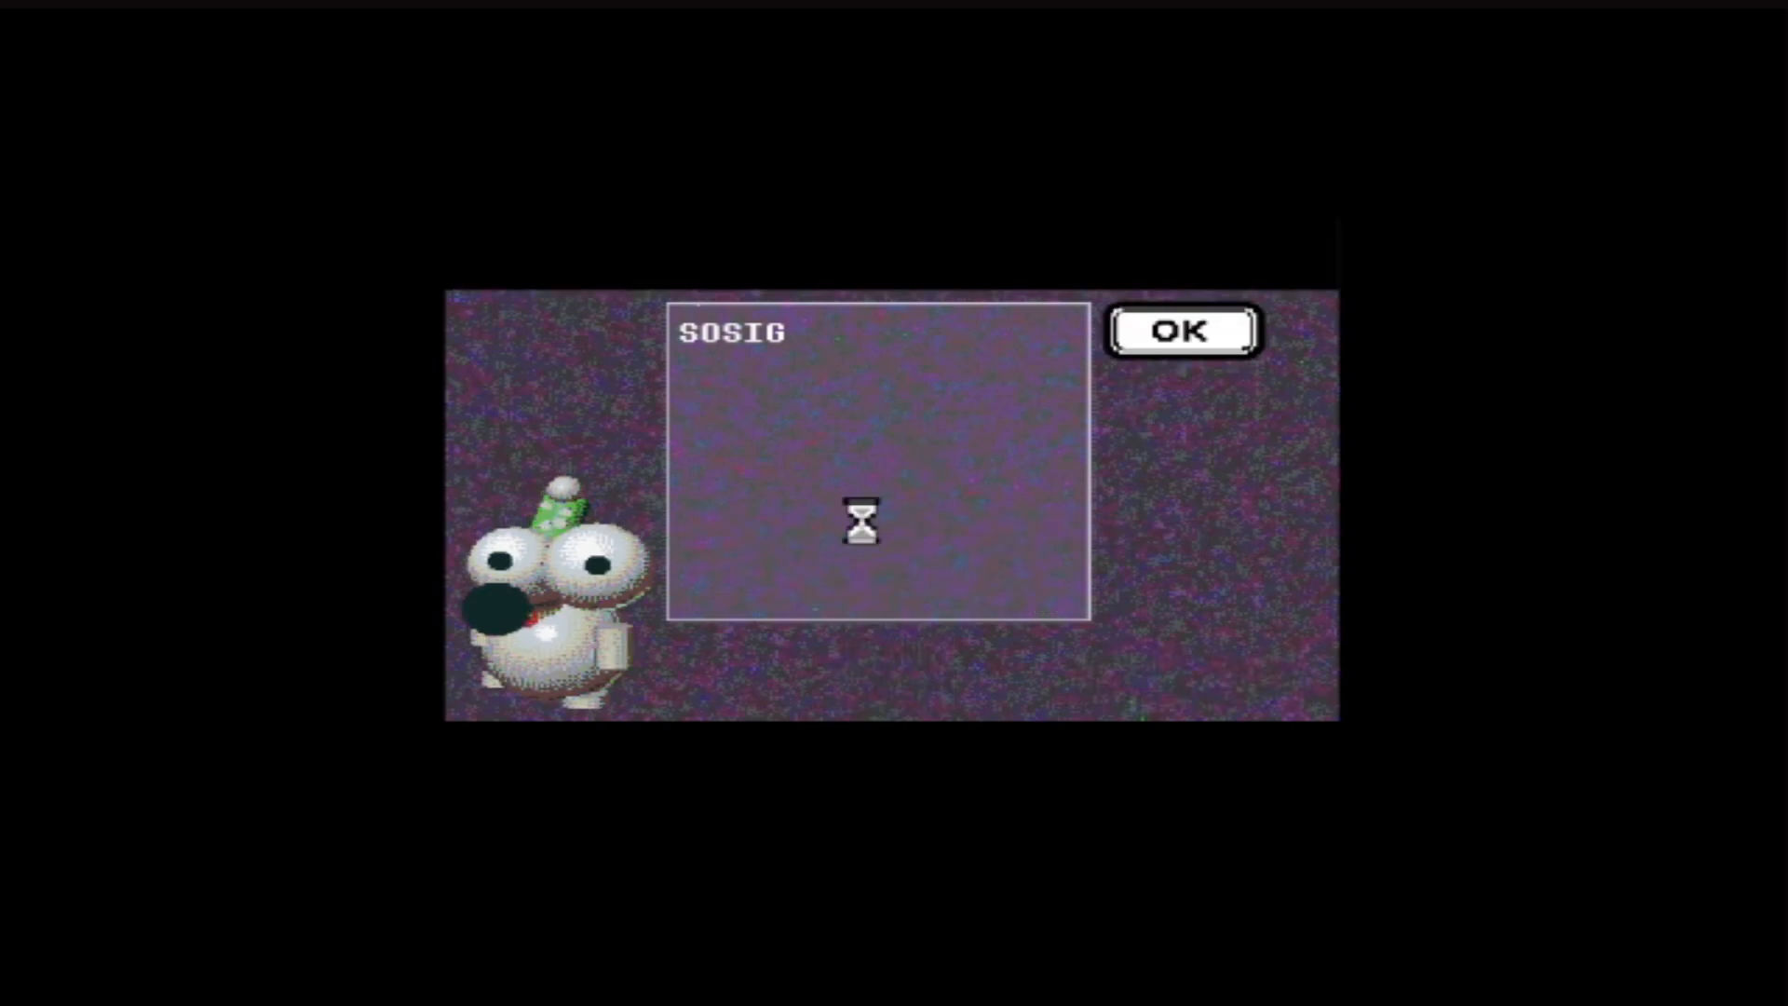
Step: Confirm SOSIG as the player name and enter the Science Lab
click(1183, 331)
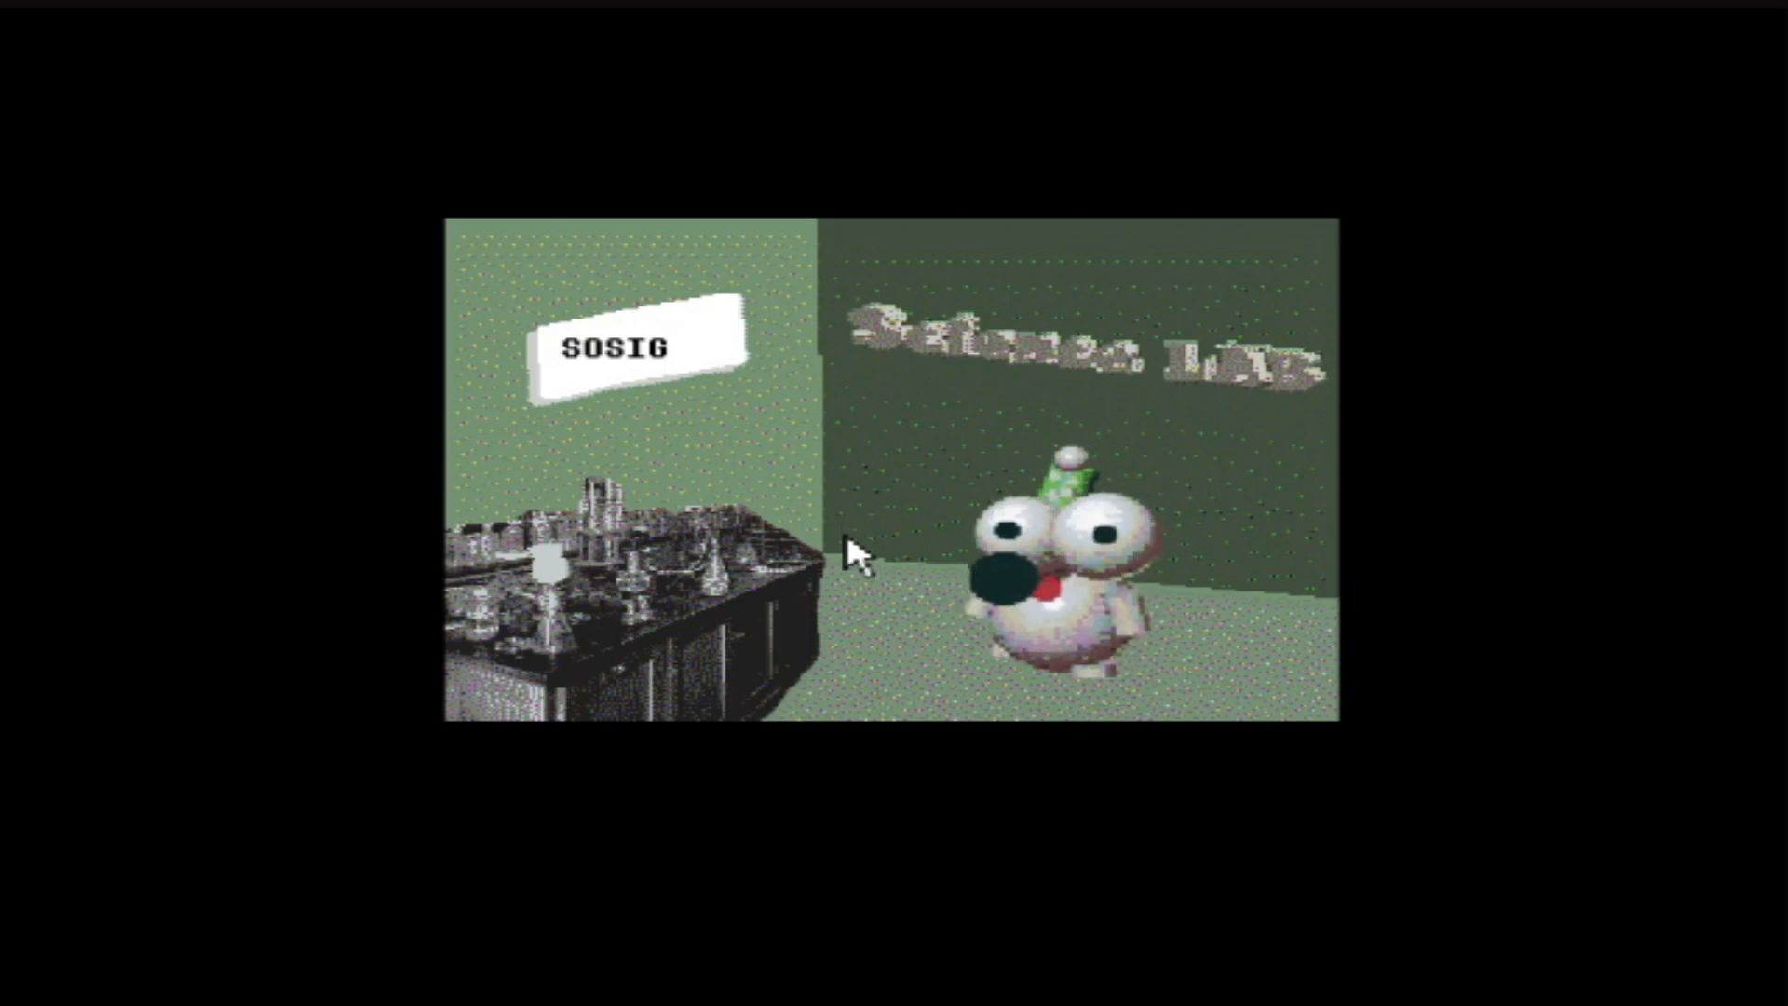
mouse_move(833, 574)
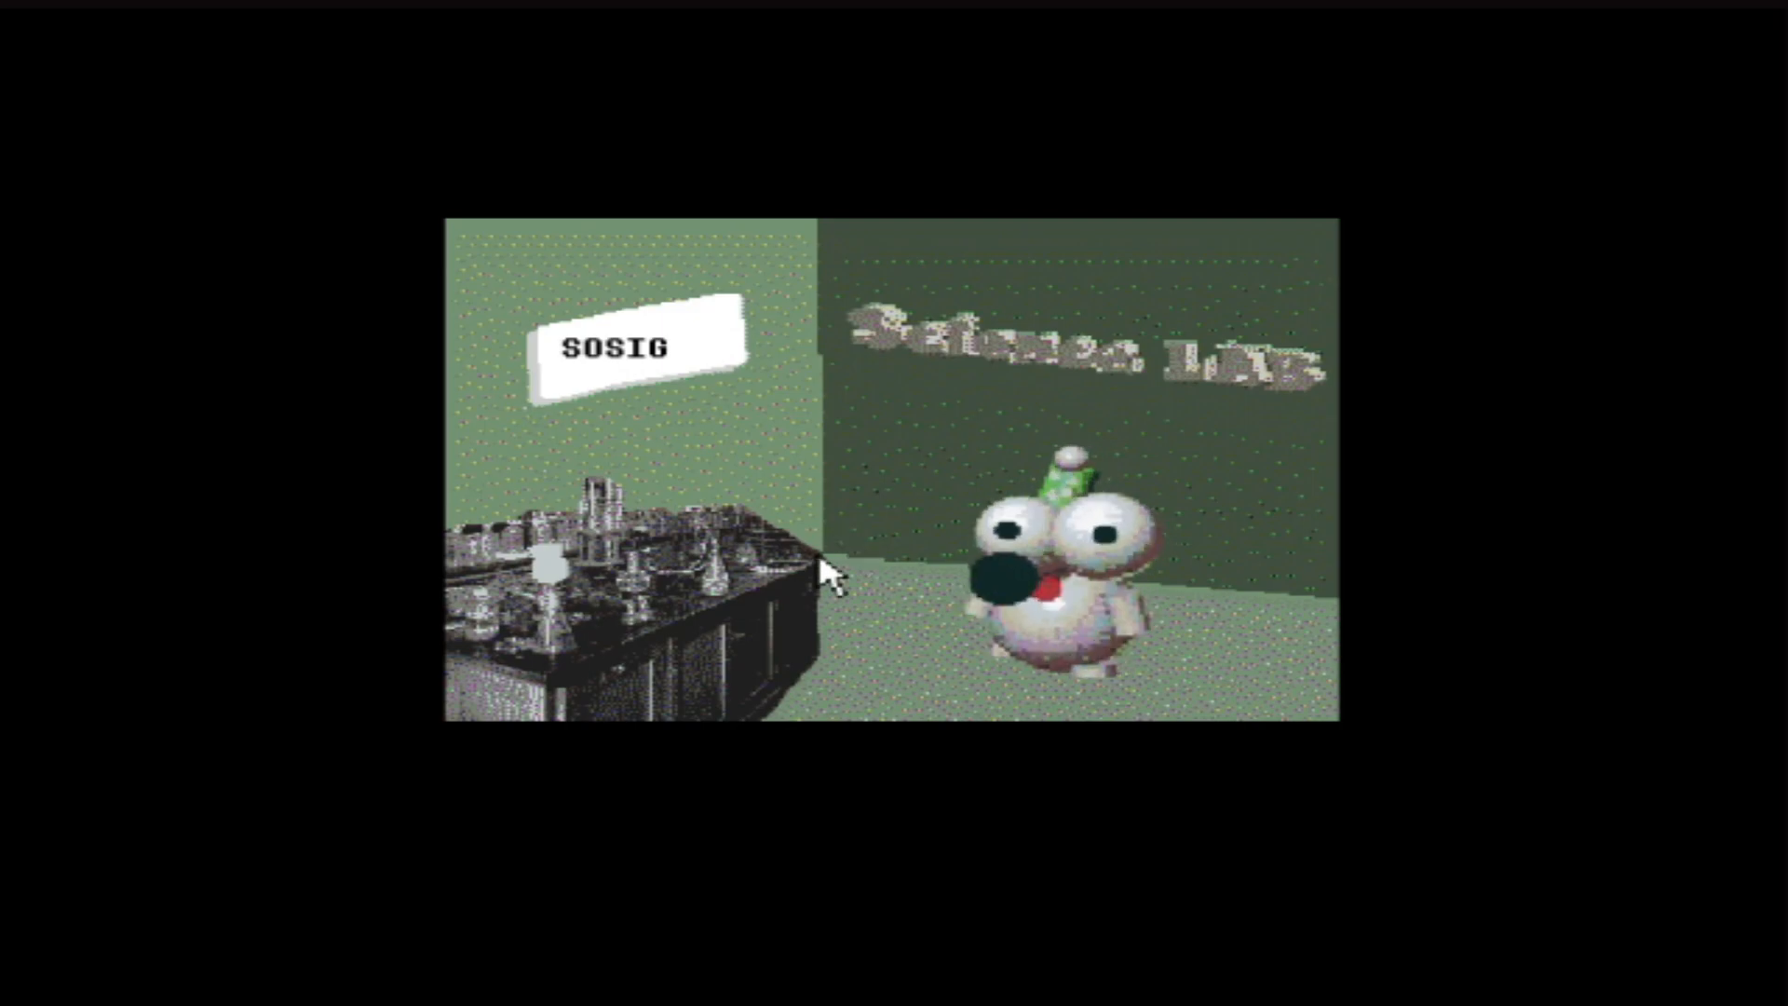
mouse_move(679, 615)
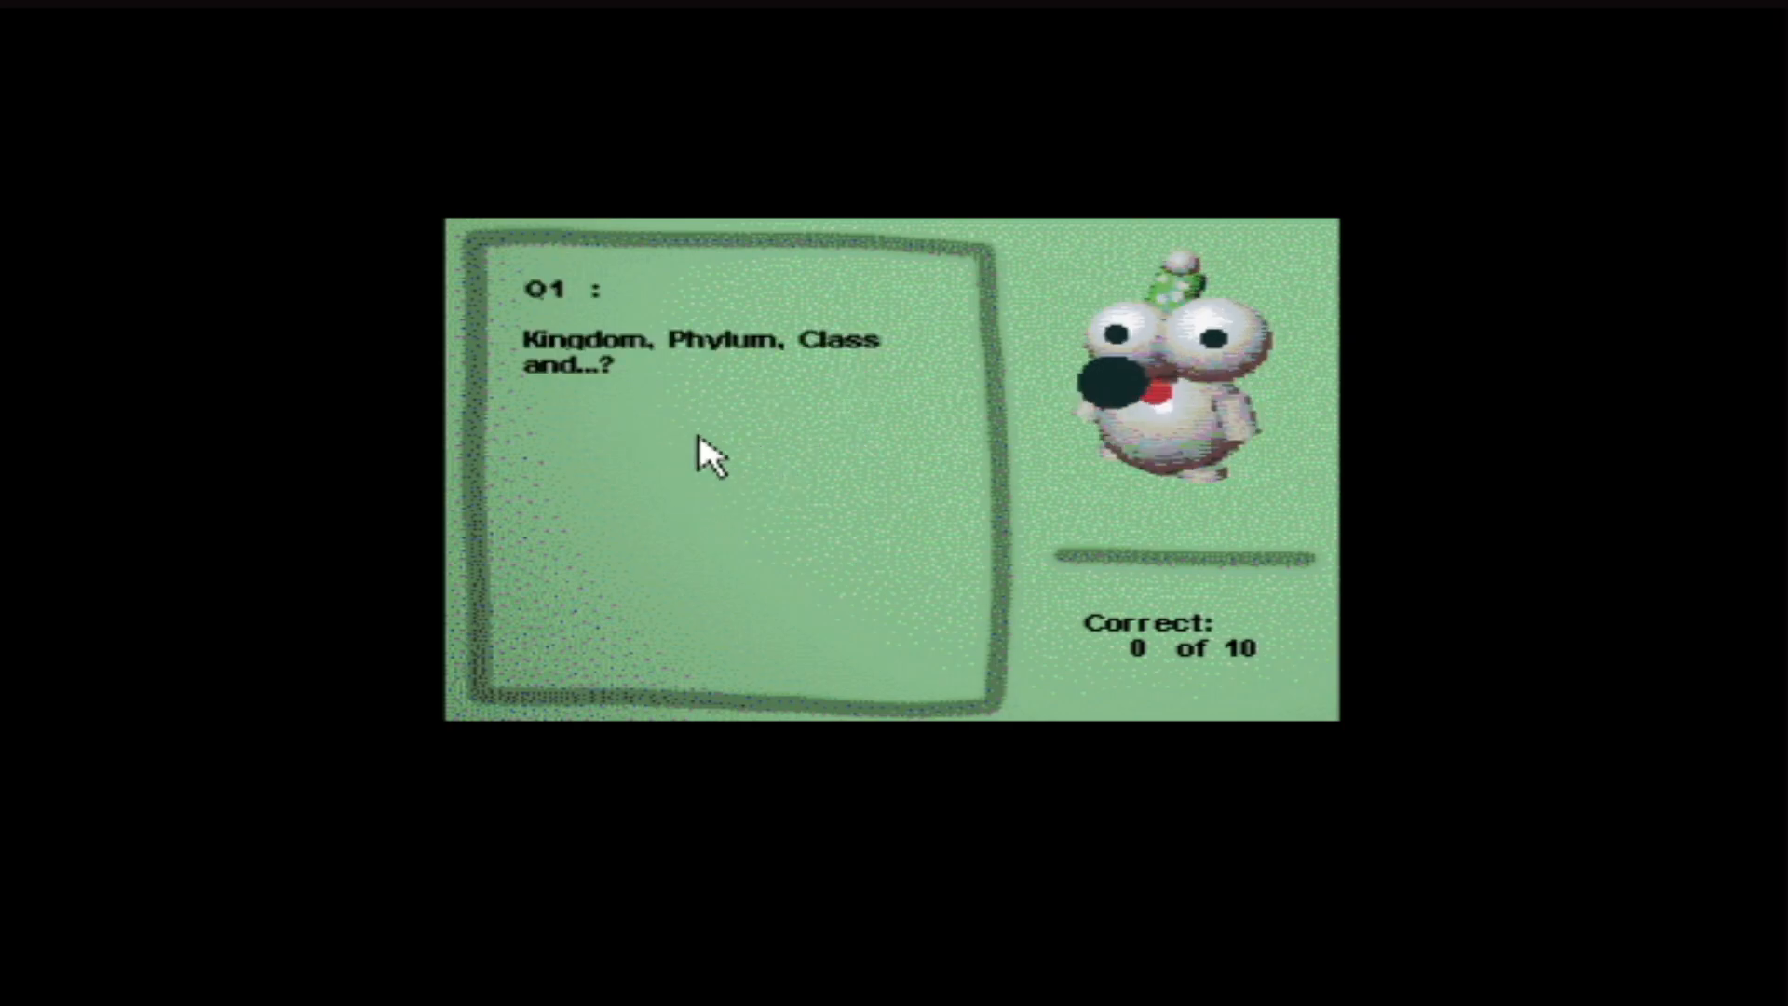
mouse_move(818, 391)
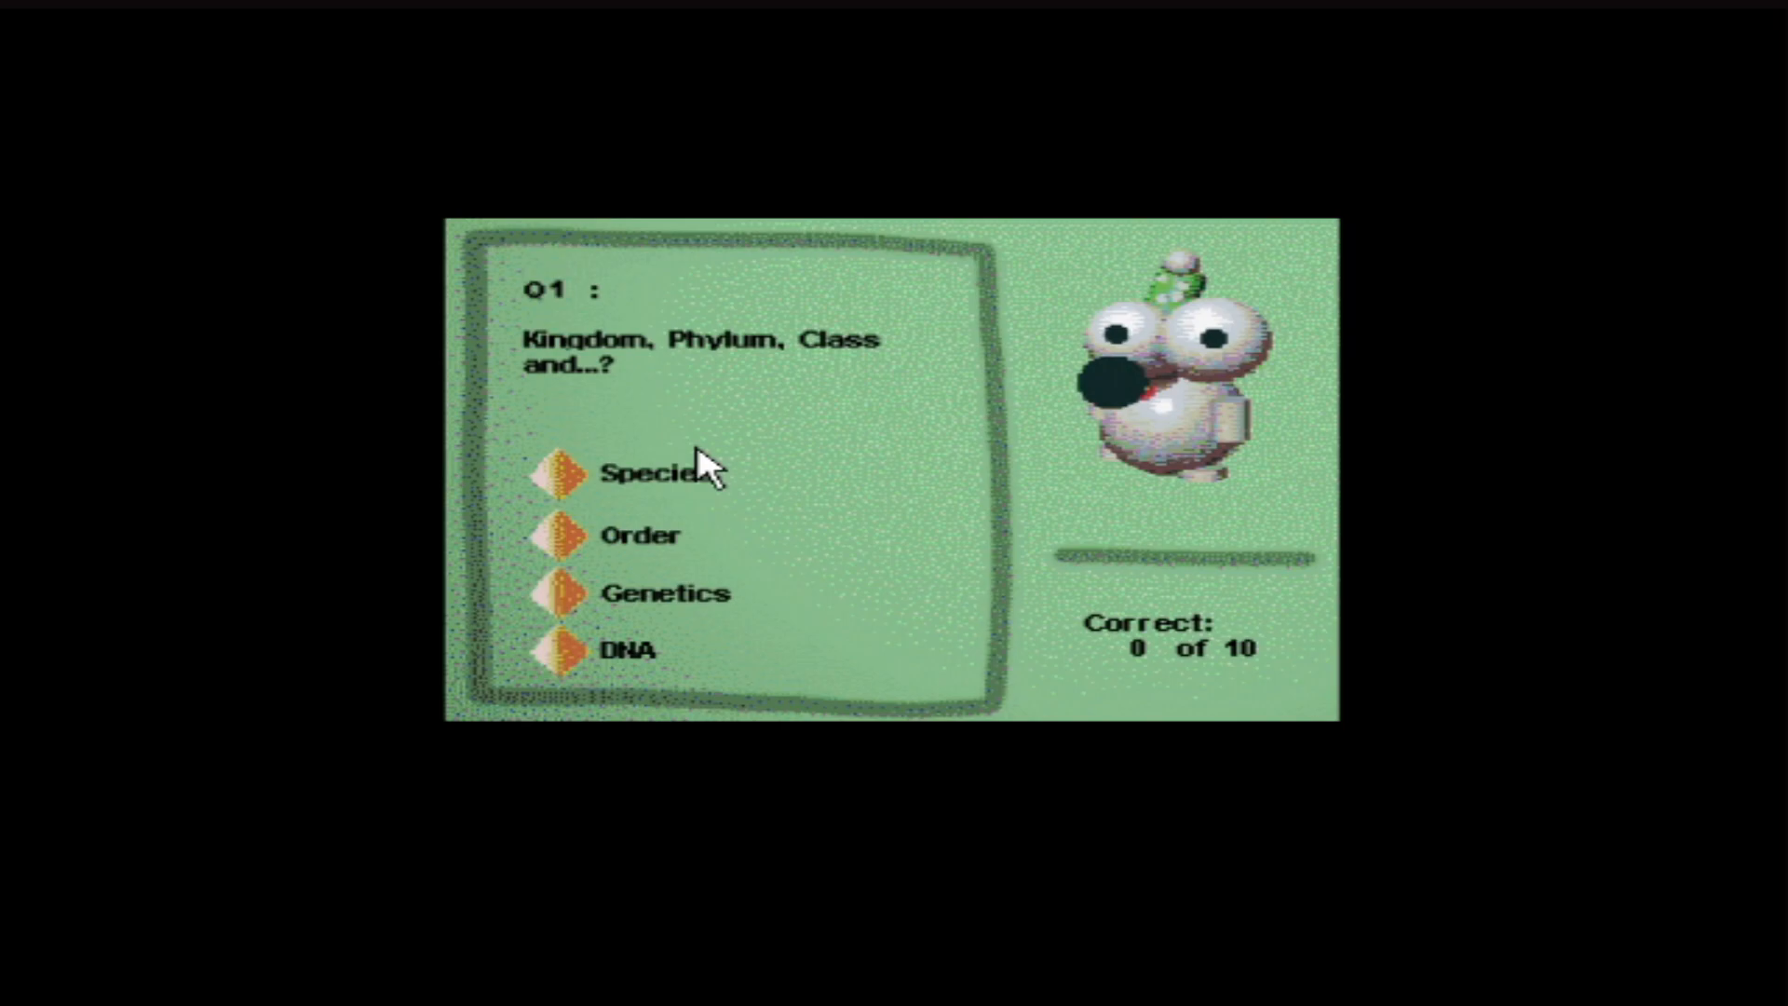
mouse_move(654, 648)
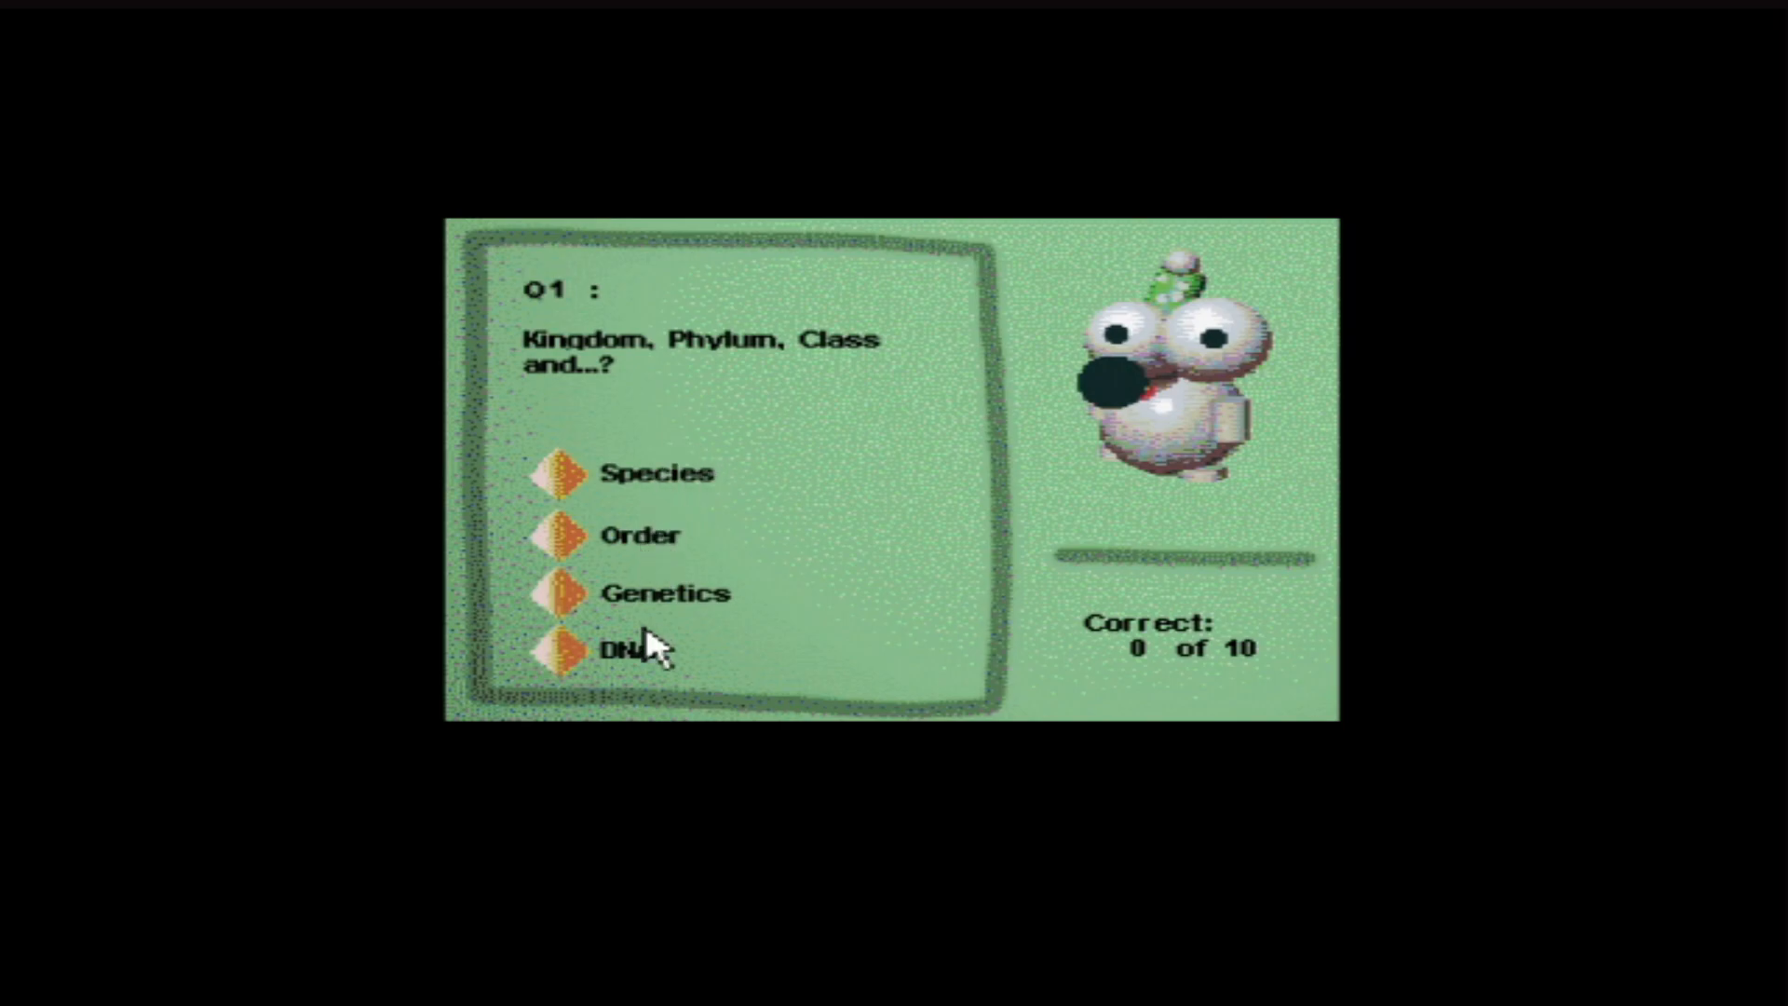
mouse_move(588, 559)
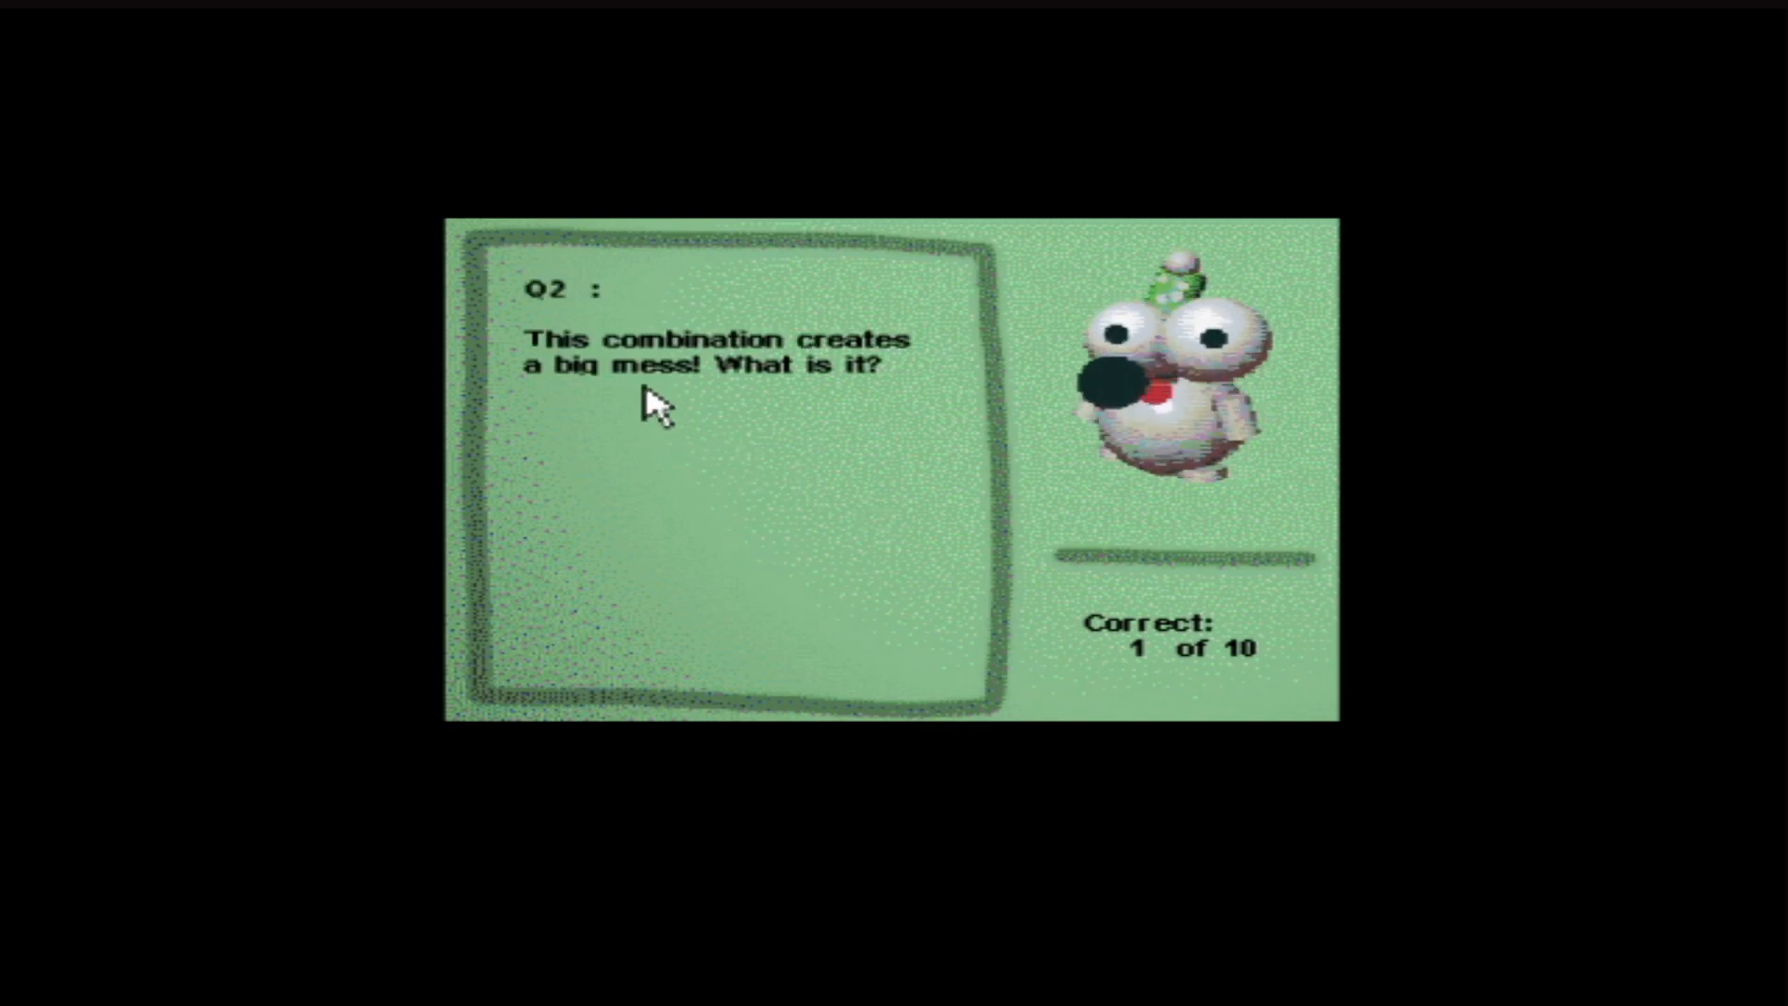
mouse_move(730, 405)
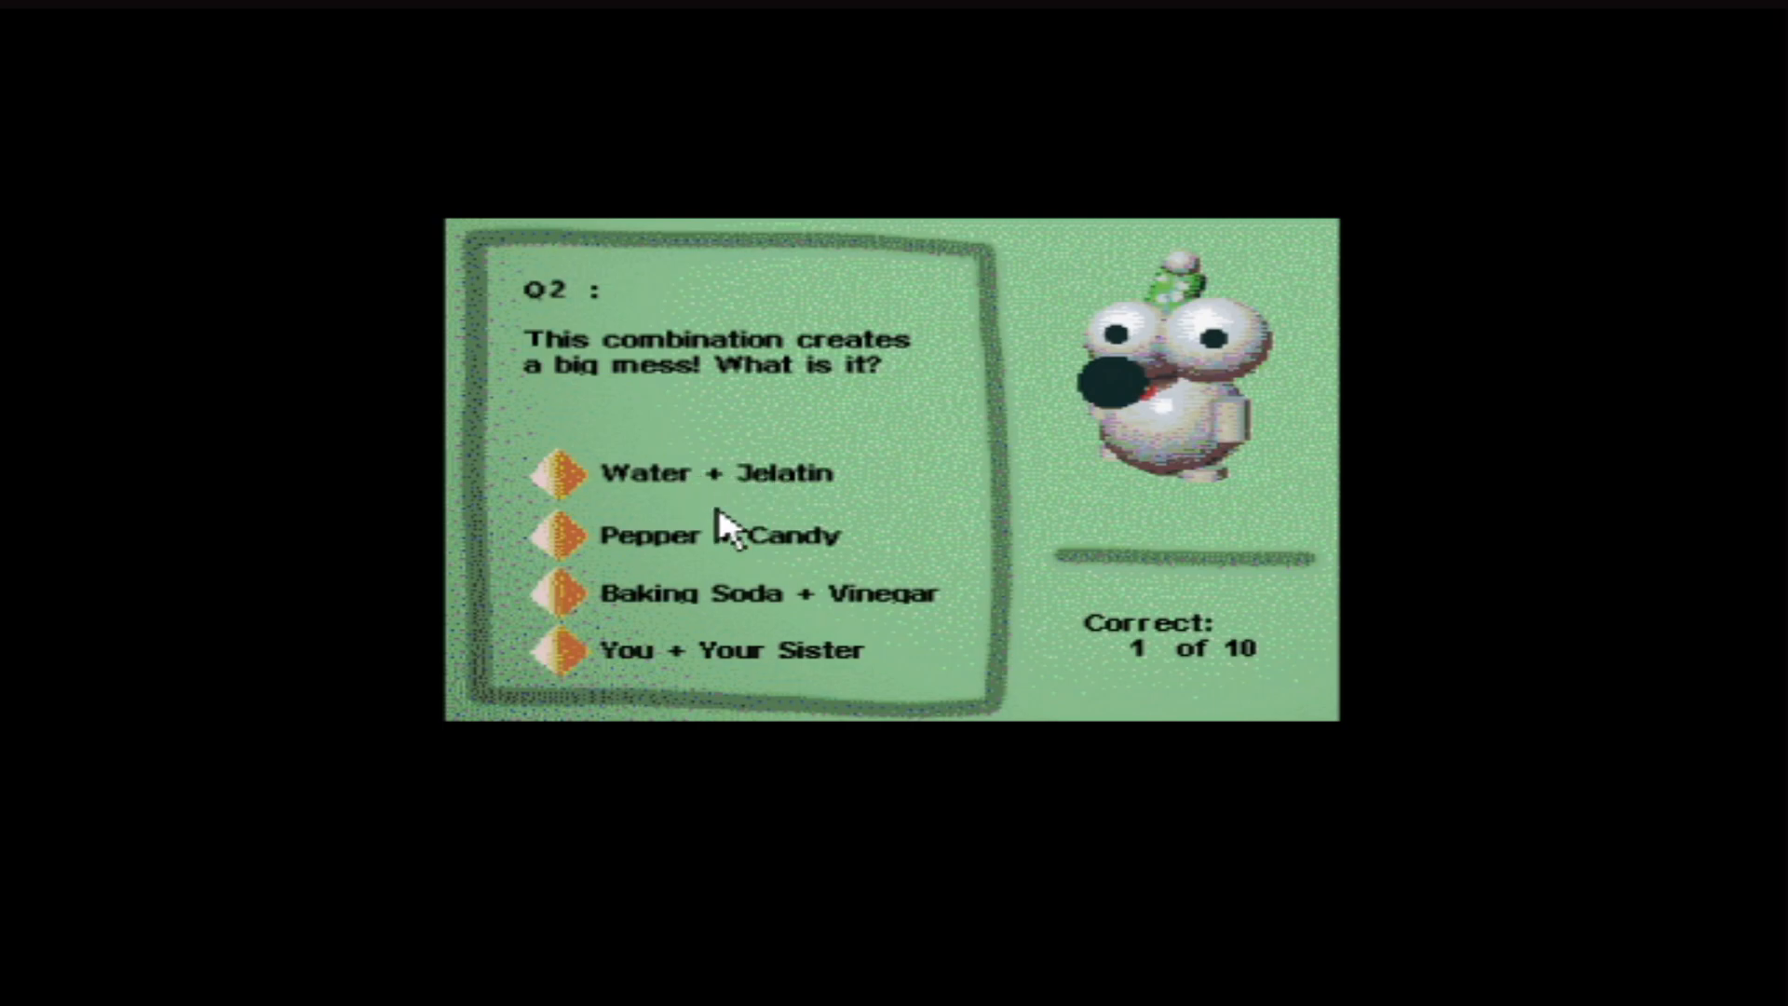
mouse_move(766, 610)
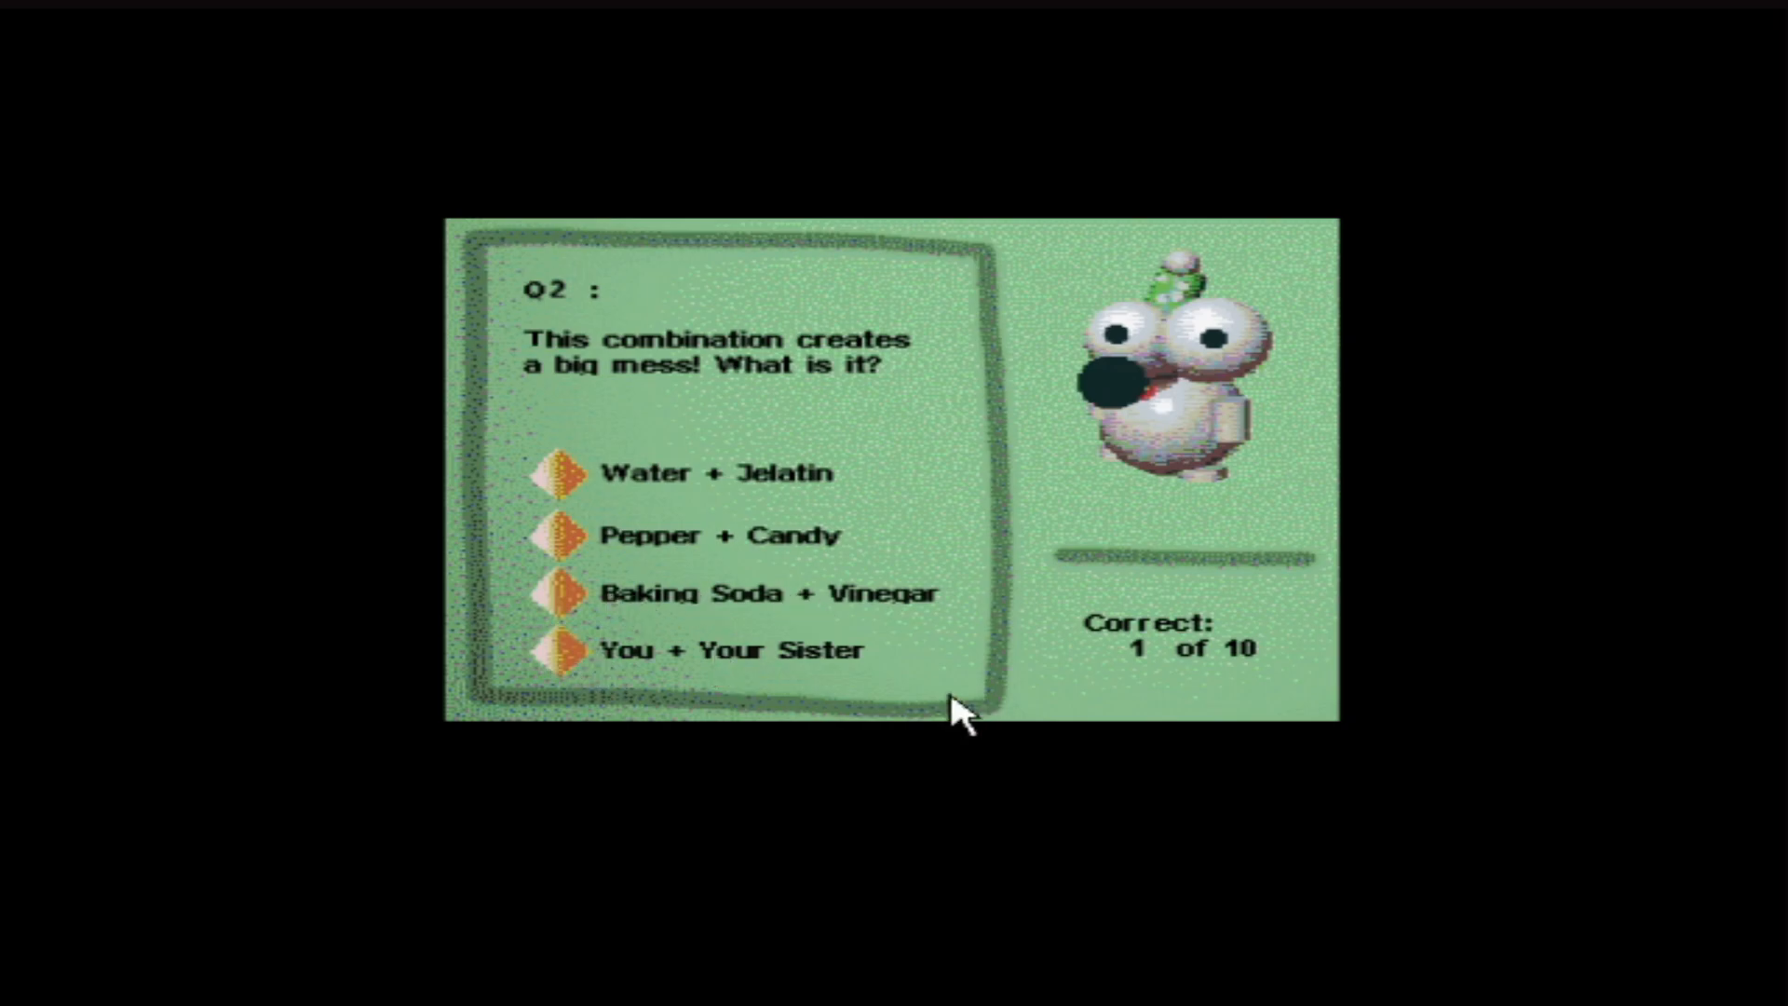
mouse_move(1165, 692)
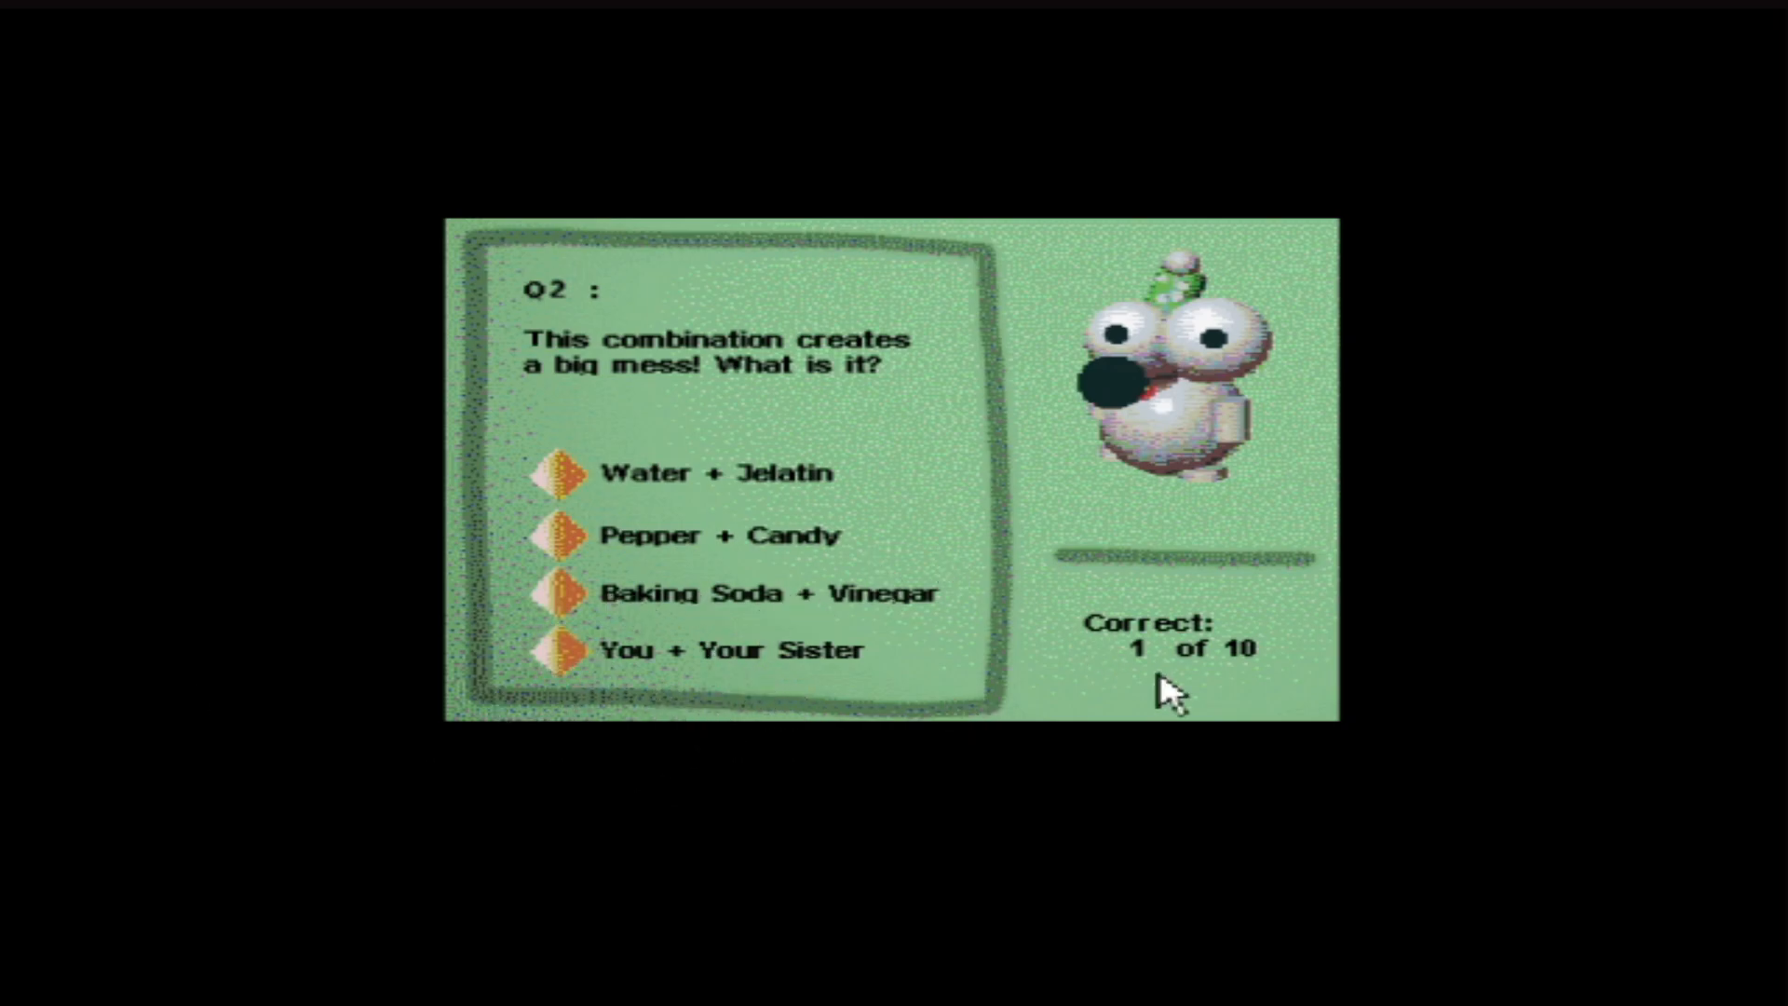
mouse_move(933, 598)
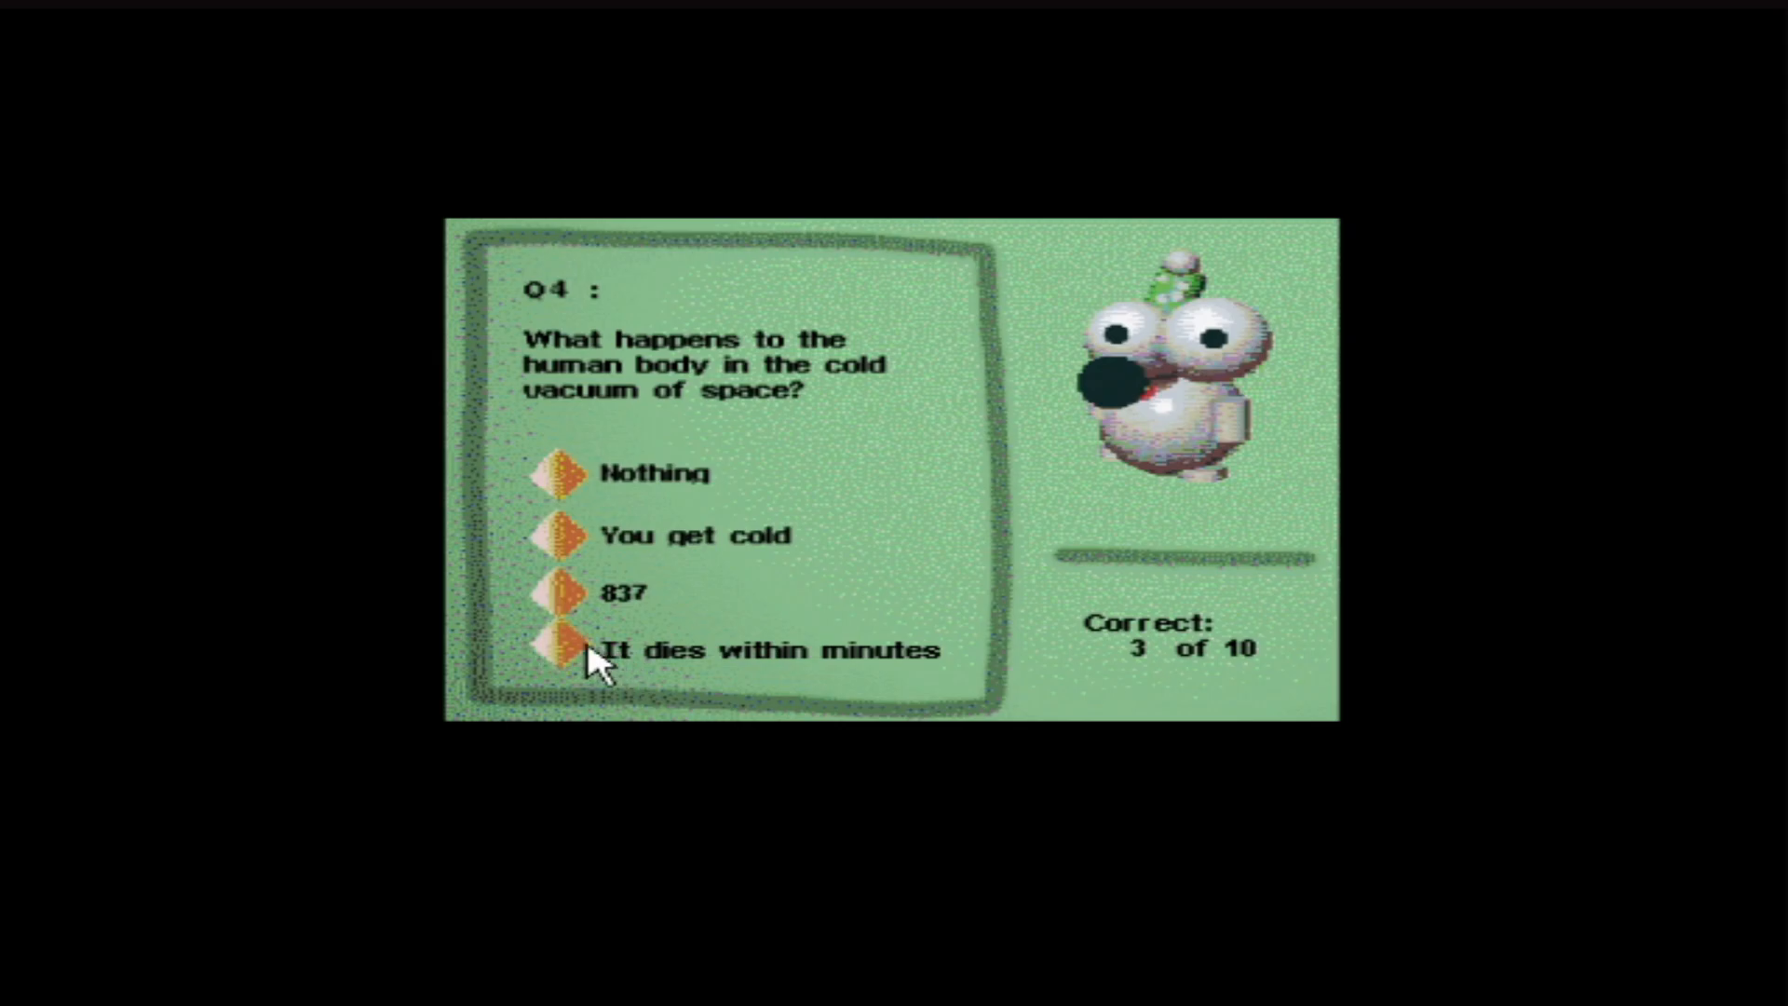
Step: Answer that the body dies within minutes, reaching 4 of 10 correct
click(598, 650)
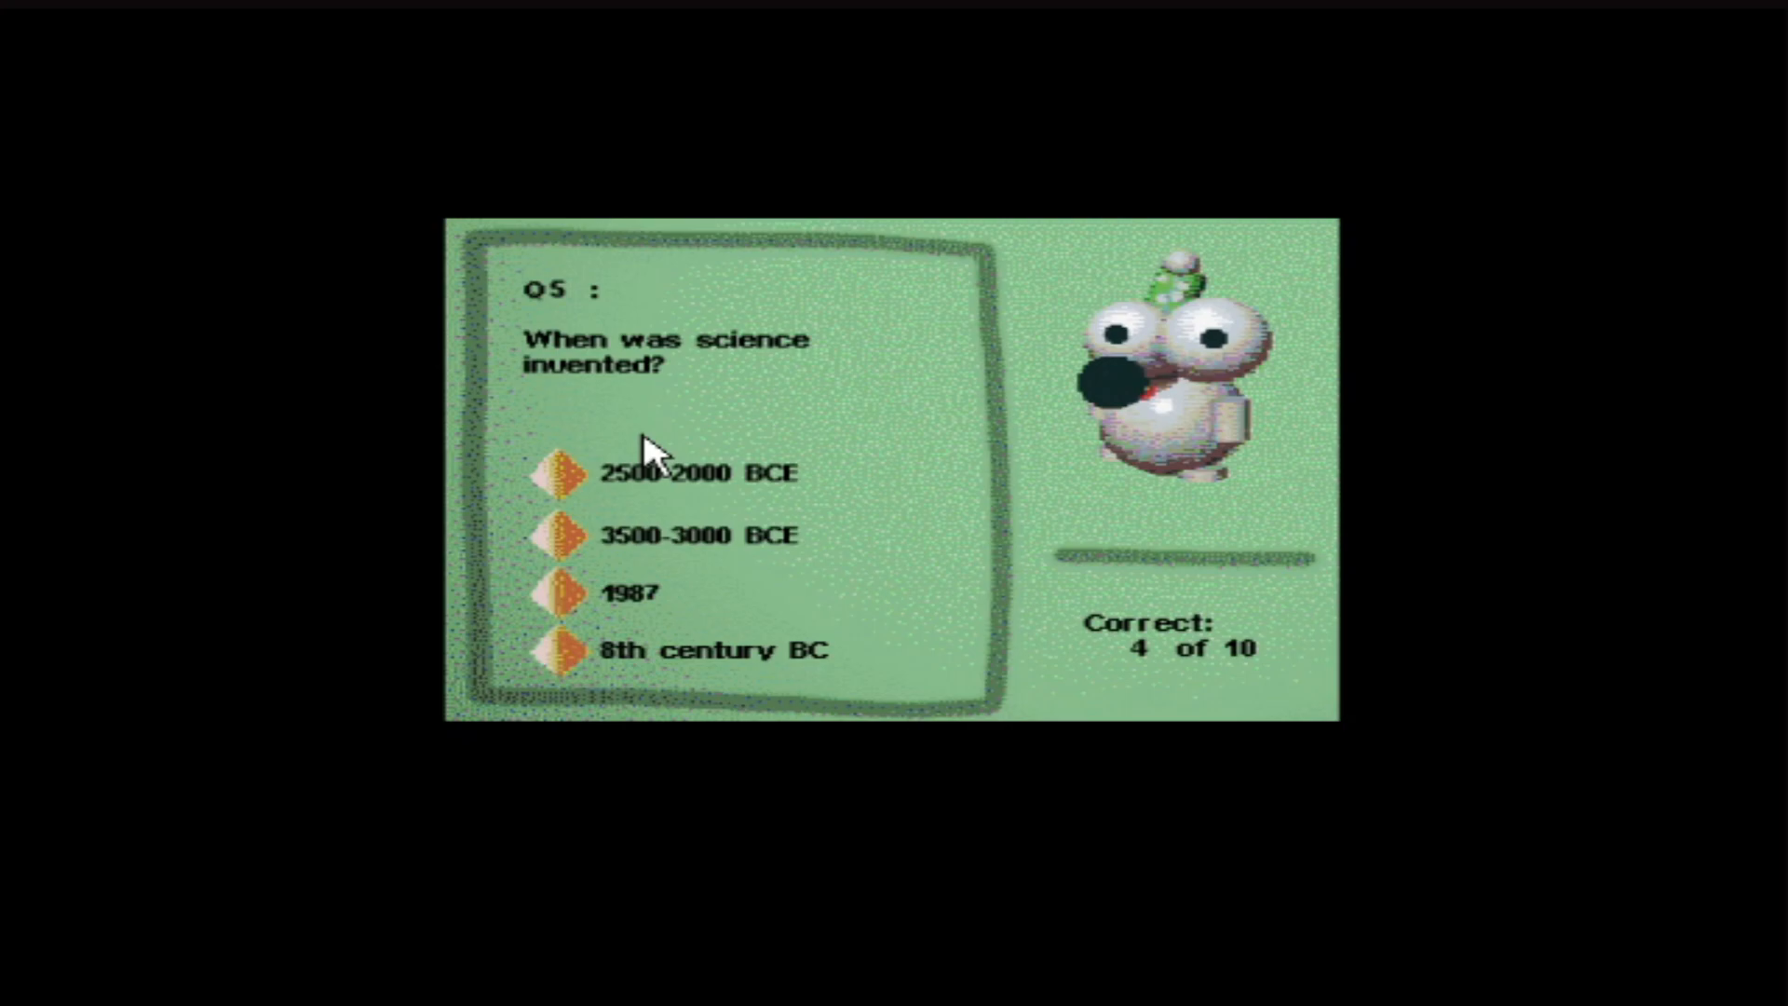
mouse_move(730, 493)
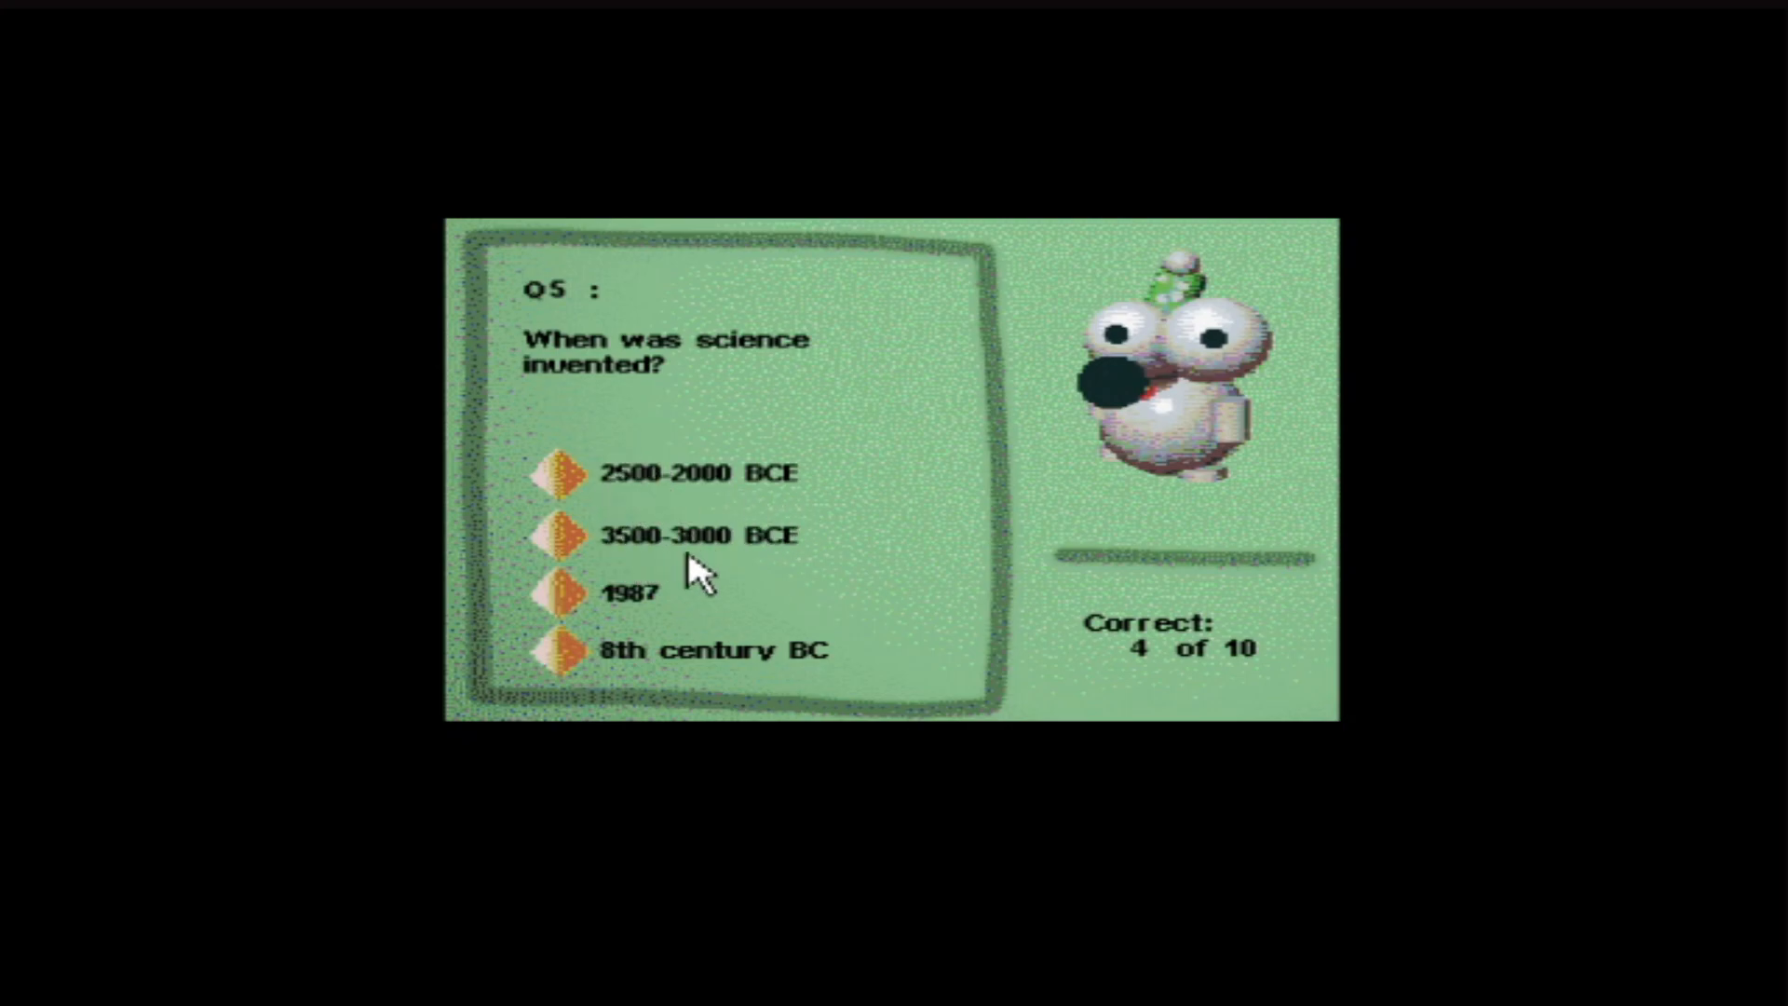
mouse_move(716, 555)
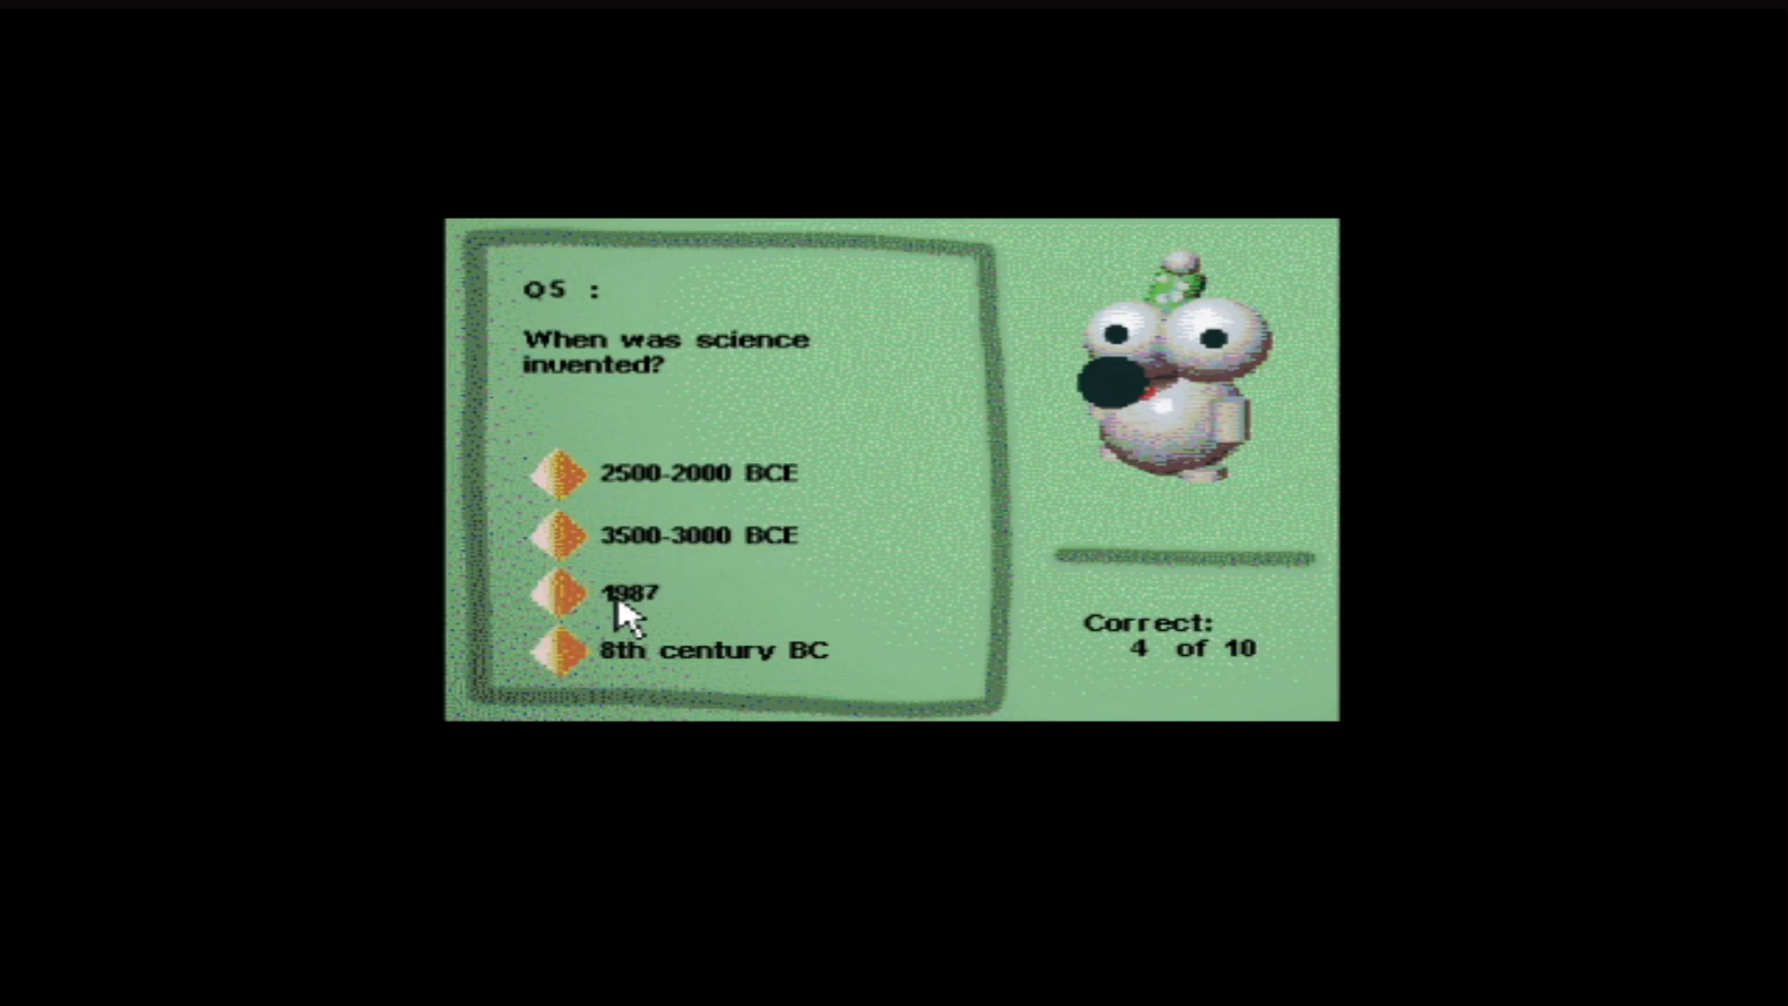
mouse_move(804, 661)
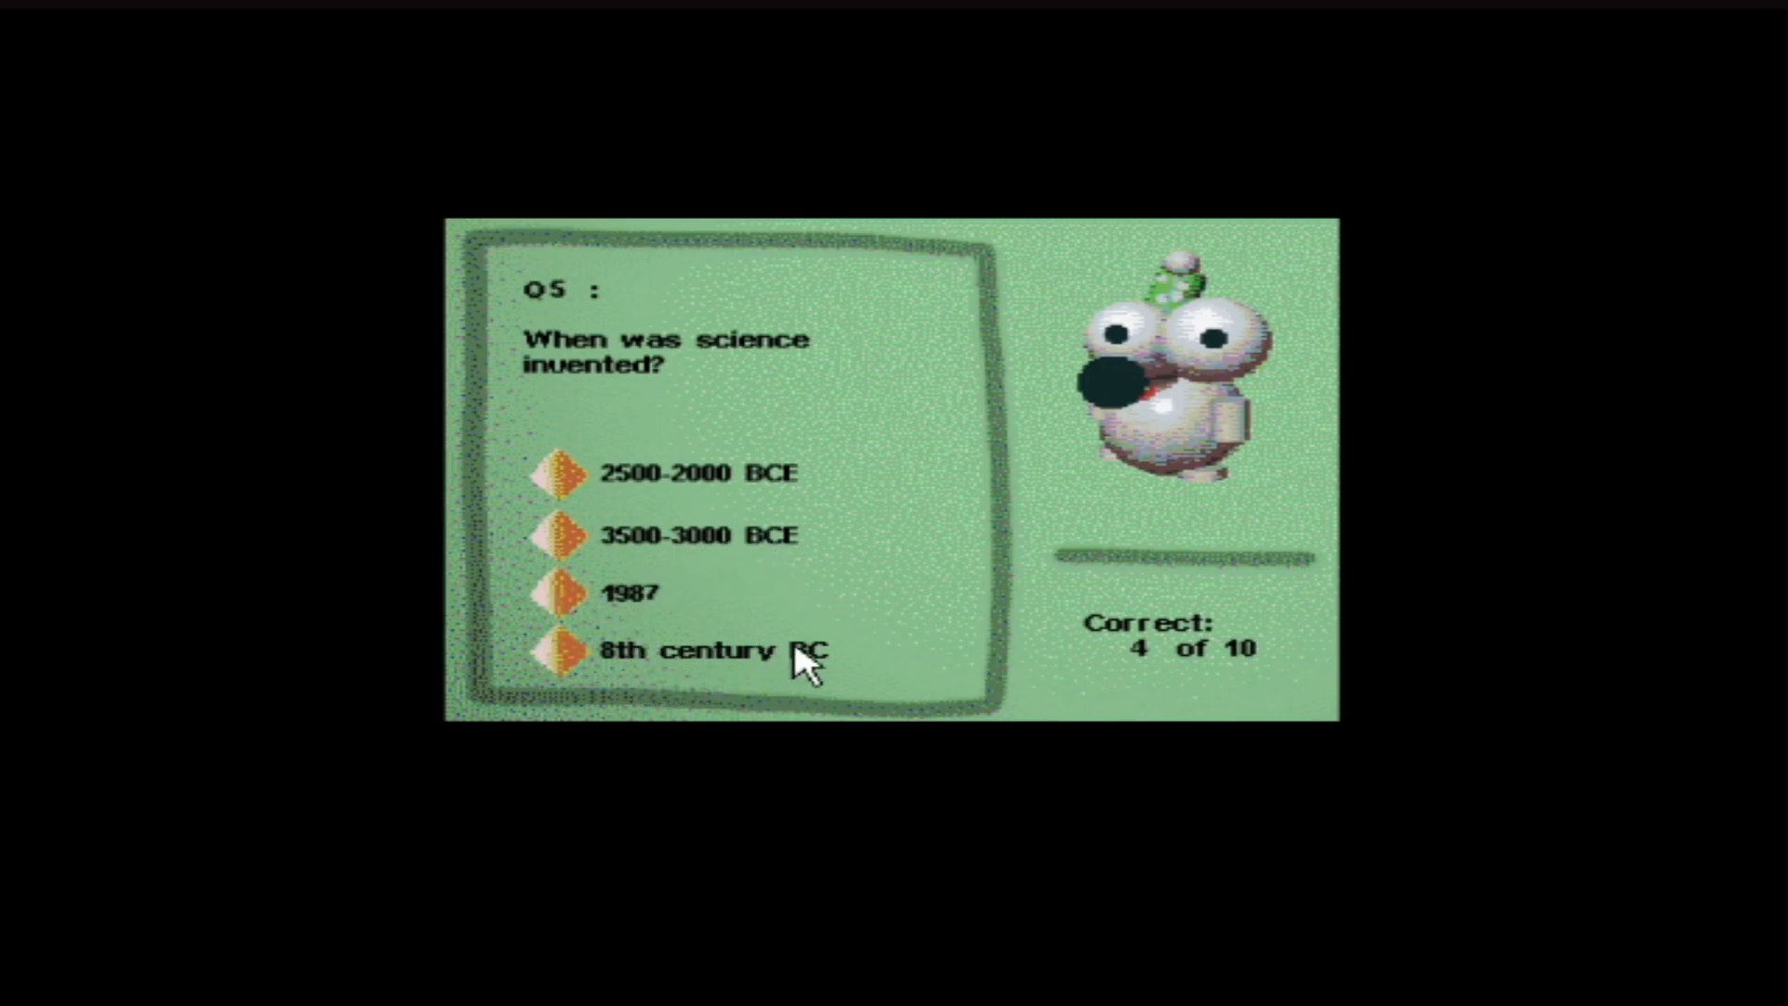
mouse_move(615, 548)
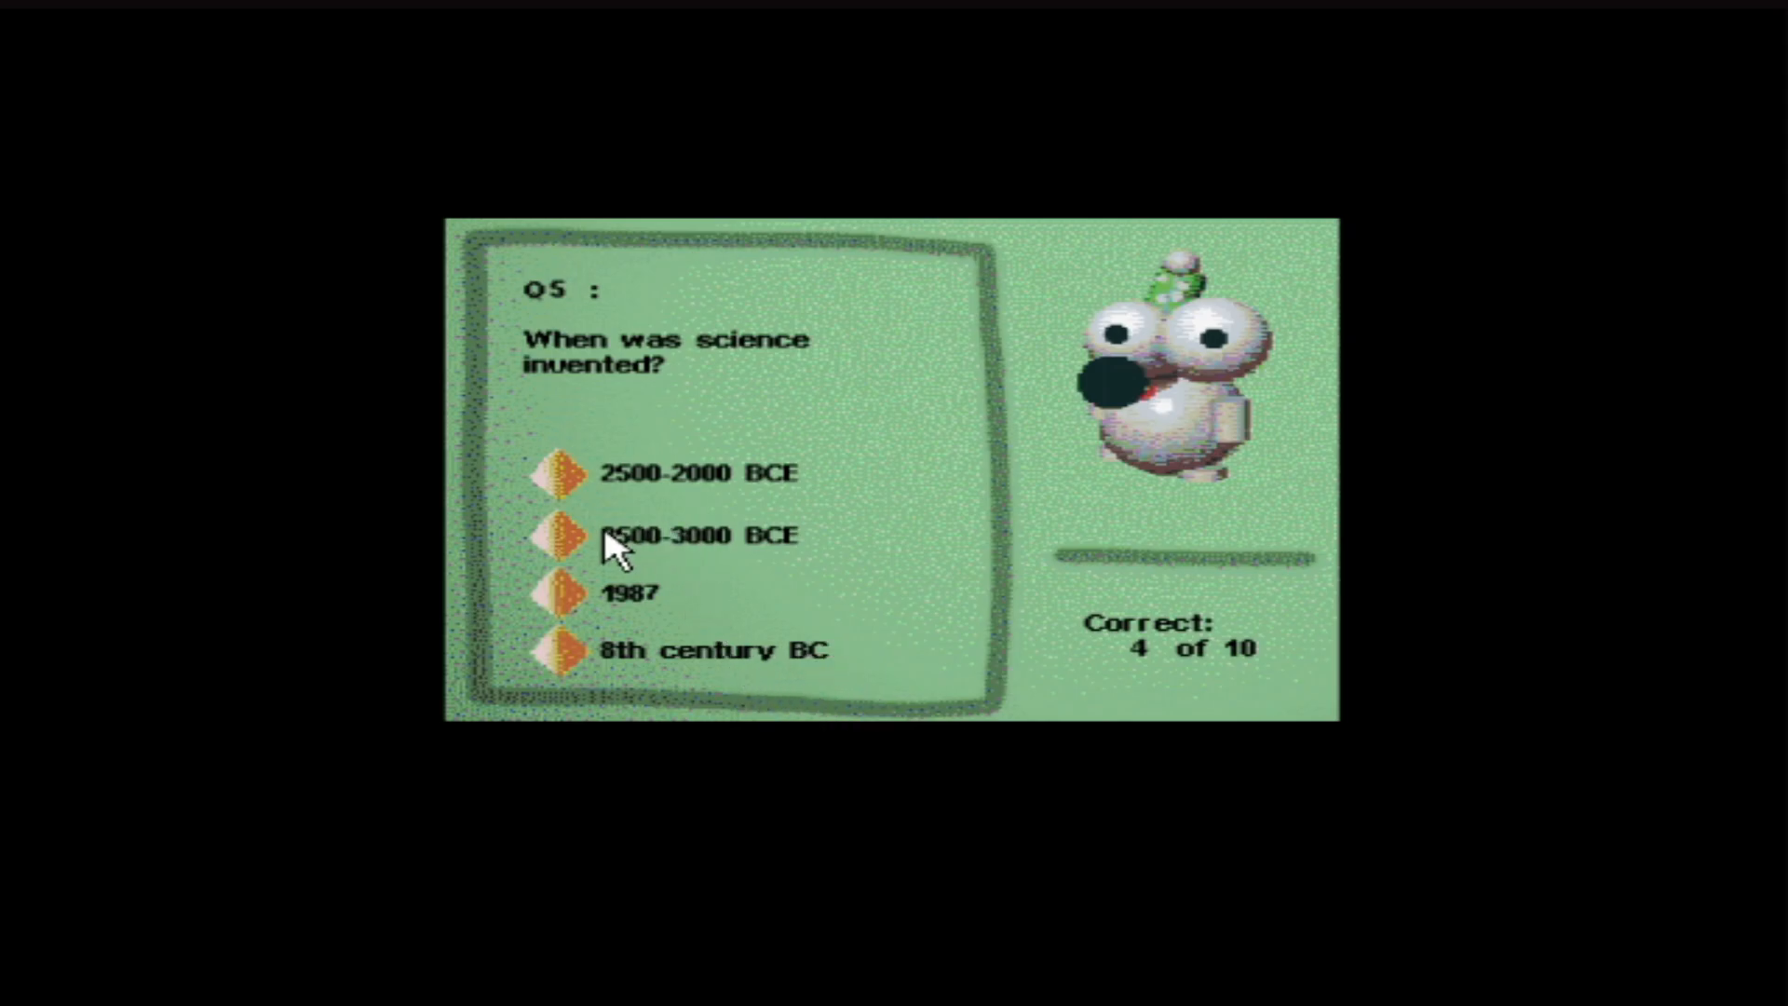
Step: Answer 3500-3000 BCE for when science began and 1510 degrees C for iron's melting point
click(559, 535)
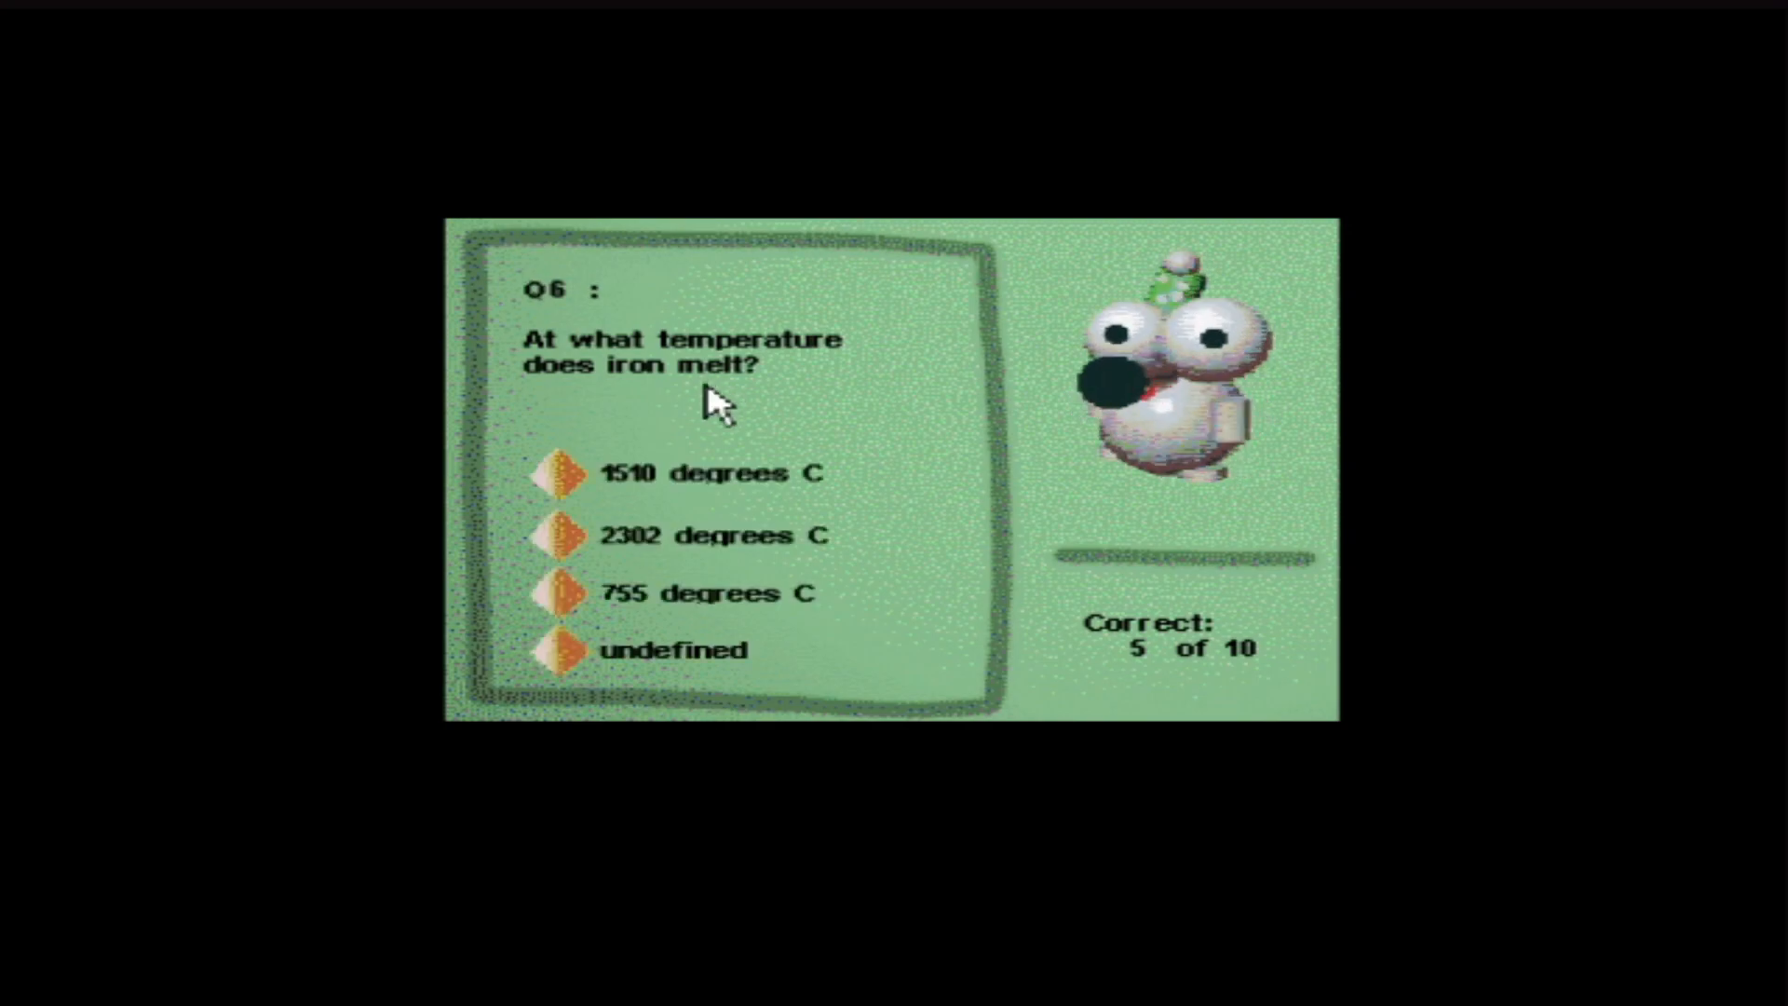
mouse_move(747, 505)
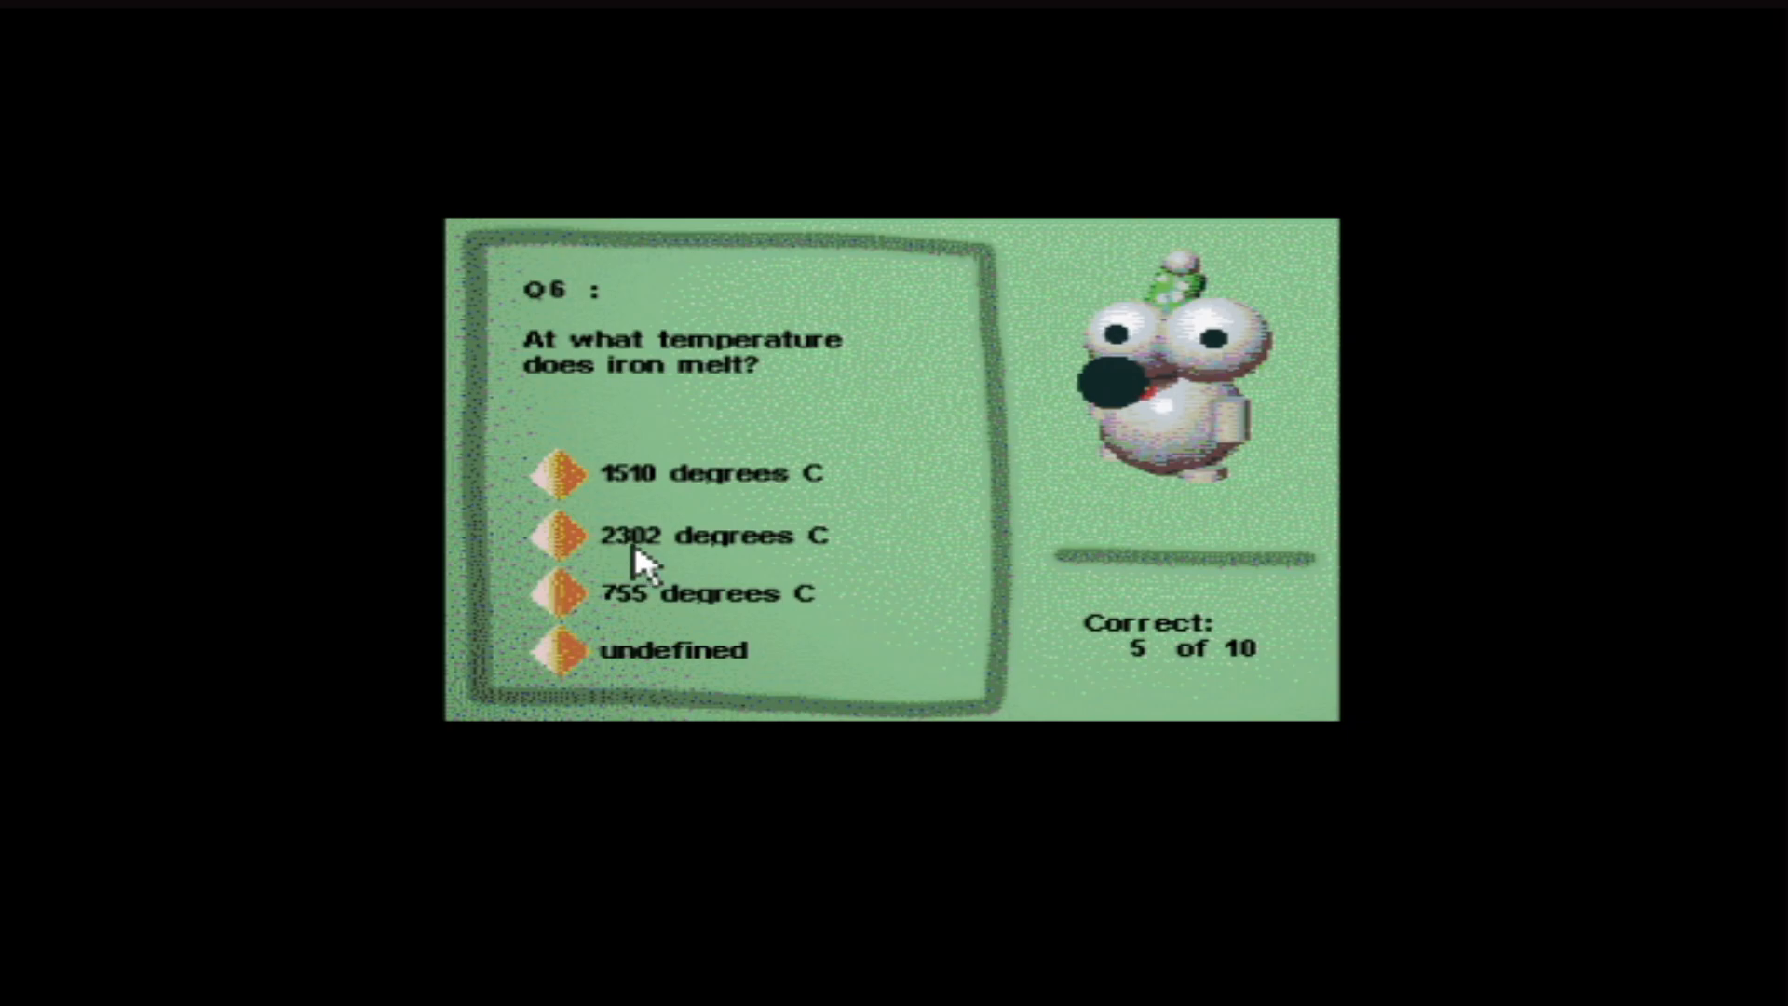
mouse_move(762, 621)
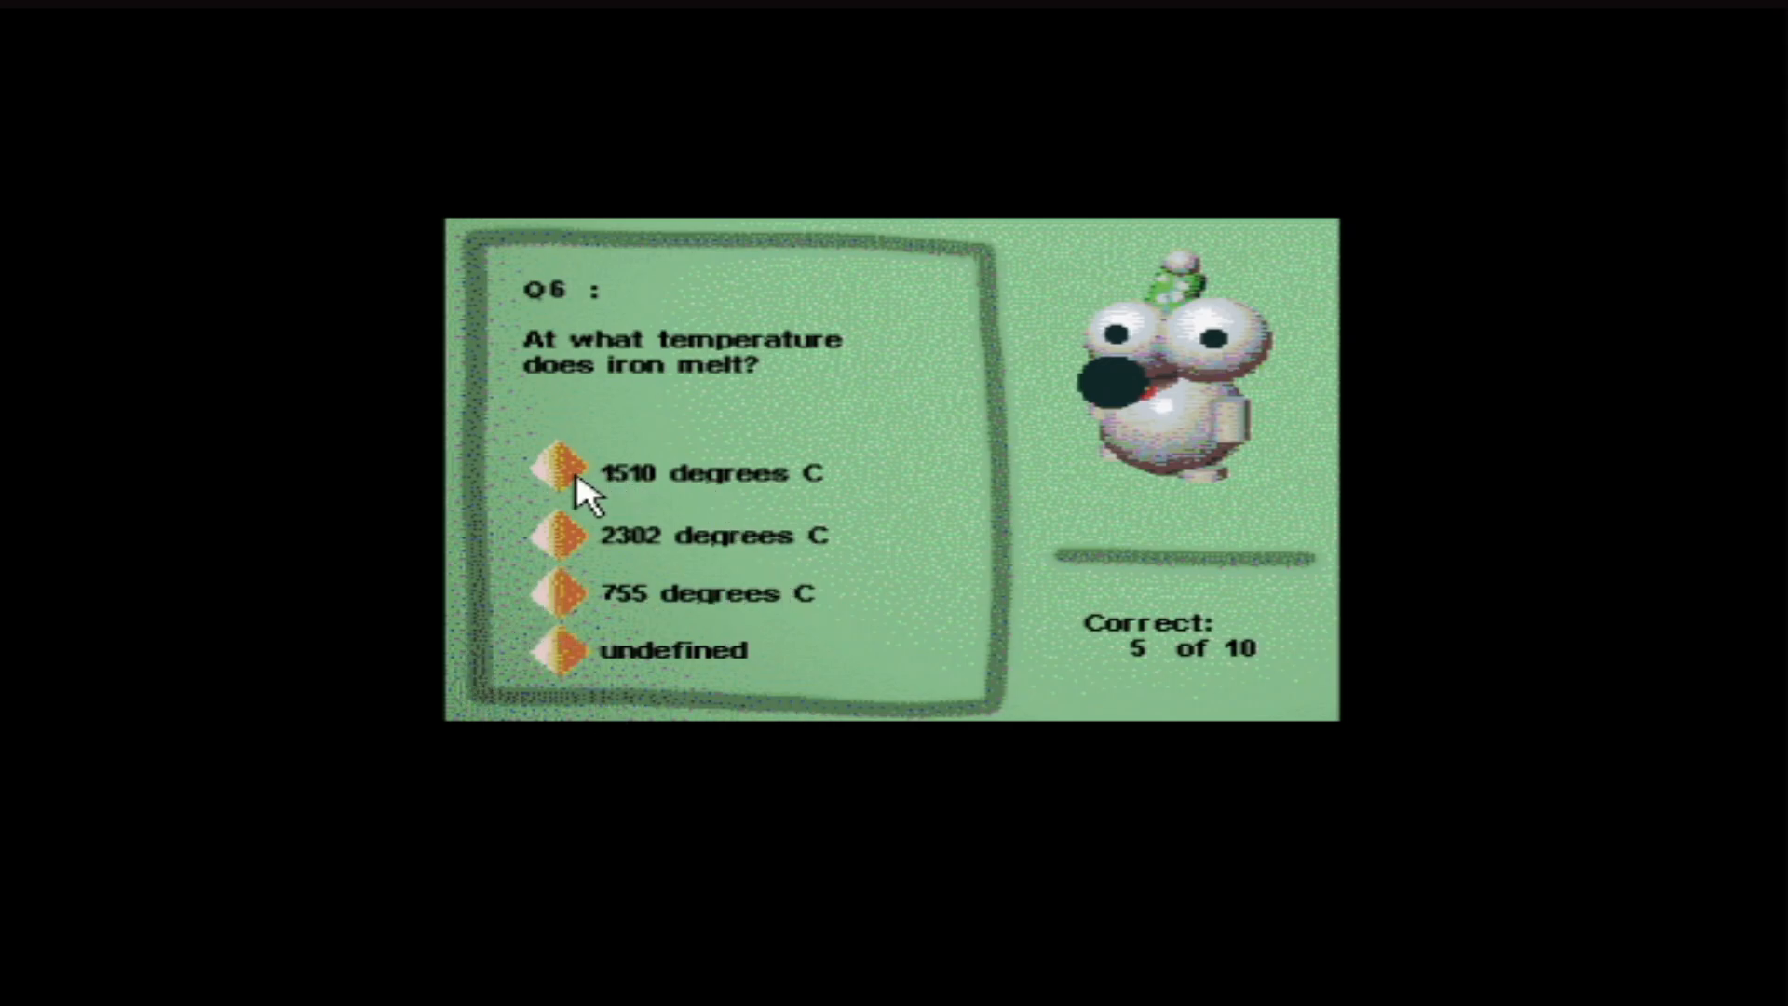
click(565, 474)
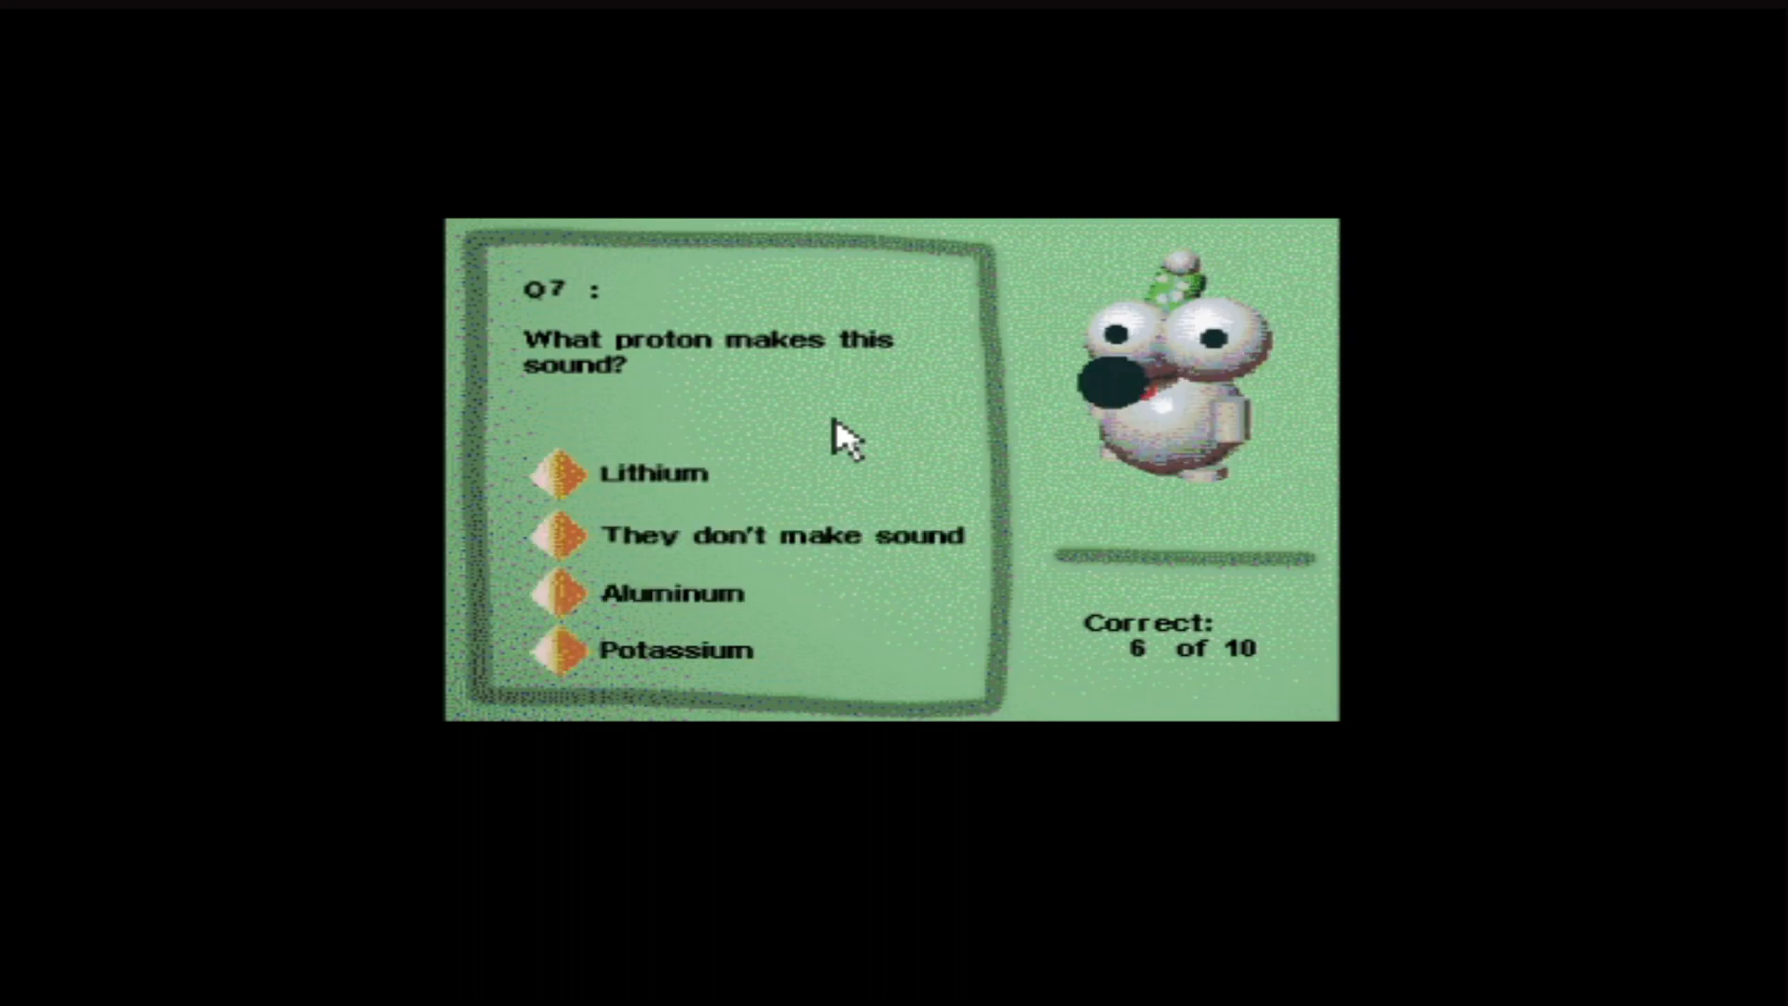
mouse_move(675, 513)
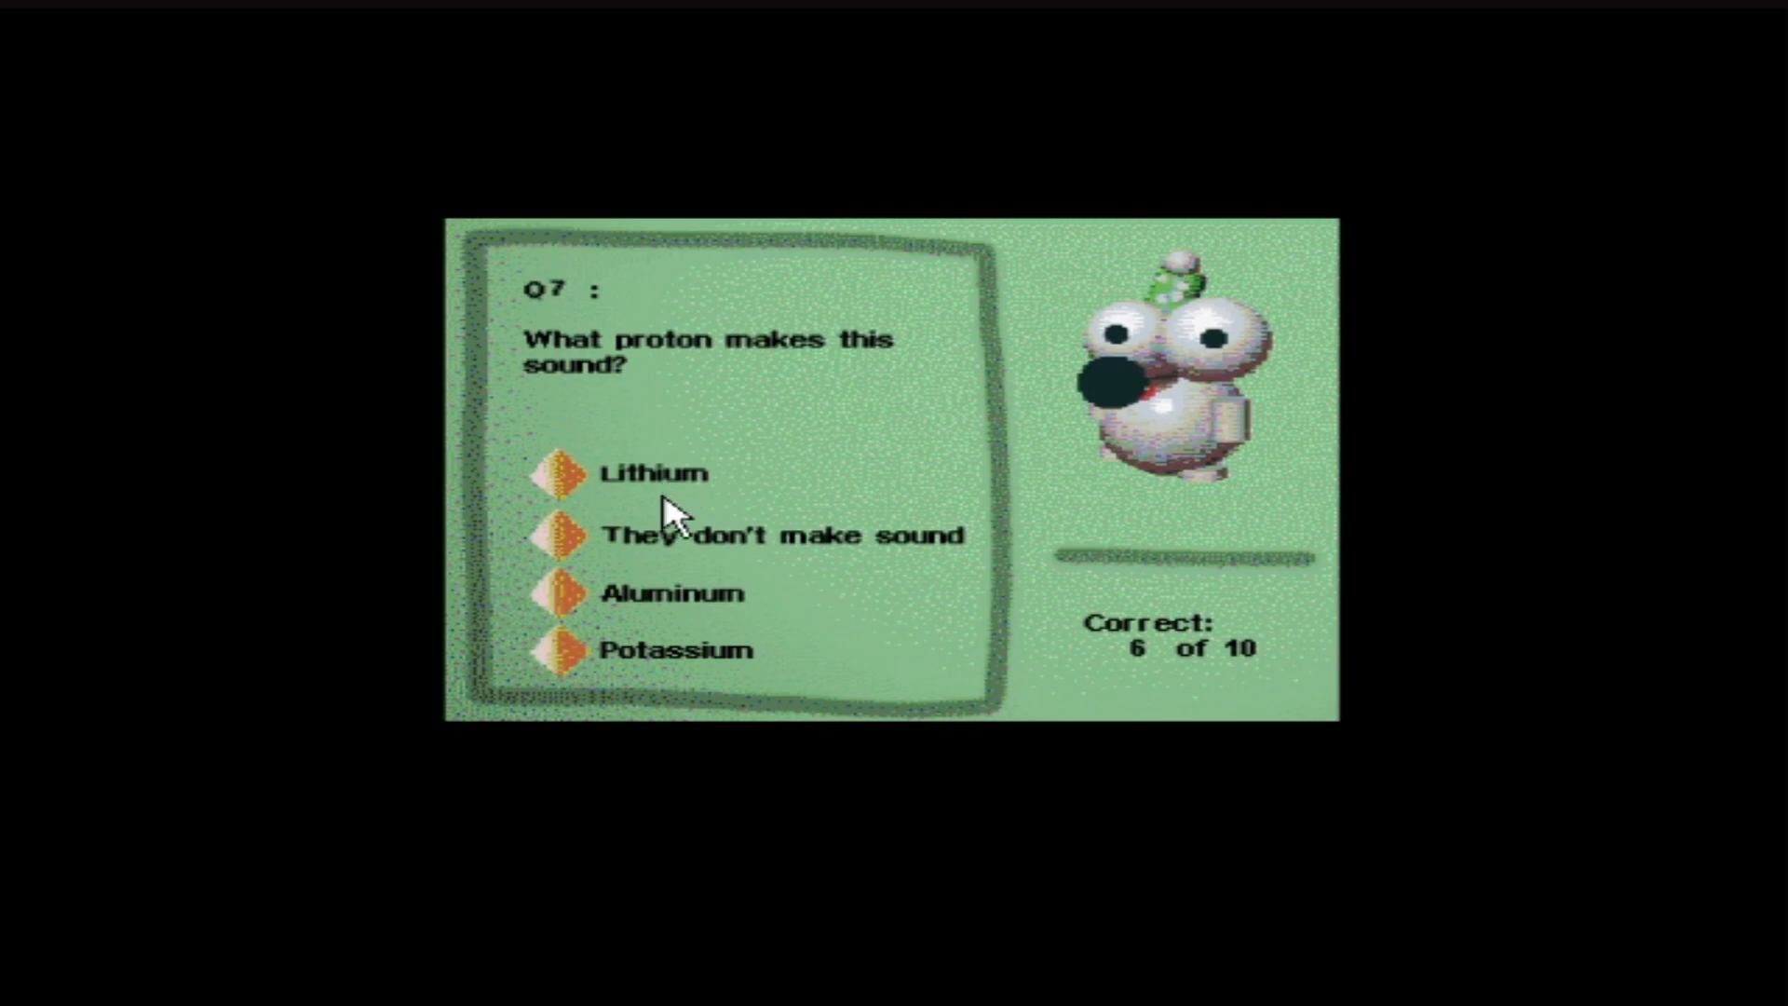
mouse_move(677, 615)
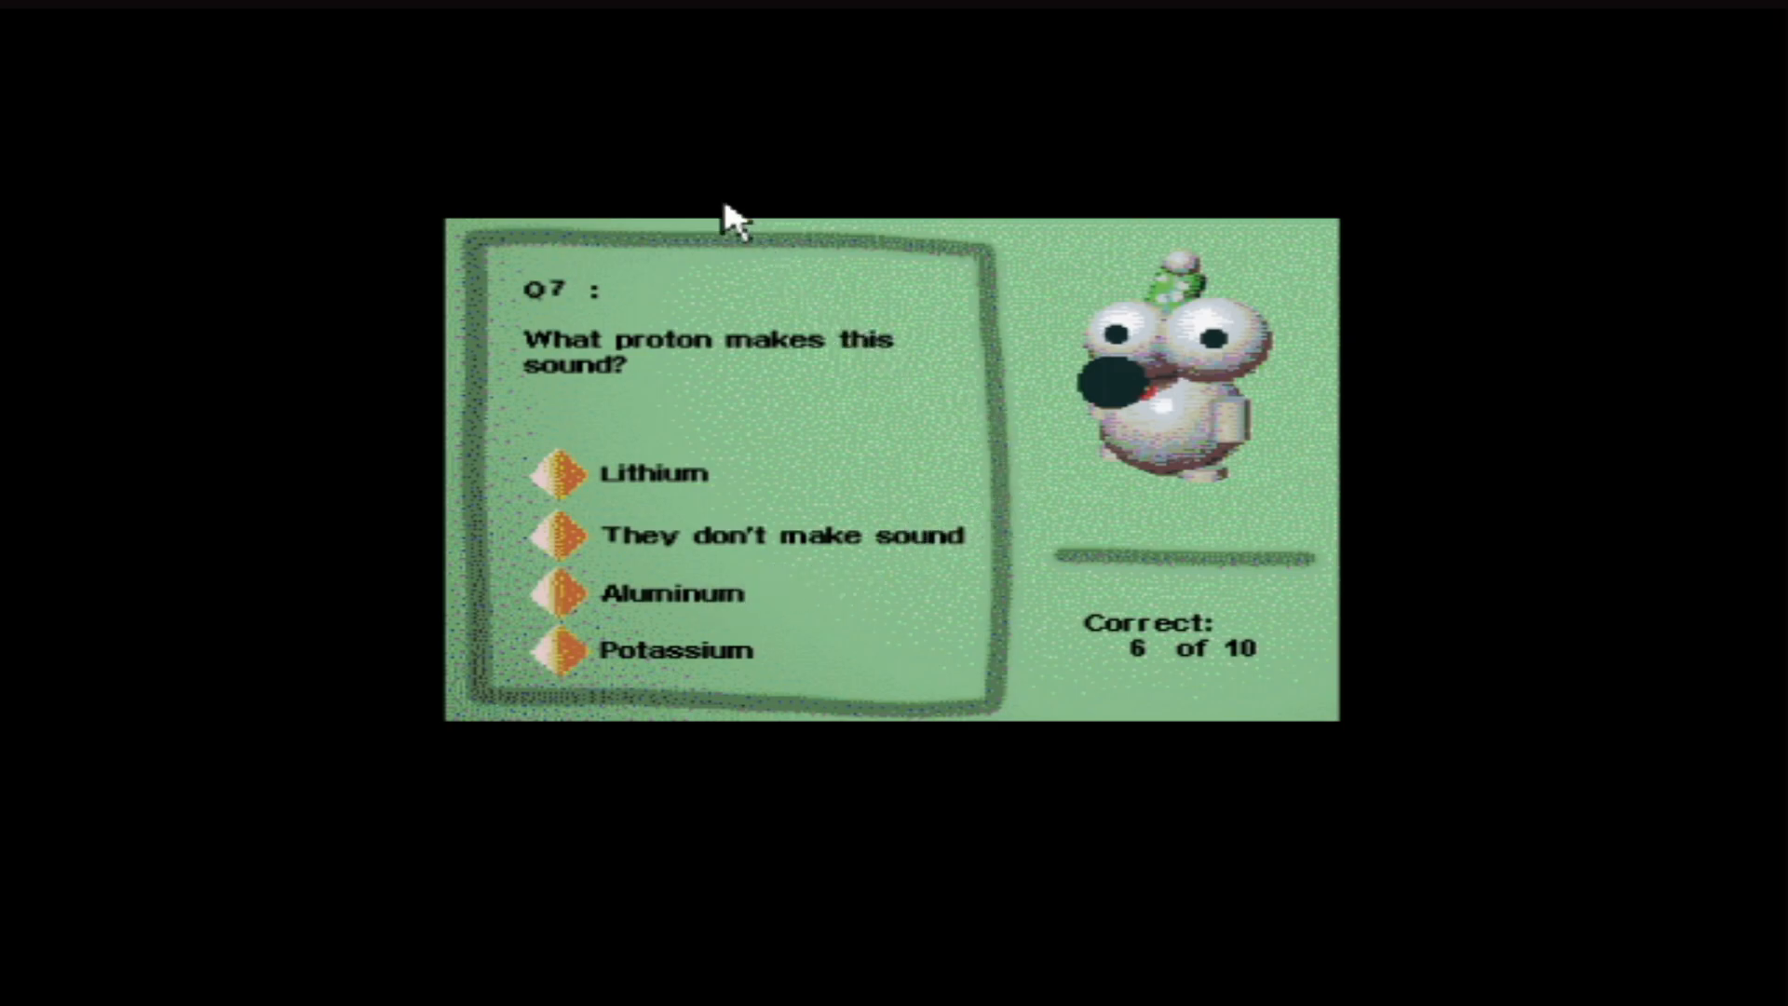
mouse_move(817, 476)
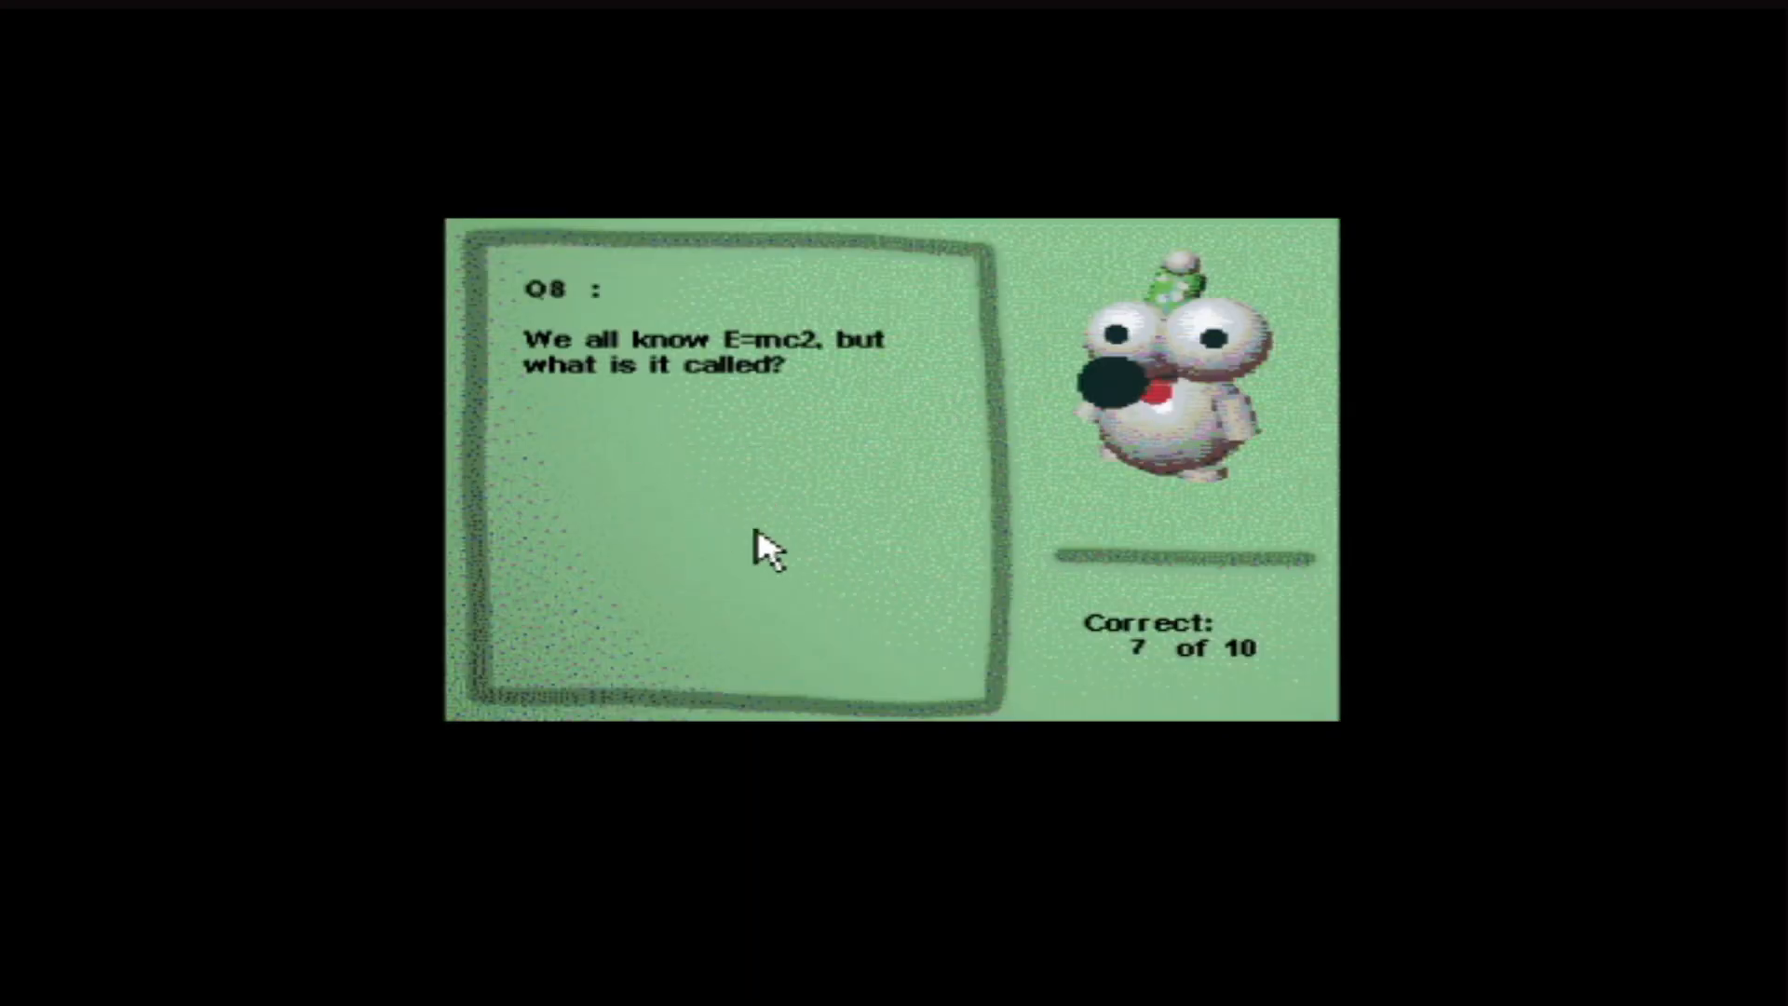
mouse_move(703, 465)
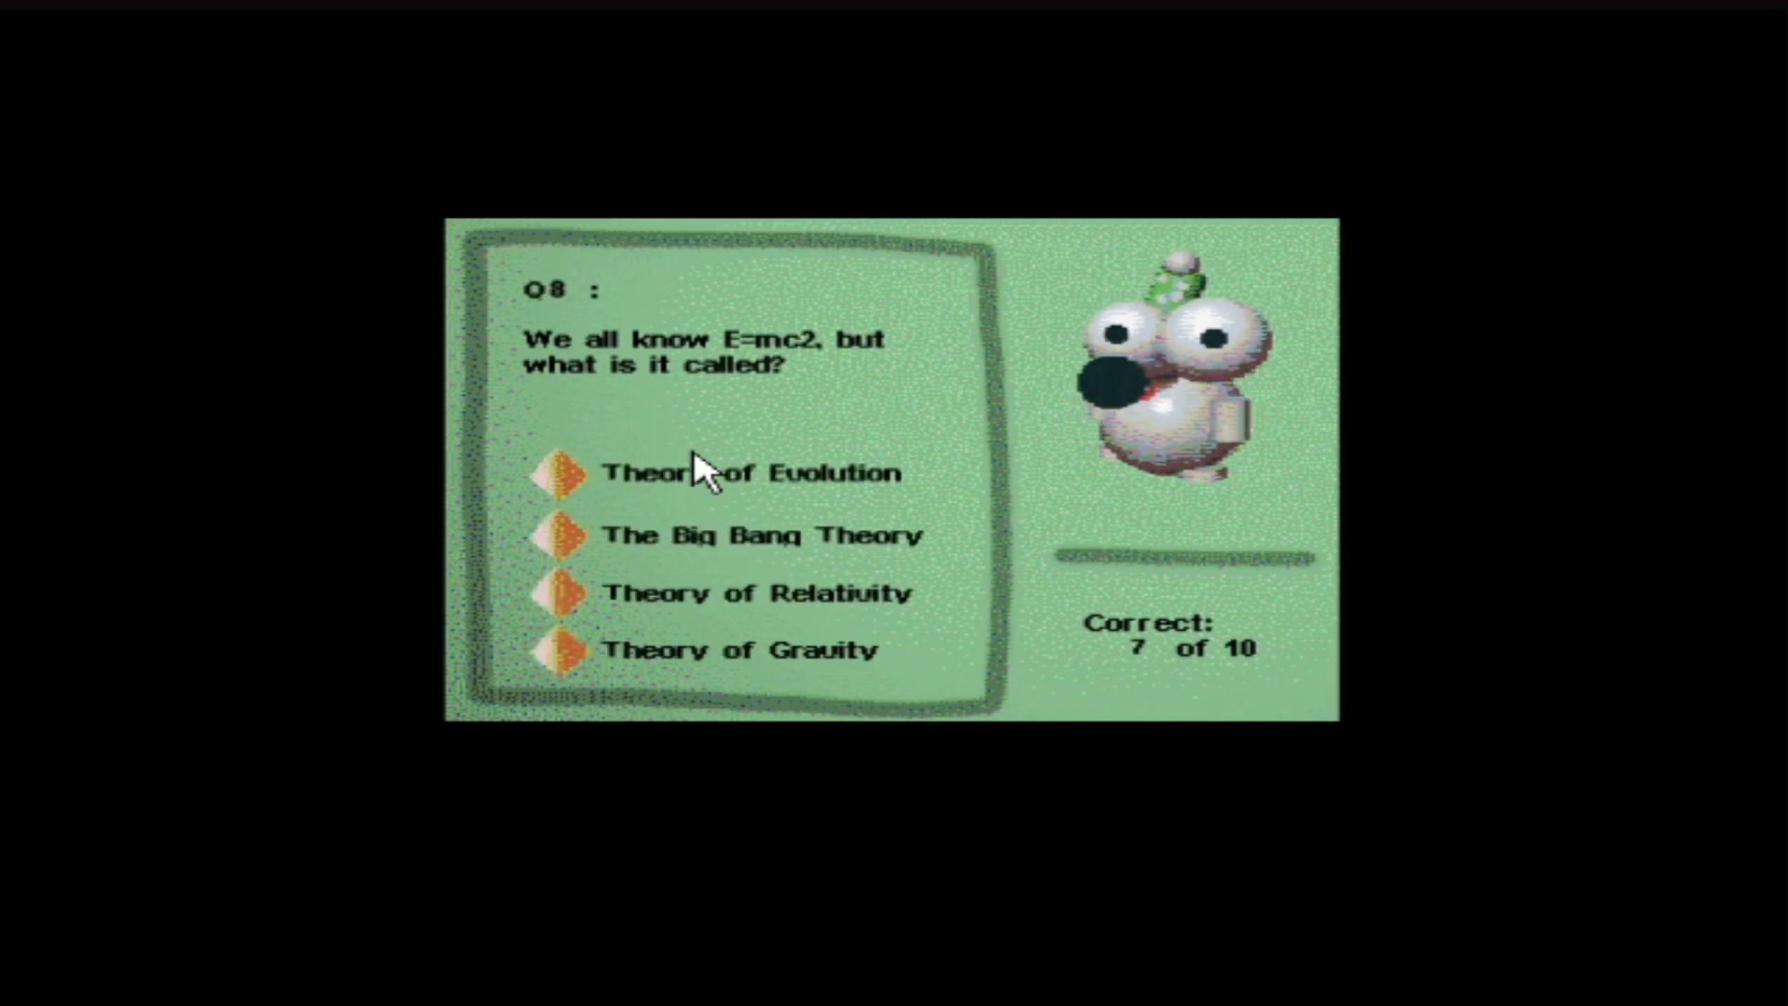
mouse_move(787, 559)
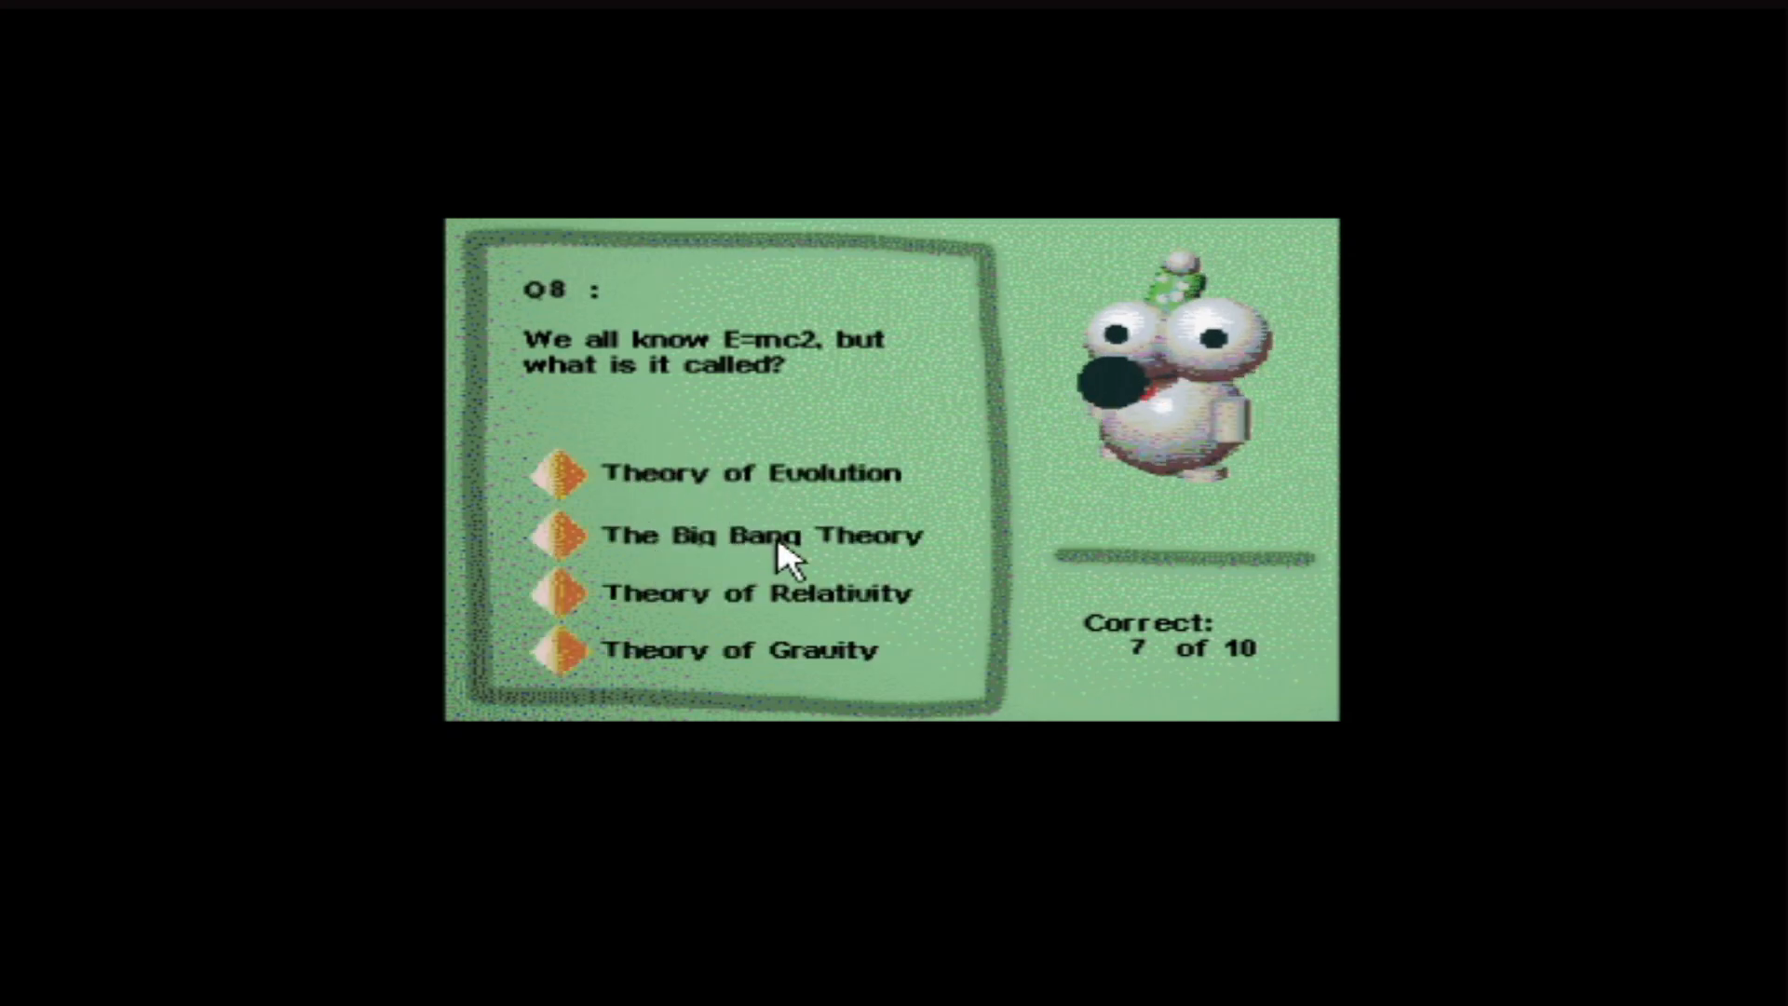
mouse_move(735, 661)
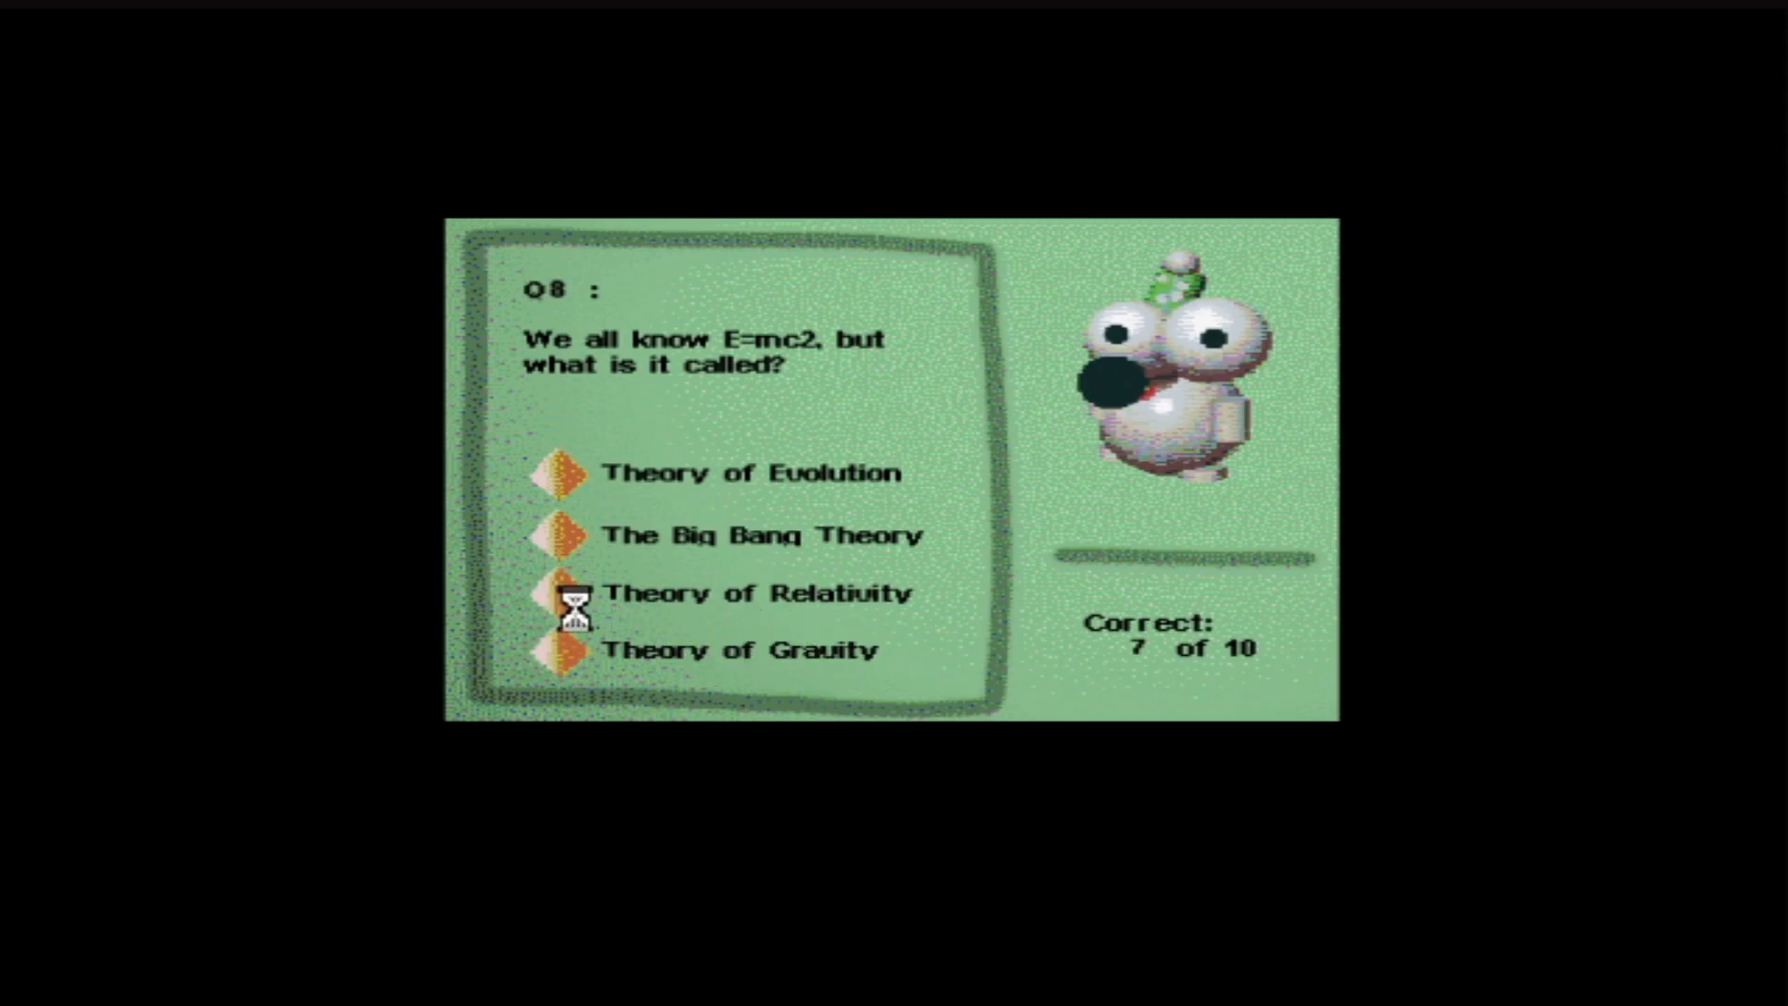
Step: Answer Theory of Relativity for E=mc2 and advance to the picture question
click(741, 593)
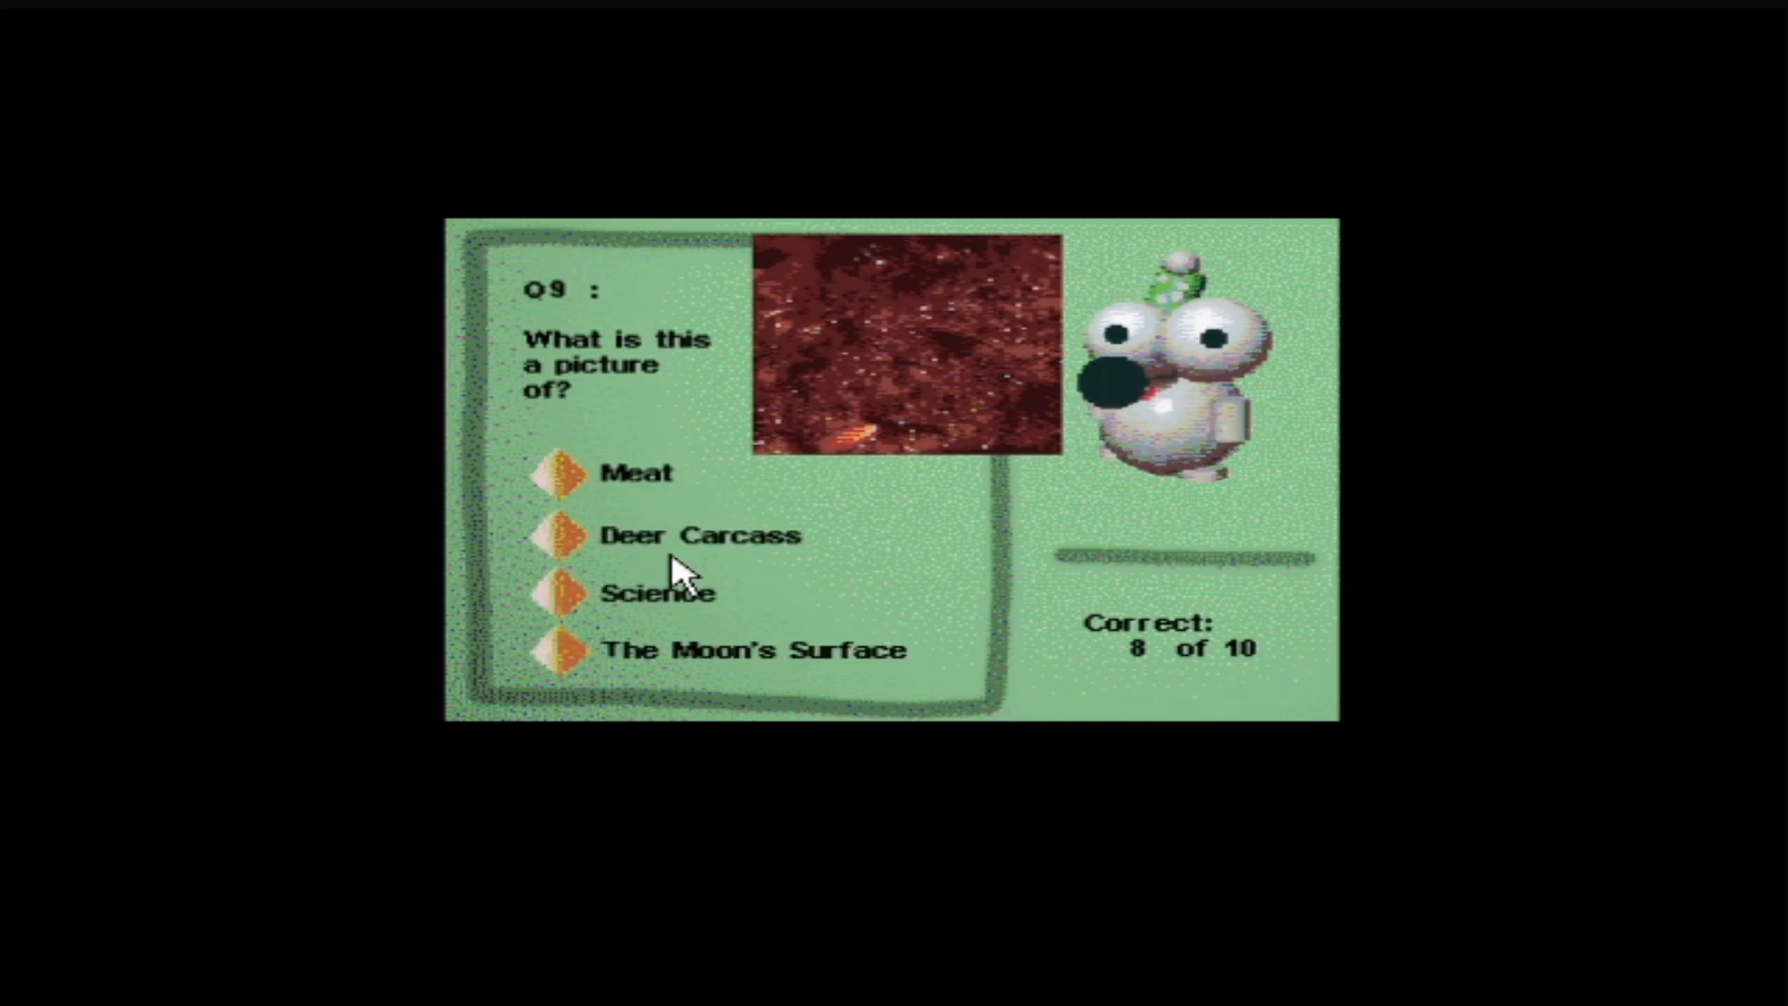
mouse_move(772, 679)
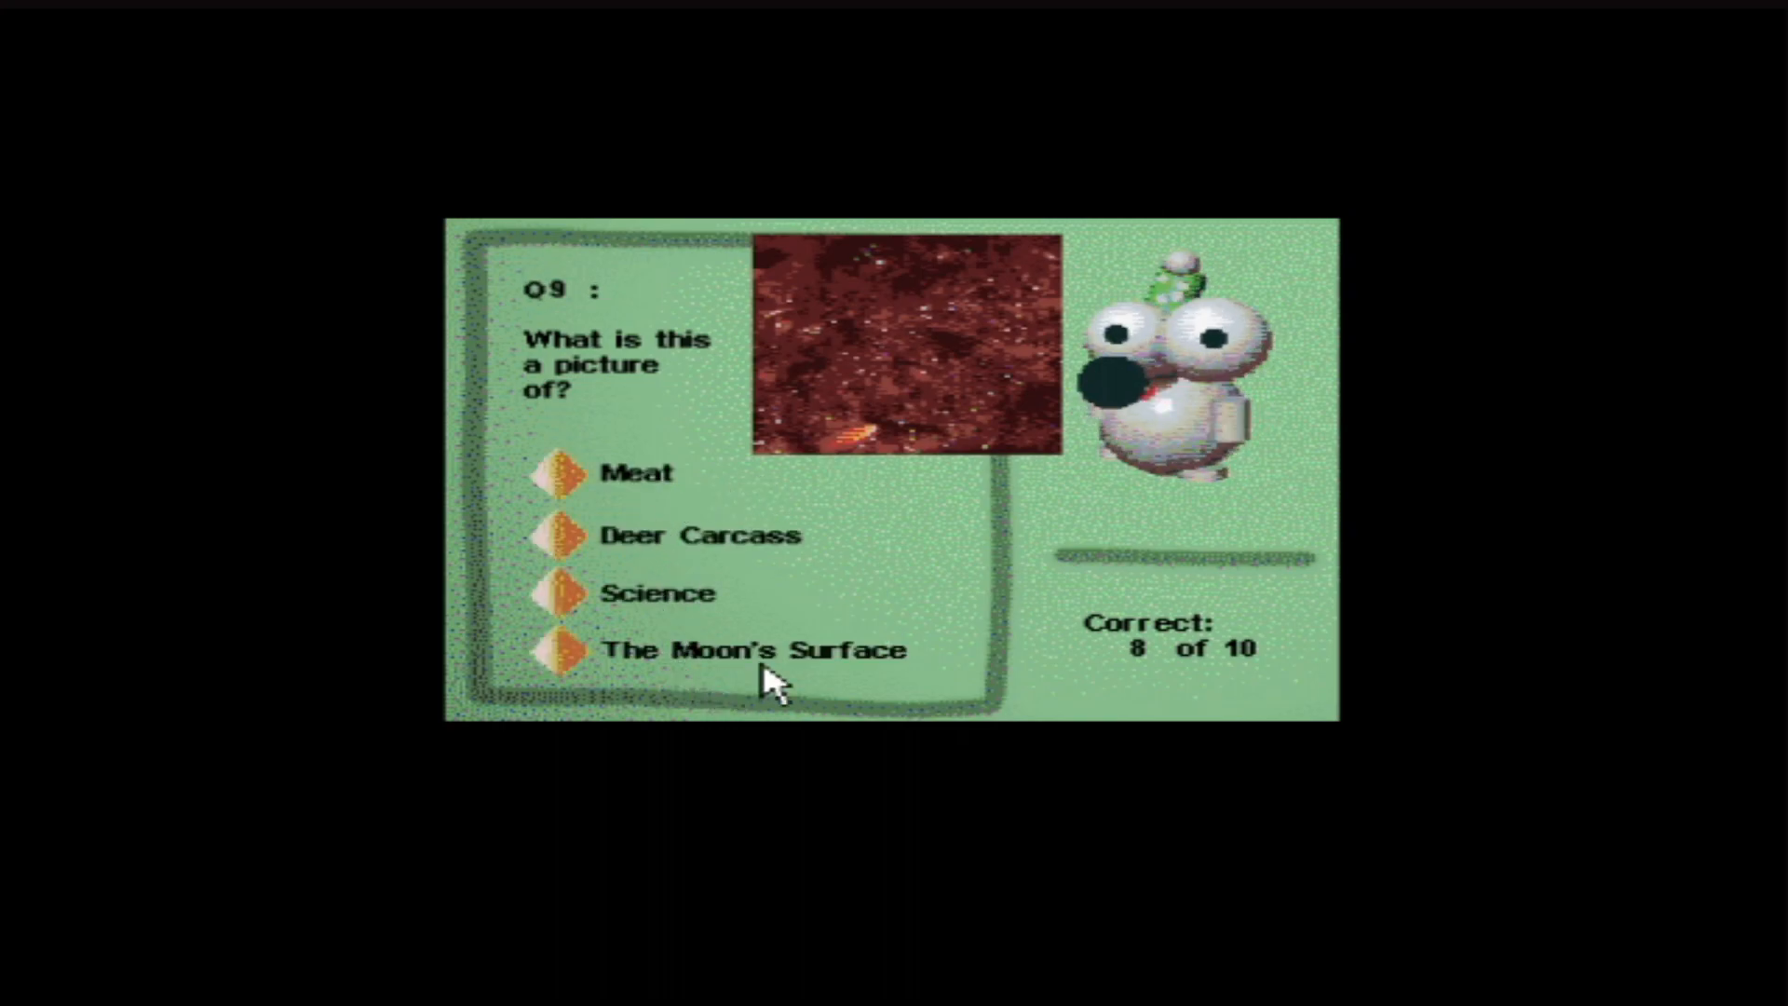
mouse_move(985, 425)
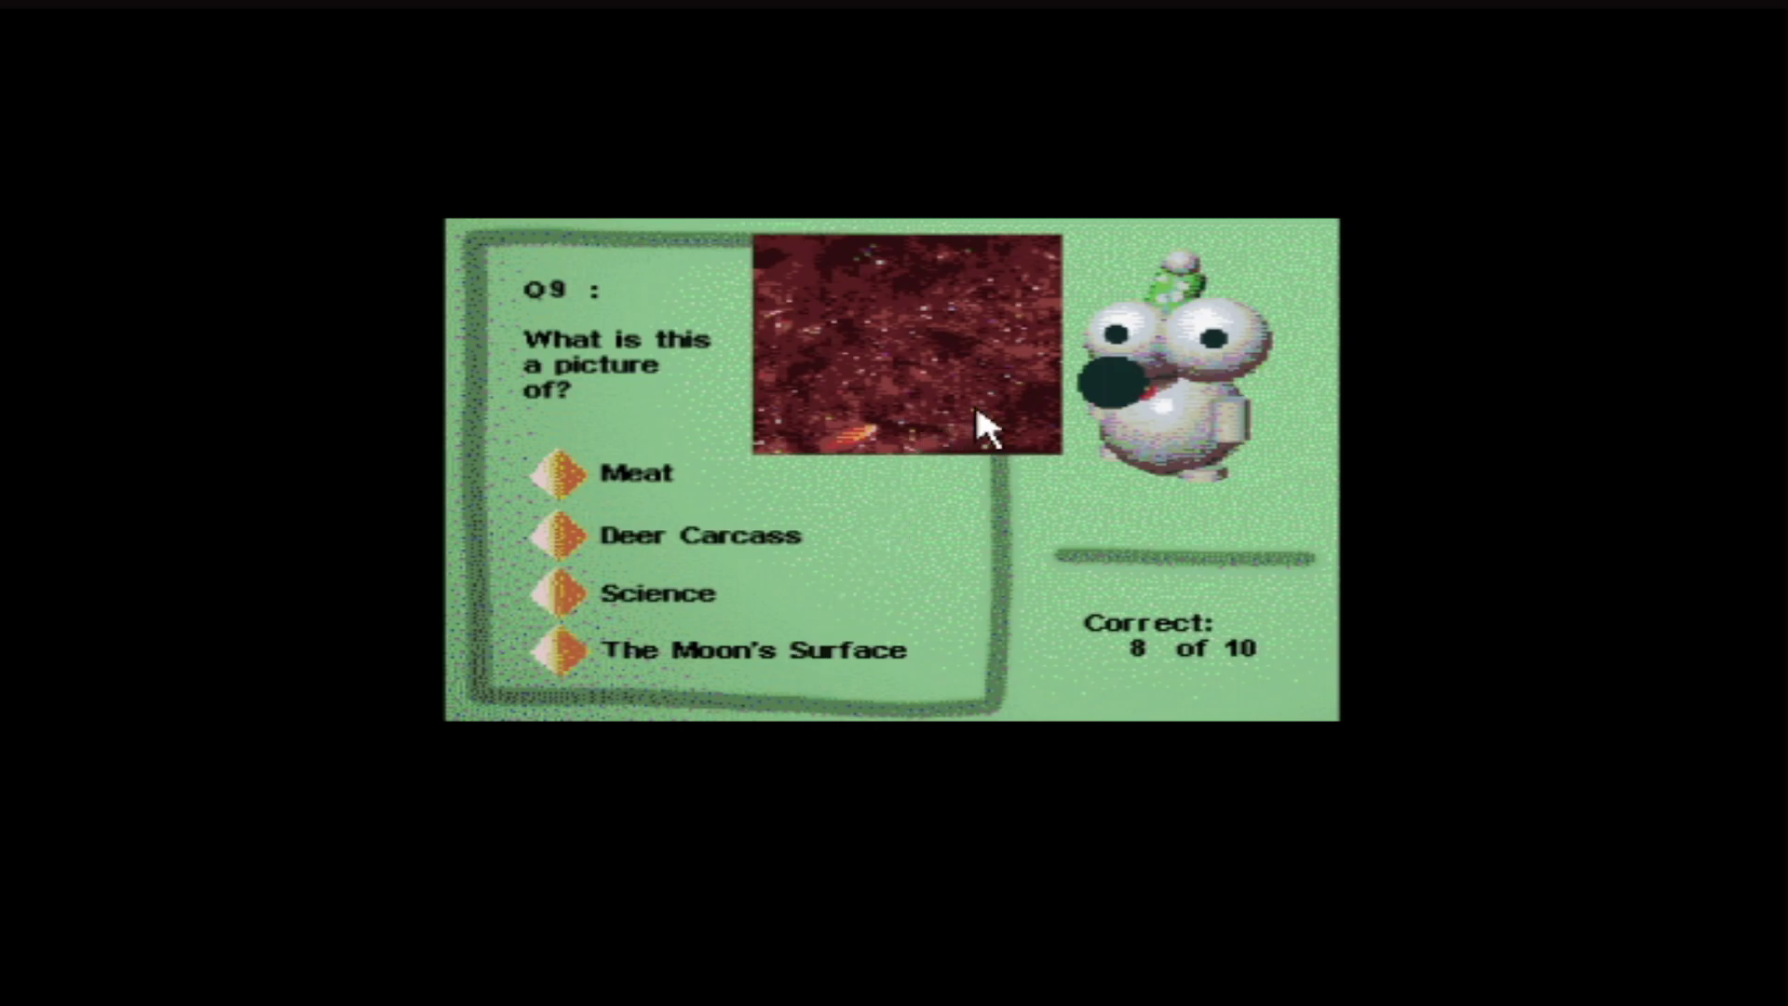
mouse_move(581, 537)
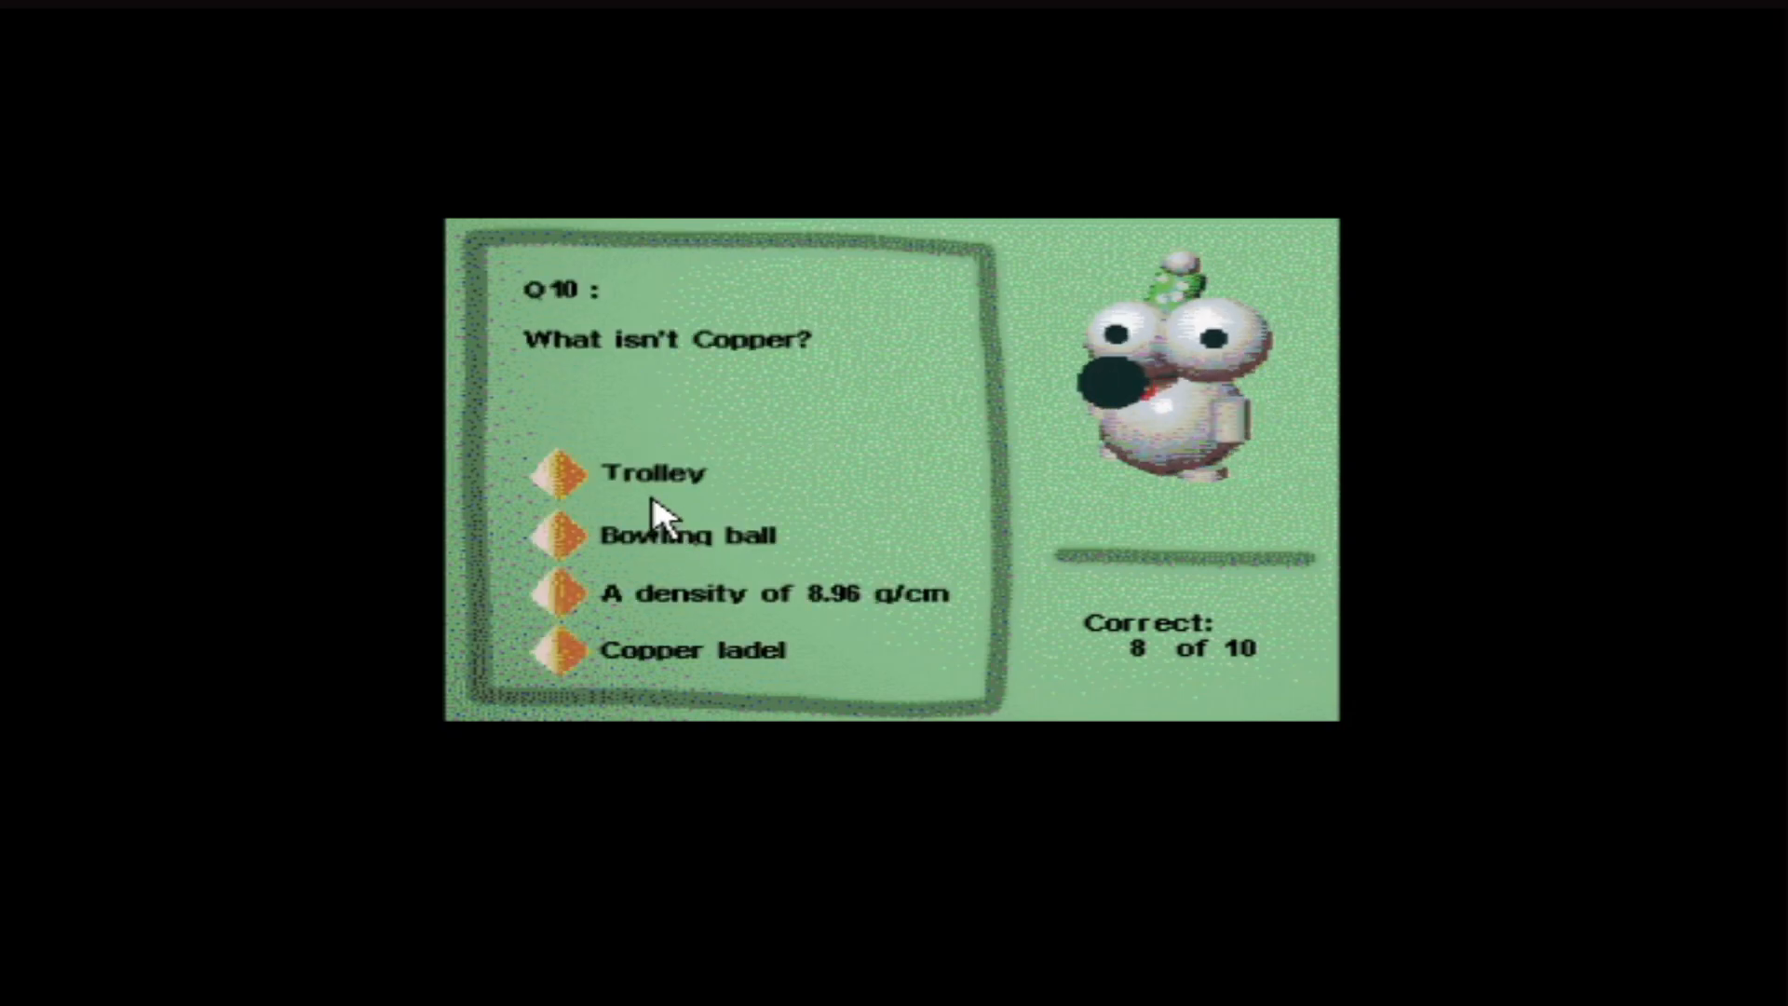
mouse_move(794, 621)
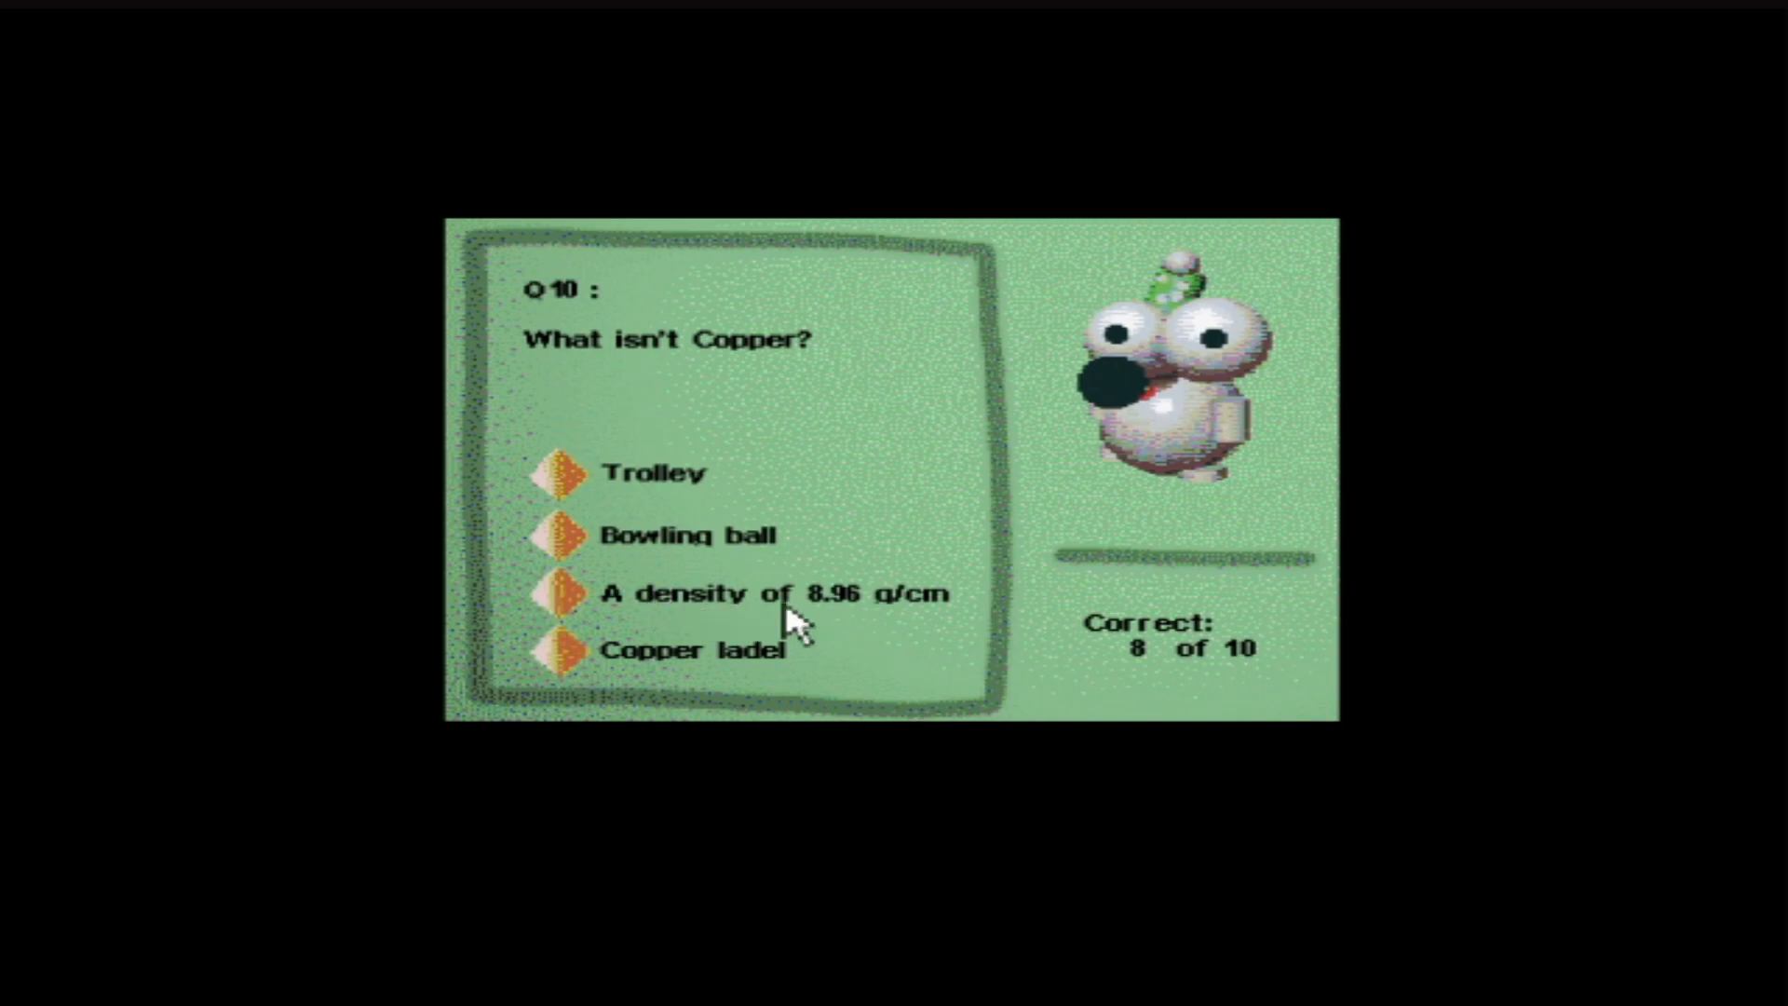
mouse_move(883, 616)
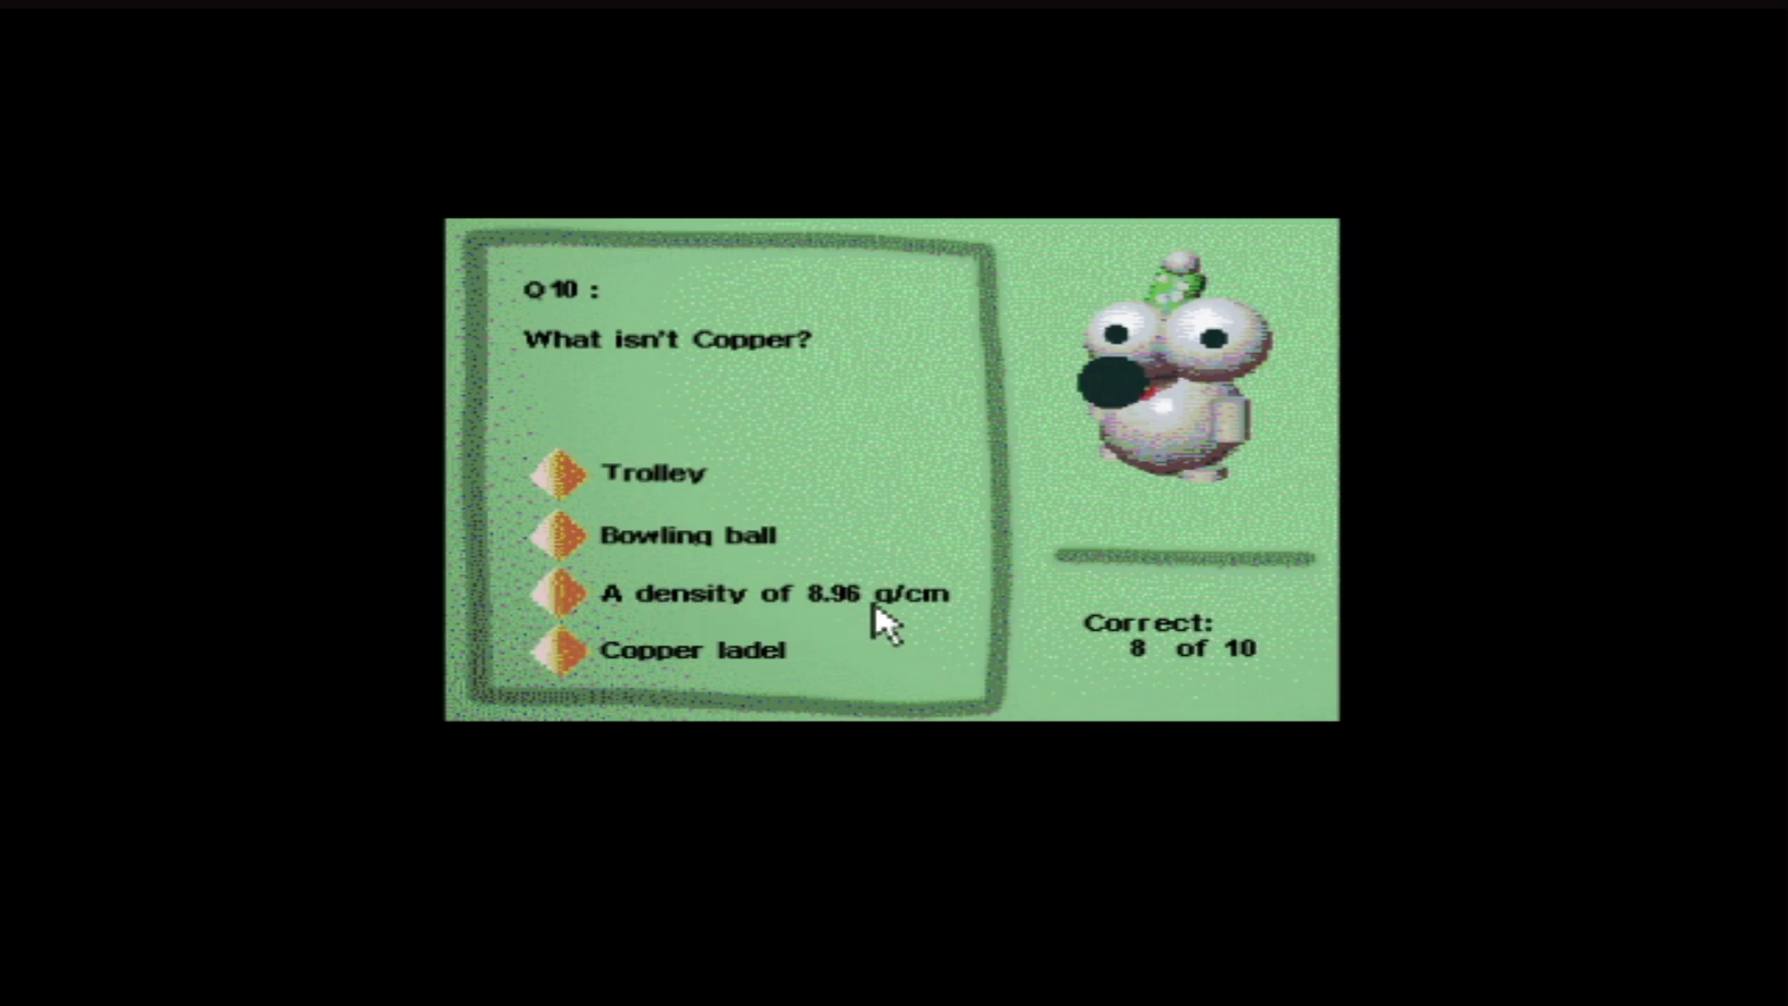
mouse_move(823, 662)
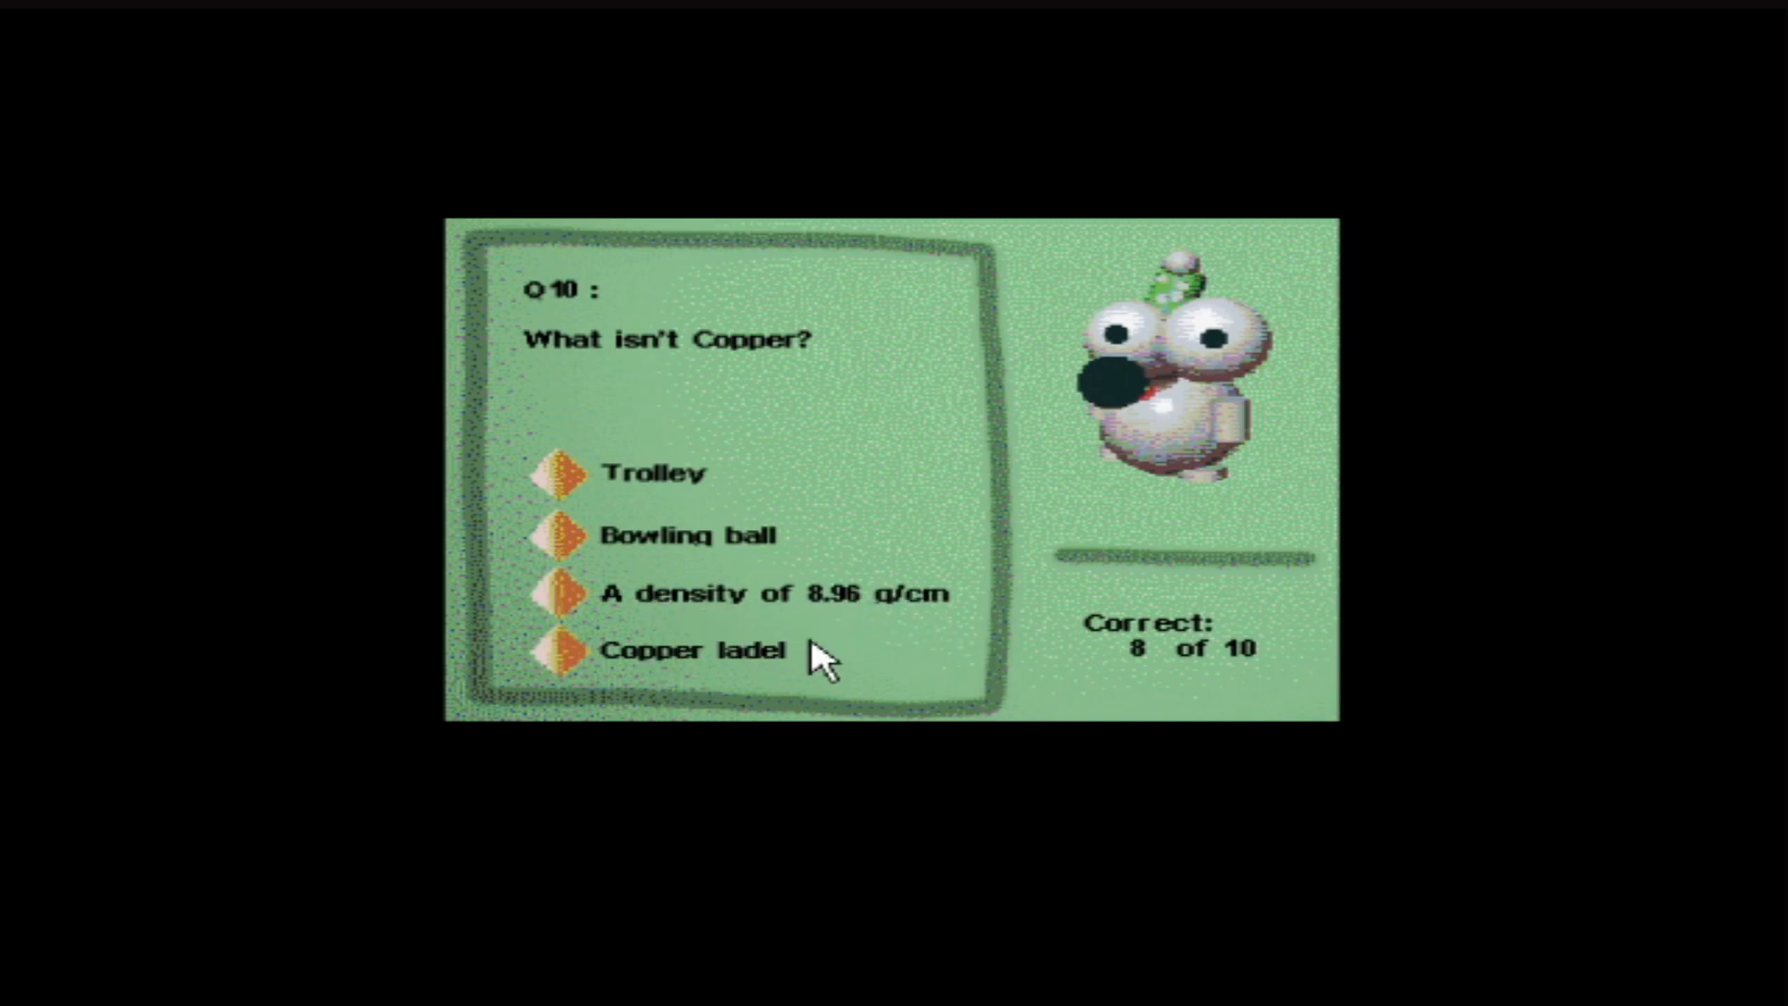
mouse_move(636, 615)
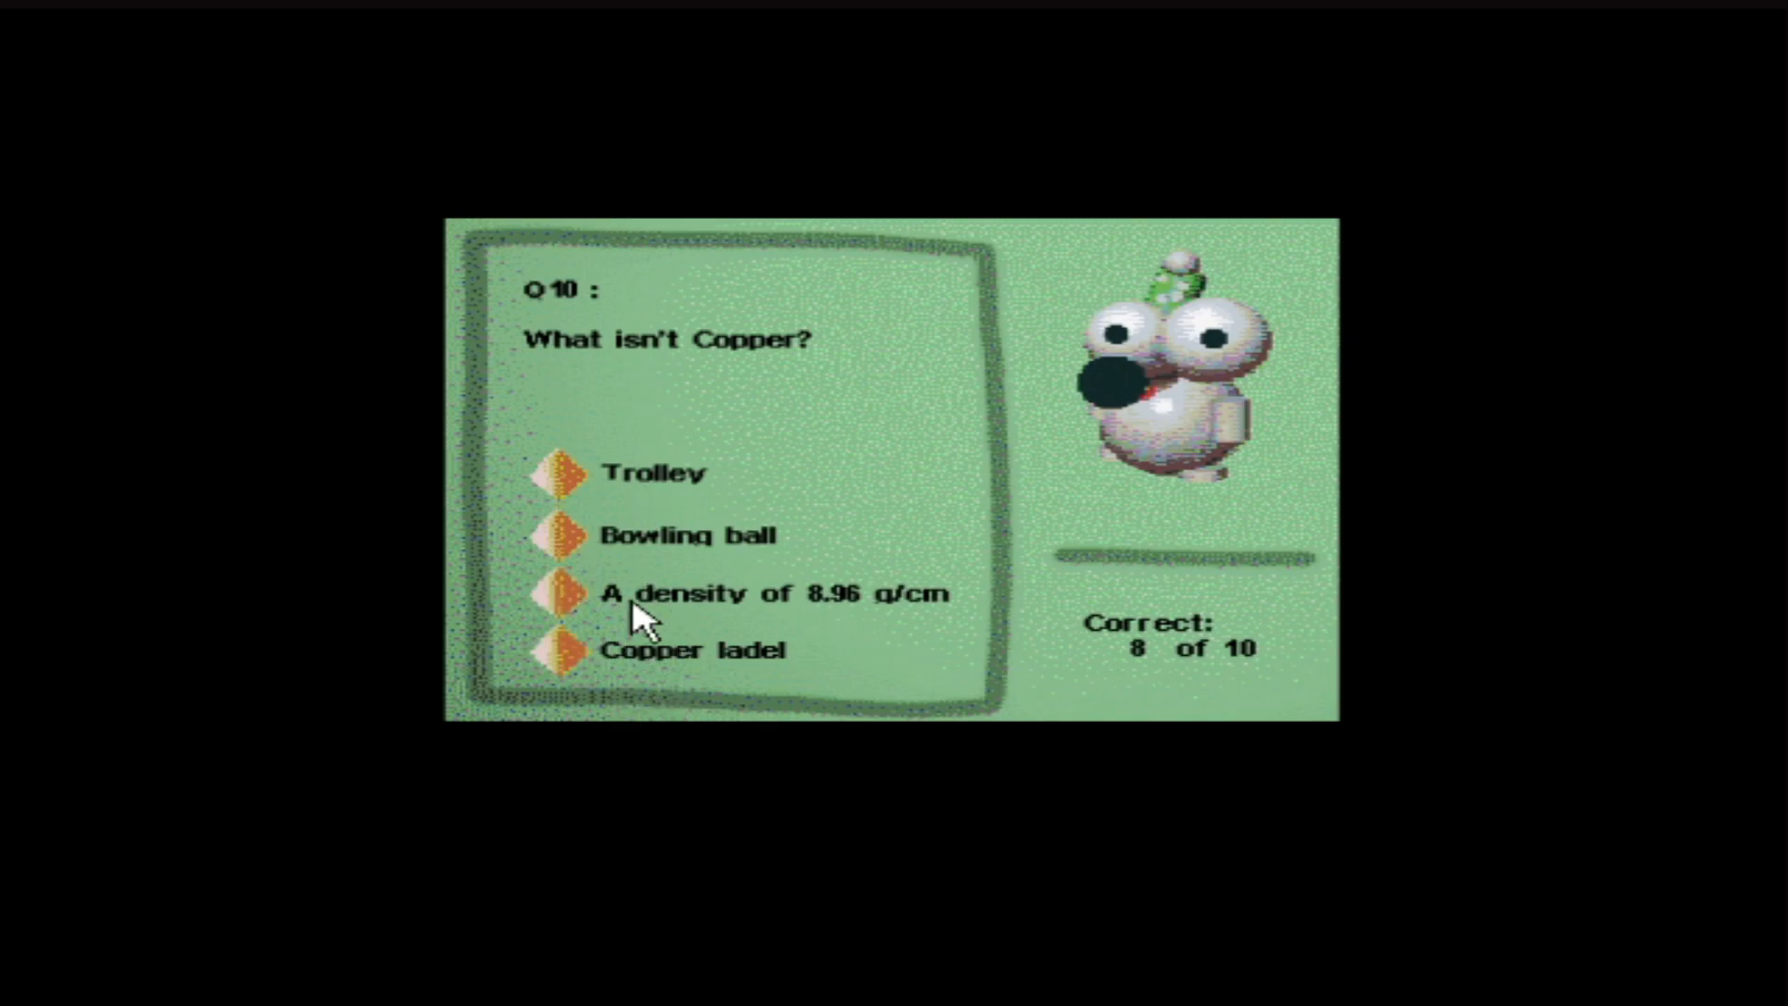
click(639, 595)
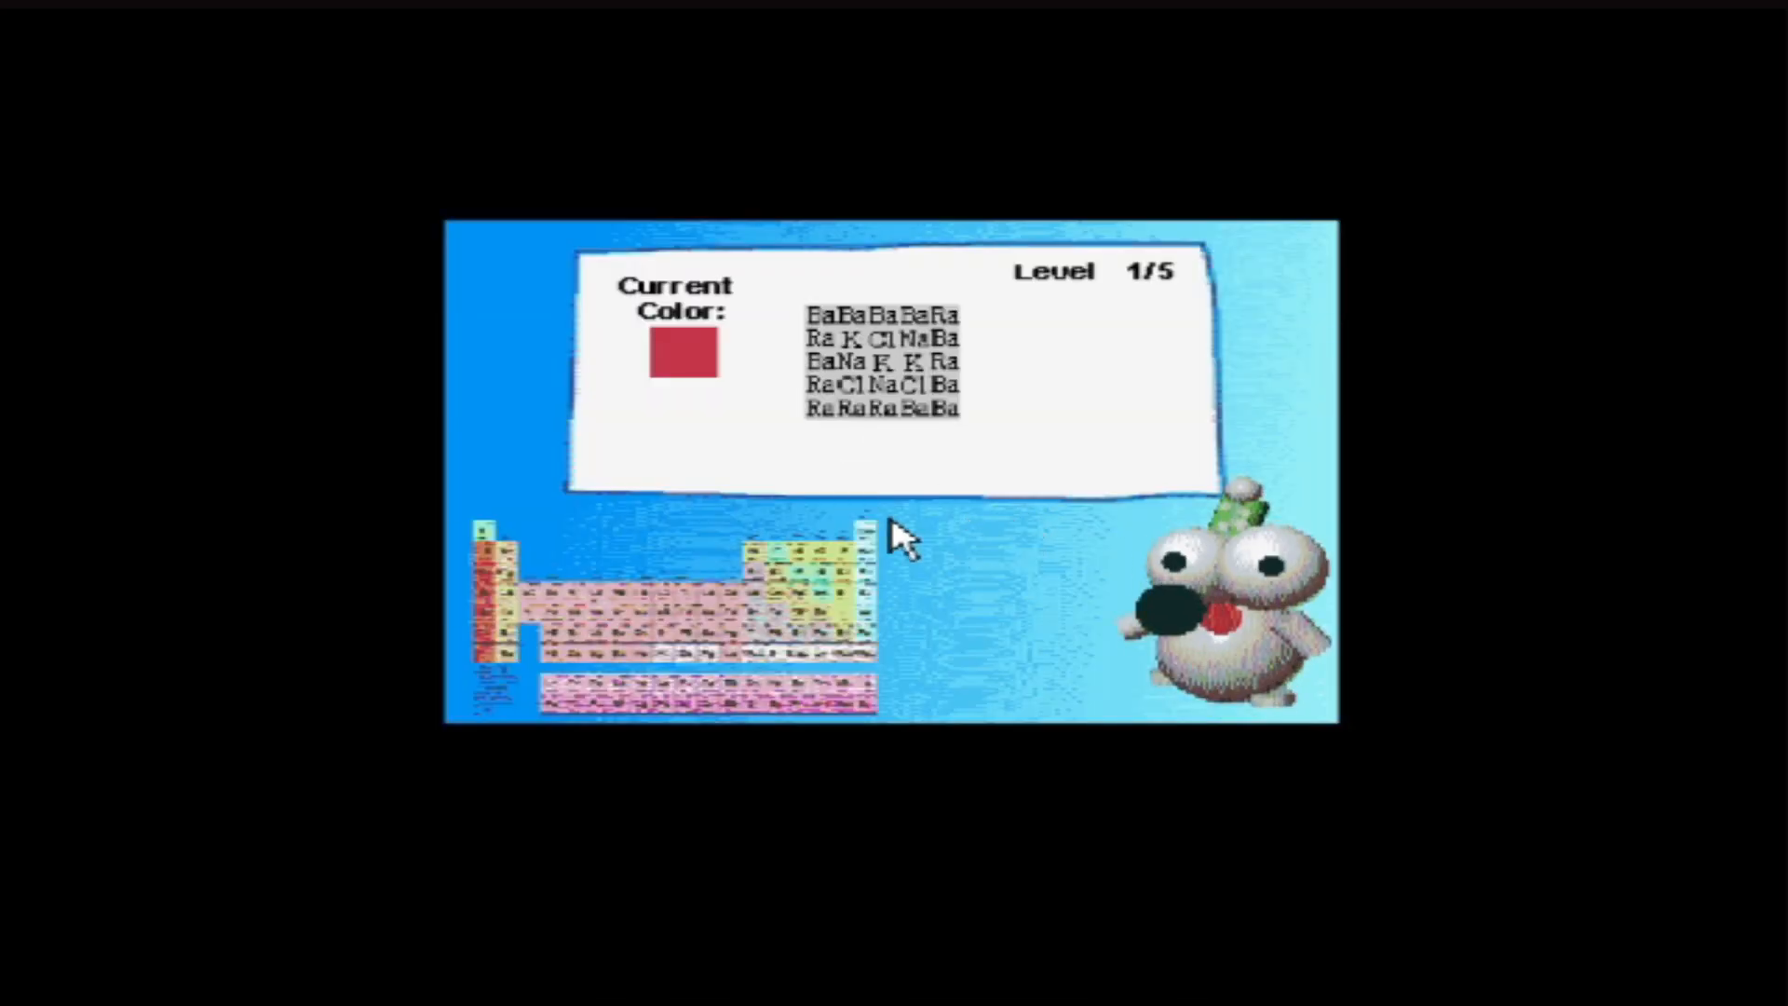
mouse_move(776, 581)
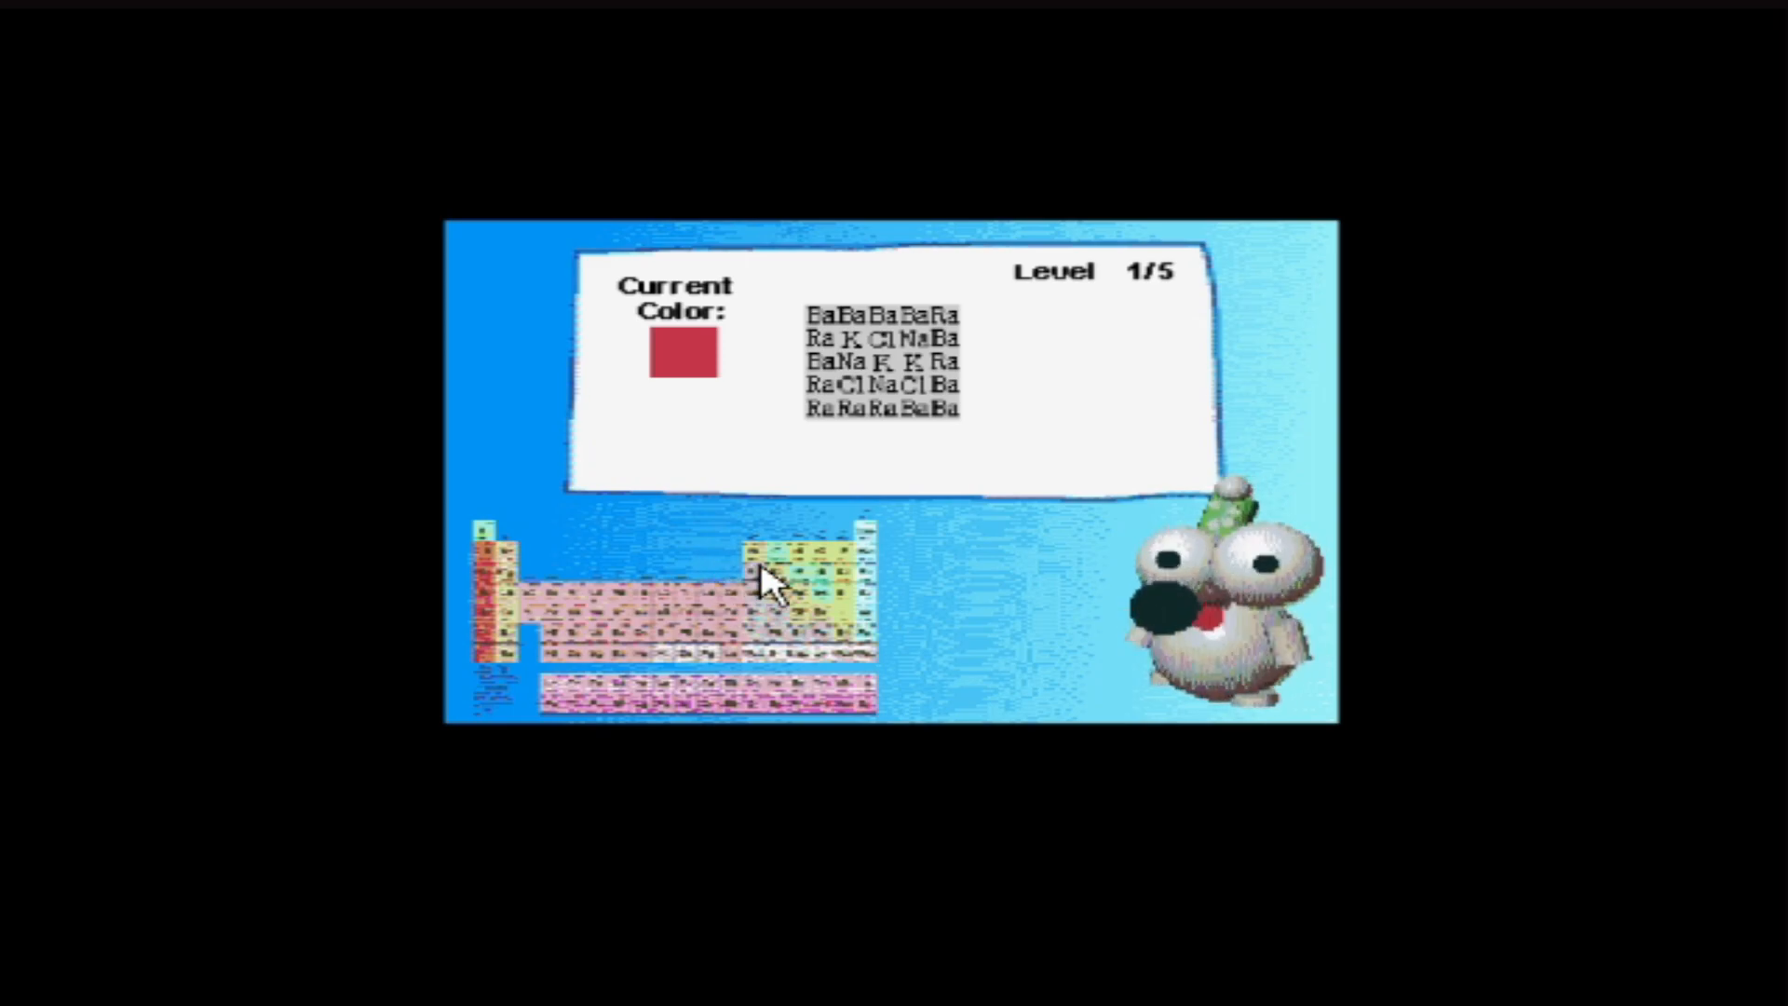
mouse_move(860, 359)
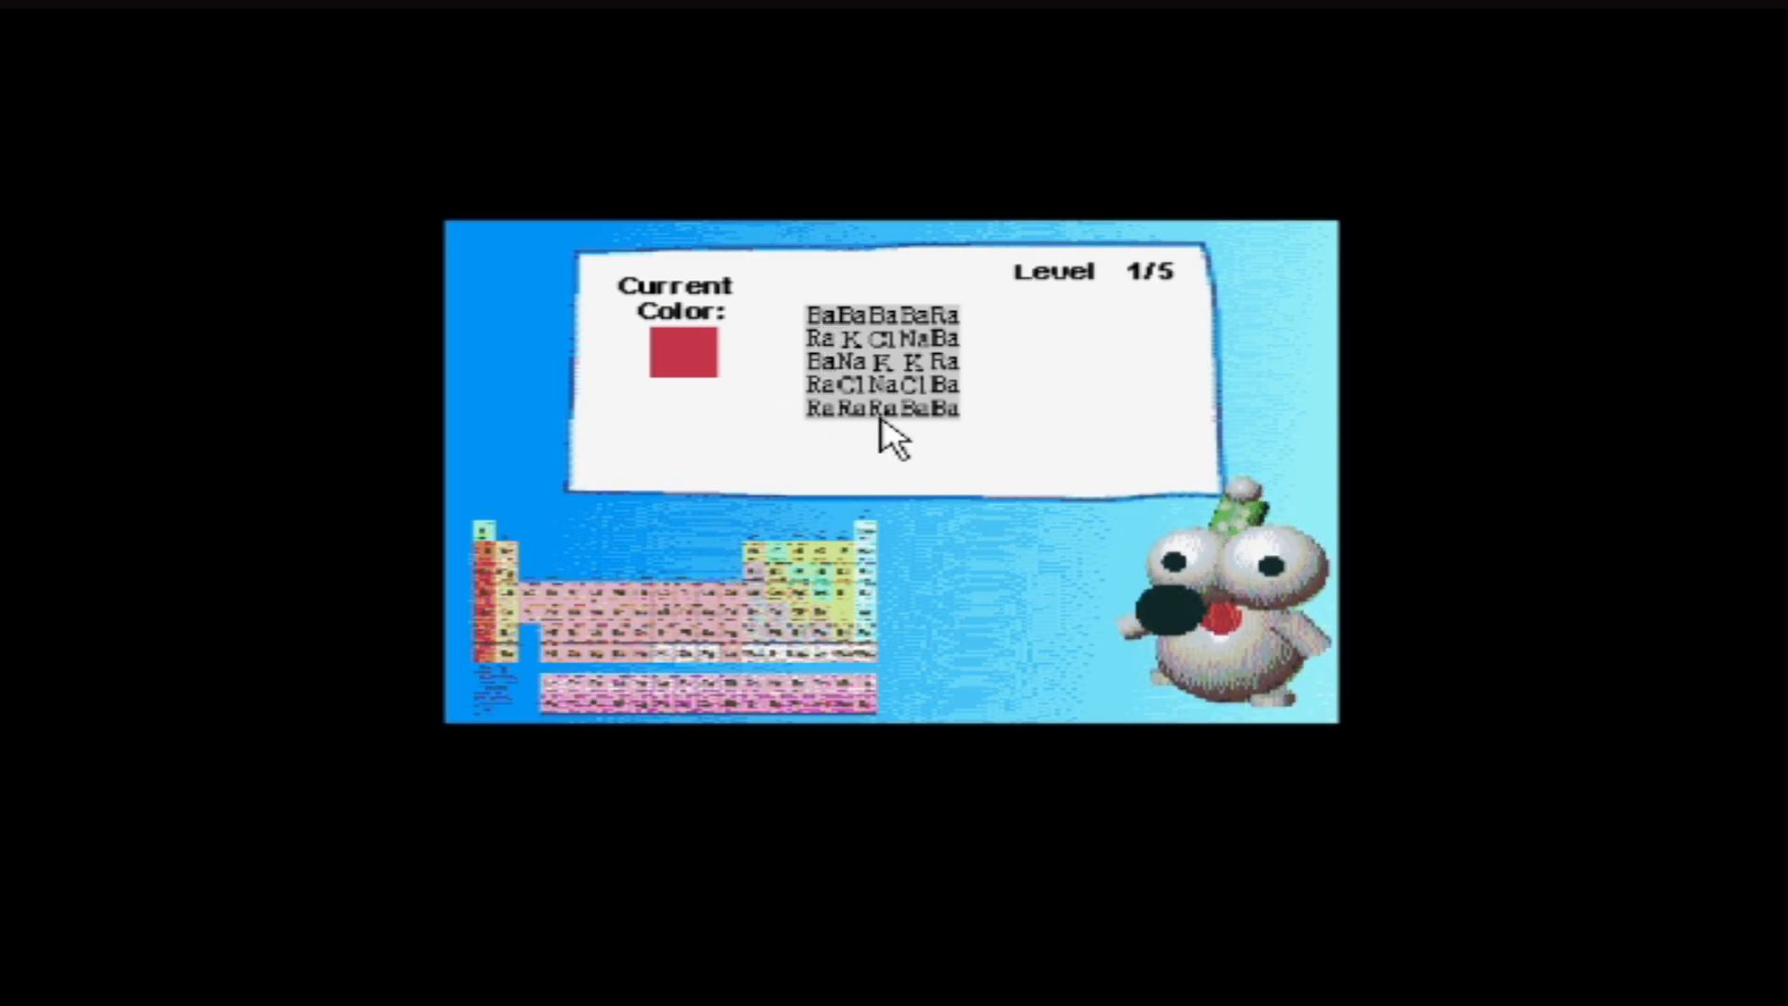
mouse_move(763, 319)
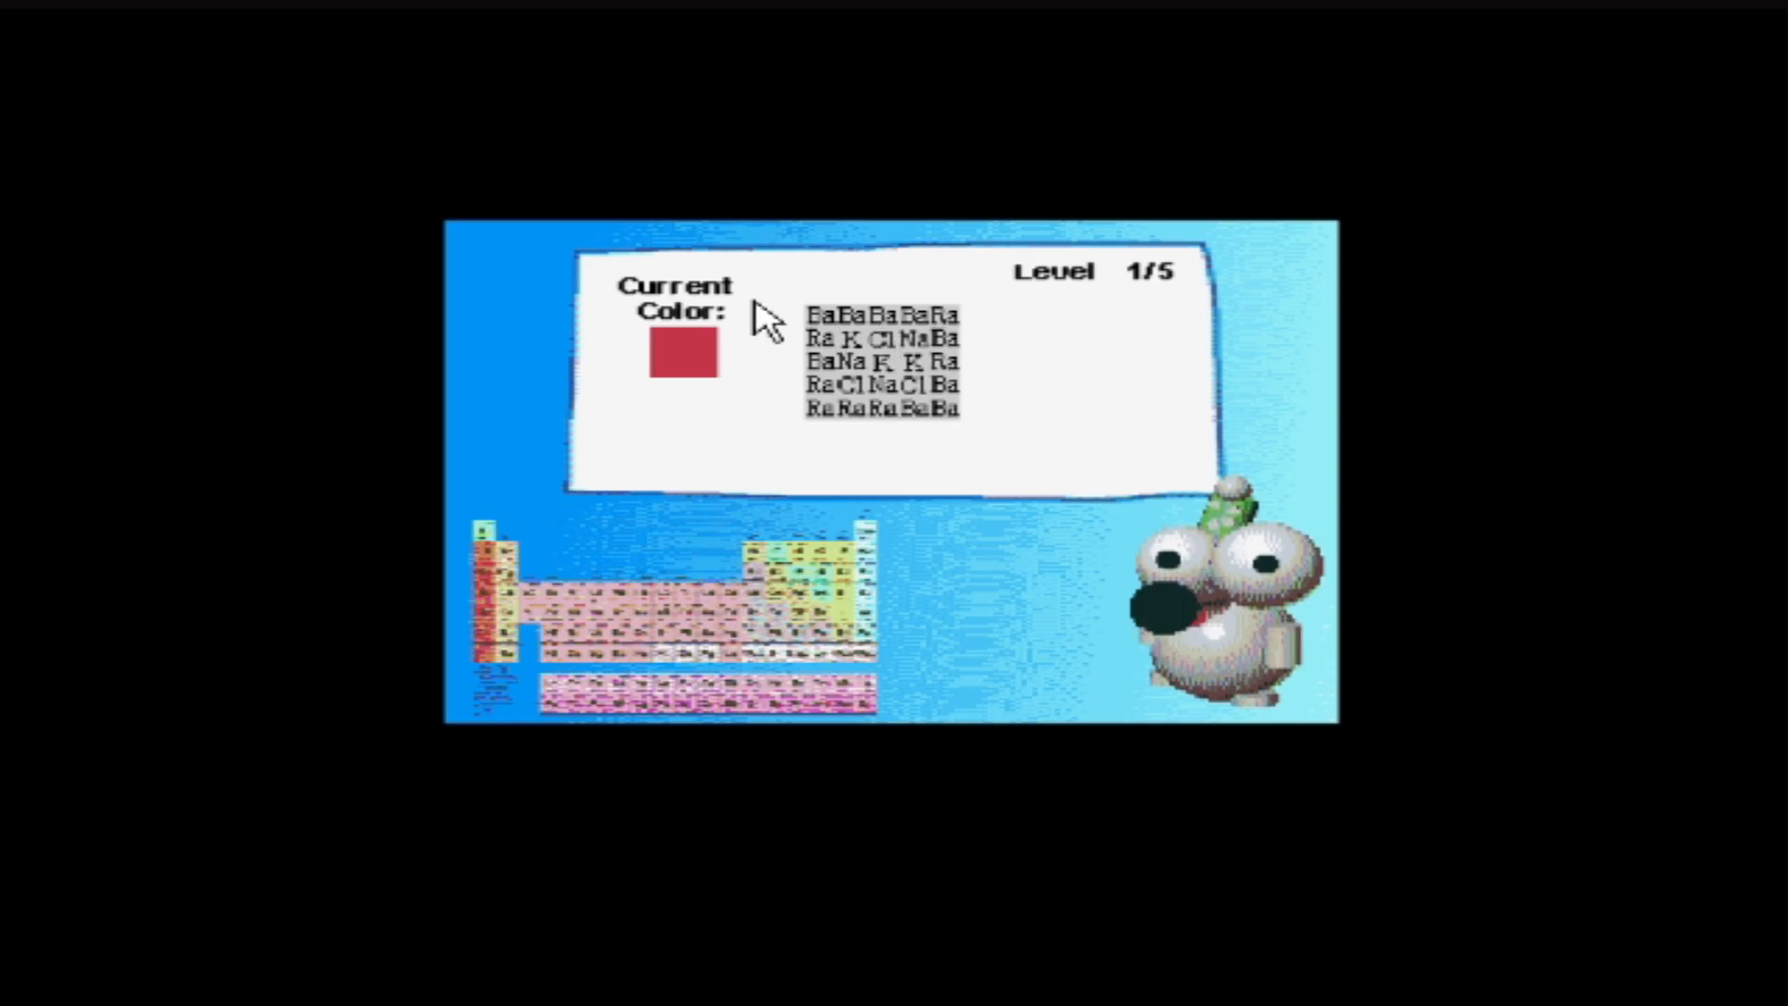
mouse_move(889, 336)
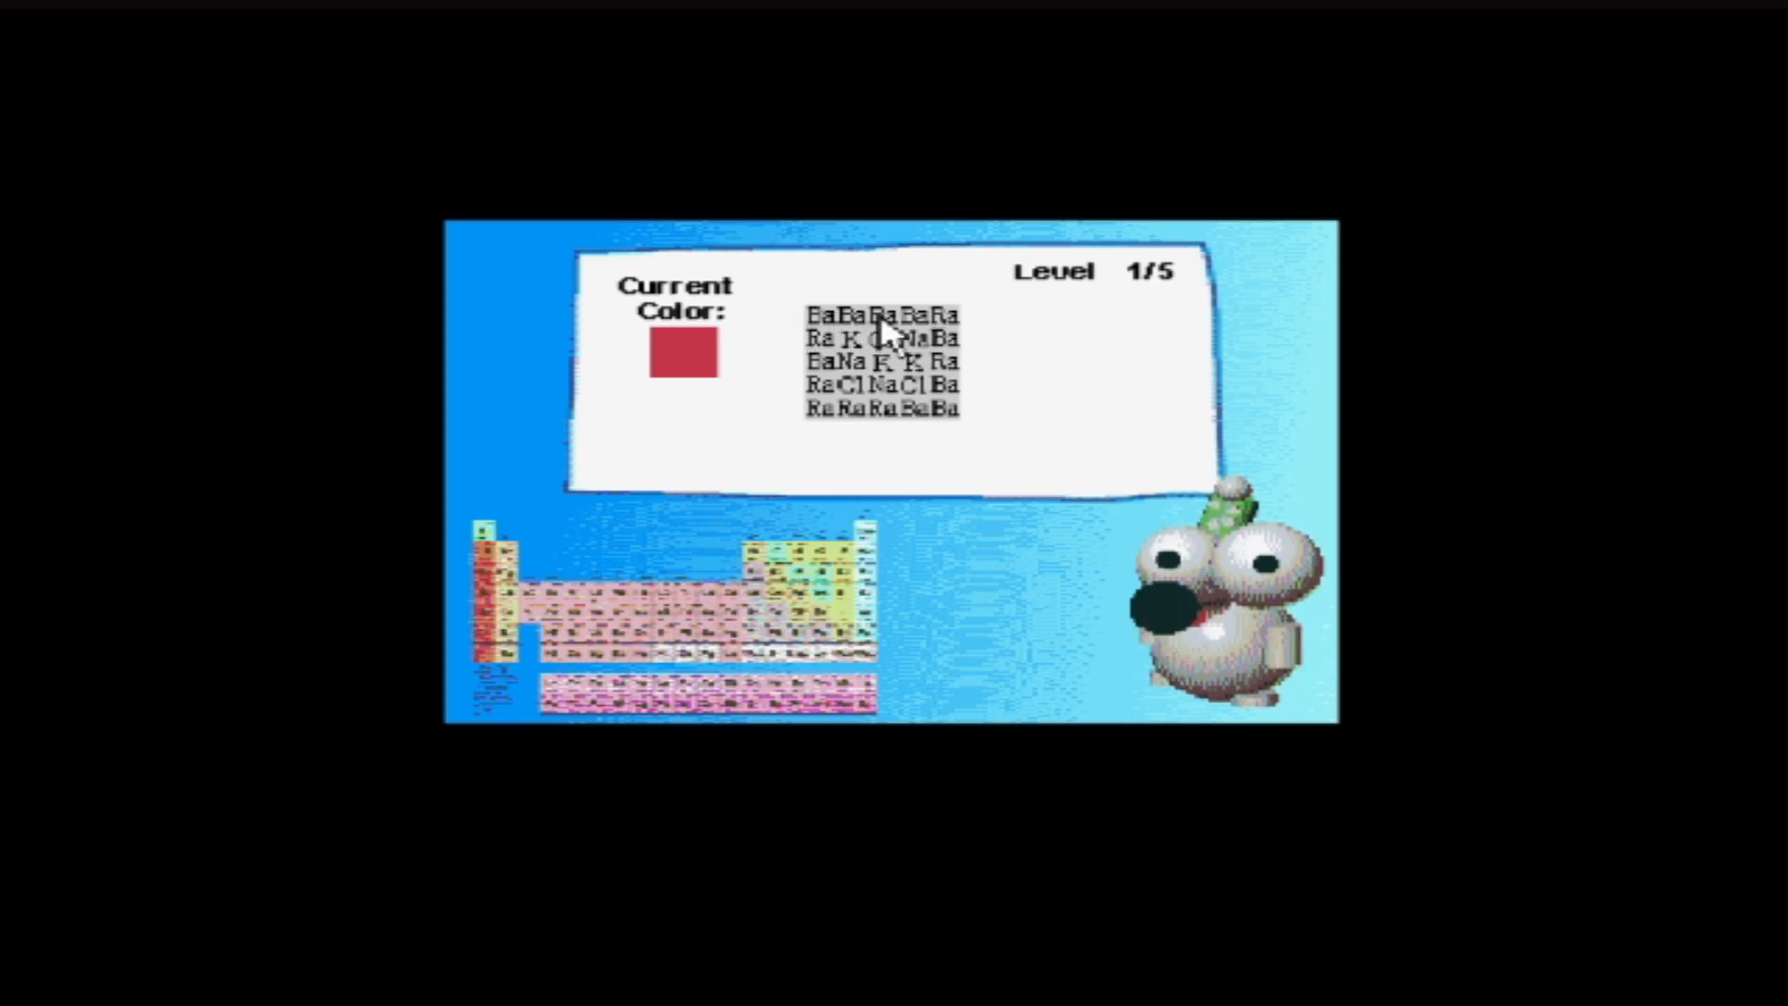
mouse_move(918, 360)
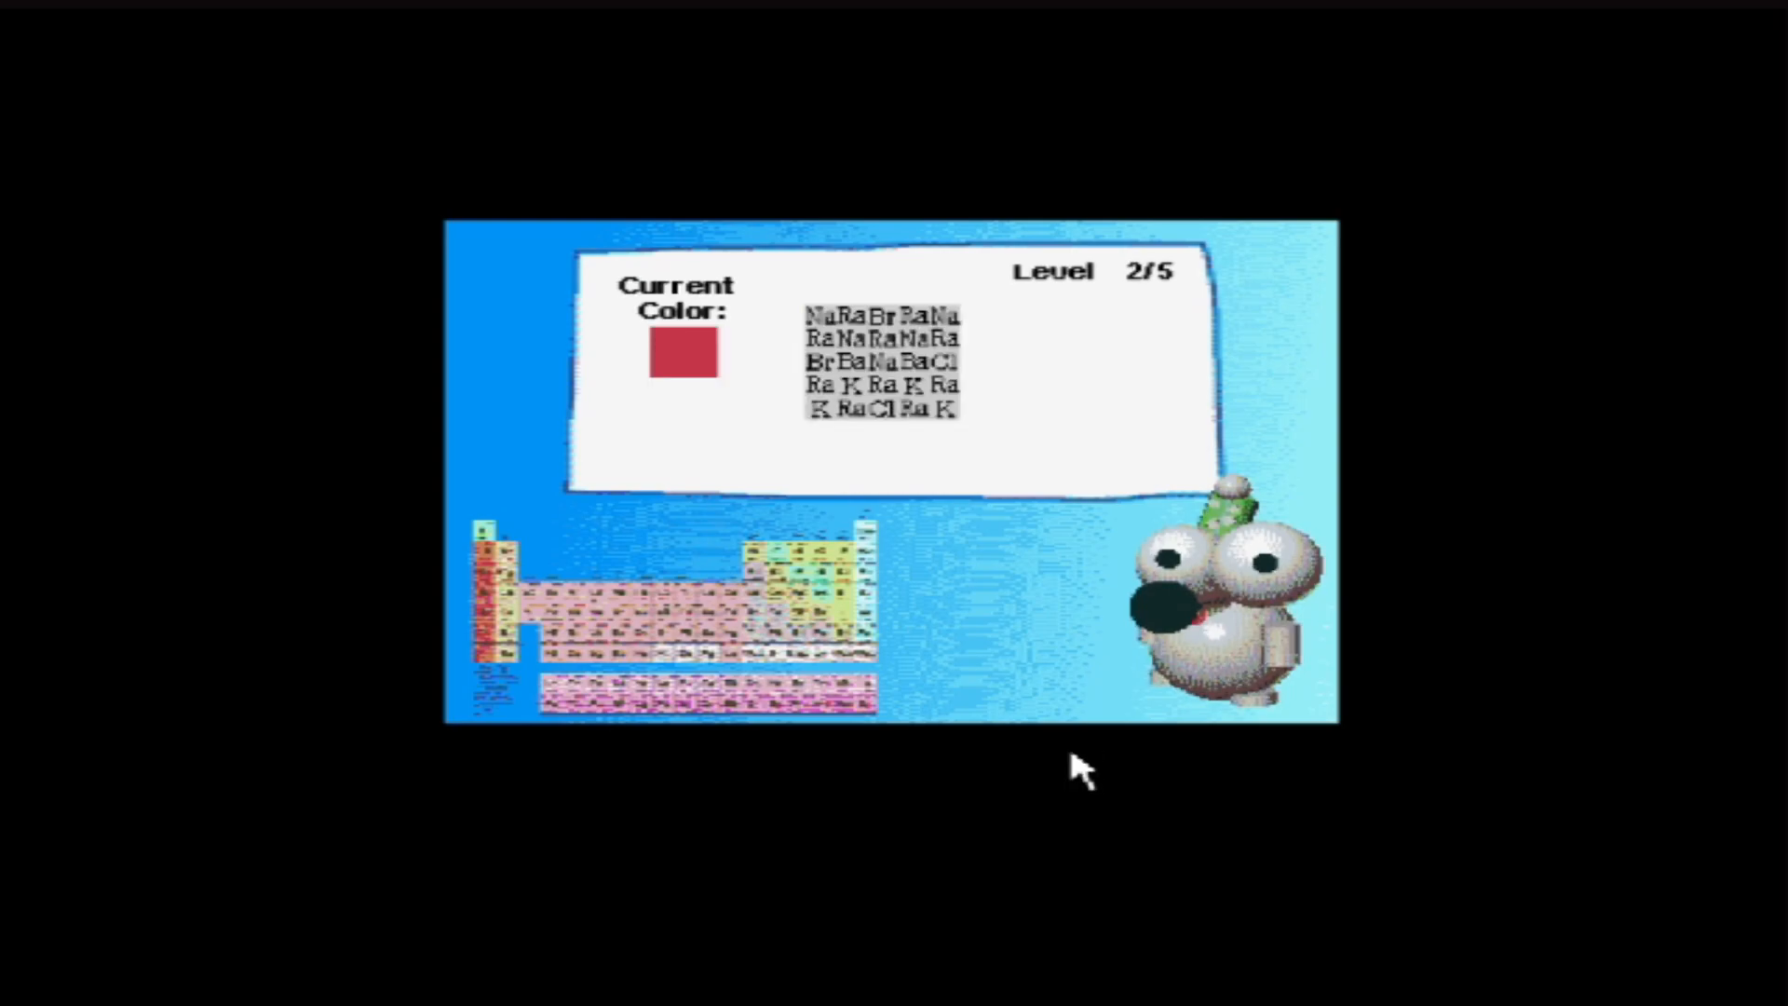
mouse_move(994, 397)
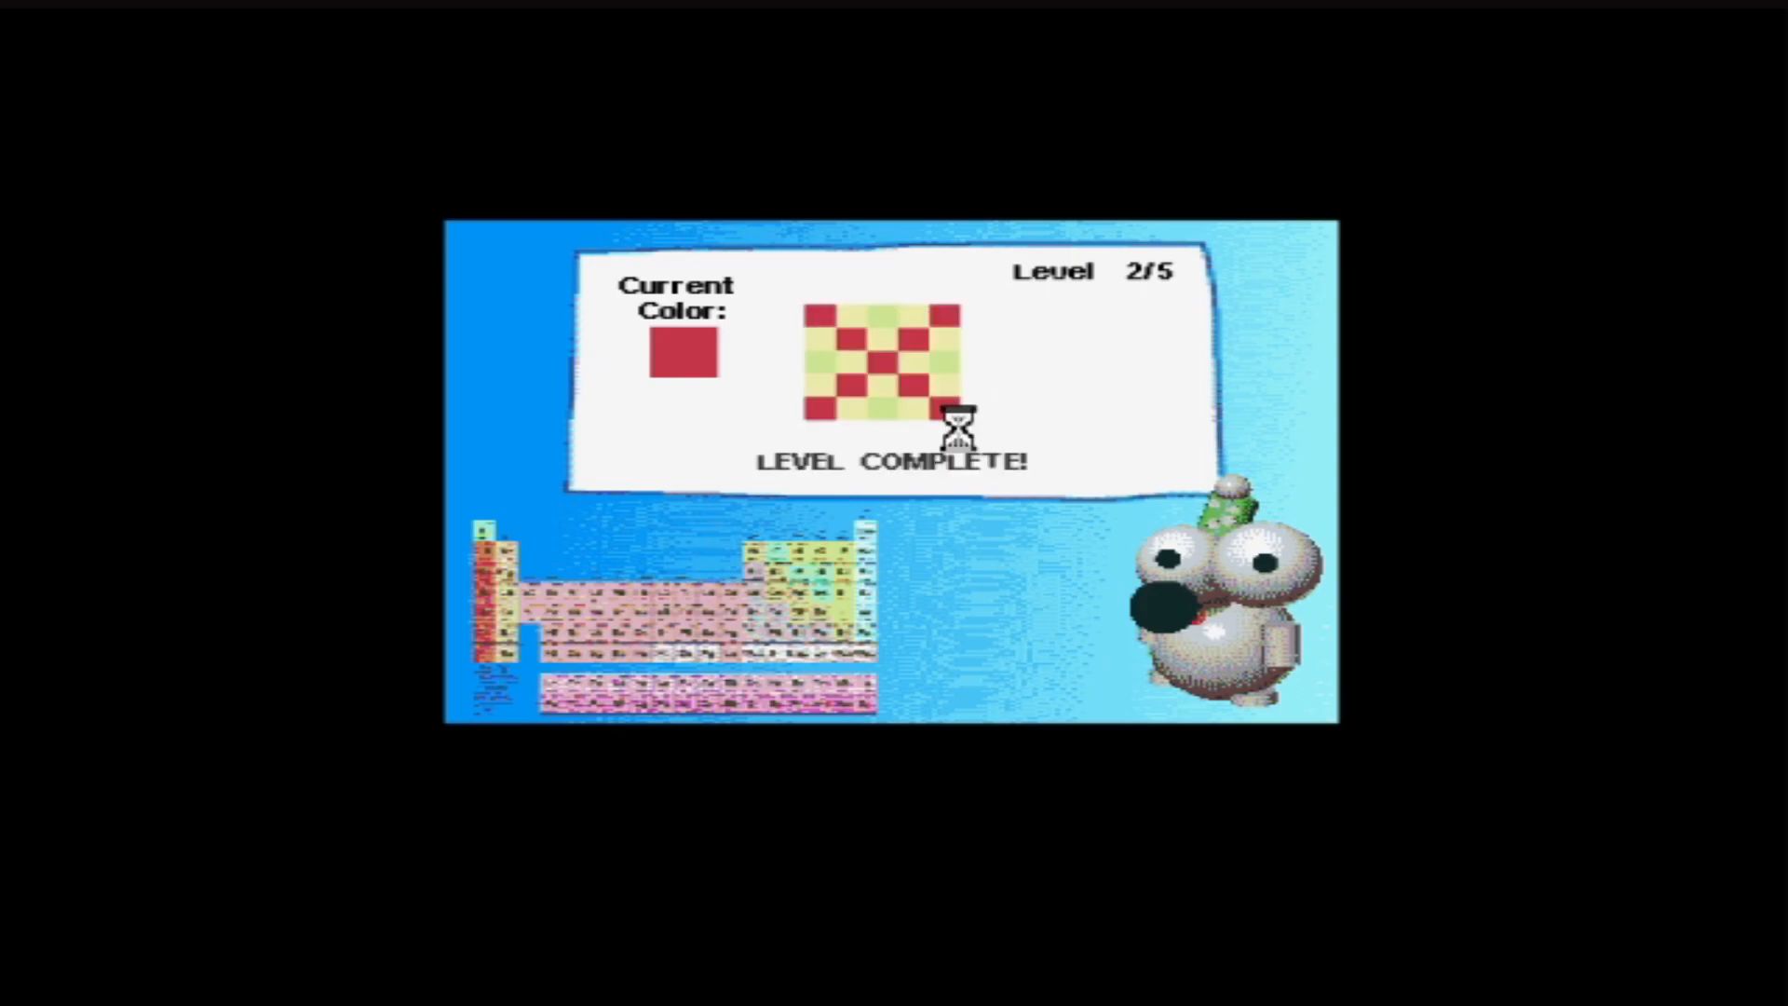
mouse_move(1226, 724)
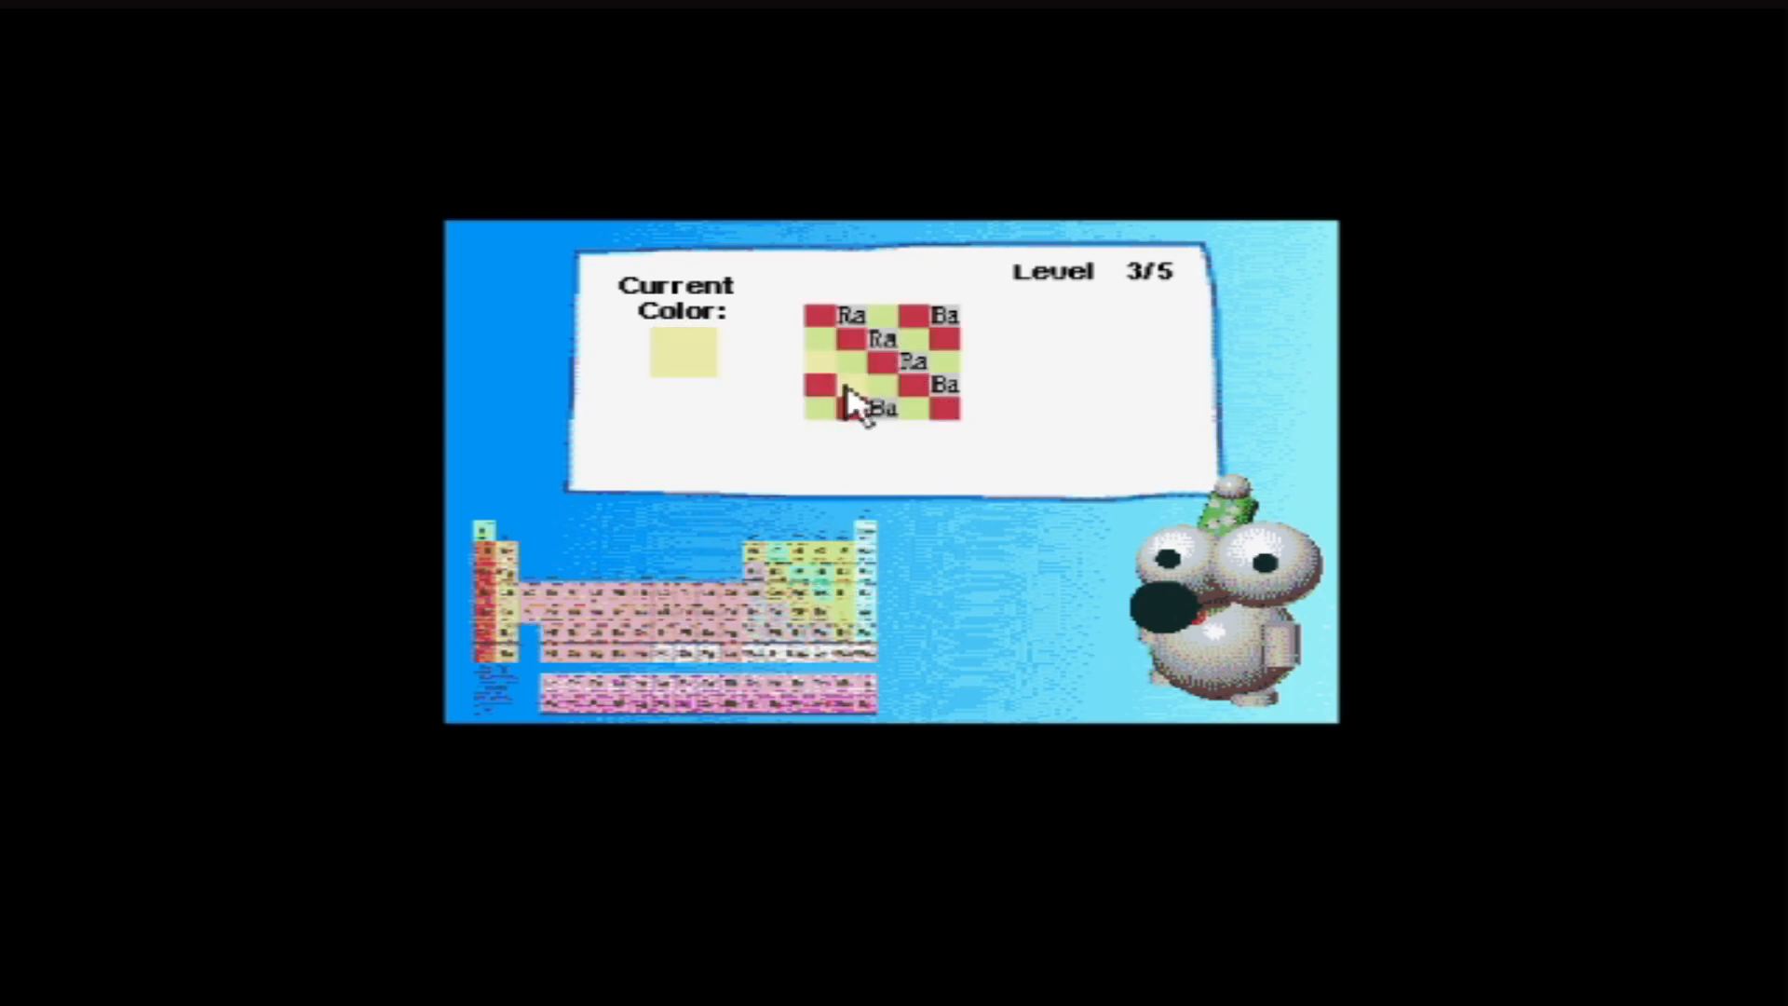
Step: Paint the level 3 squares, the Ra, Na and K squares of level 4, and the Br squares of level 5
click(870, 407)
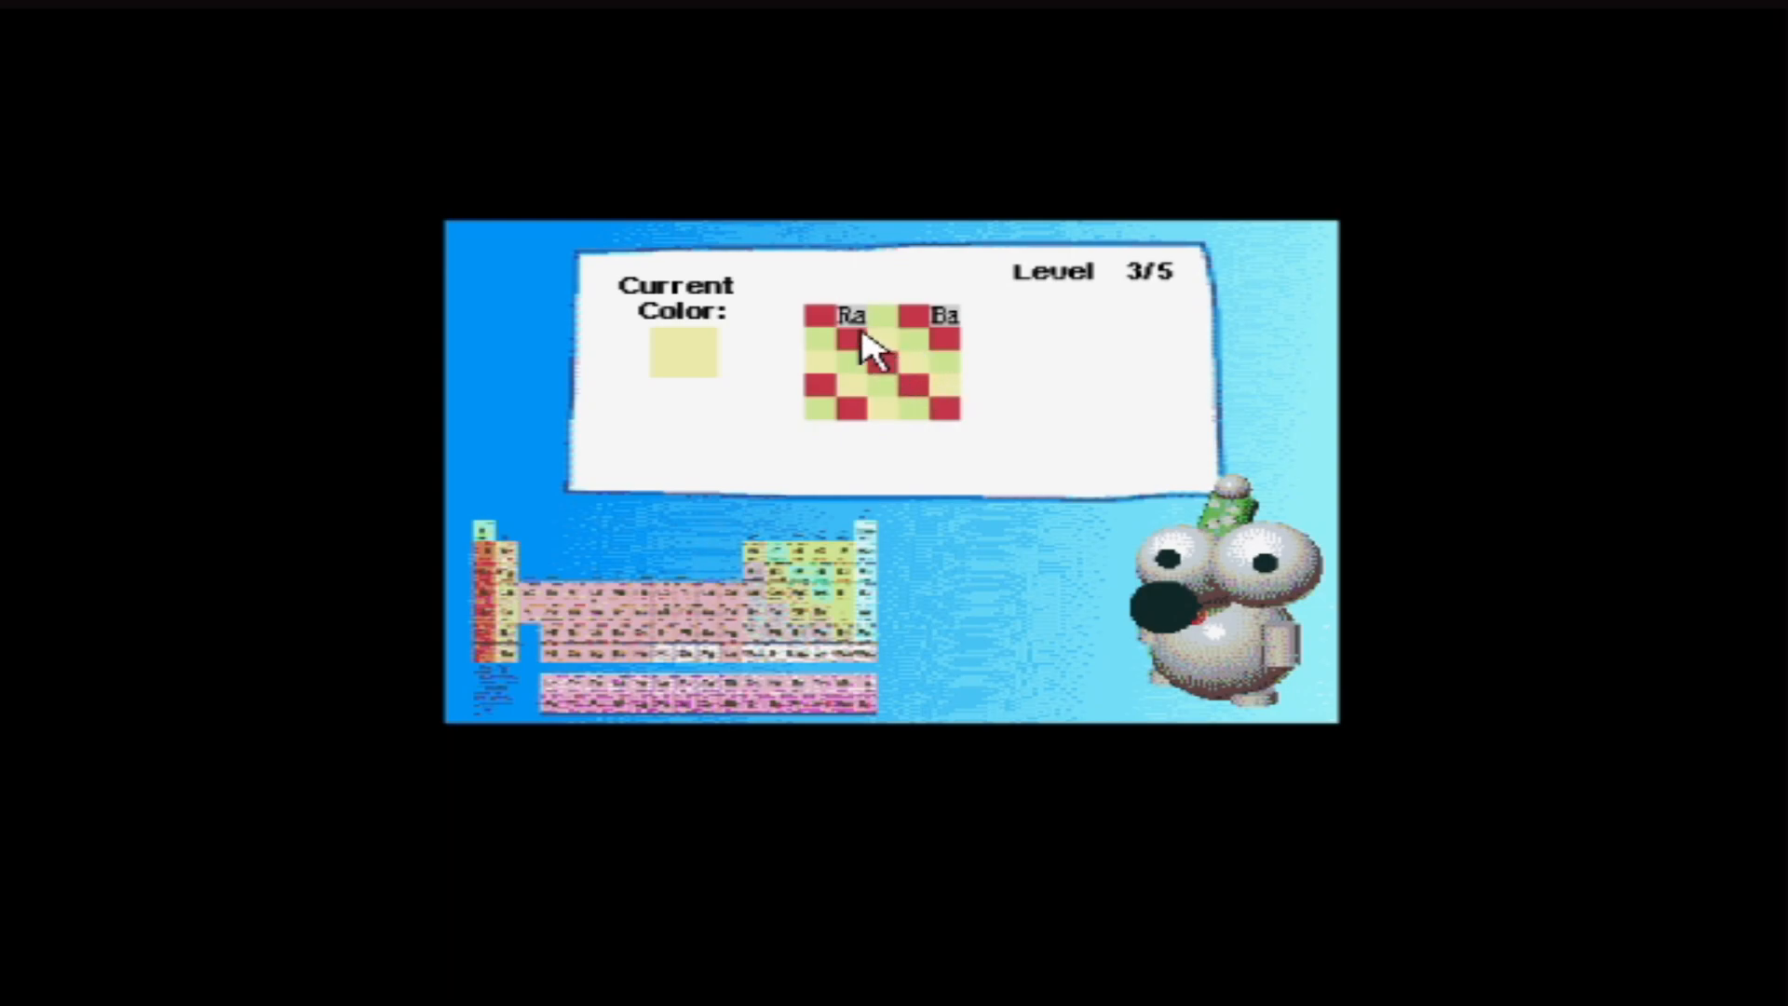
click(867, 336)
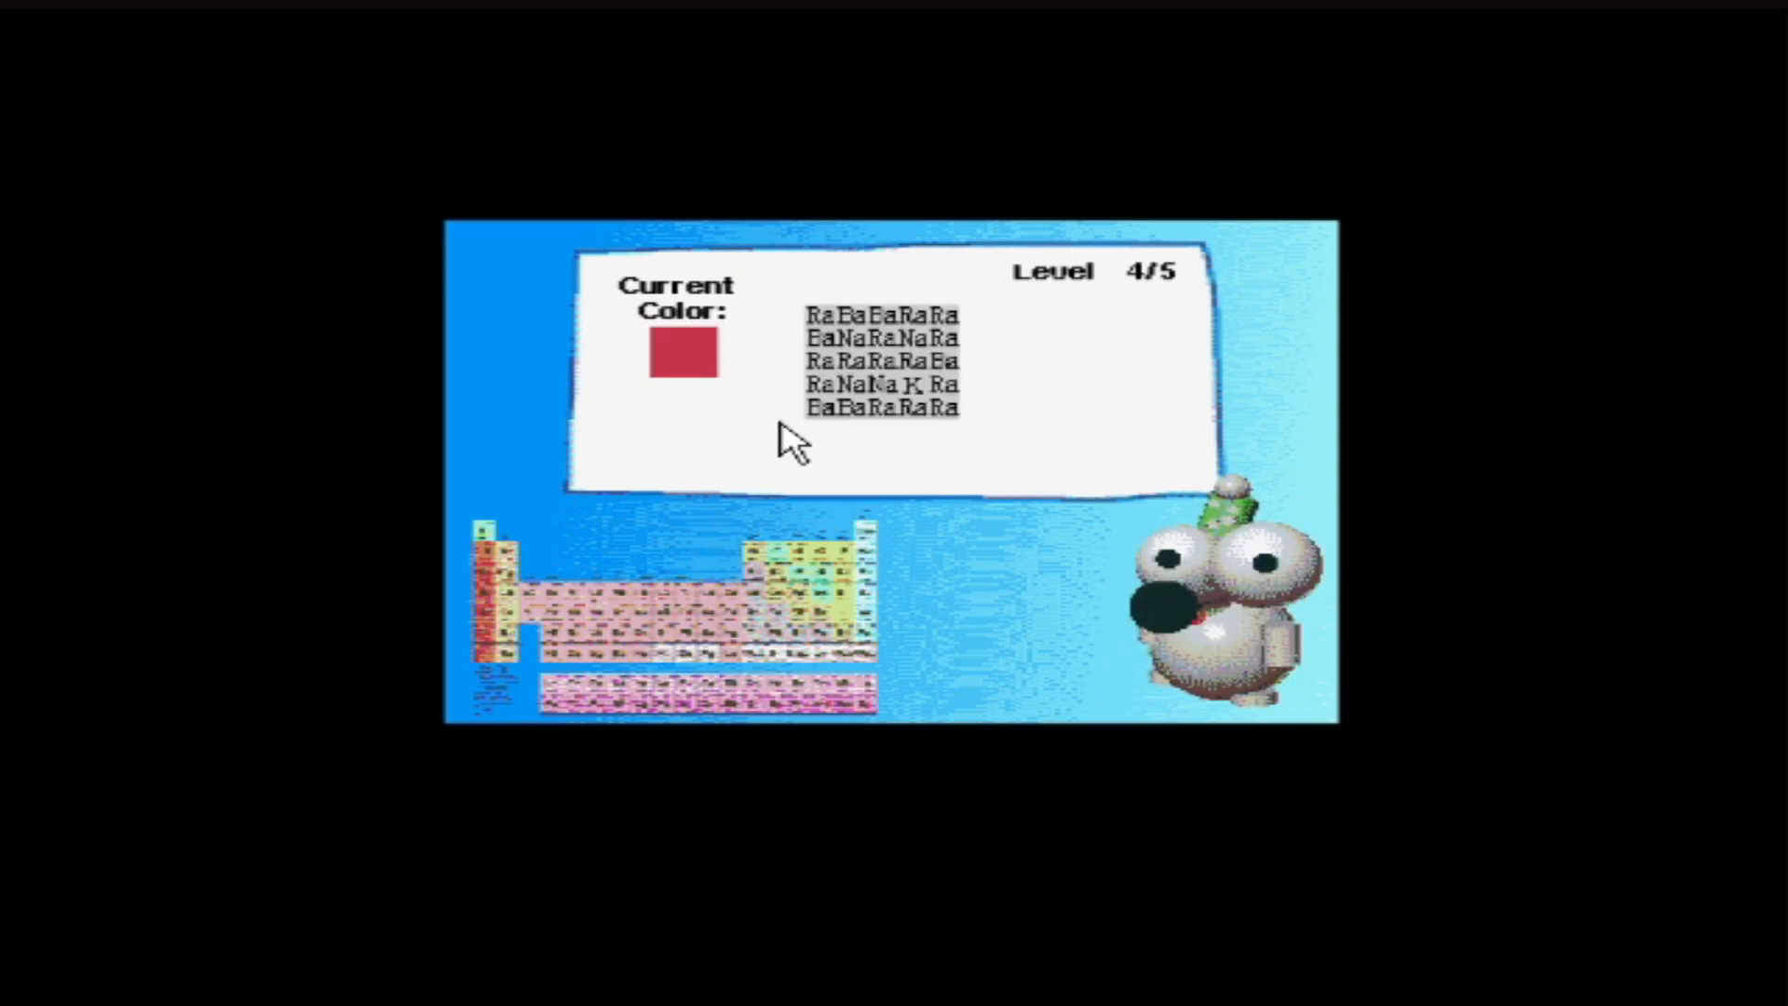
mouse_move(929, 336)
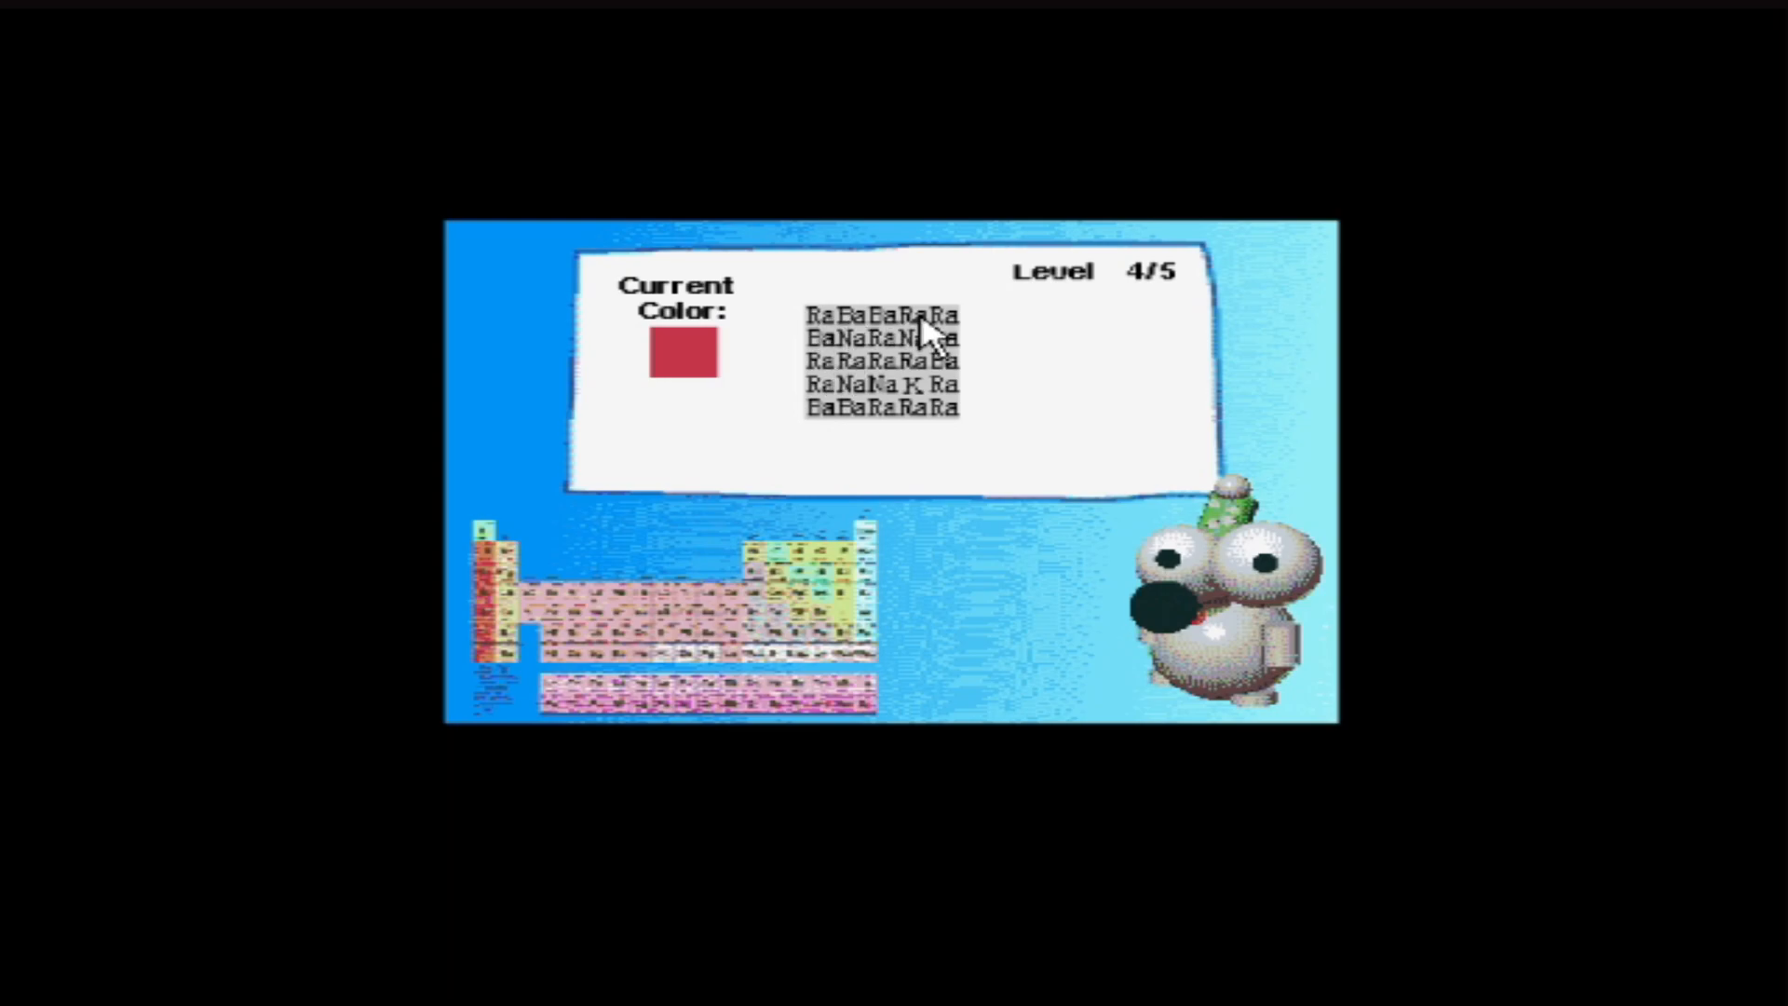
click(906, 382)
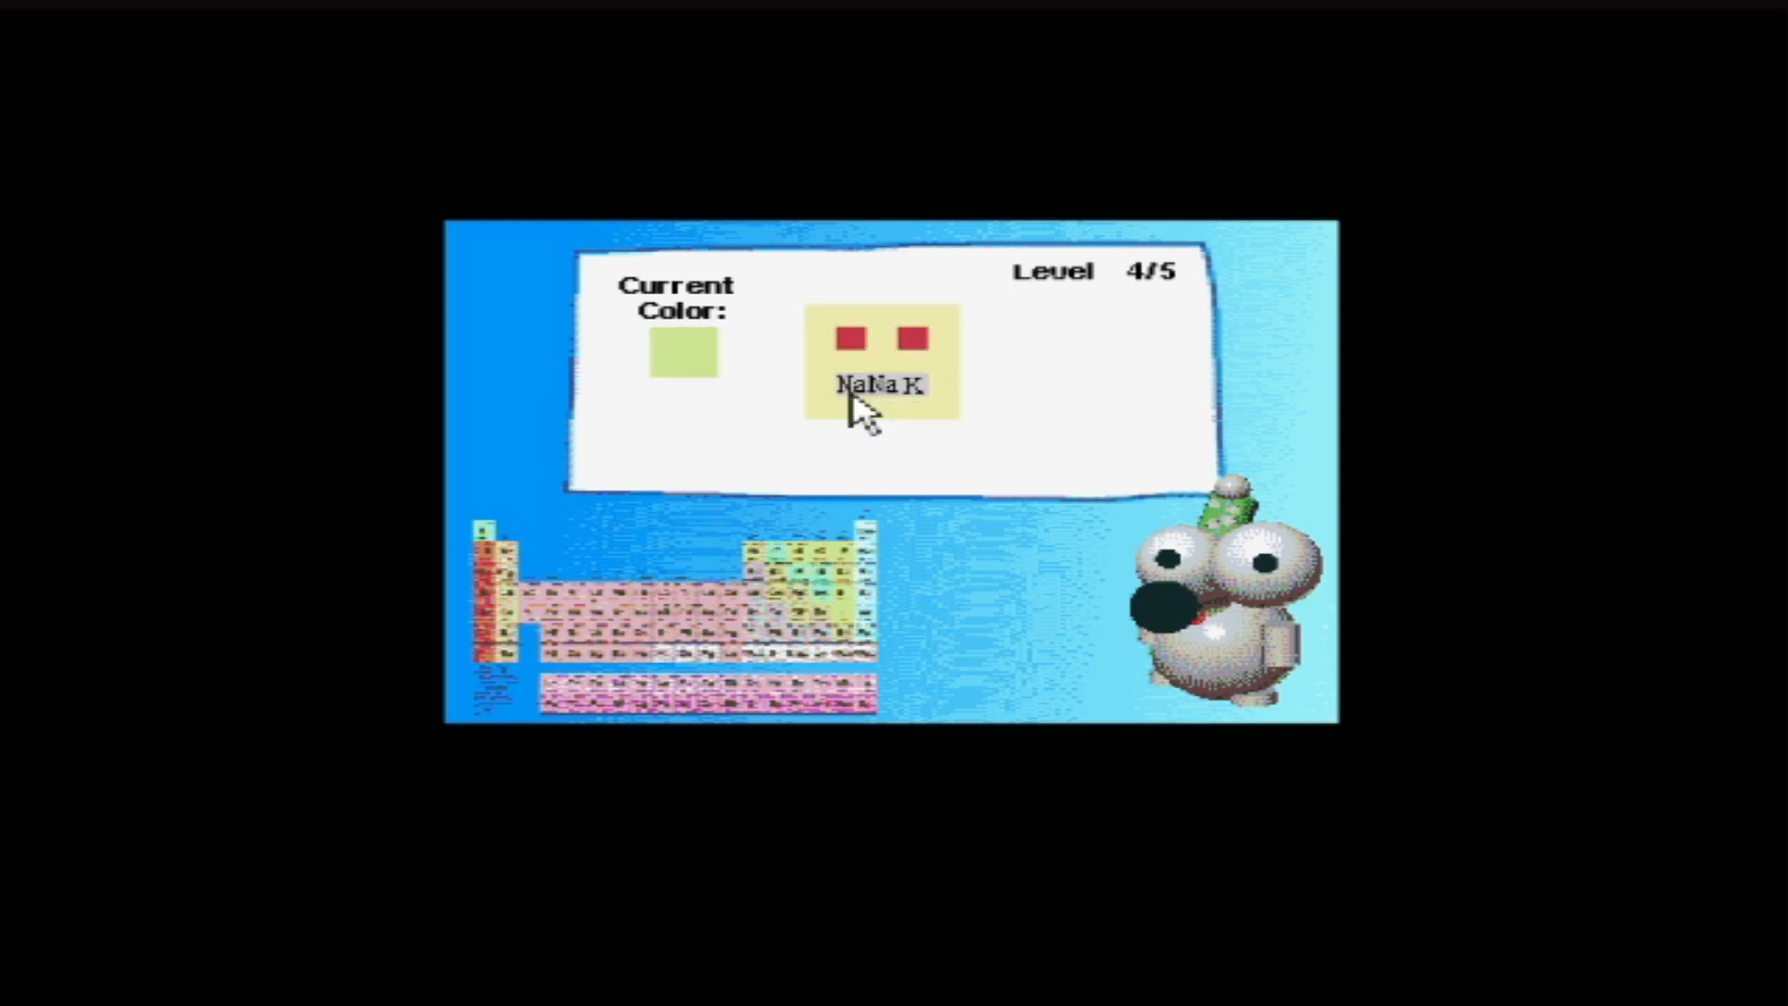
click(878, 386)
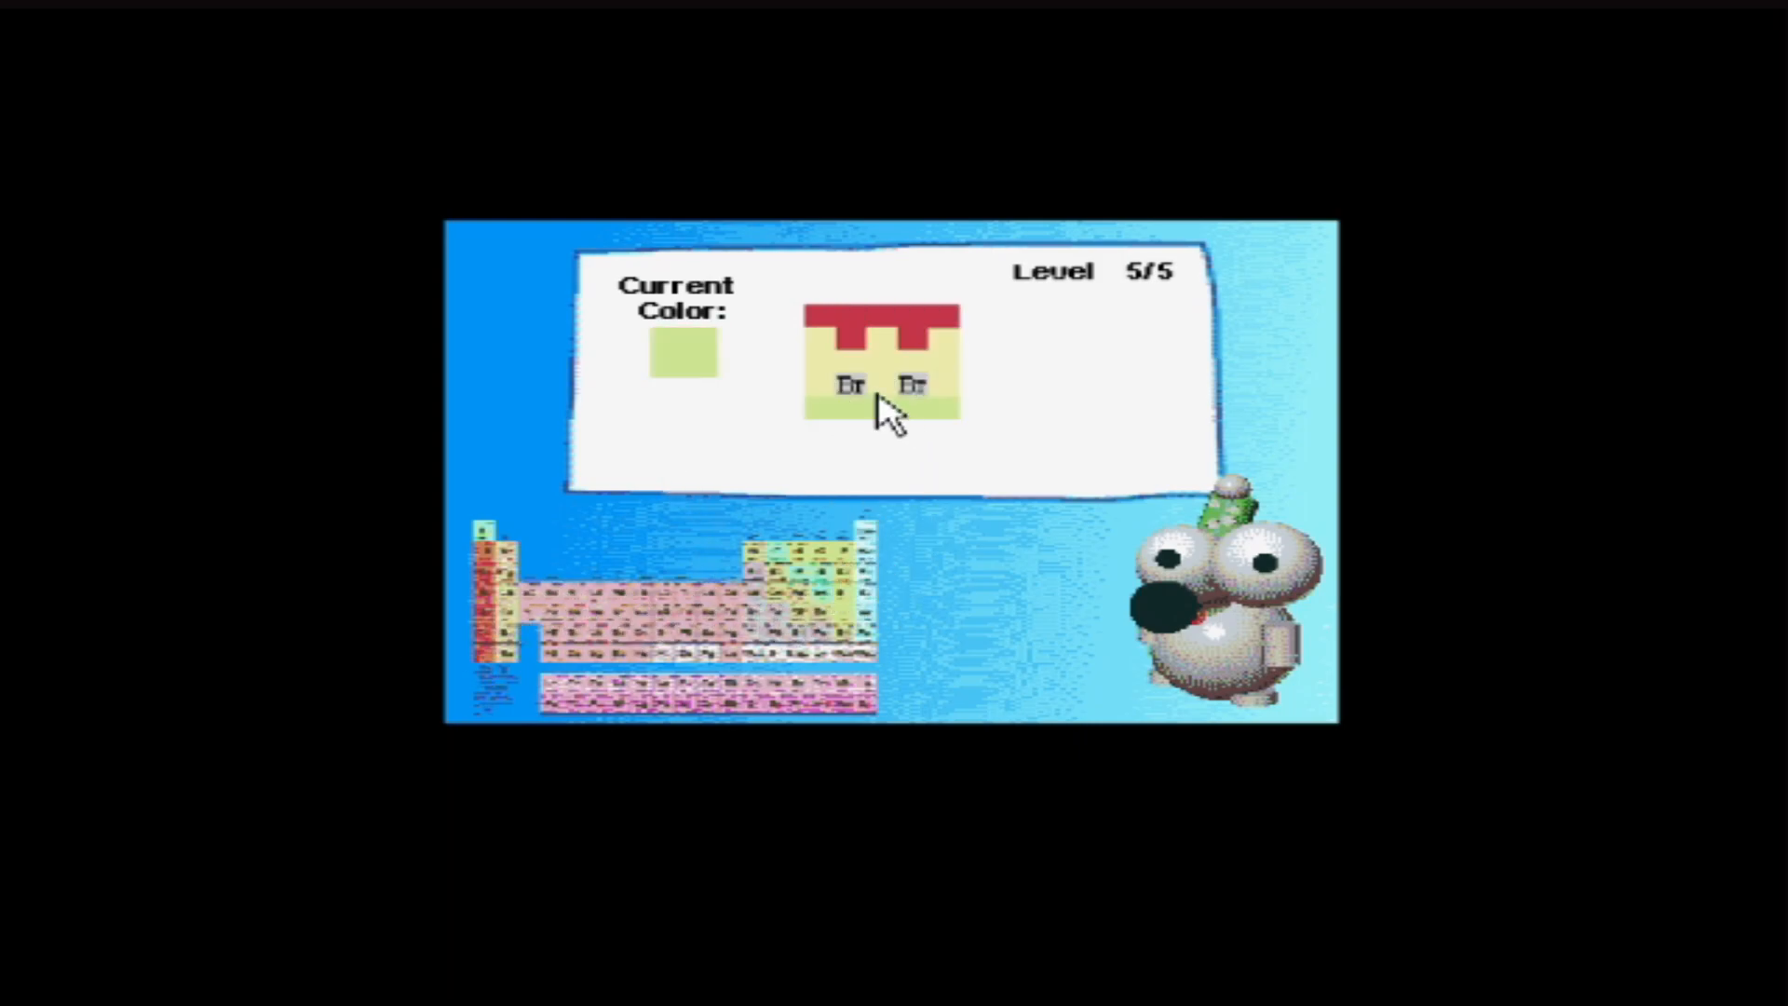
click(909, 386)
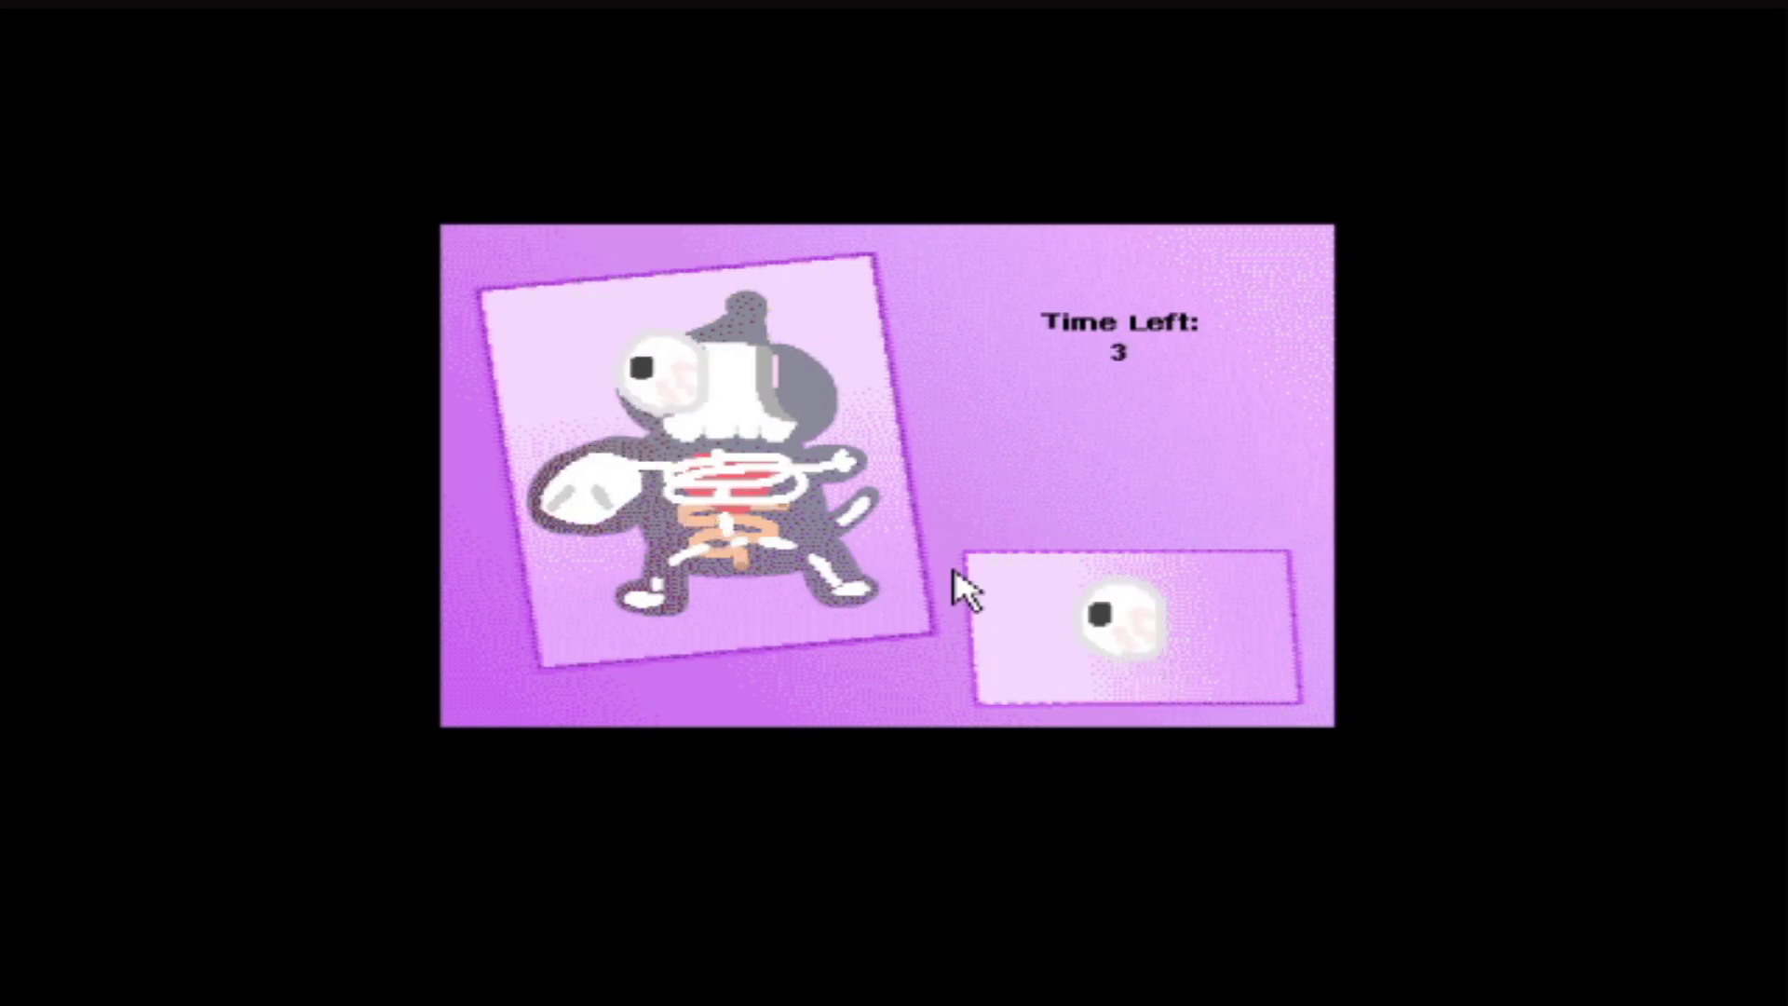
mouse_move(621, 400)
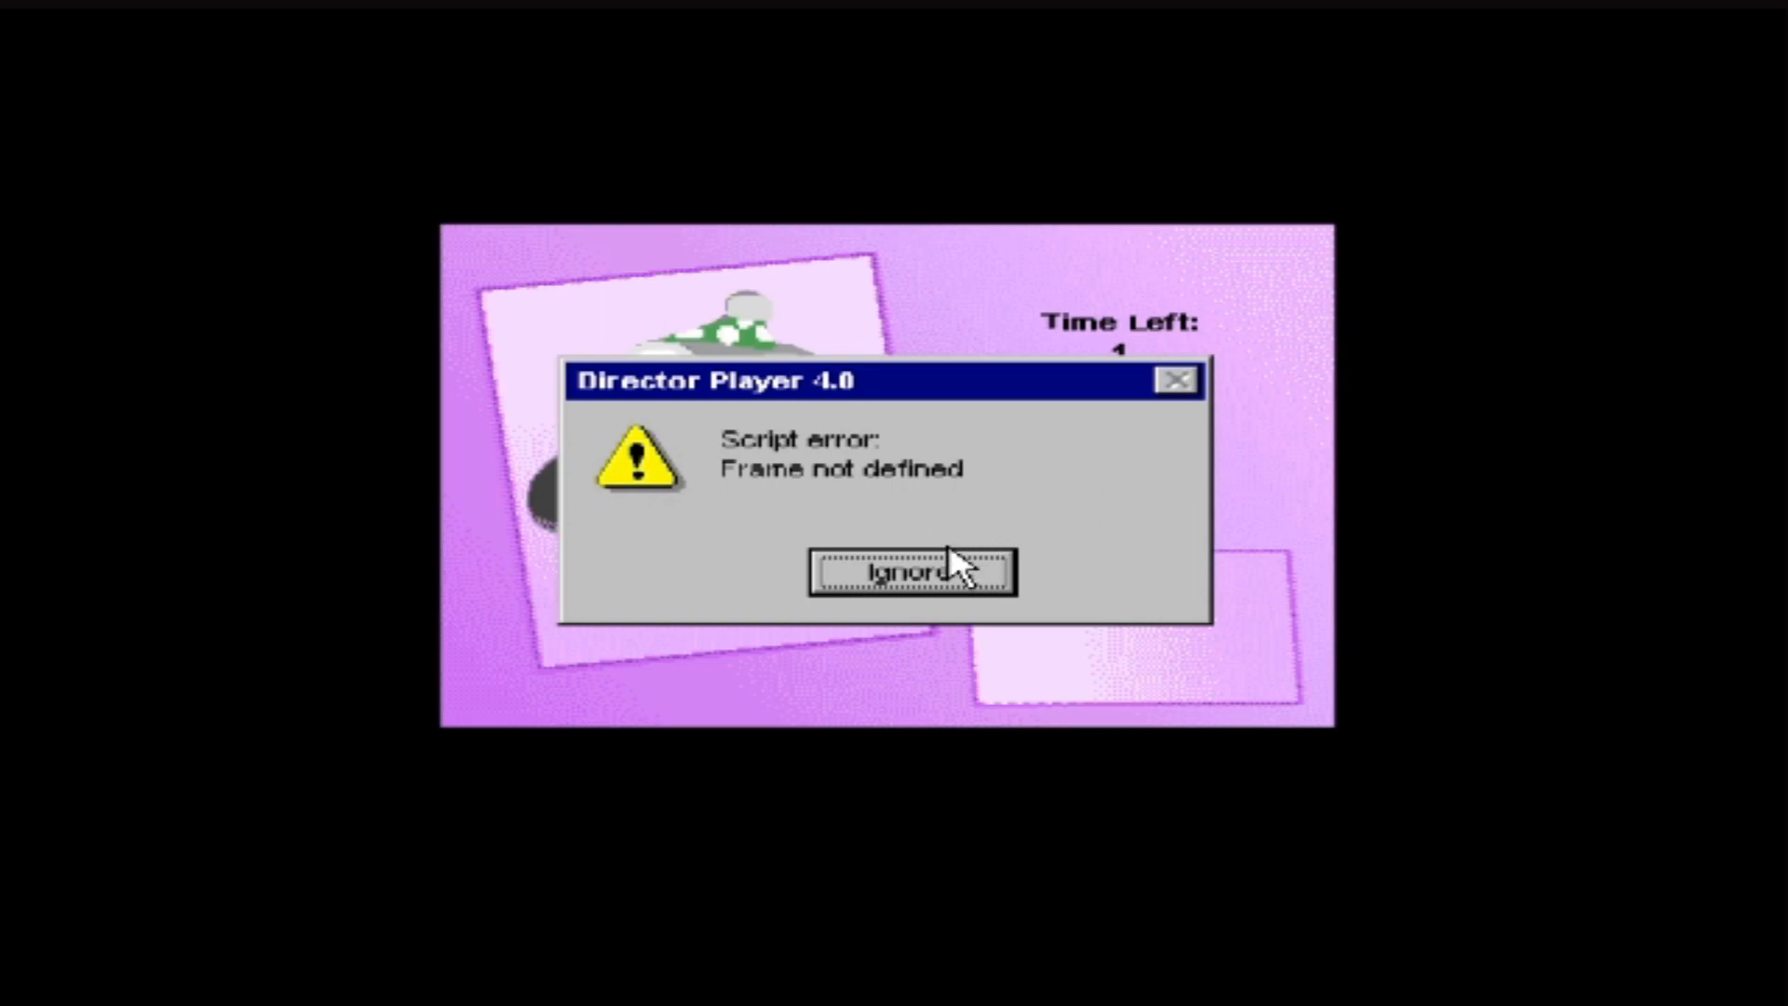
Step: Ignore the Director Player 'Frame not defined' script error to keep playing
click(911, 573)
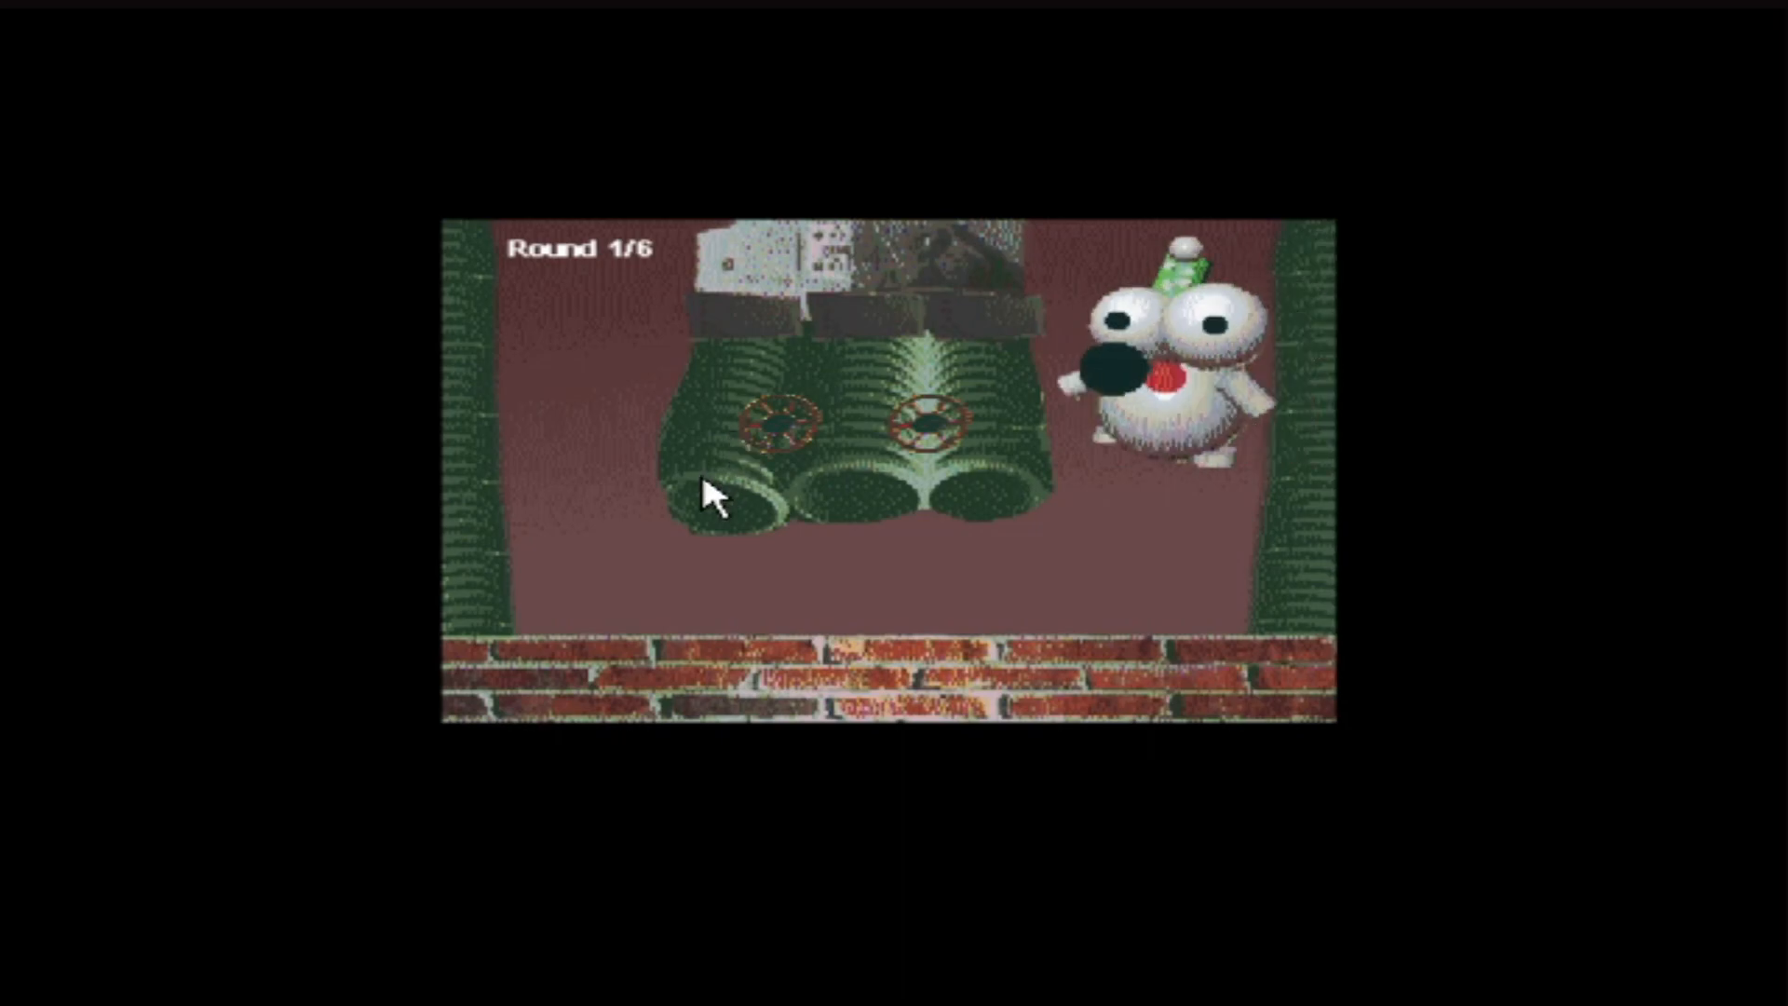
mouse_move(964, 462)
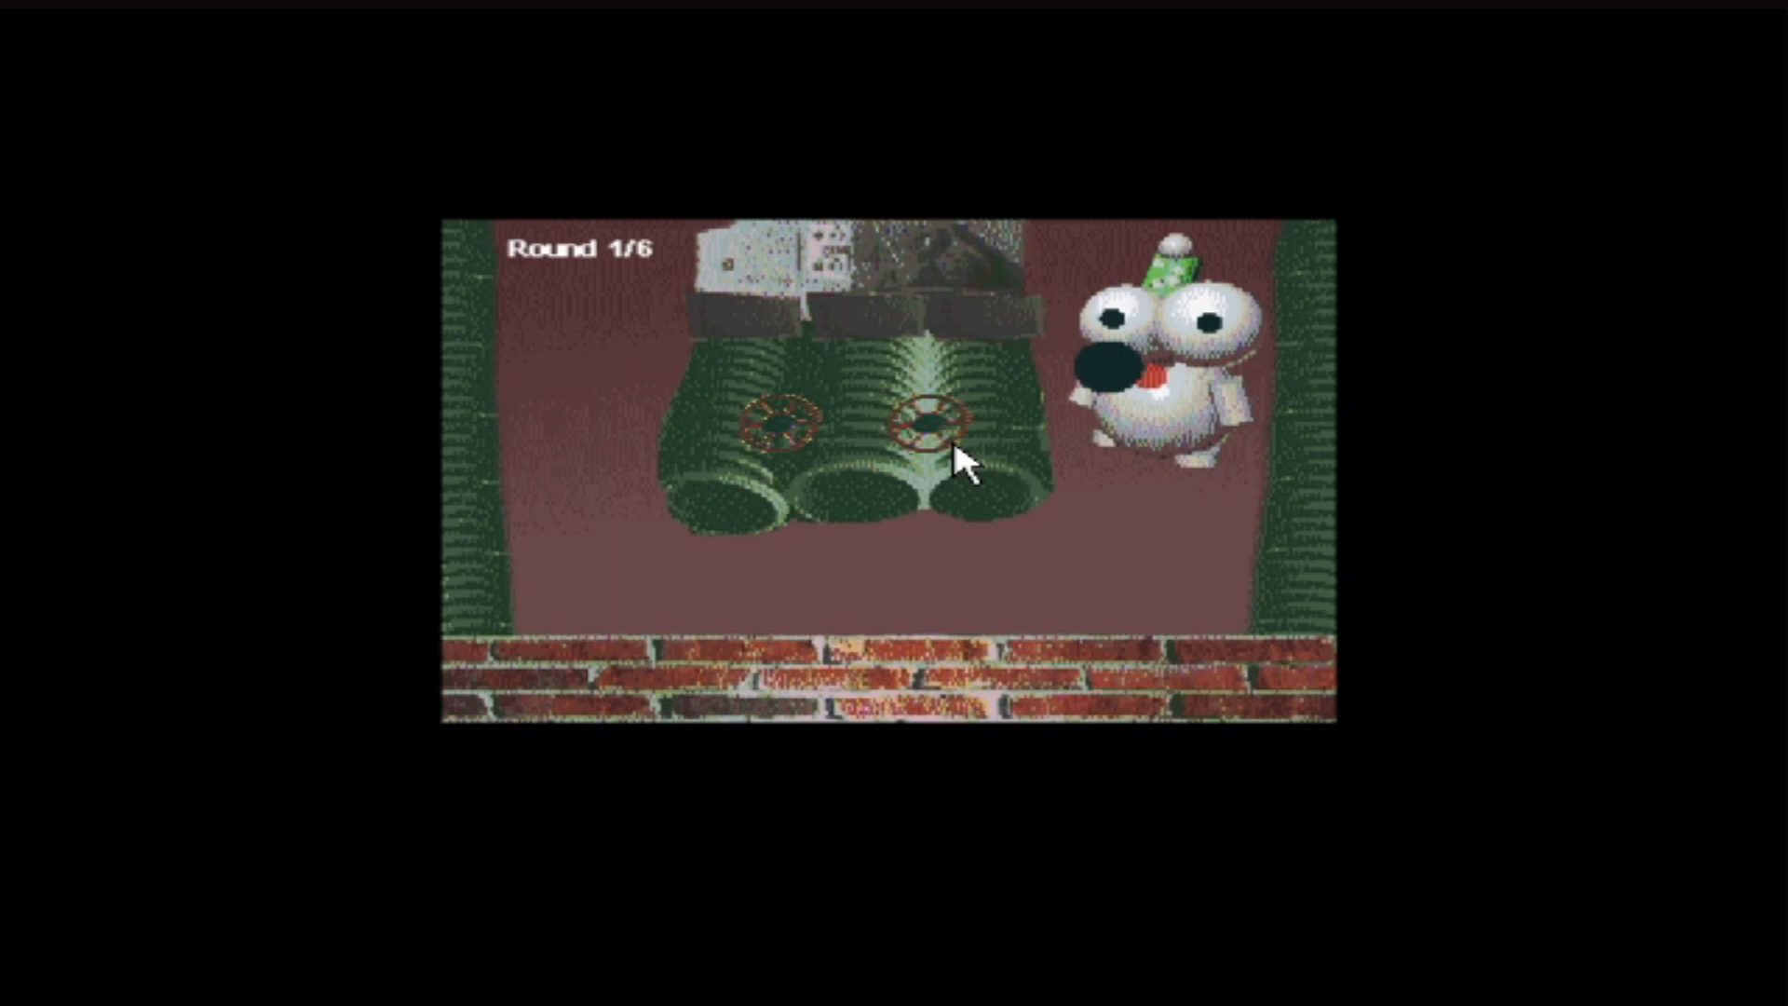
mouse_move(867, 451)
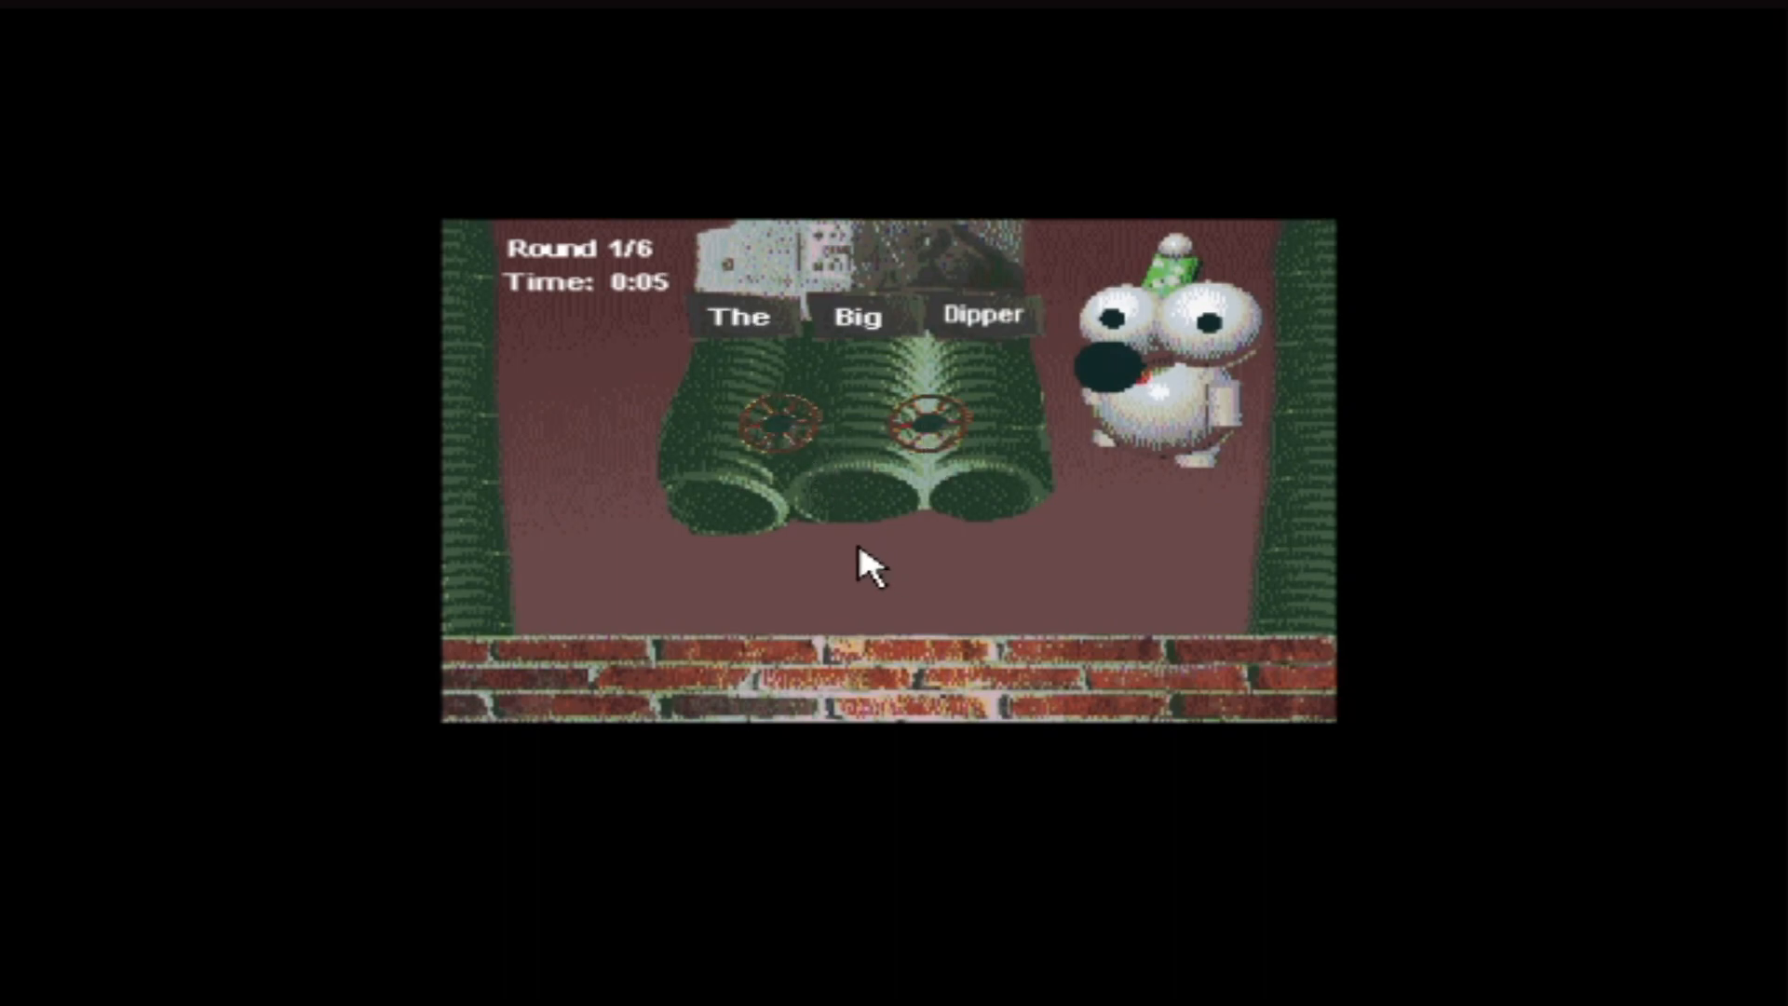
mouse_move(861, 551)
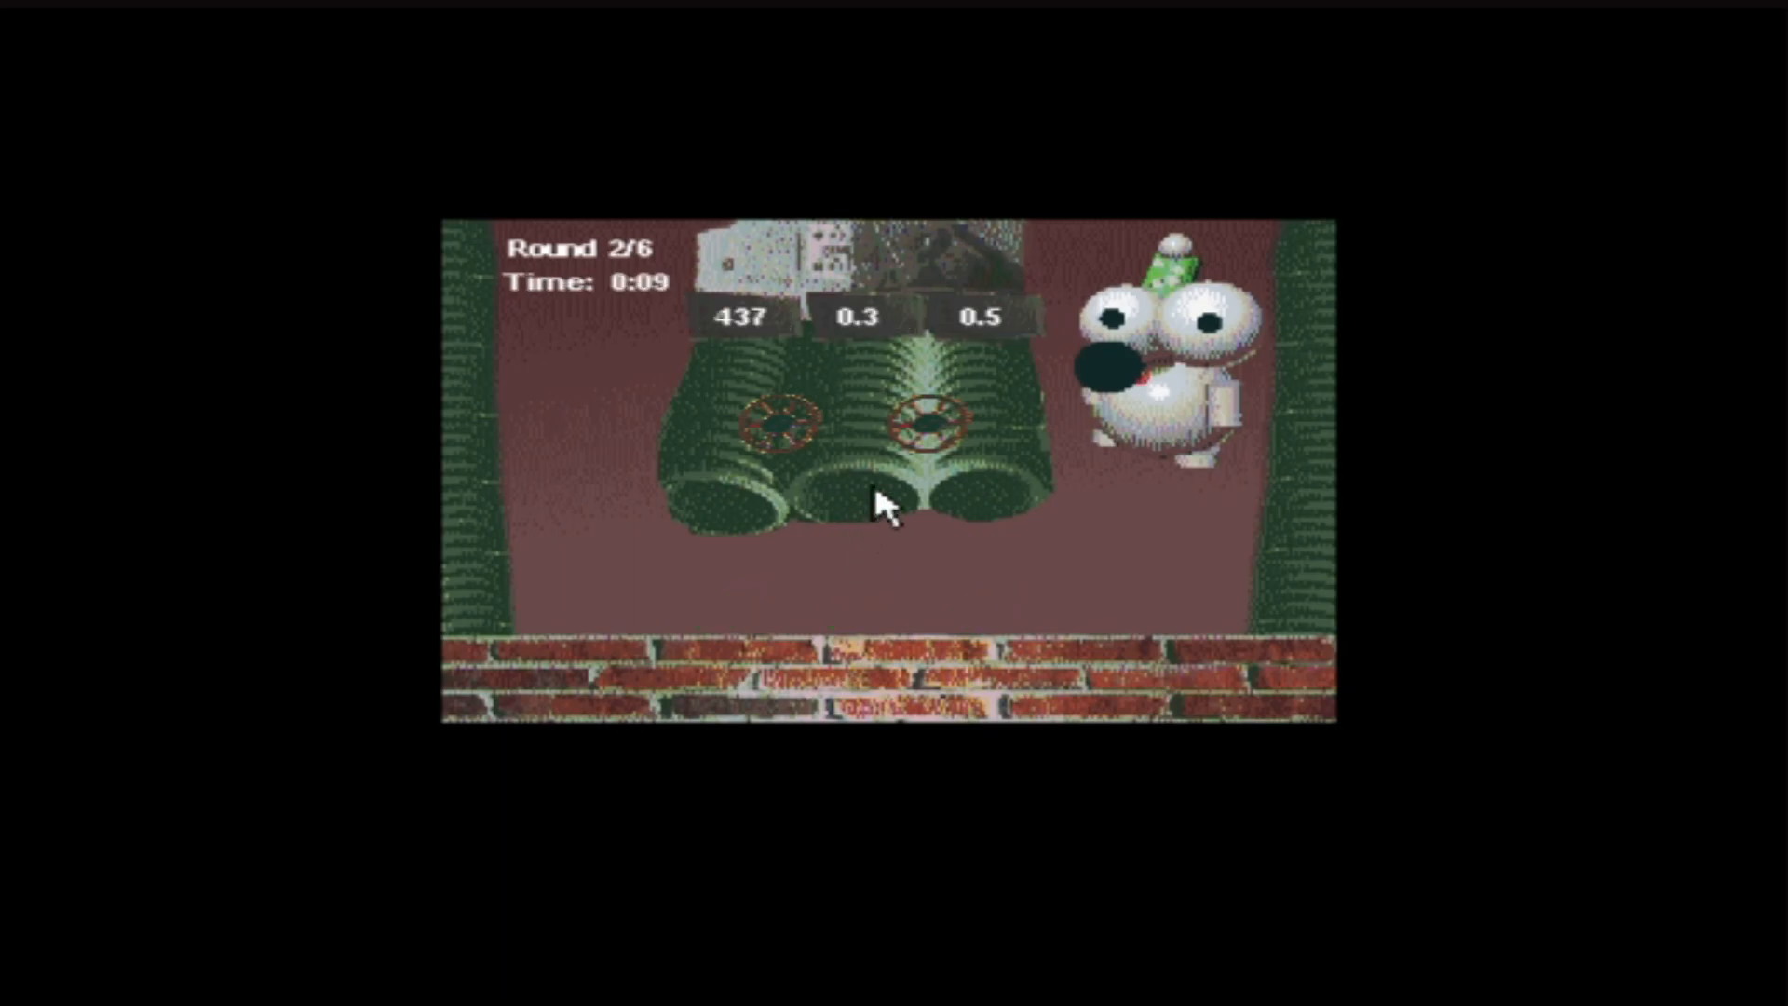
mouse_move(804, 445)
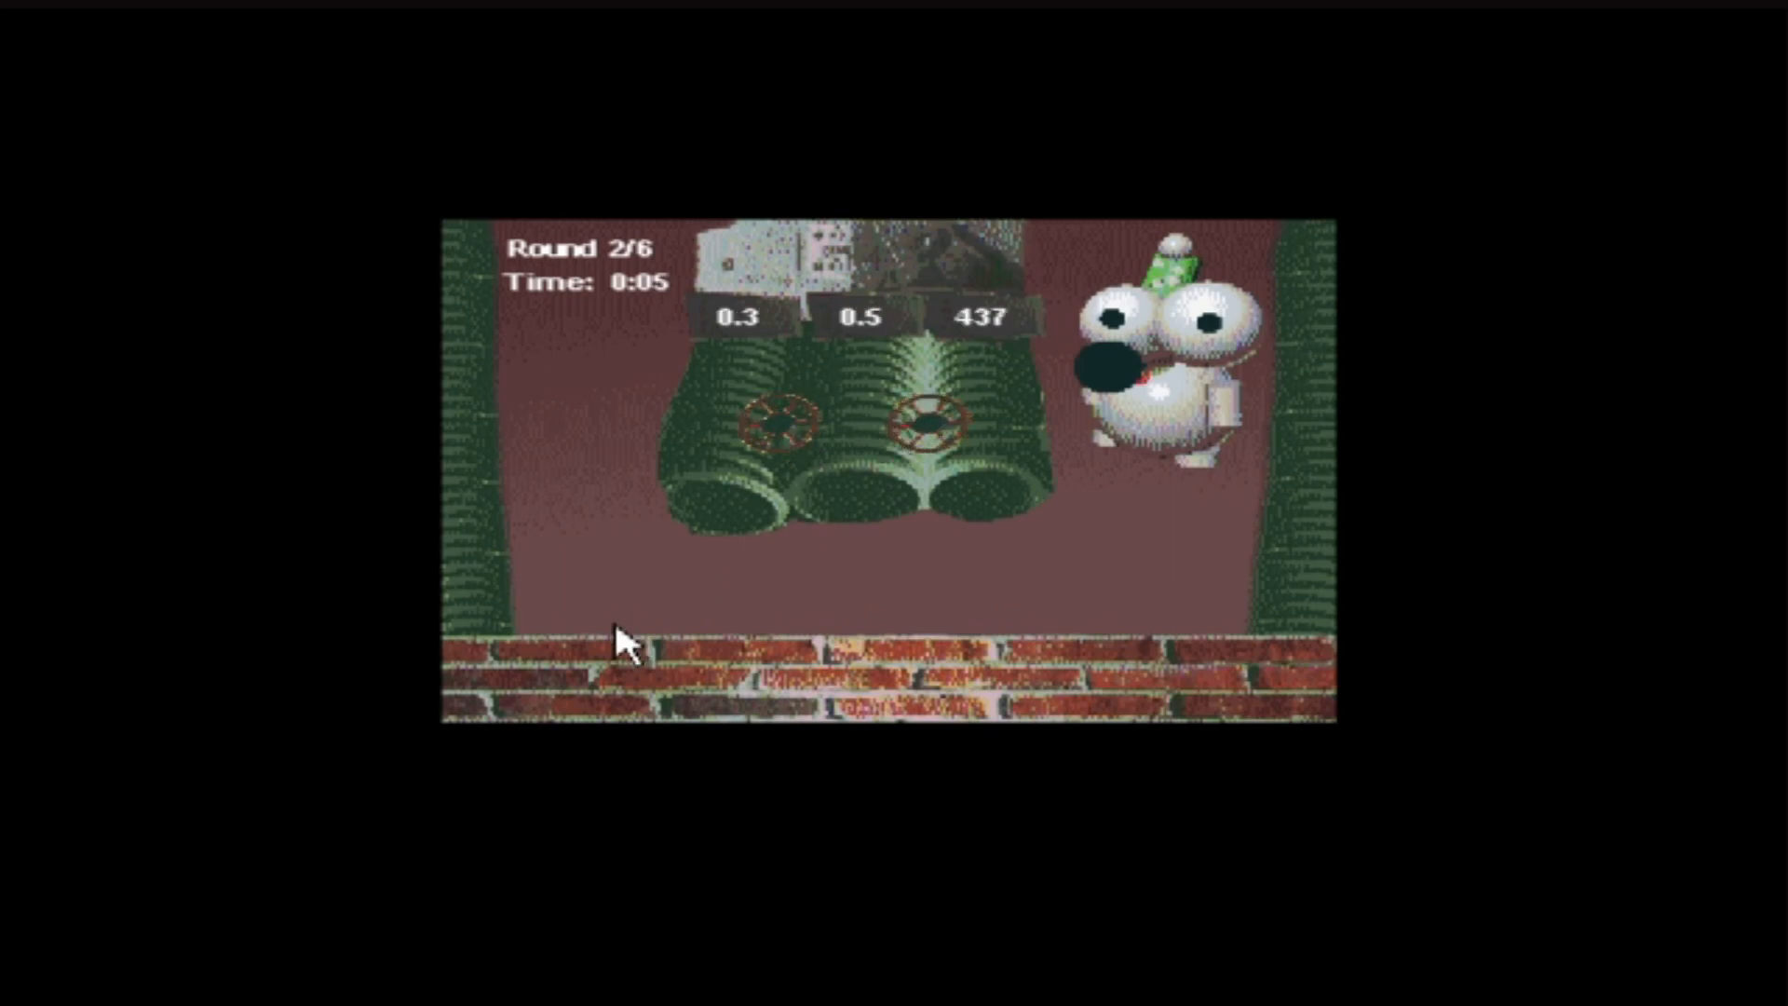
mouse_move(667, 626)
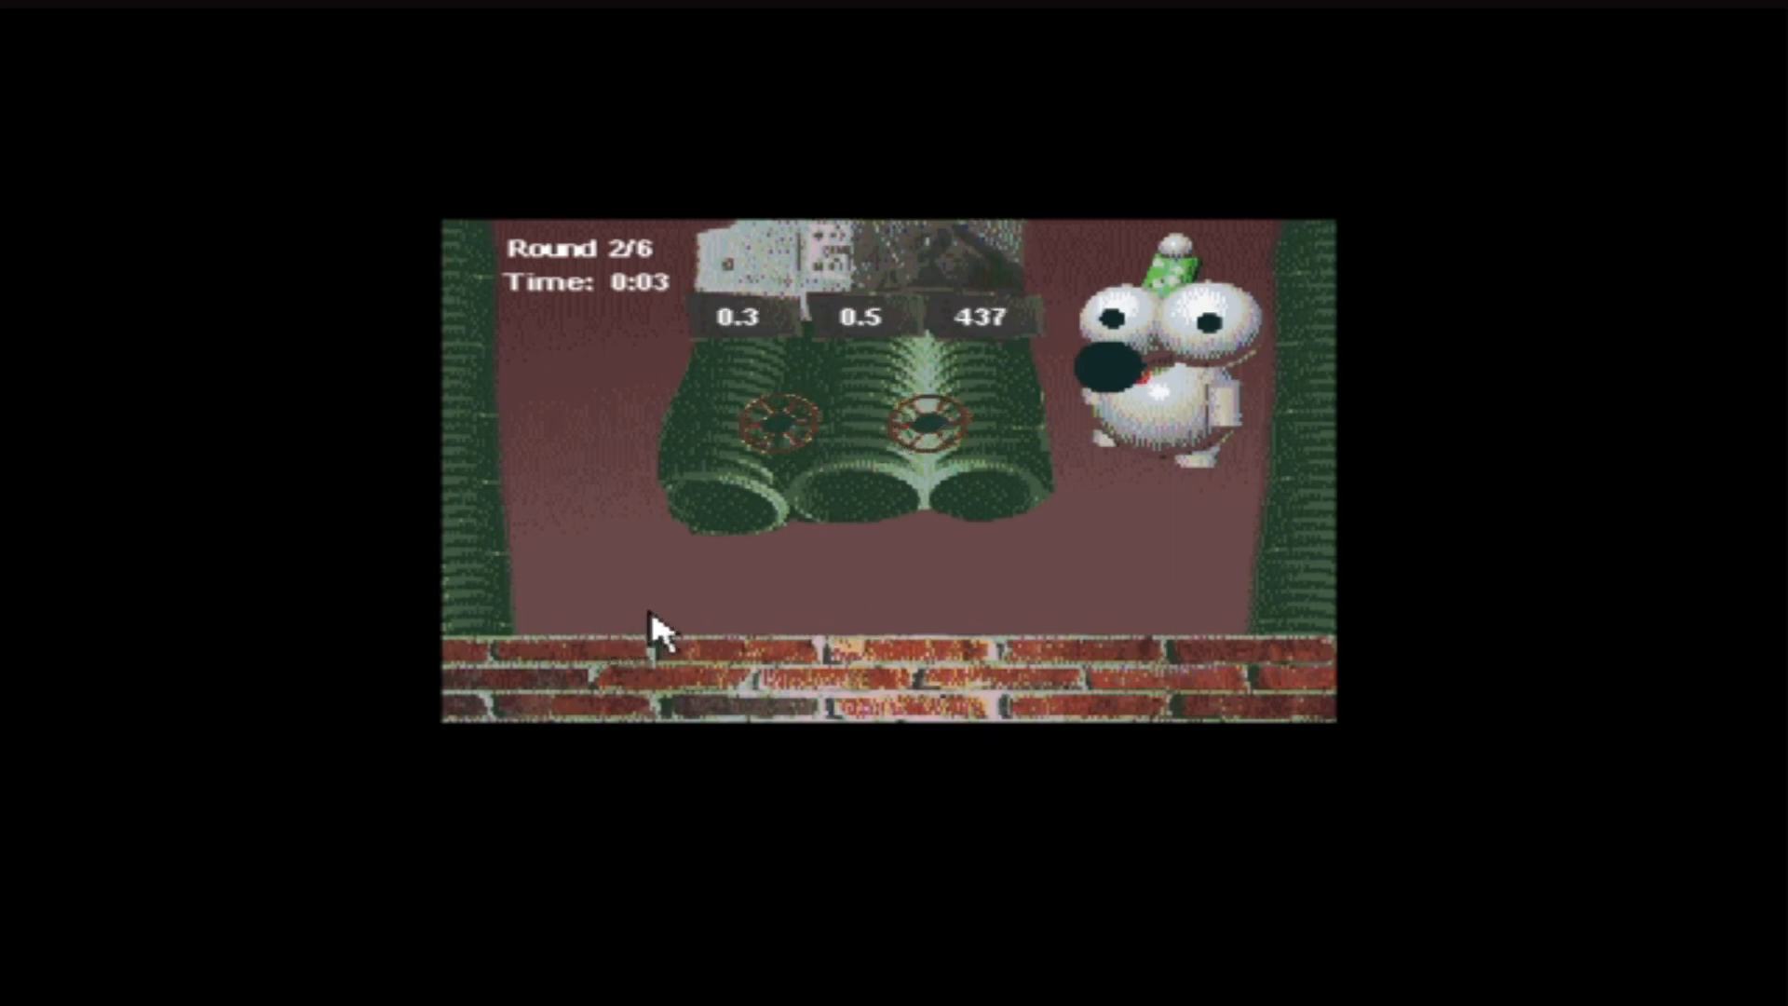
mouse_move(889, 530)
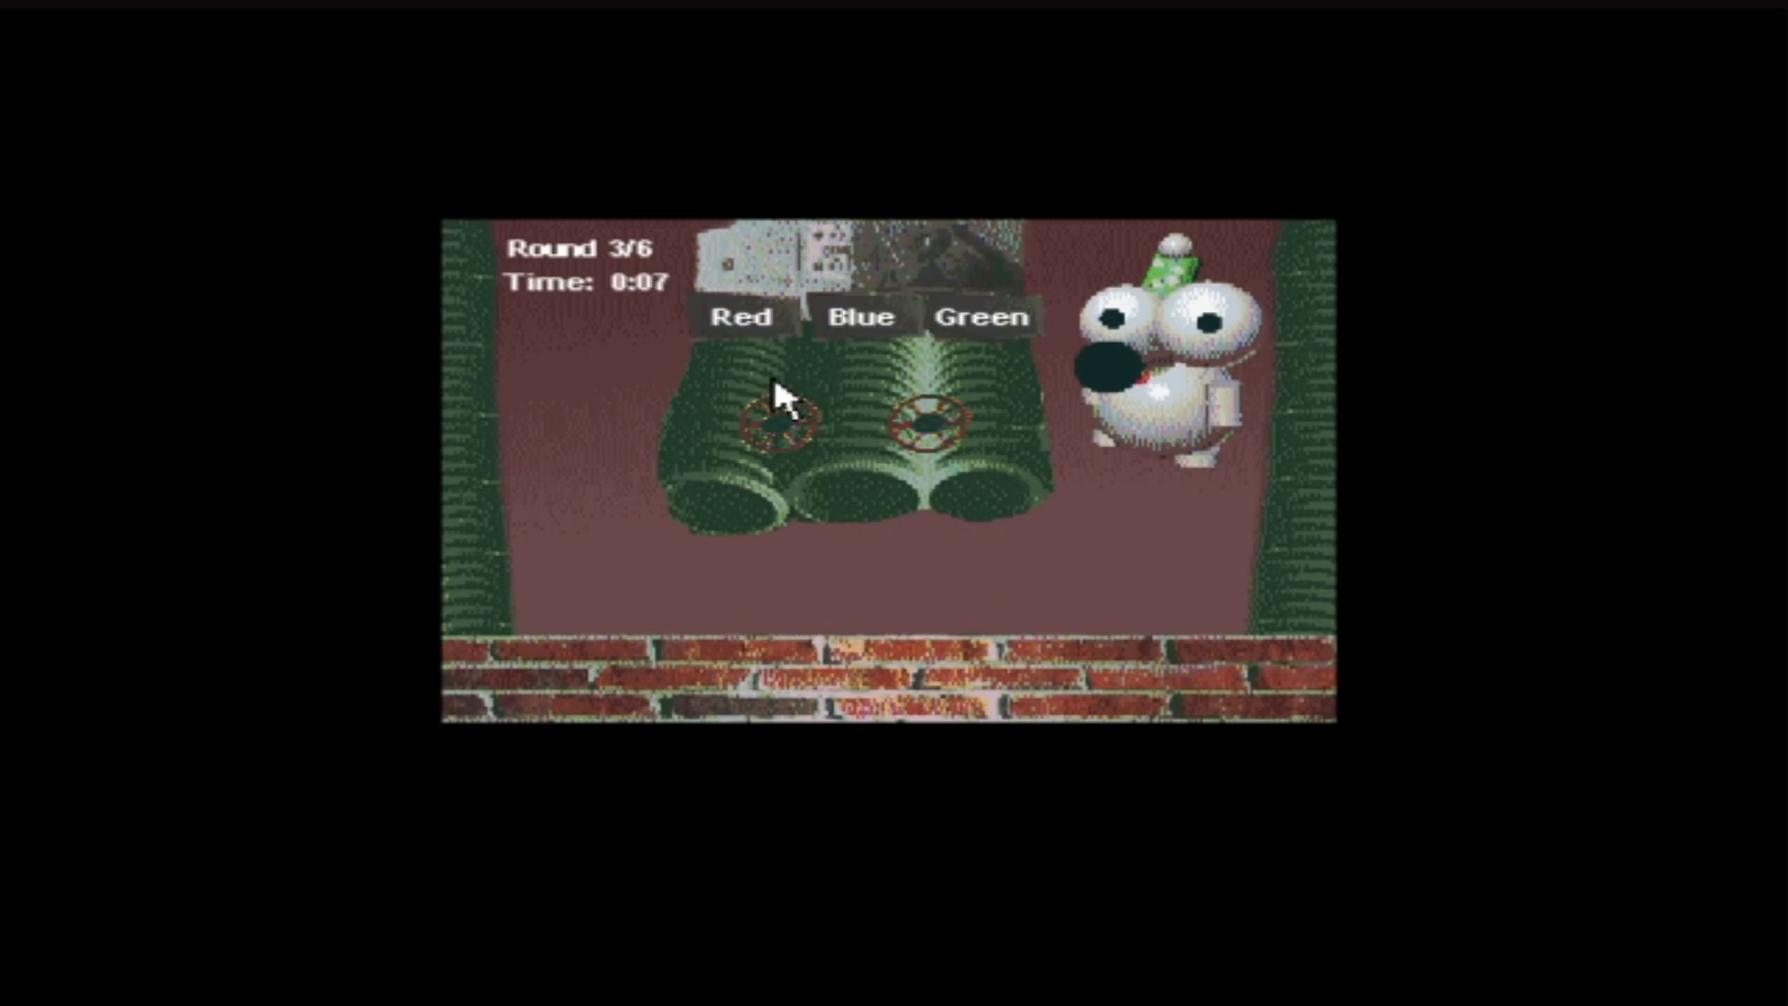
mouse_move(784, 442)
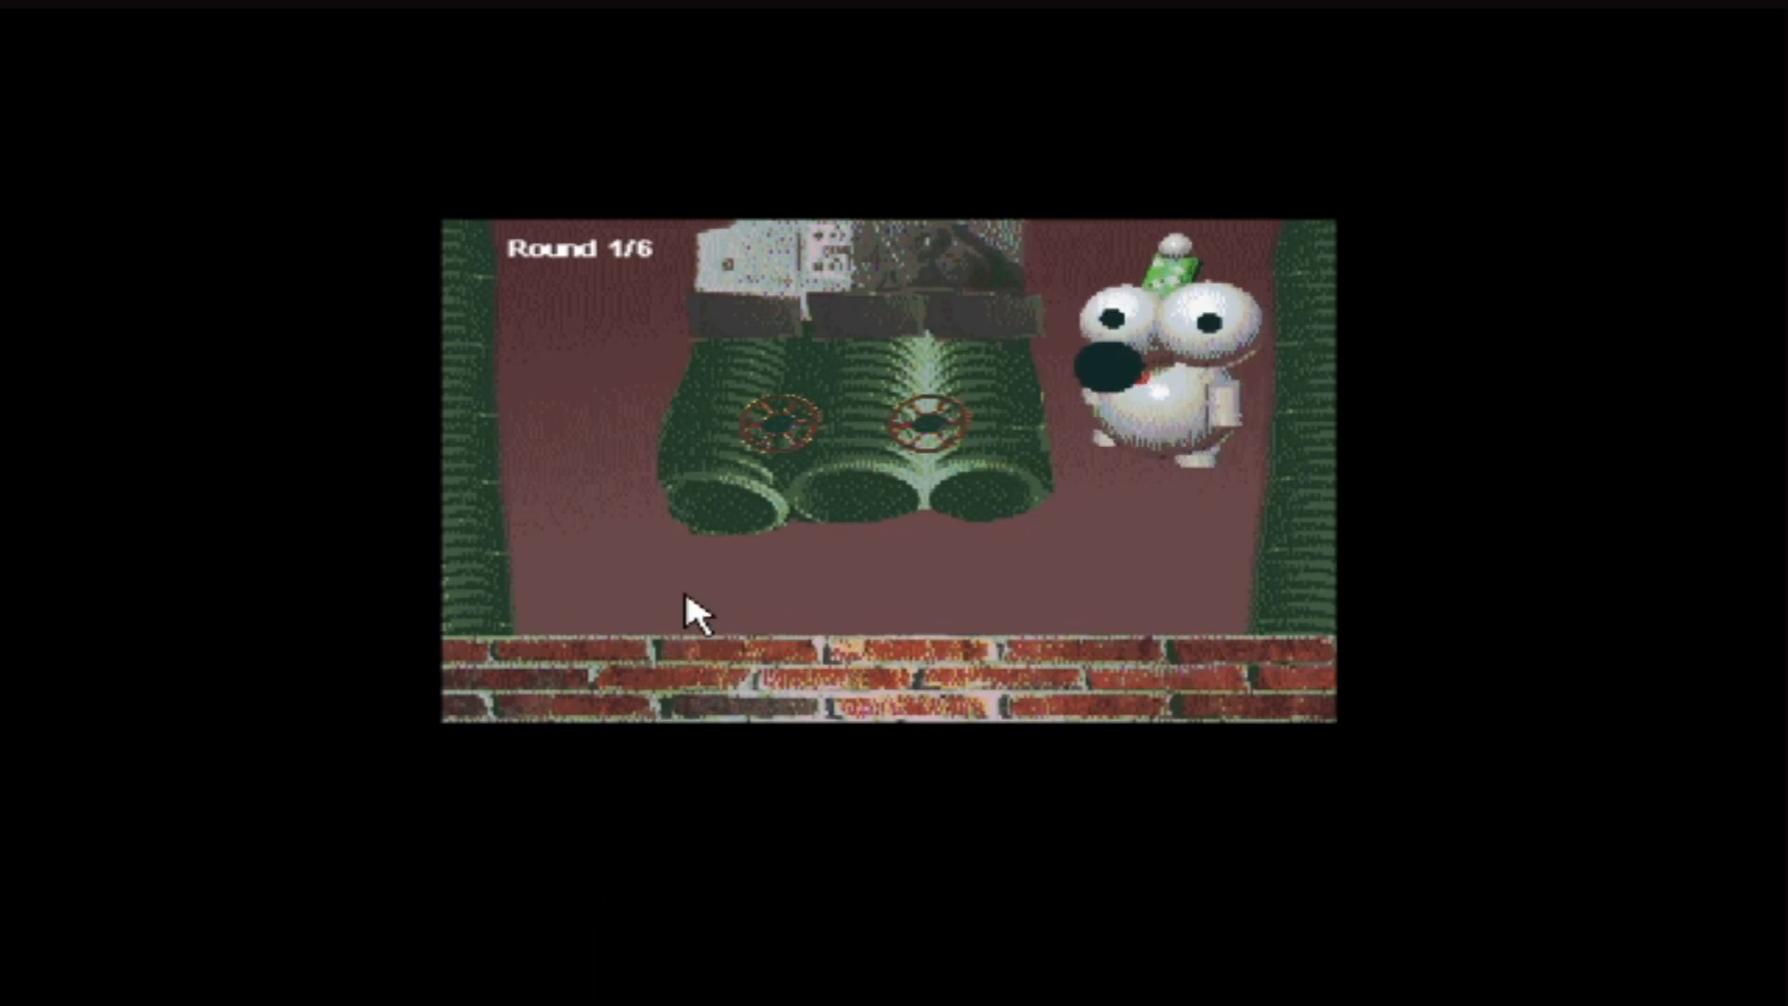
mouse_move(792, 381)
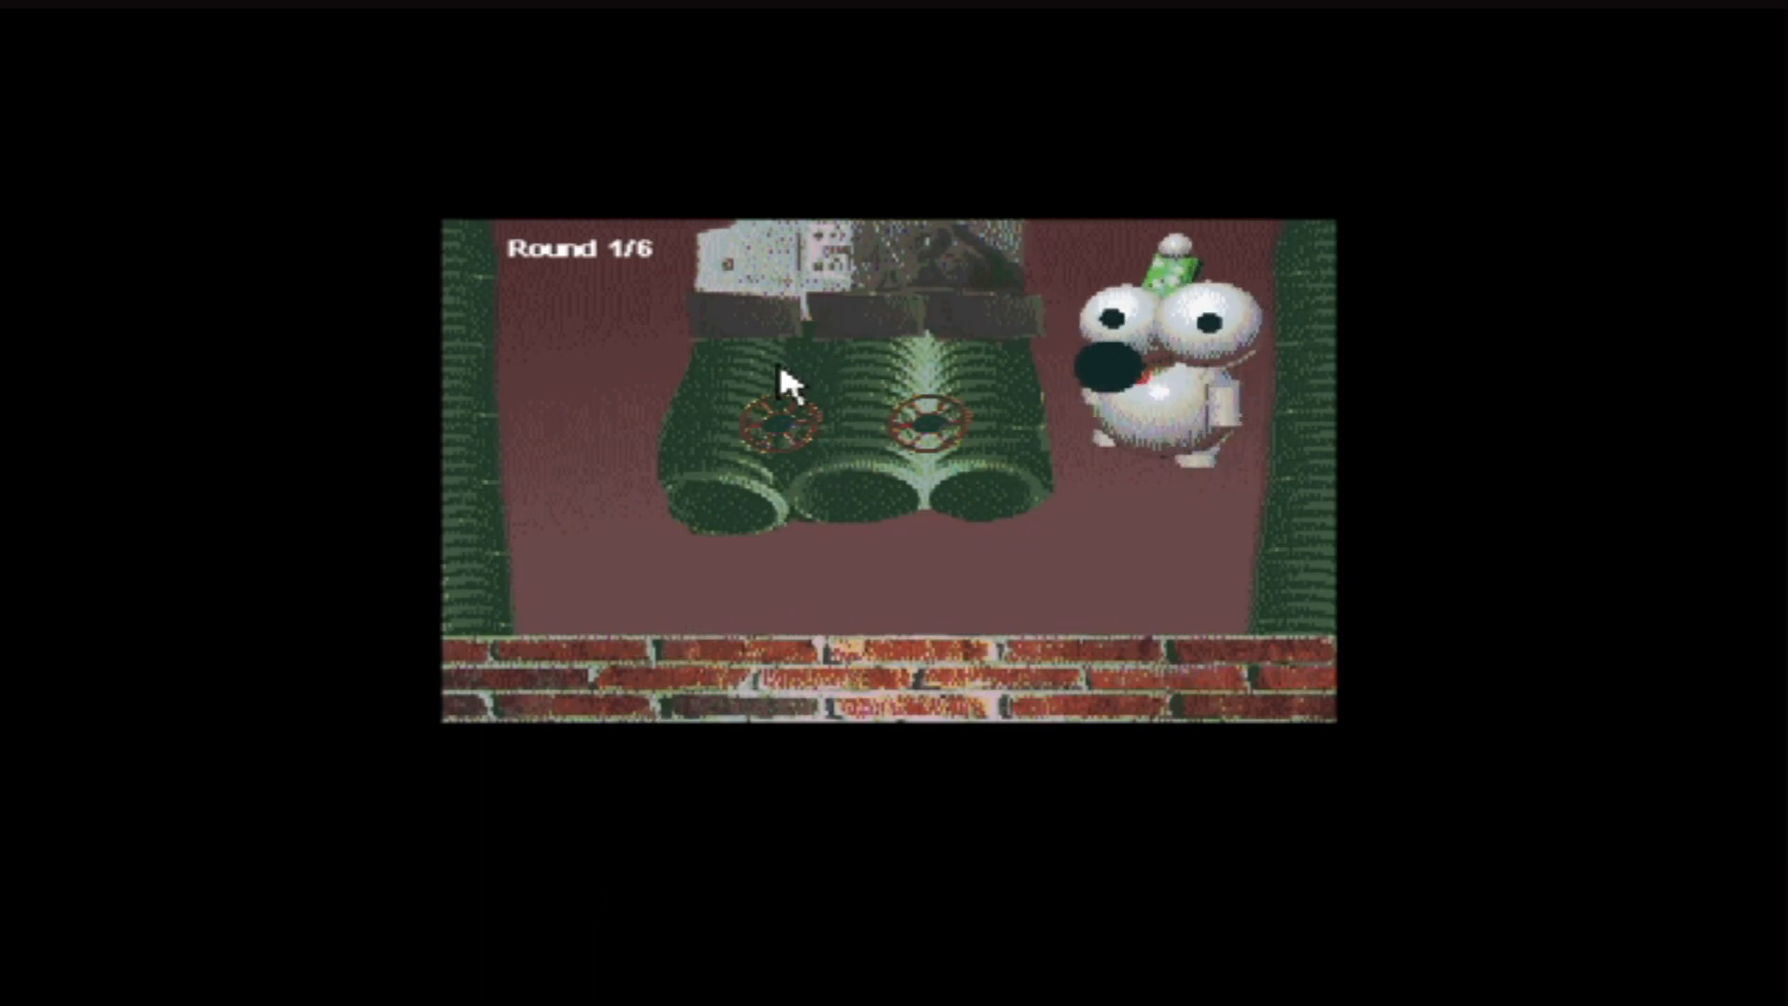
mouse_move(812, 396)
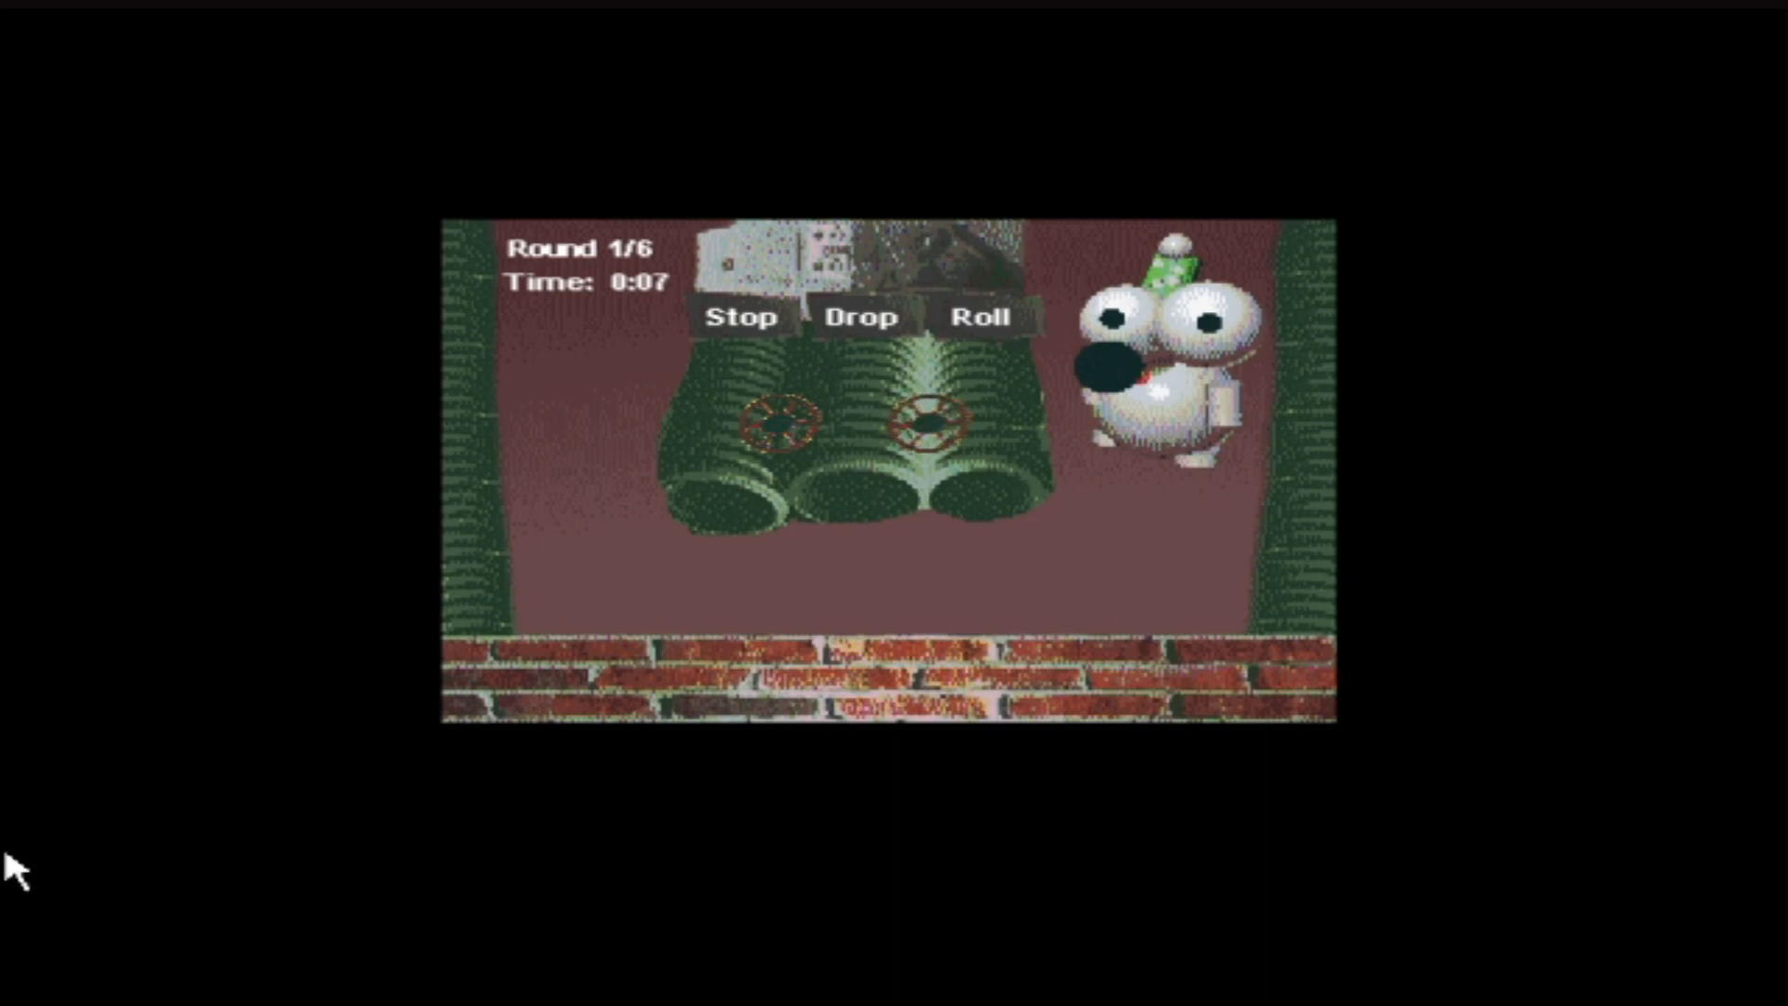
mouse_move(574, 603)
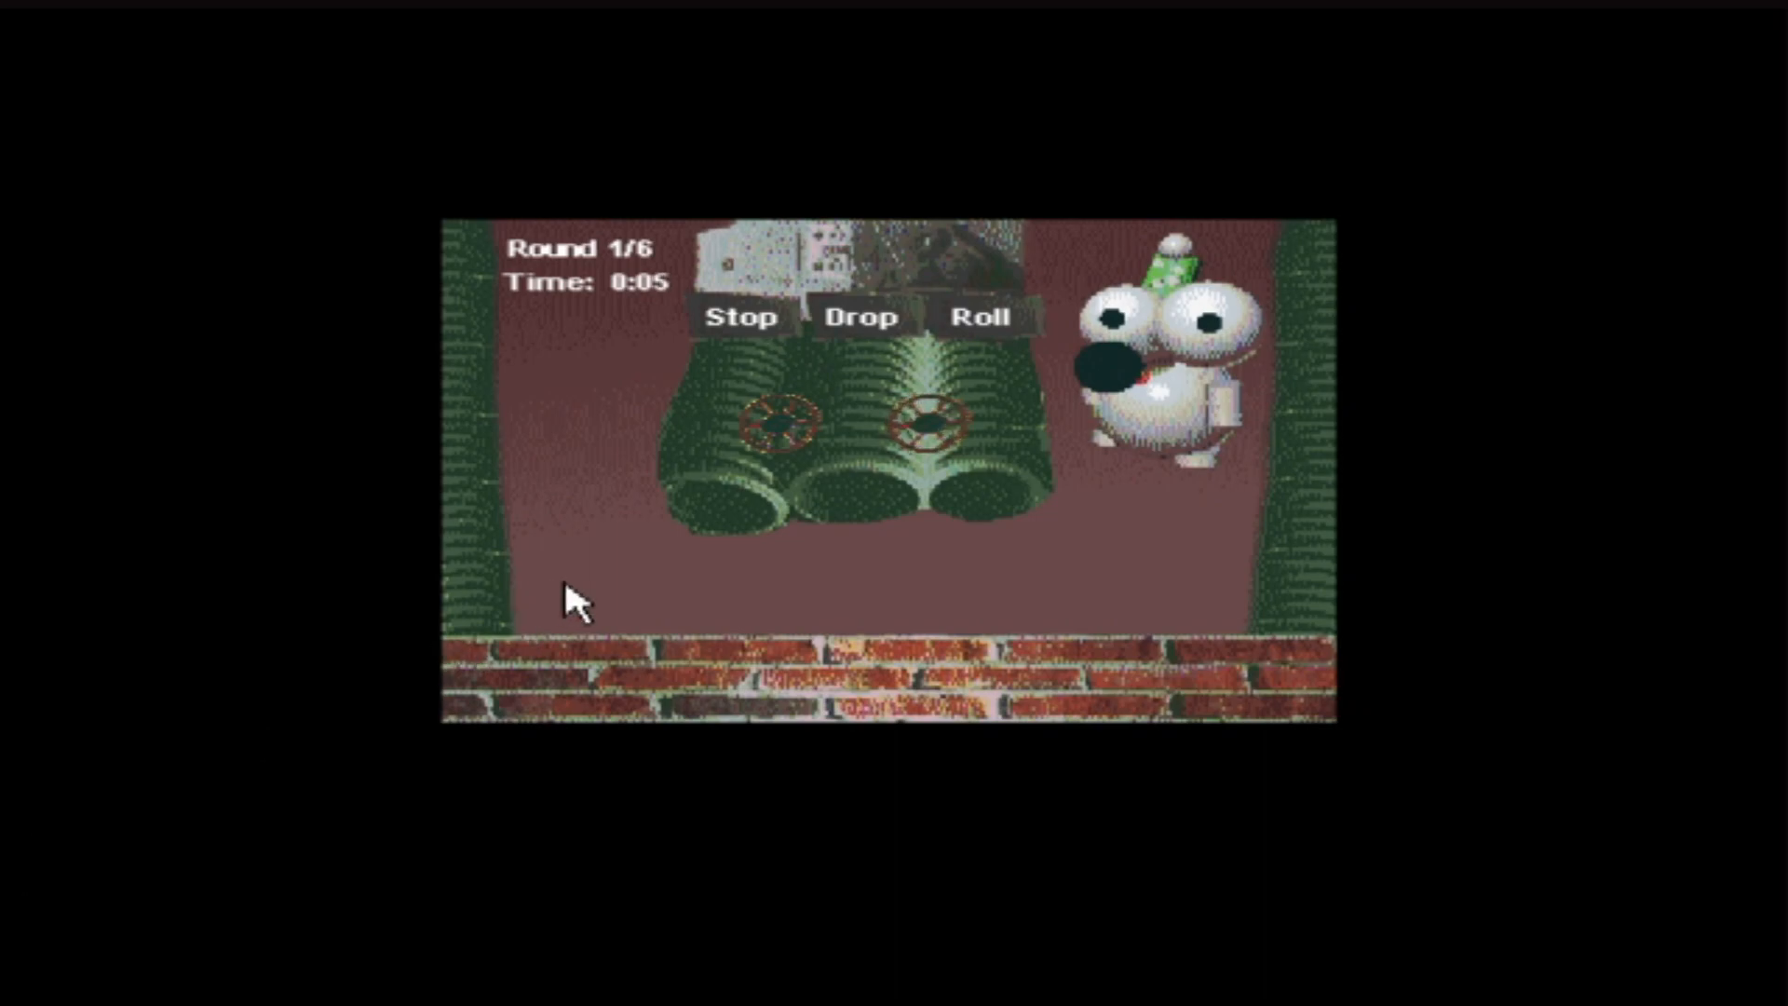
mouse_move(1078, 465)
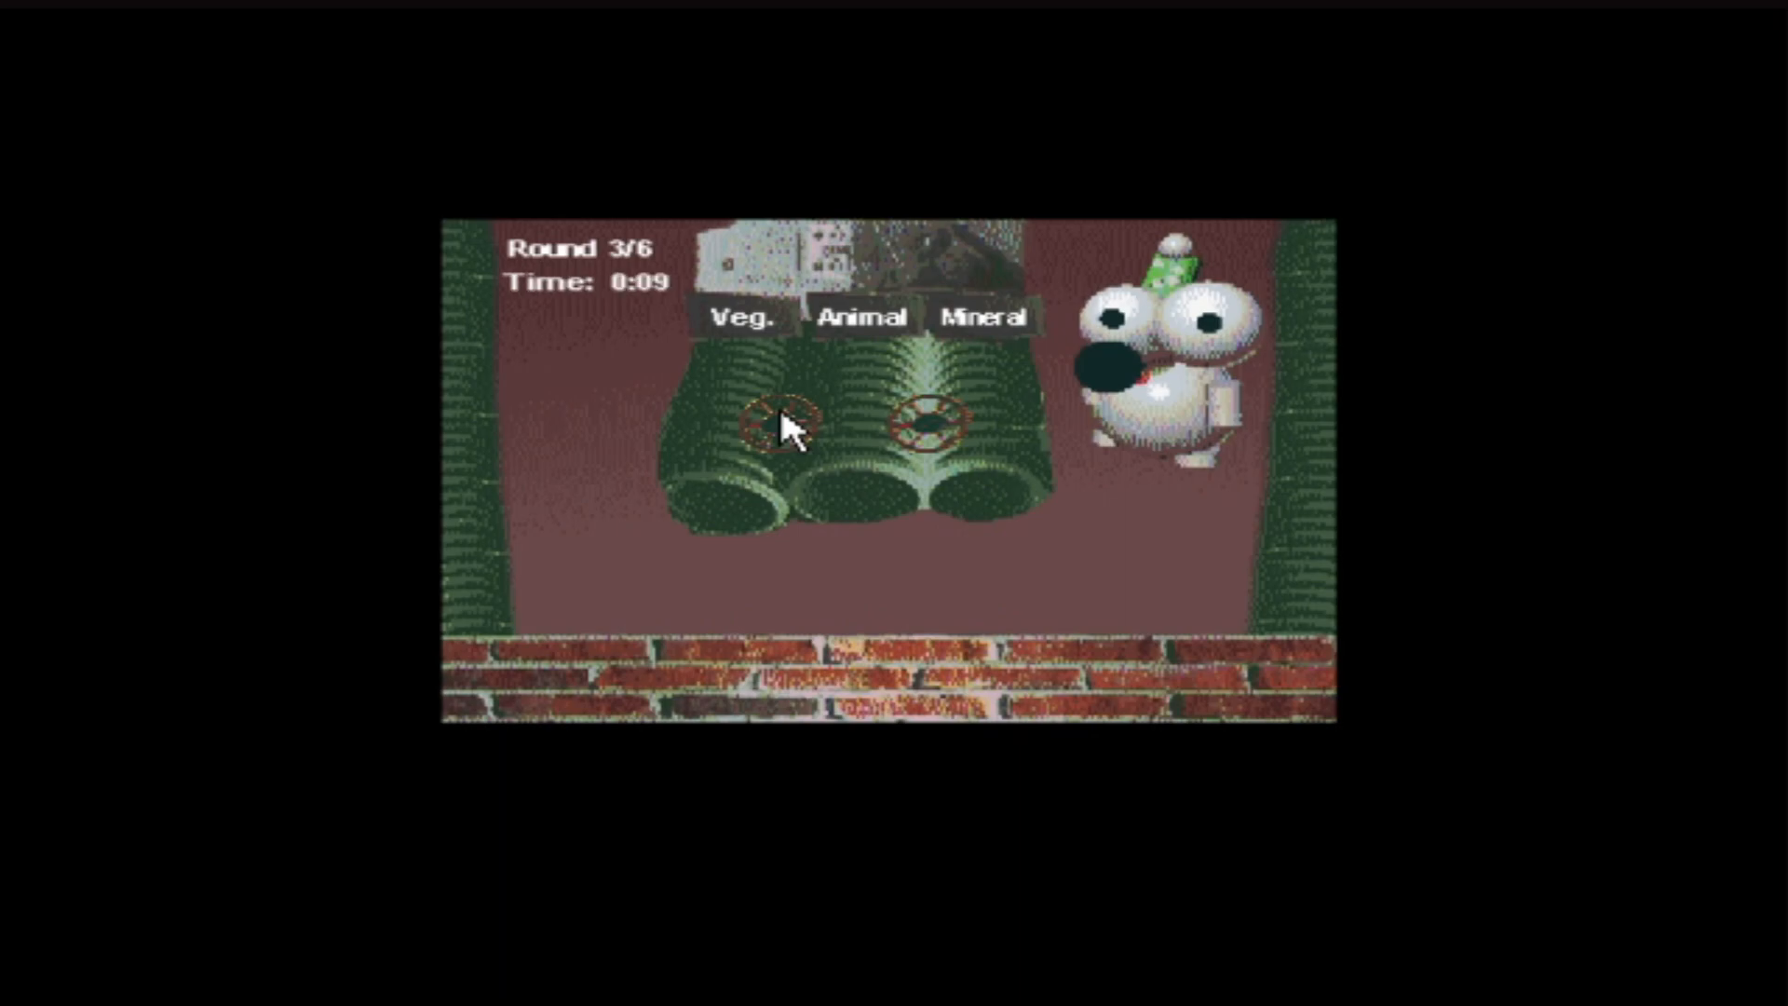
mouse_move(980, 381)
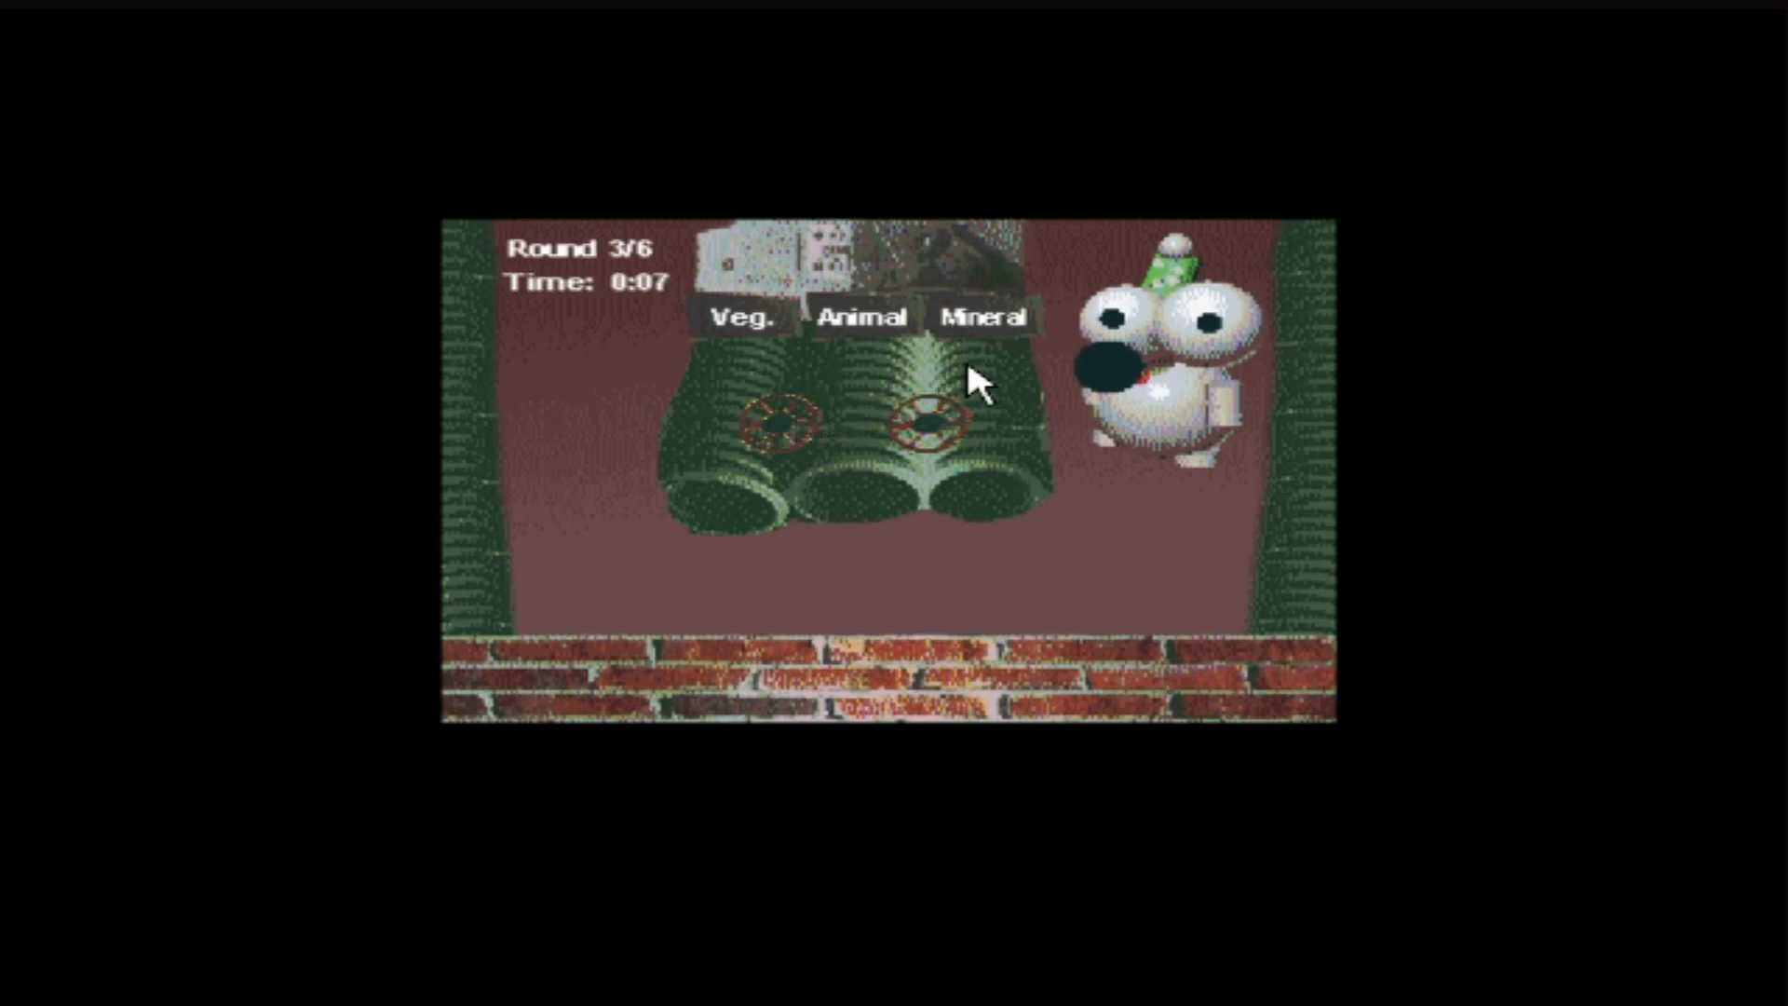
mouse_move(781, 431)
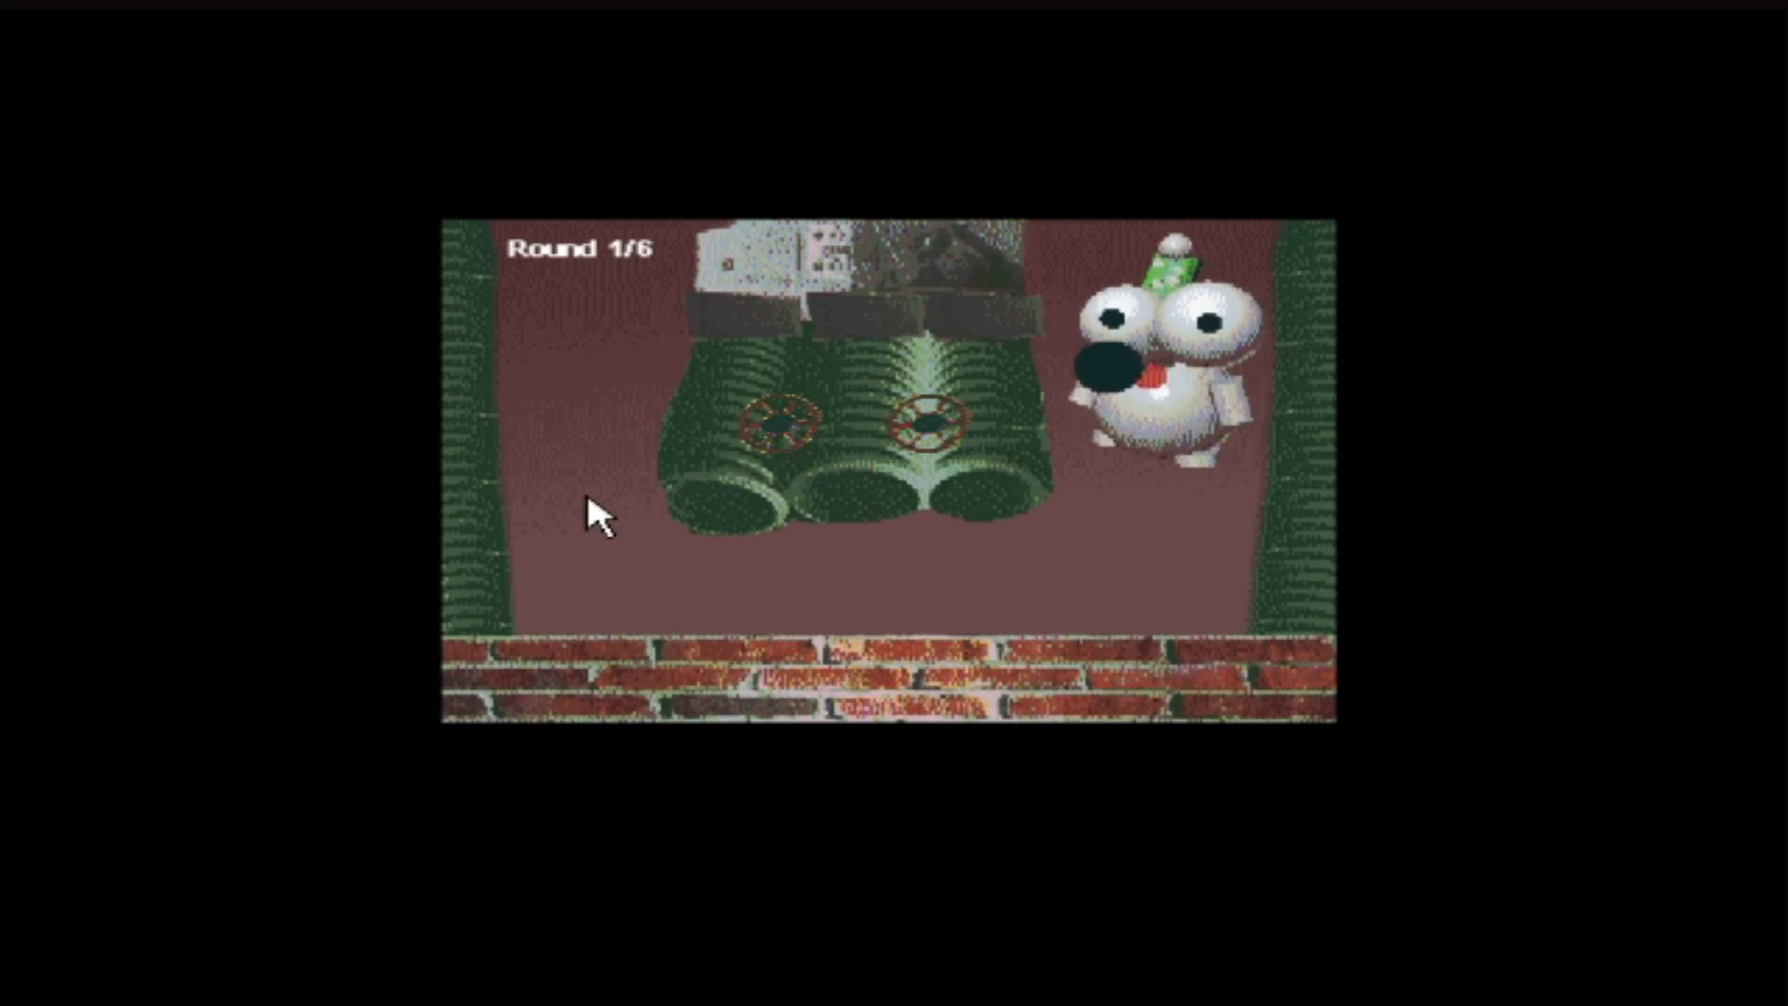
mouse_move(940, 604)
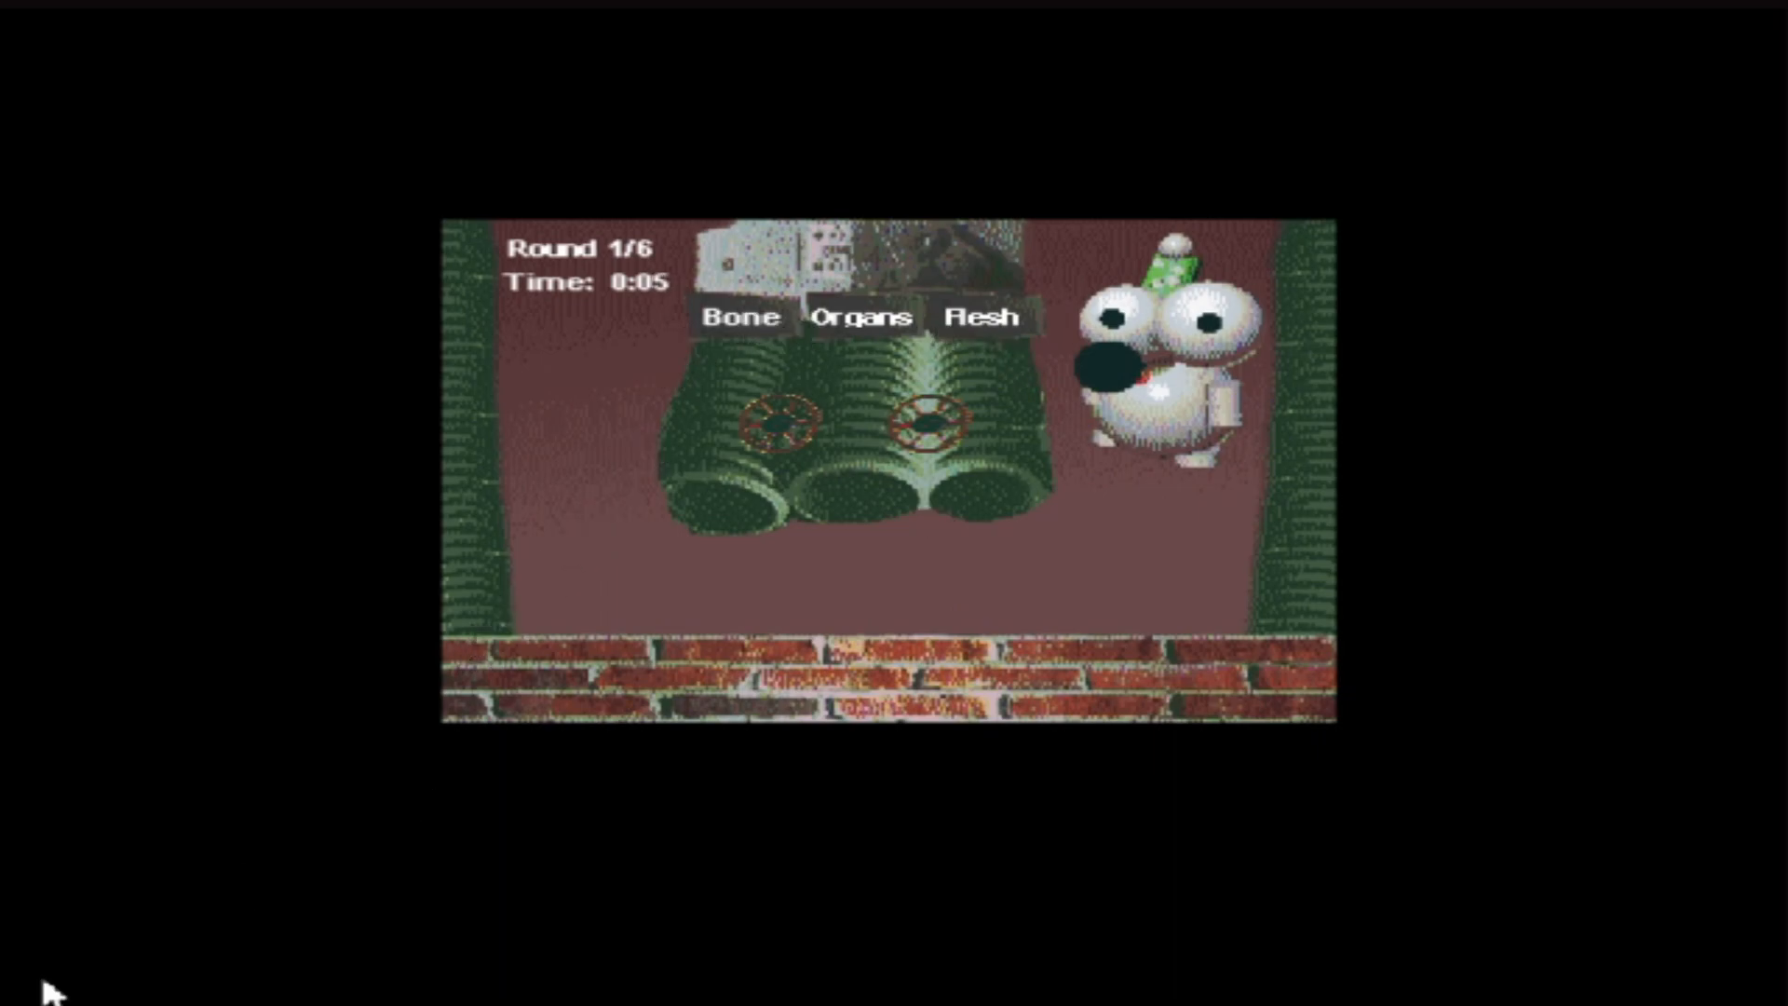
mouse_move(818, 371)
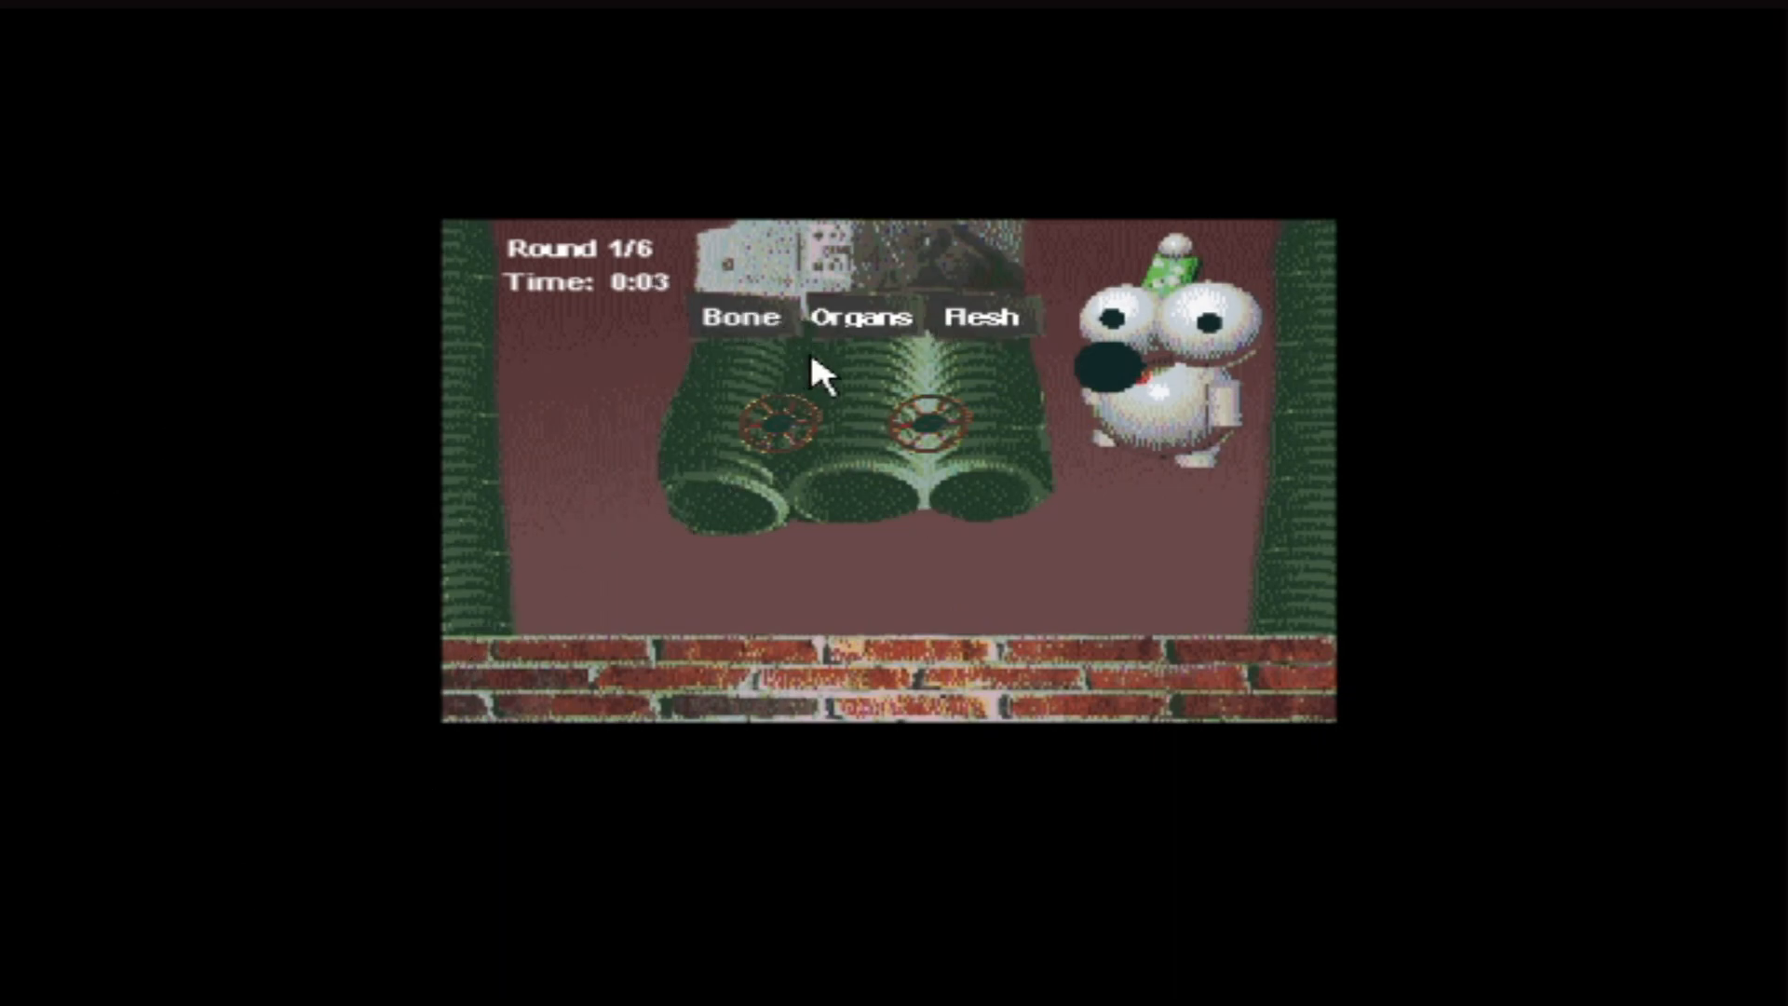
mouse_move(461, 842)
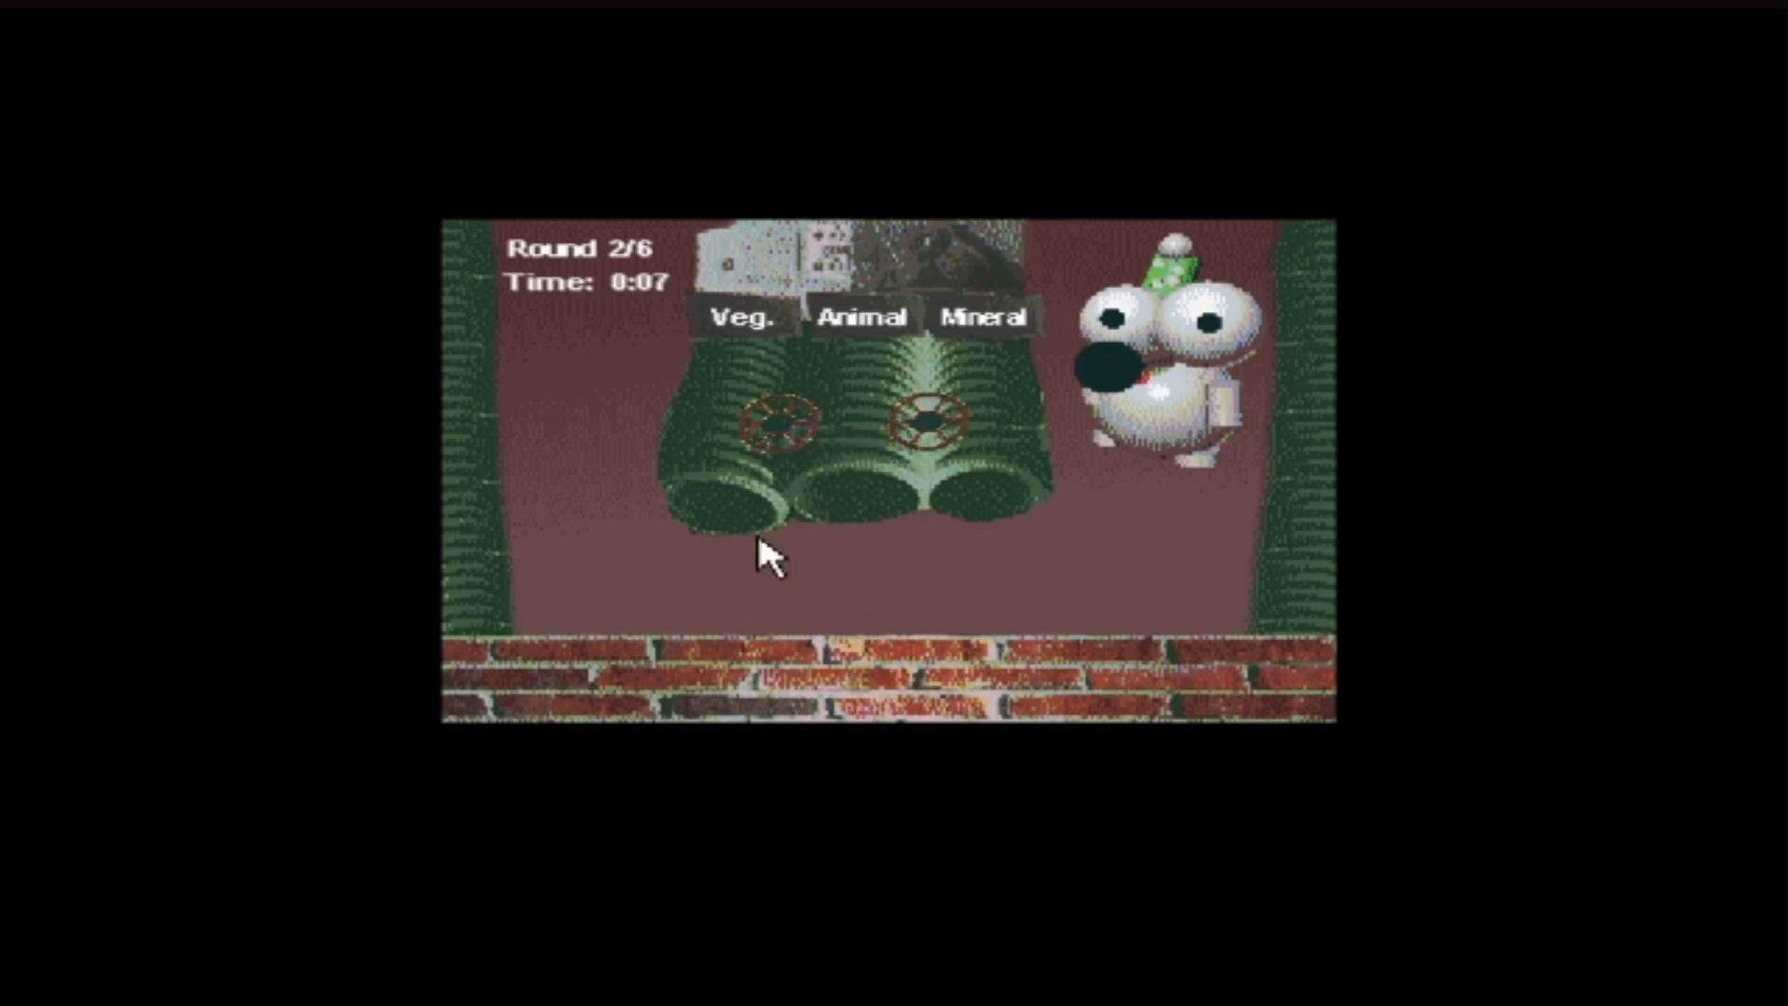
mouse_move(924, 574)
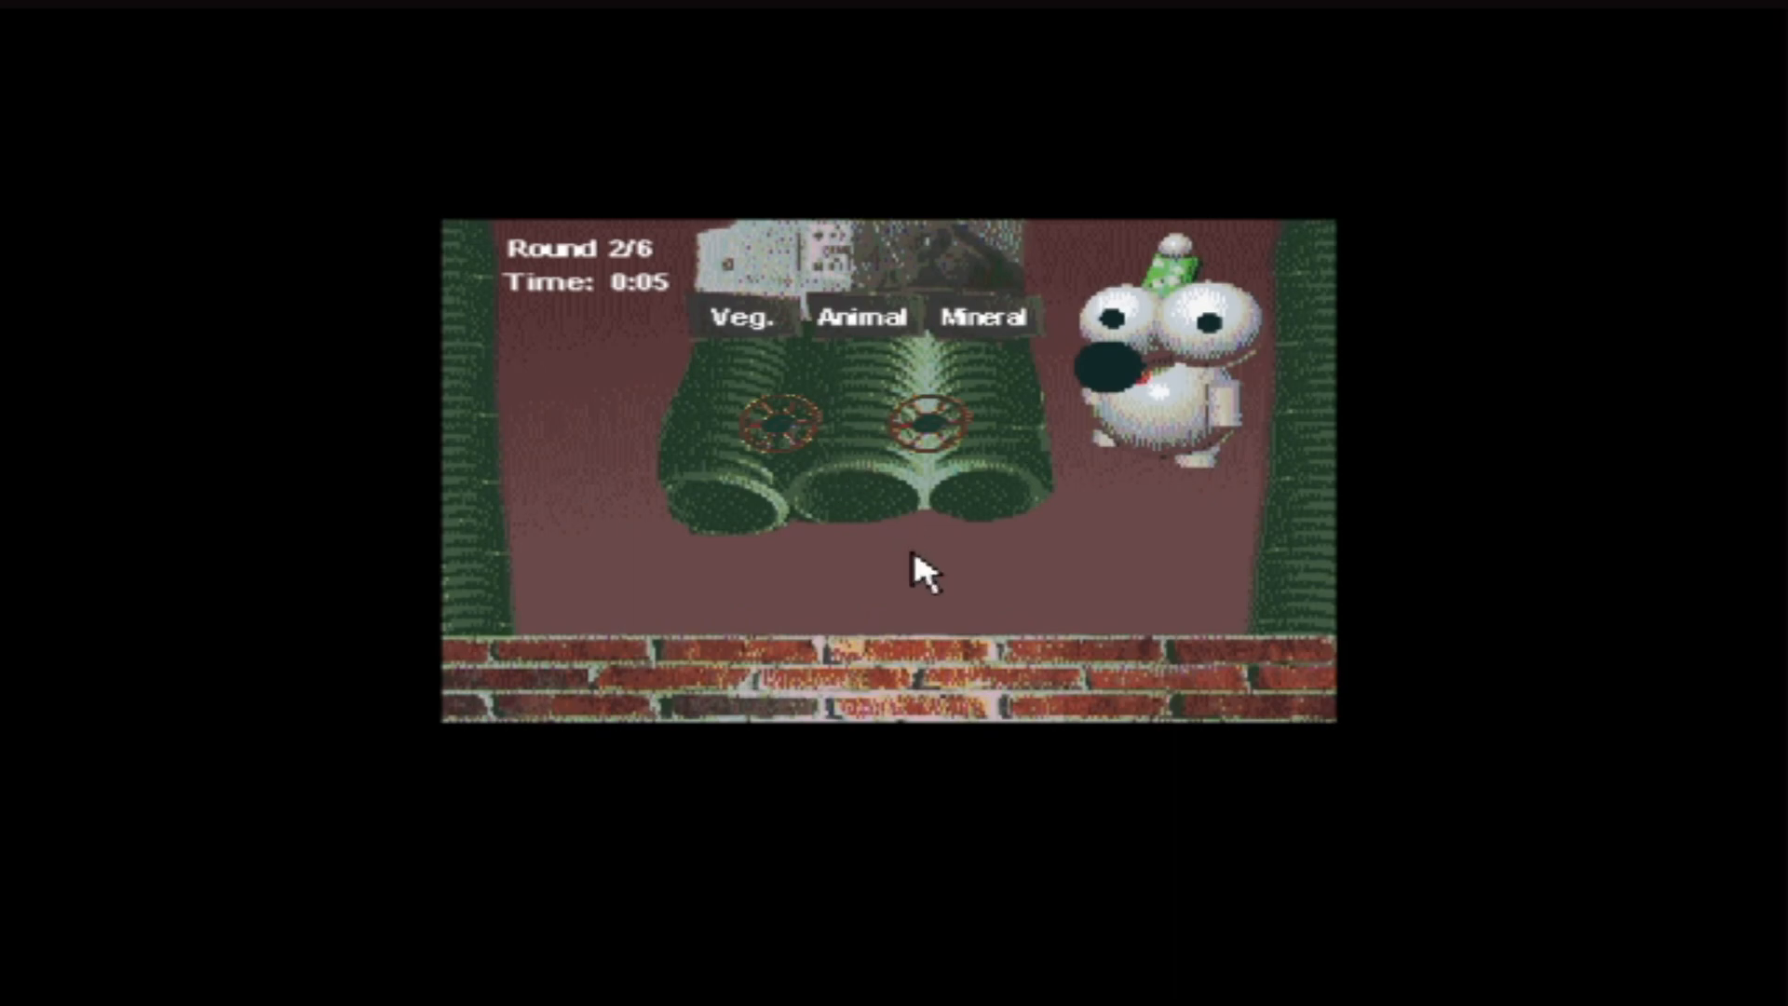
mouse_move(928, 586)
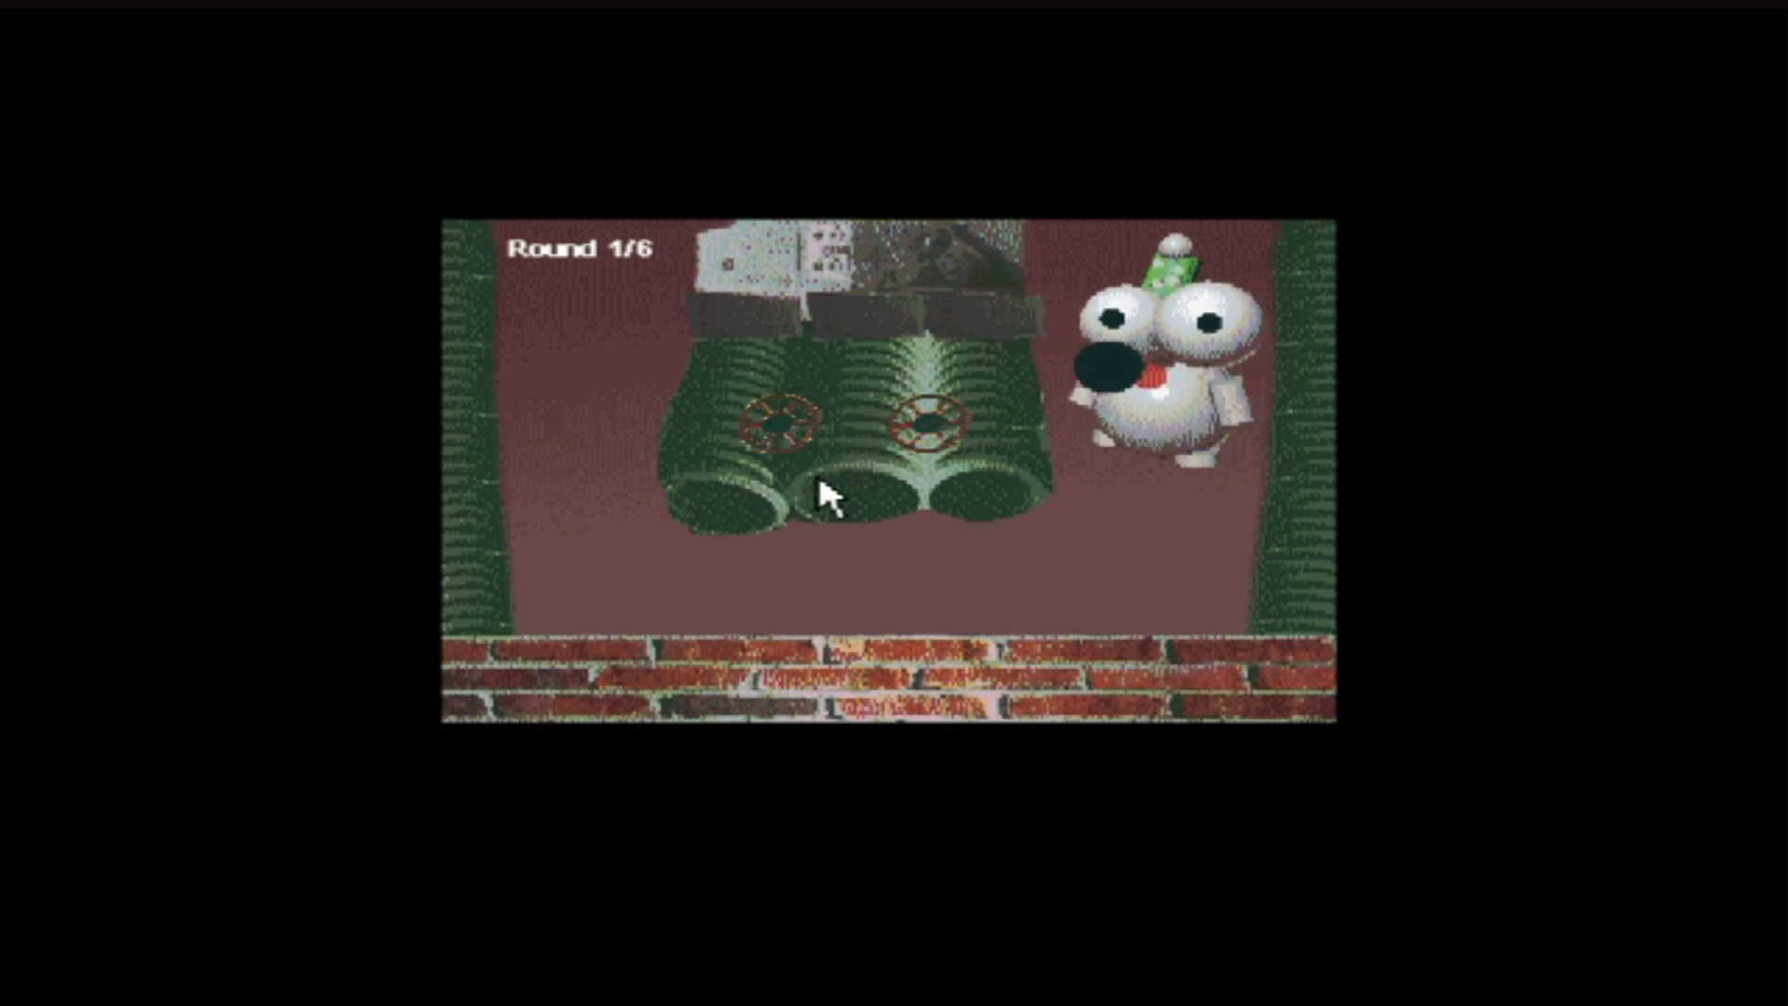
mouse_move(1077, 353)
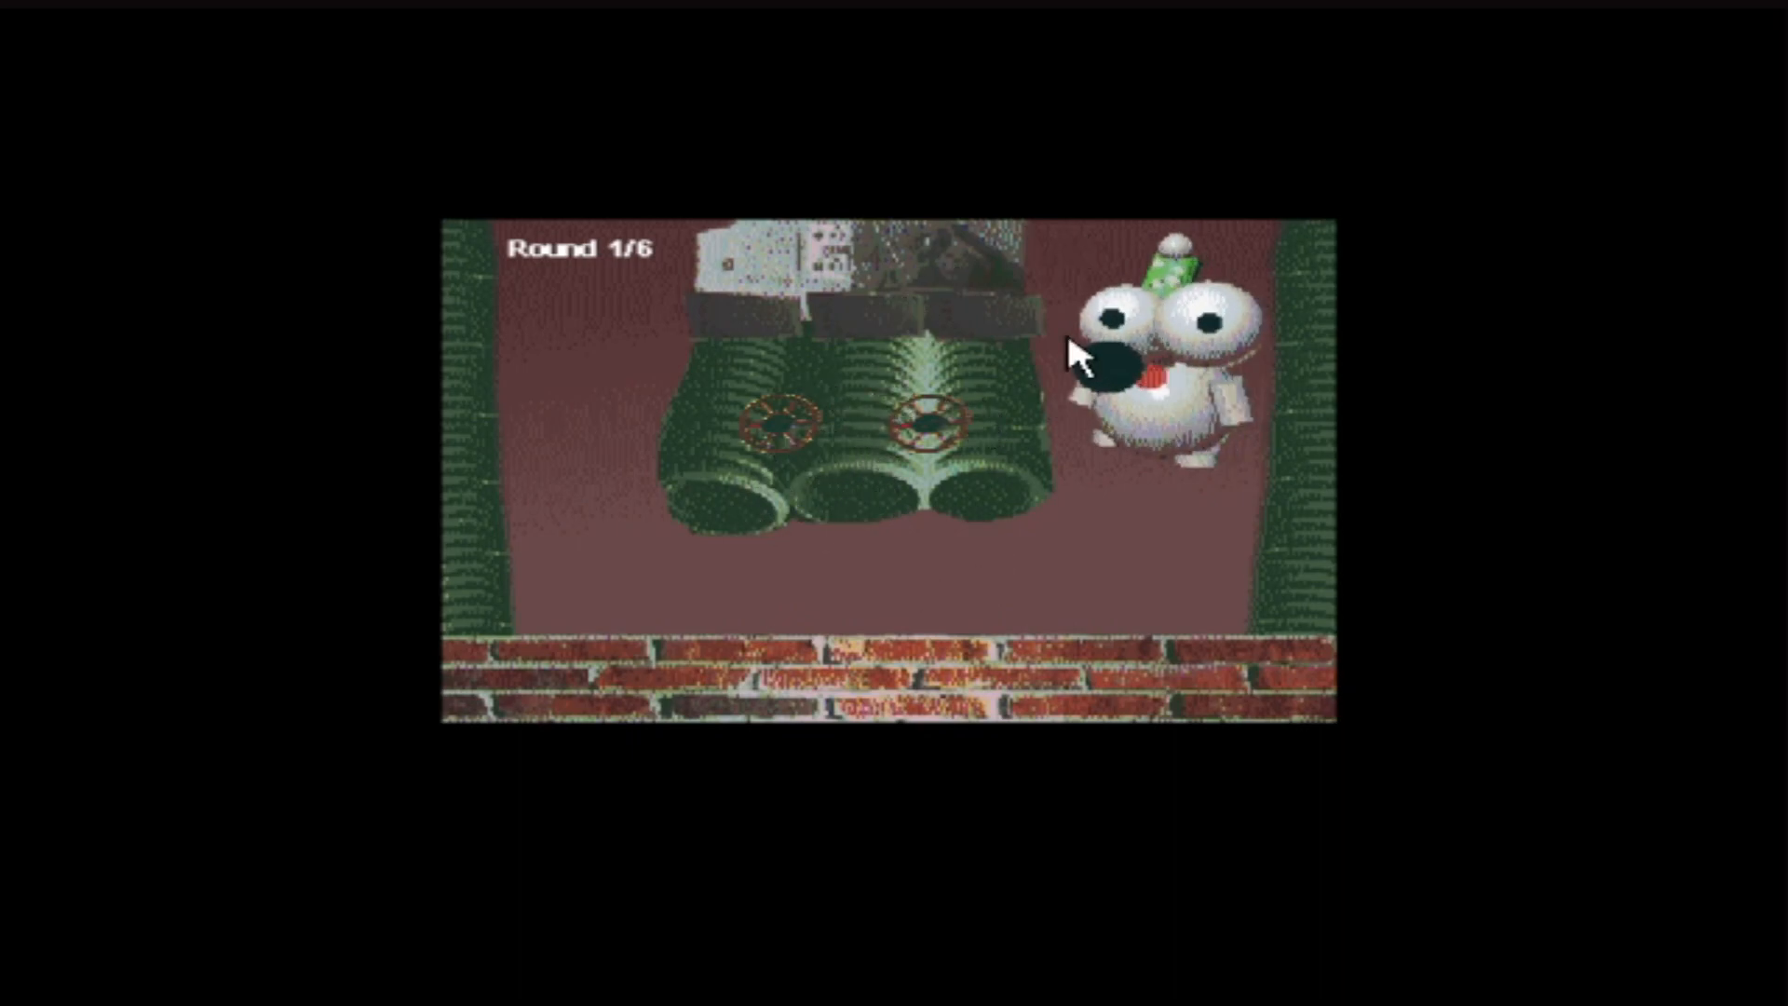
mouse_move(853, 432)
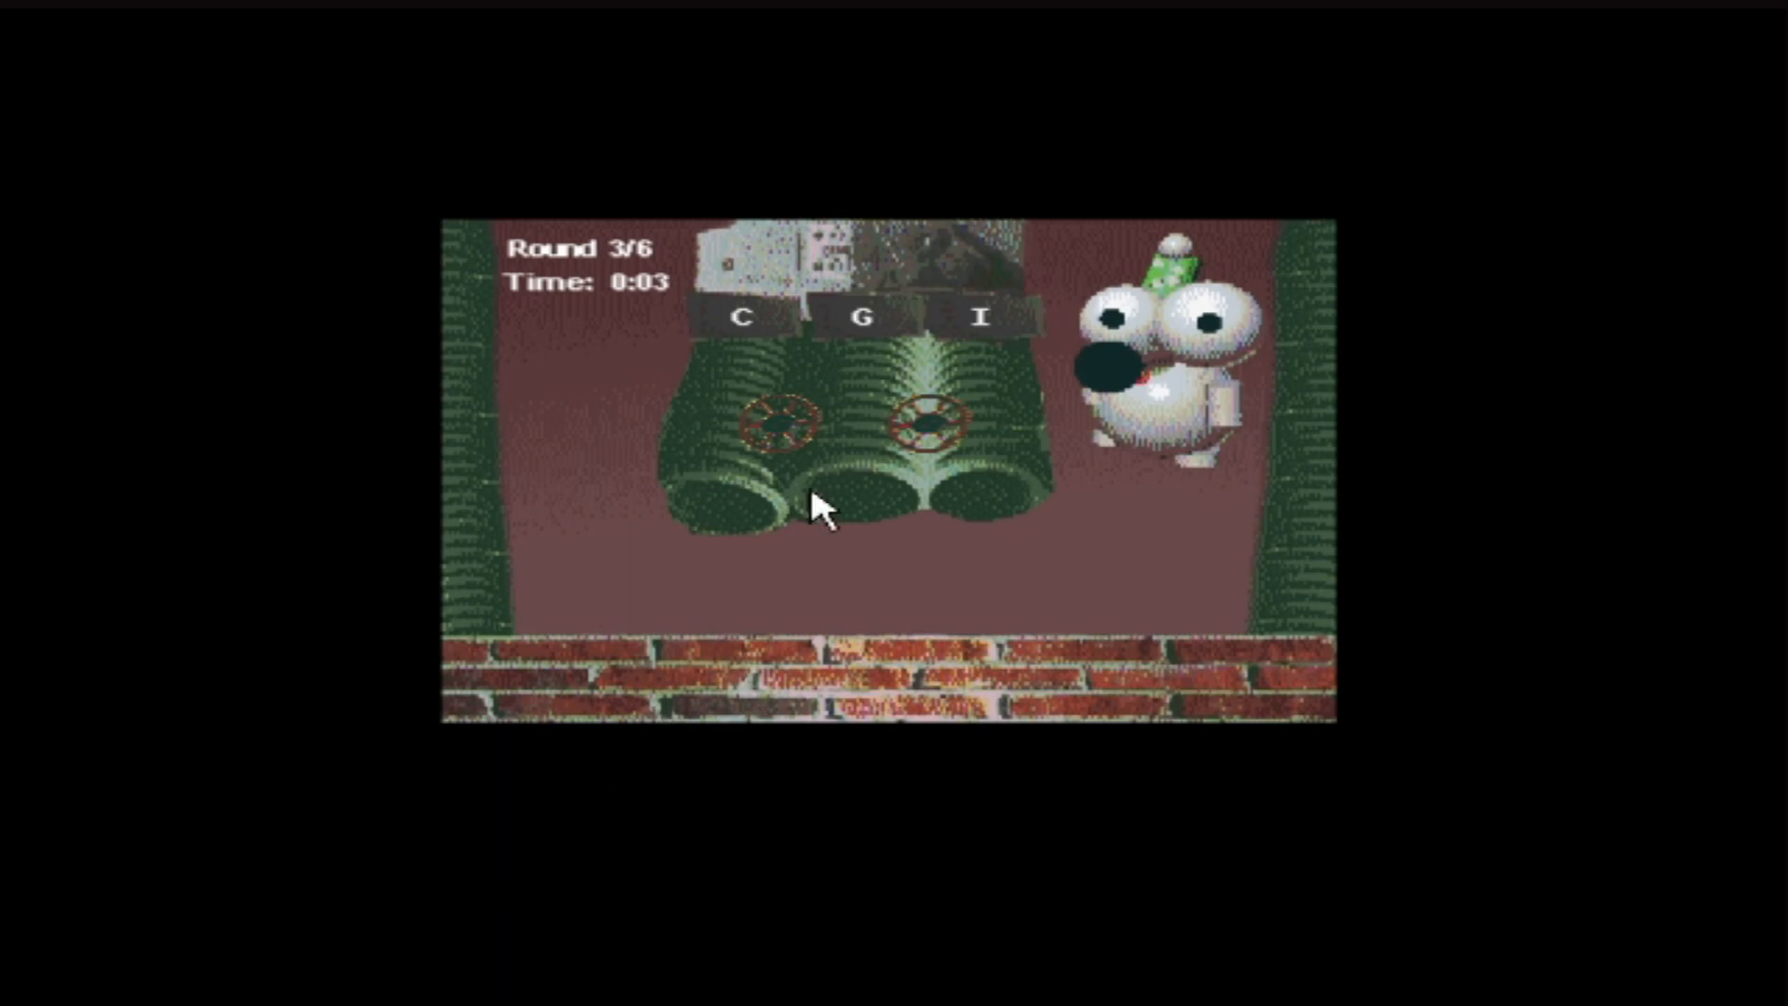
mouse_move(863, 493)
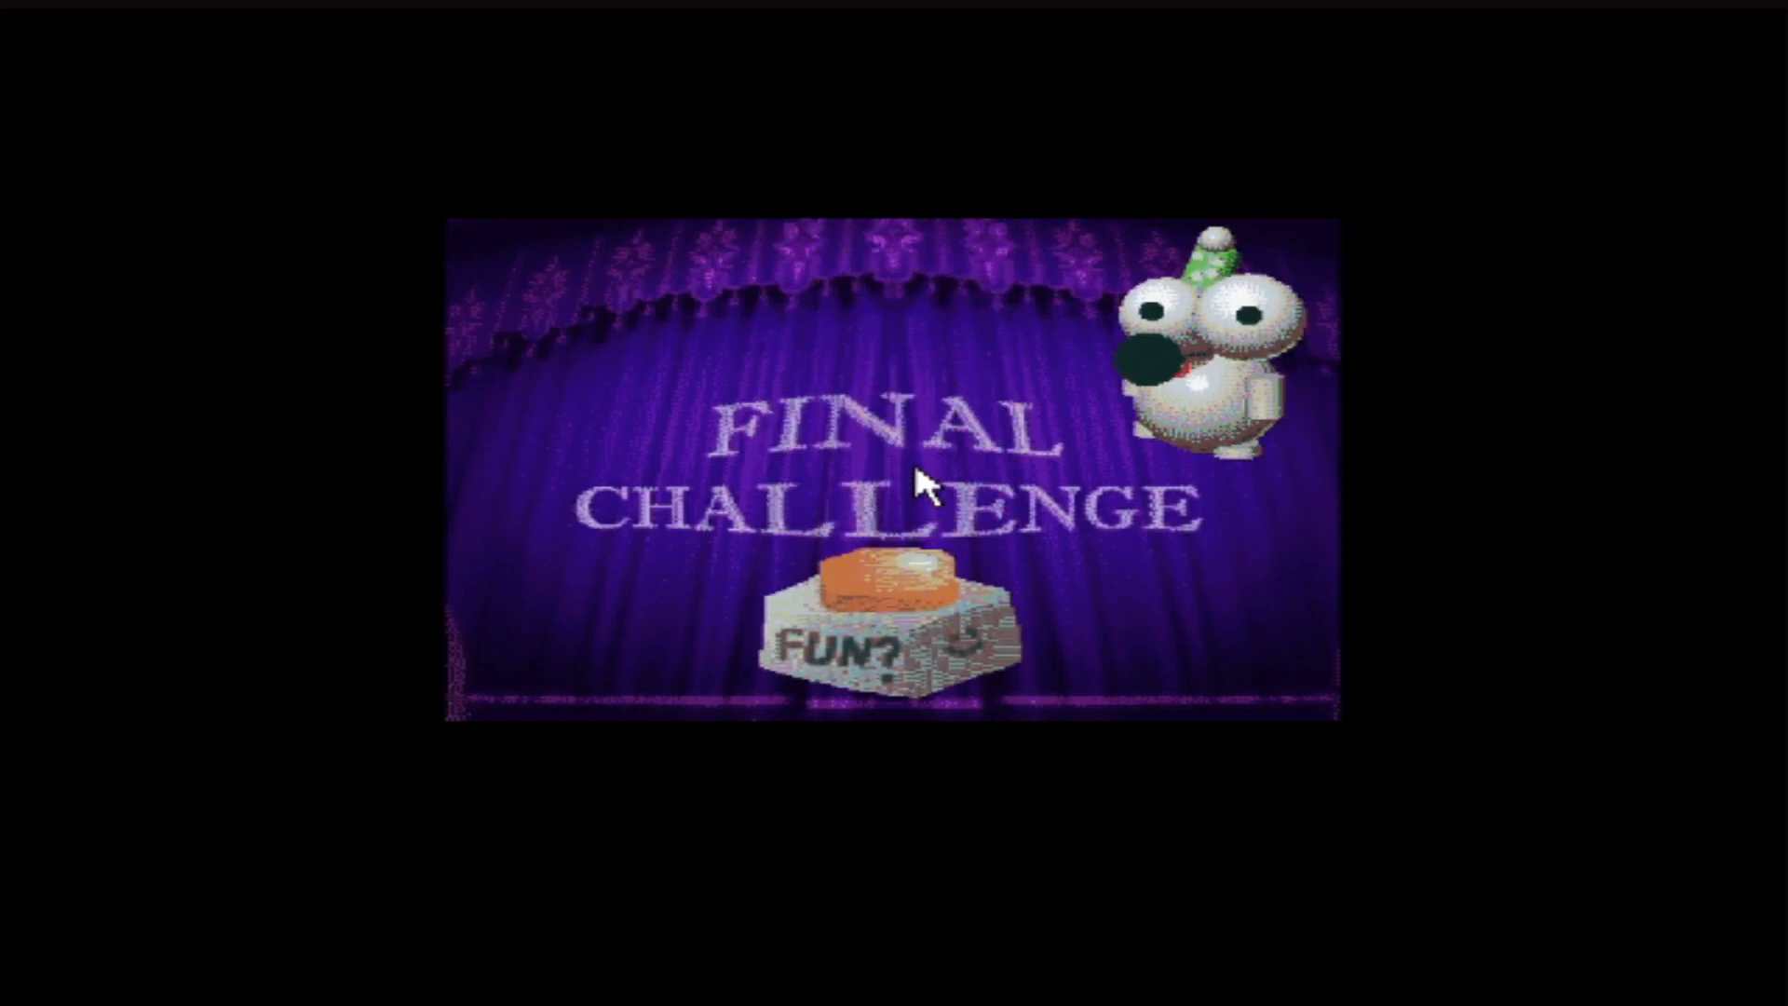
Step: Hit the FUN? button on the Final Challenge screen, returning to the fake desktop
click(884, 639)
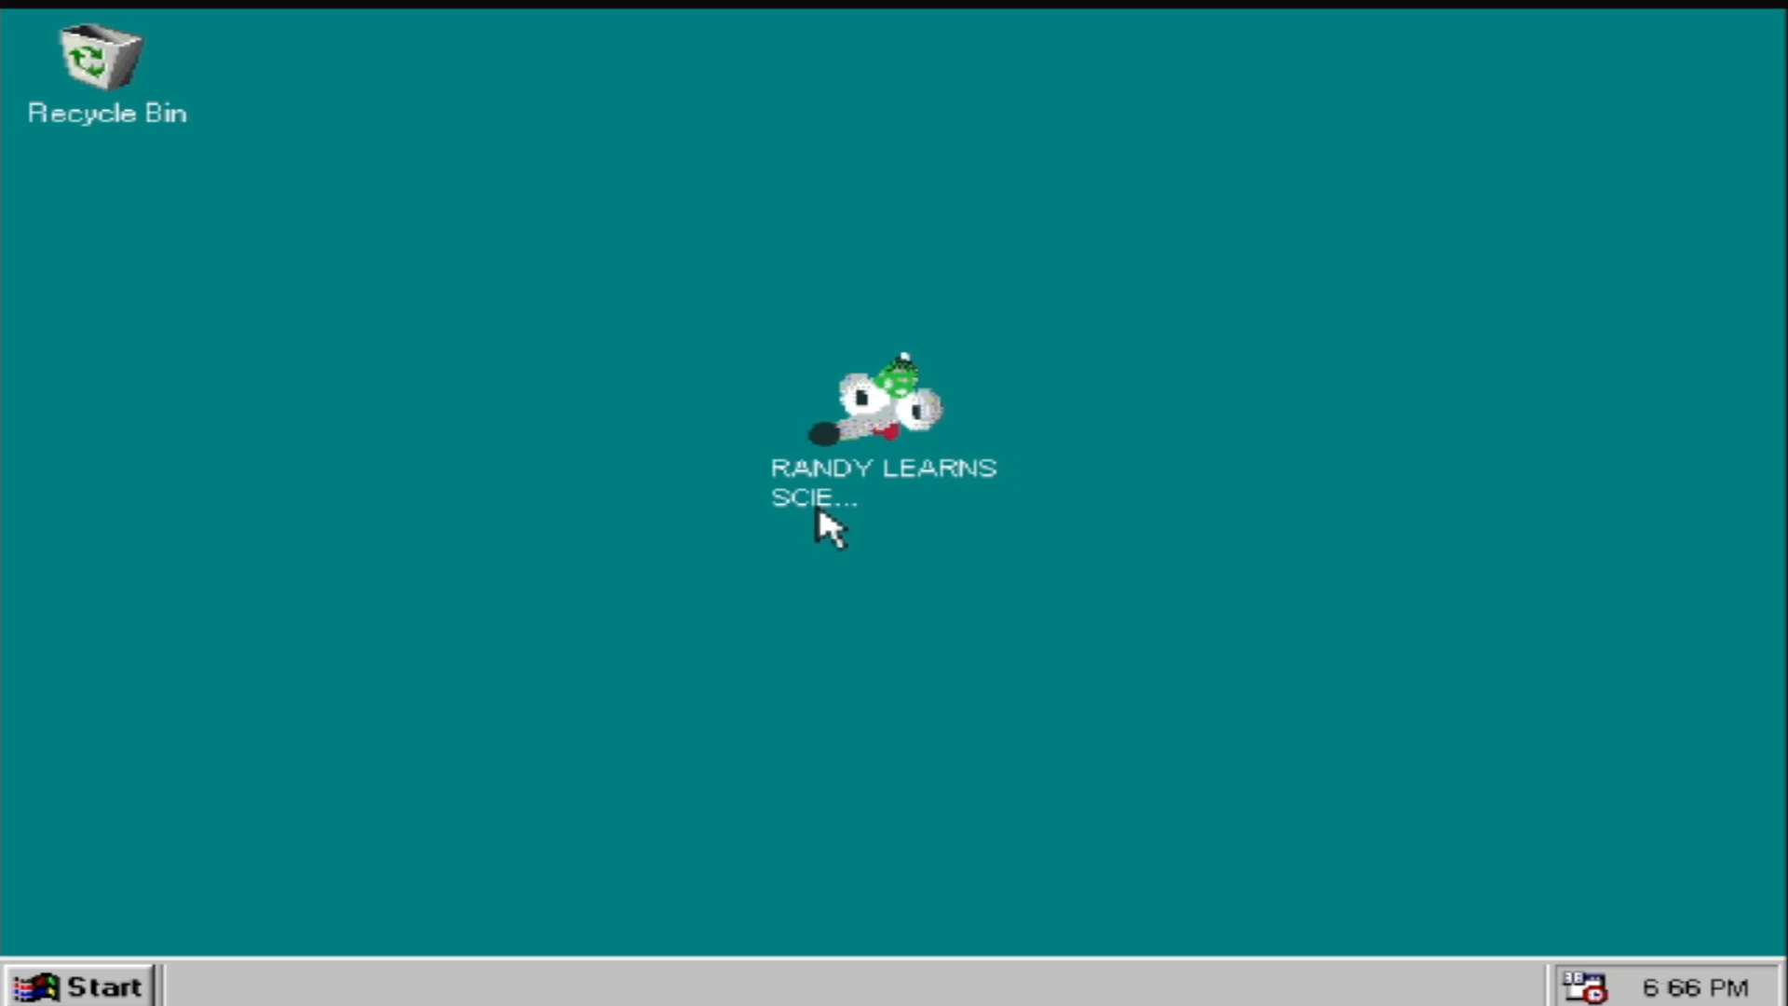
mouse_move(830, 386)
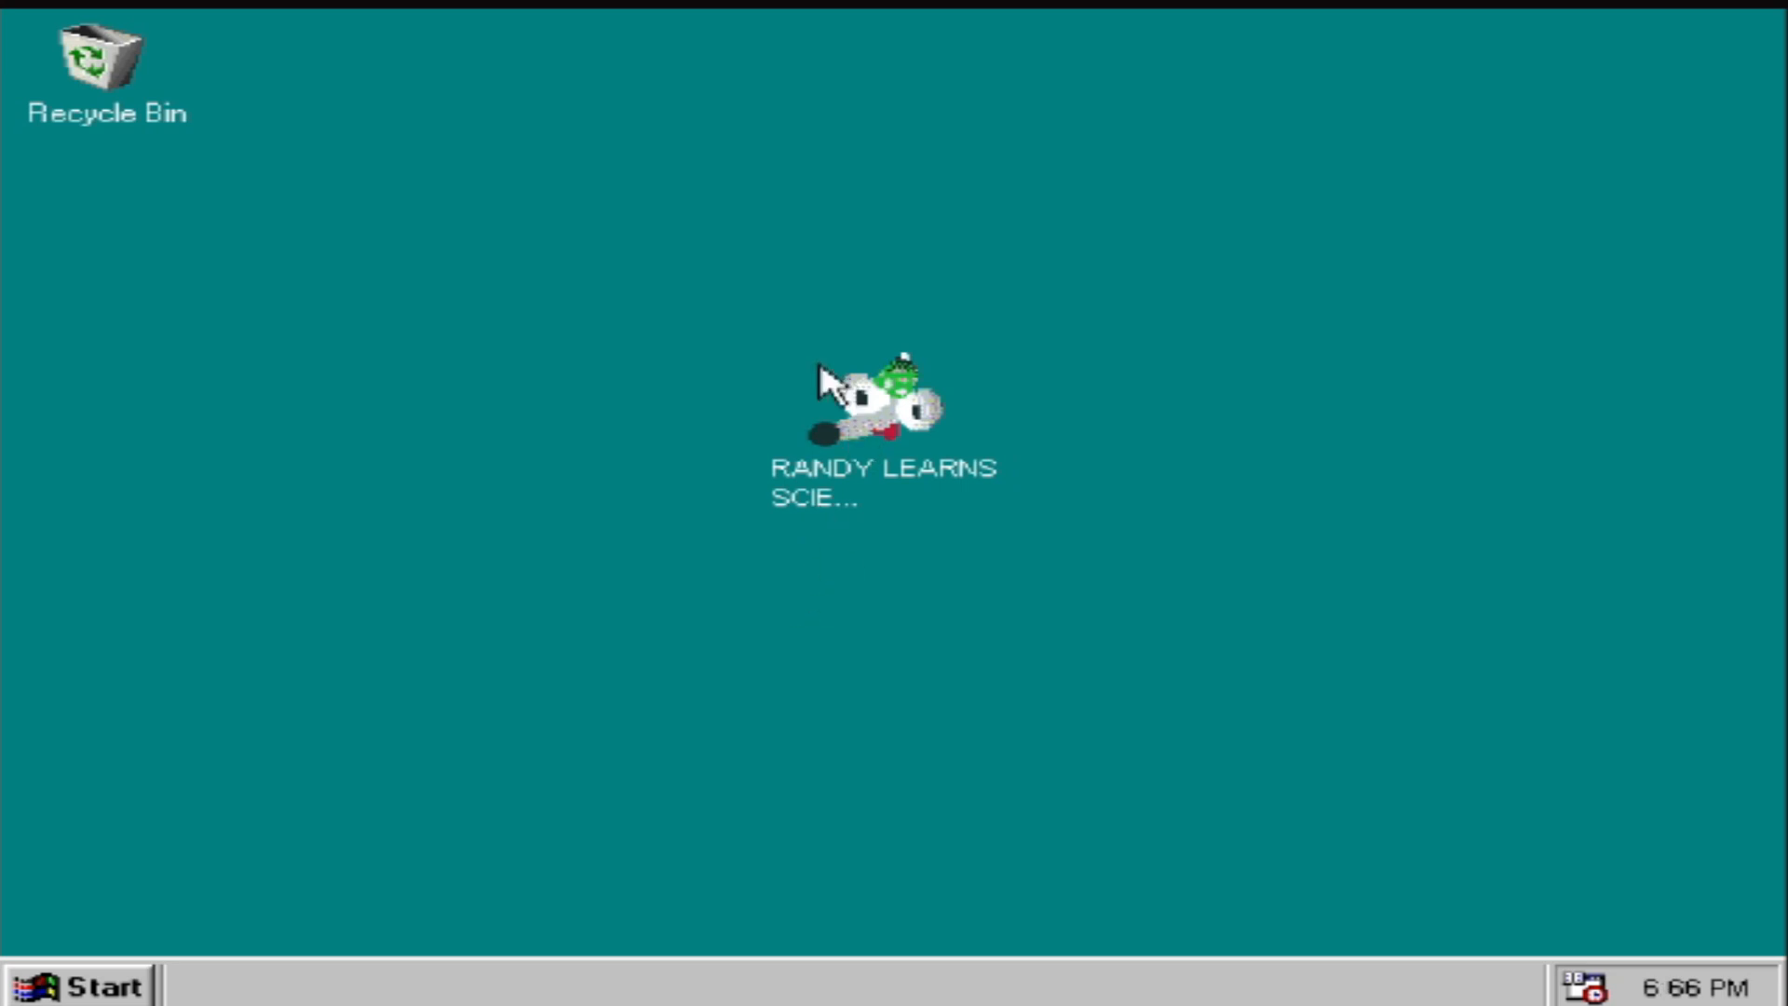
mouse_move(895, 438)
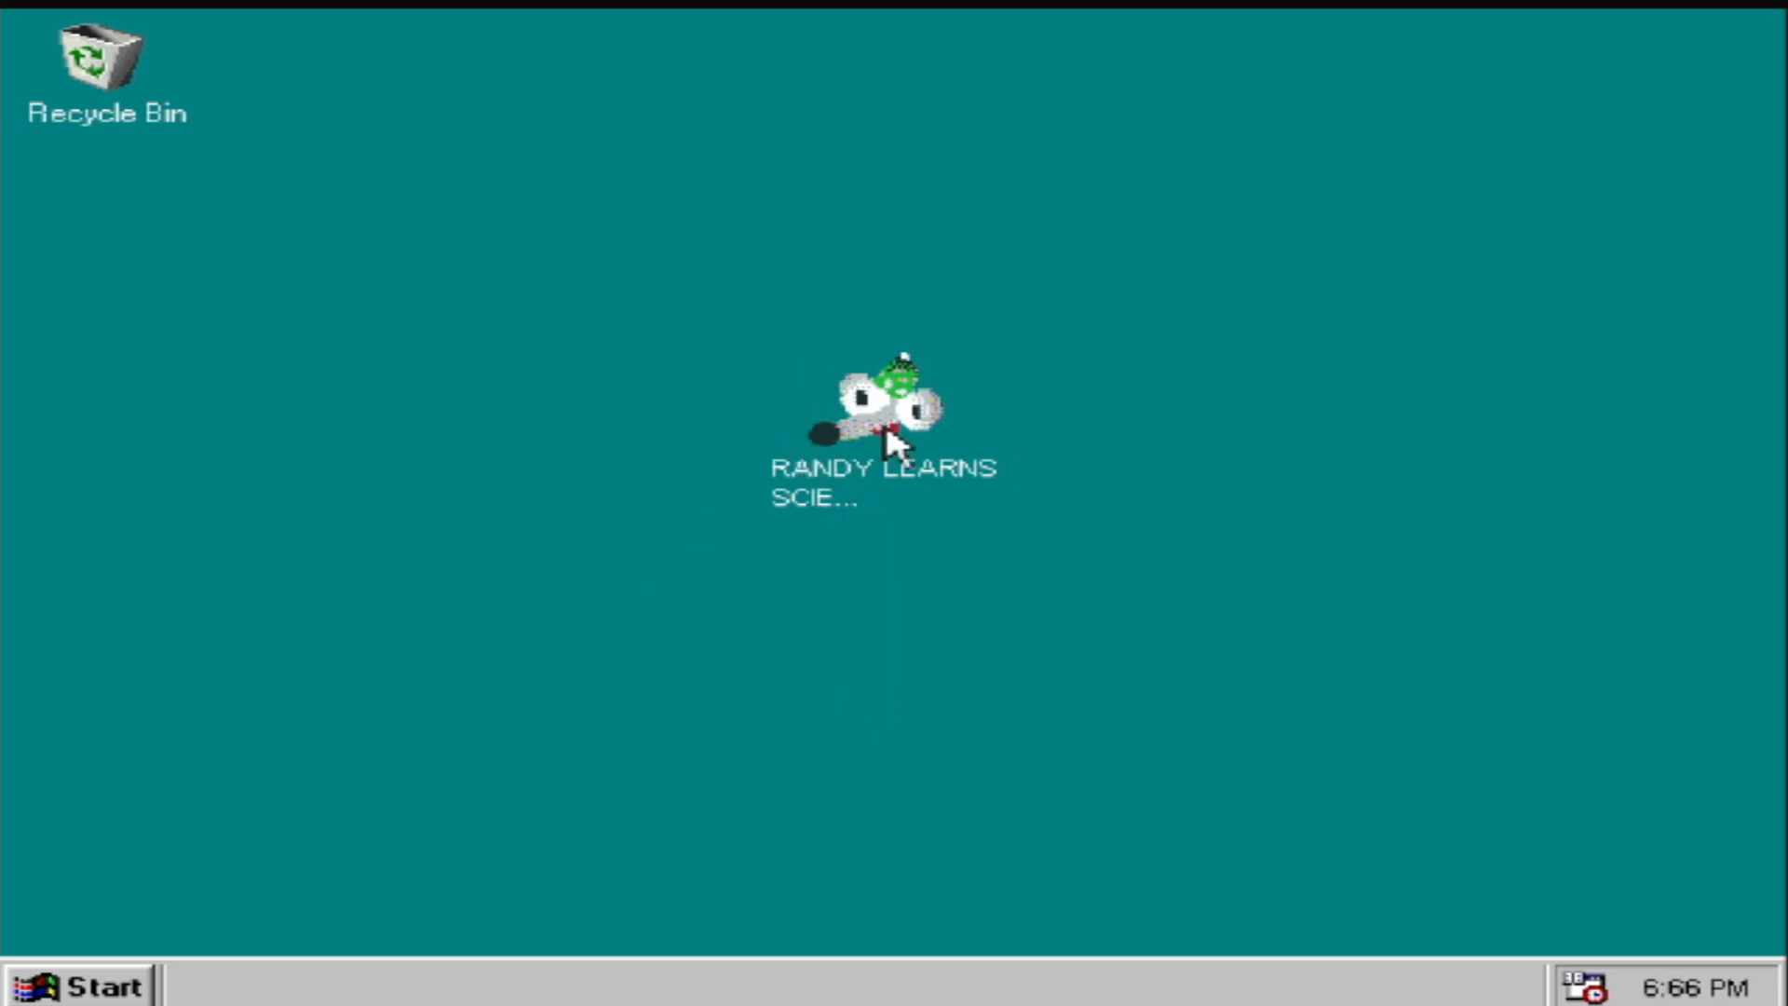
mouse_move(964, 534)
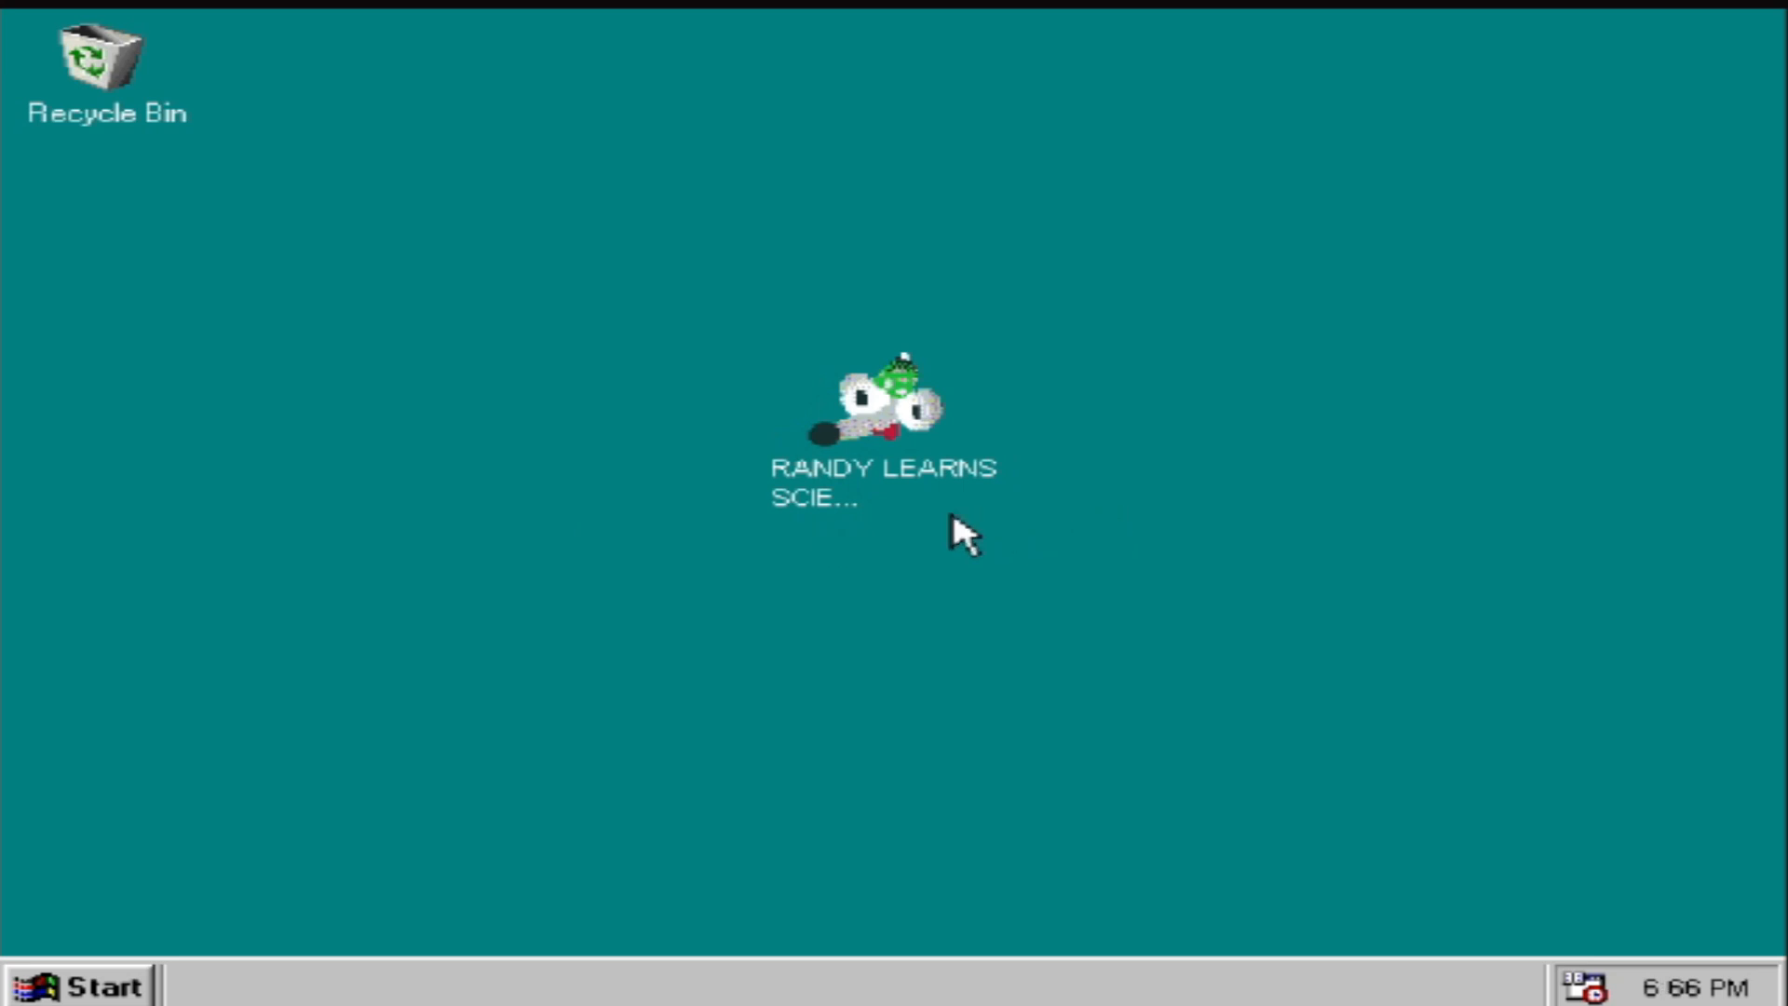
mouse_move(948, 553)
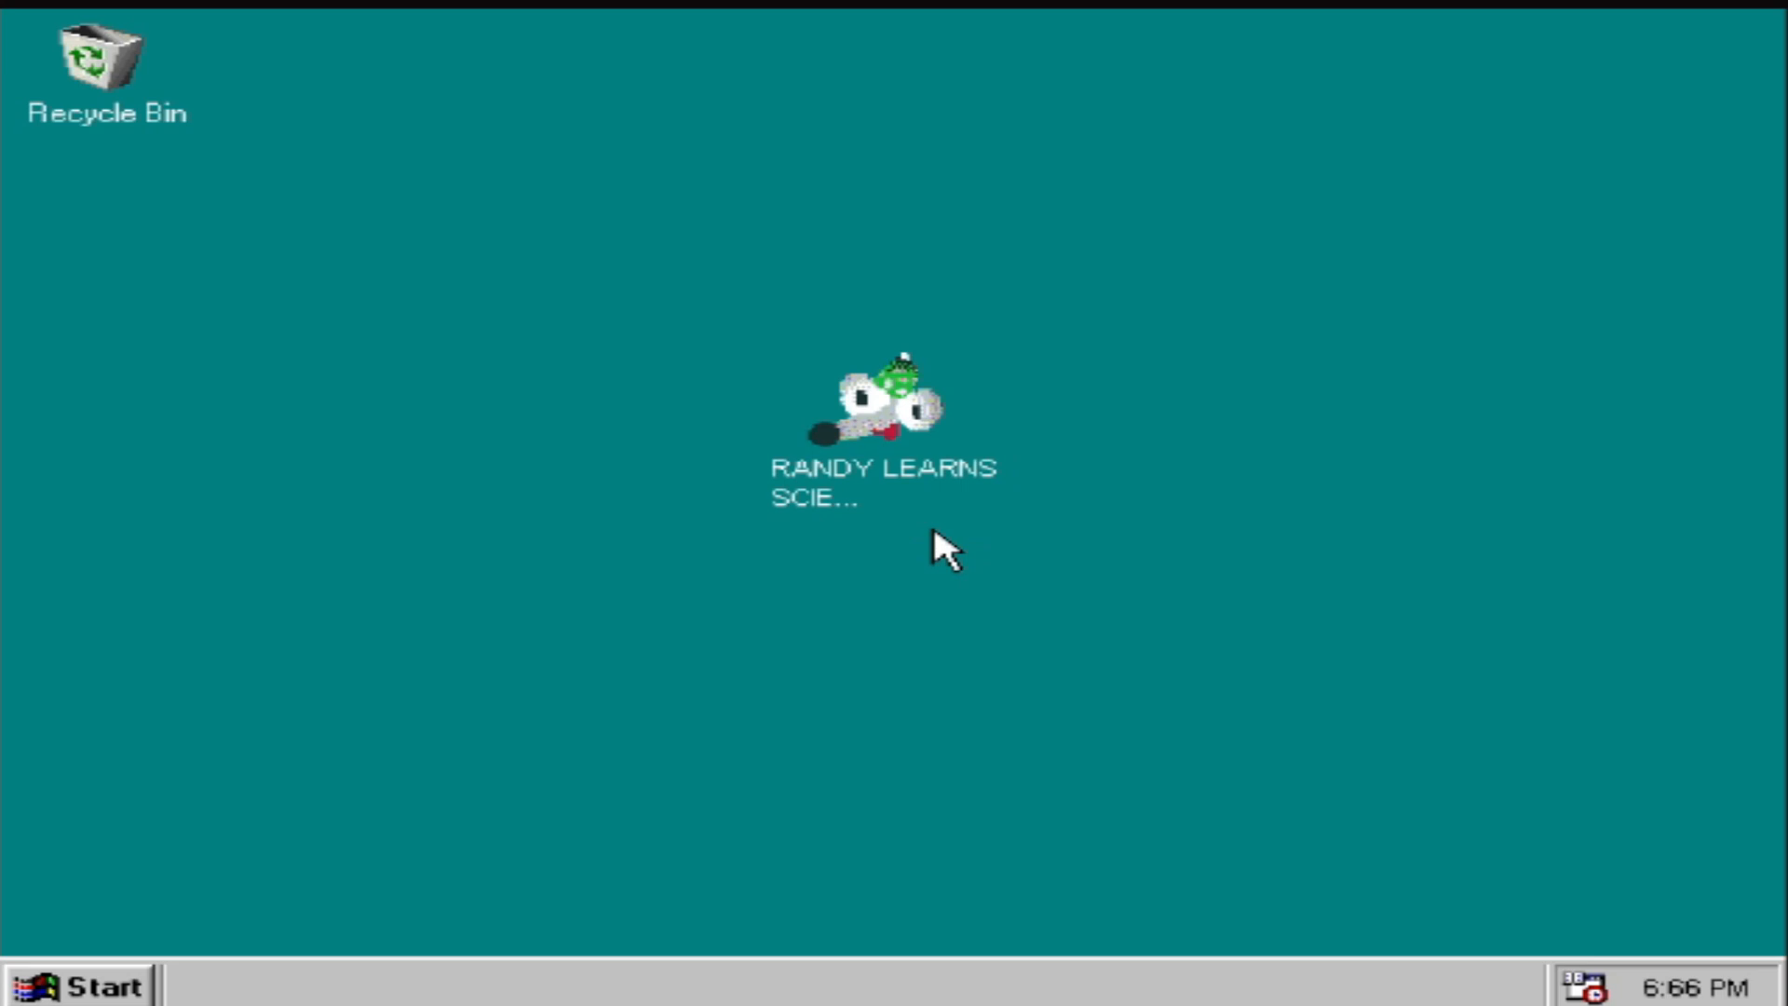
mouse_move(912, 576)
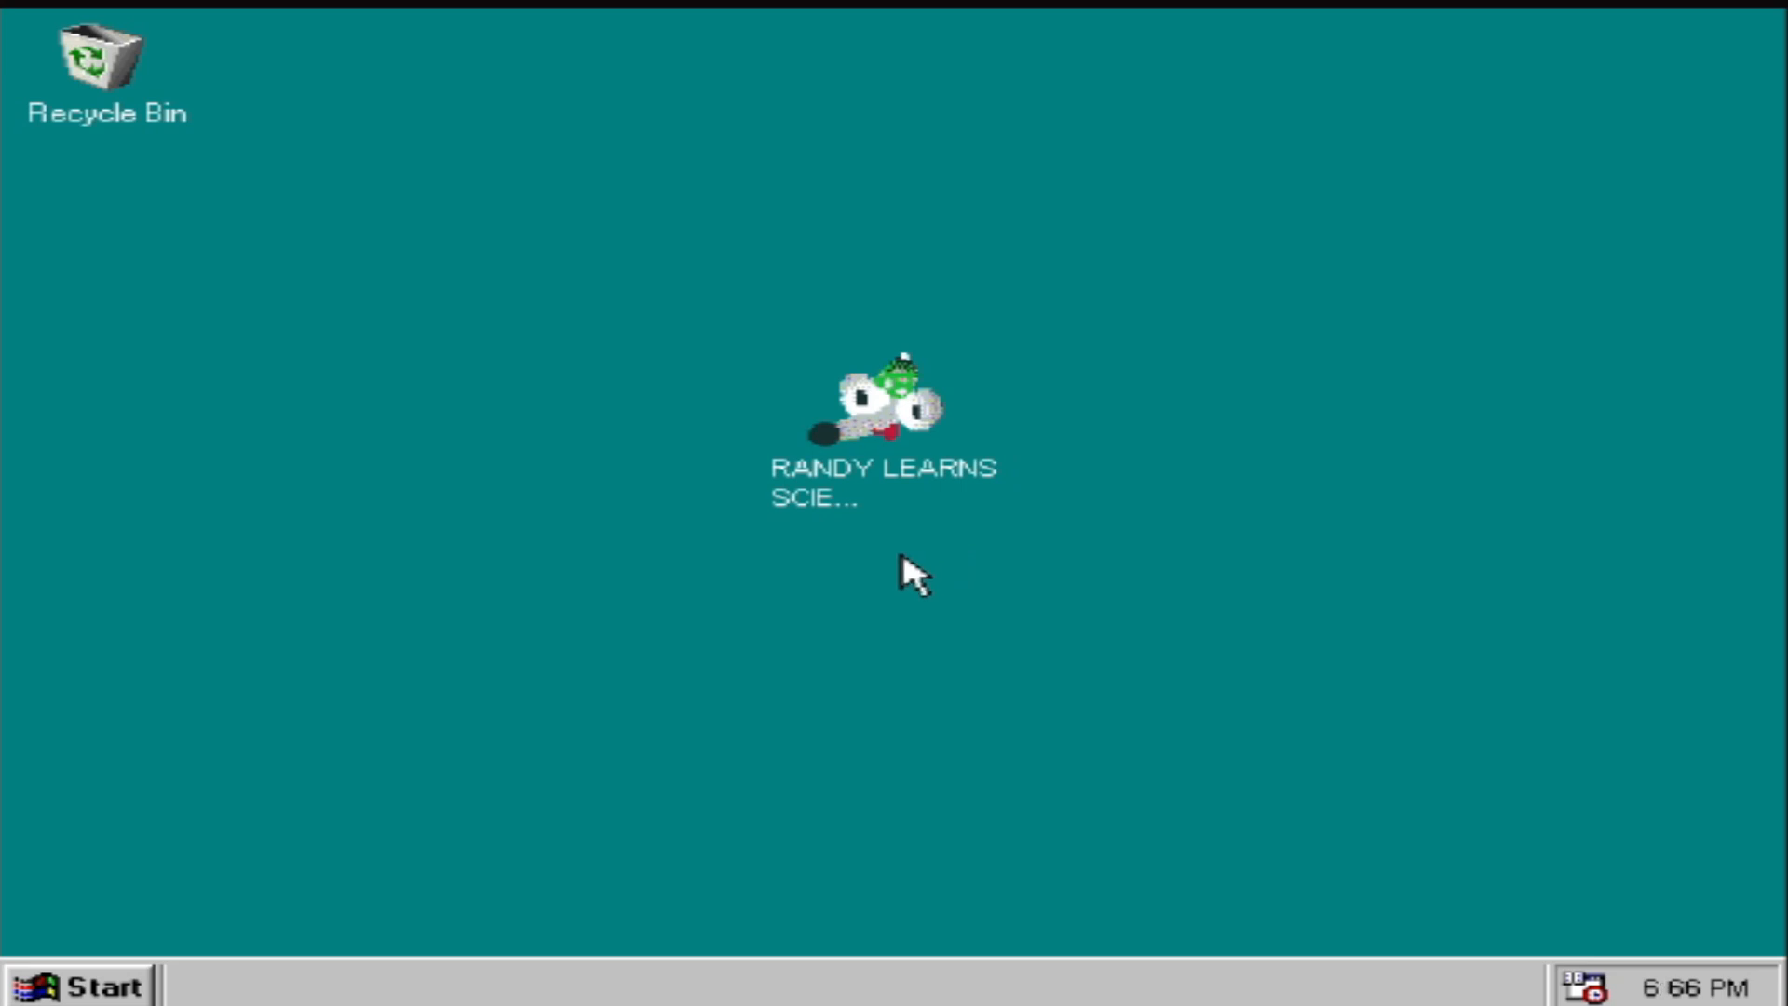
mouse_move(763, 730)
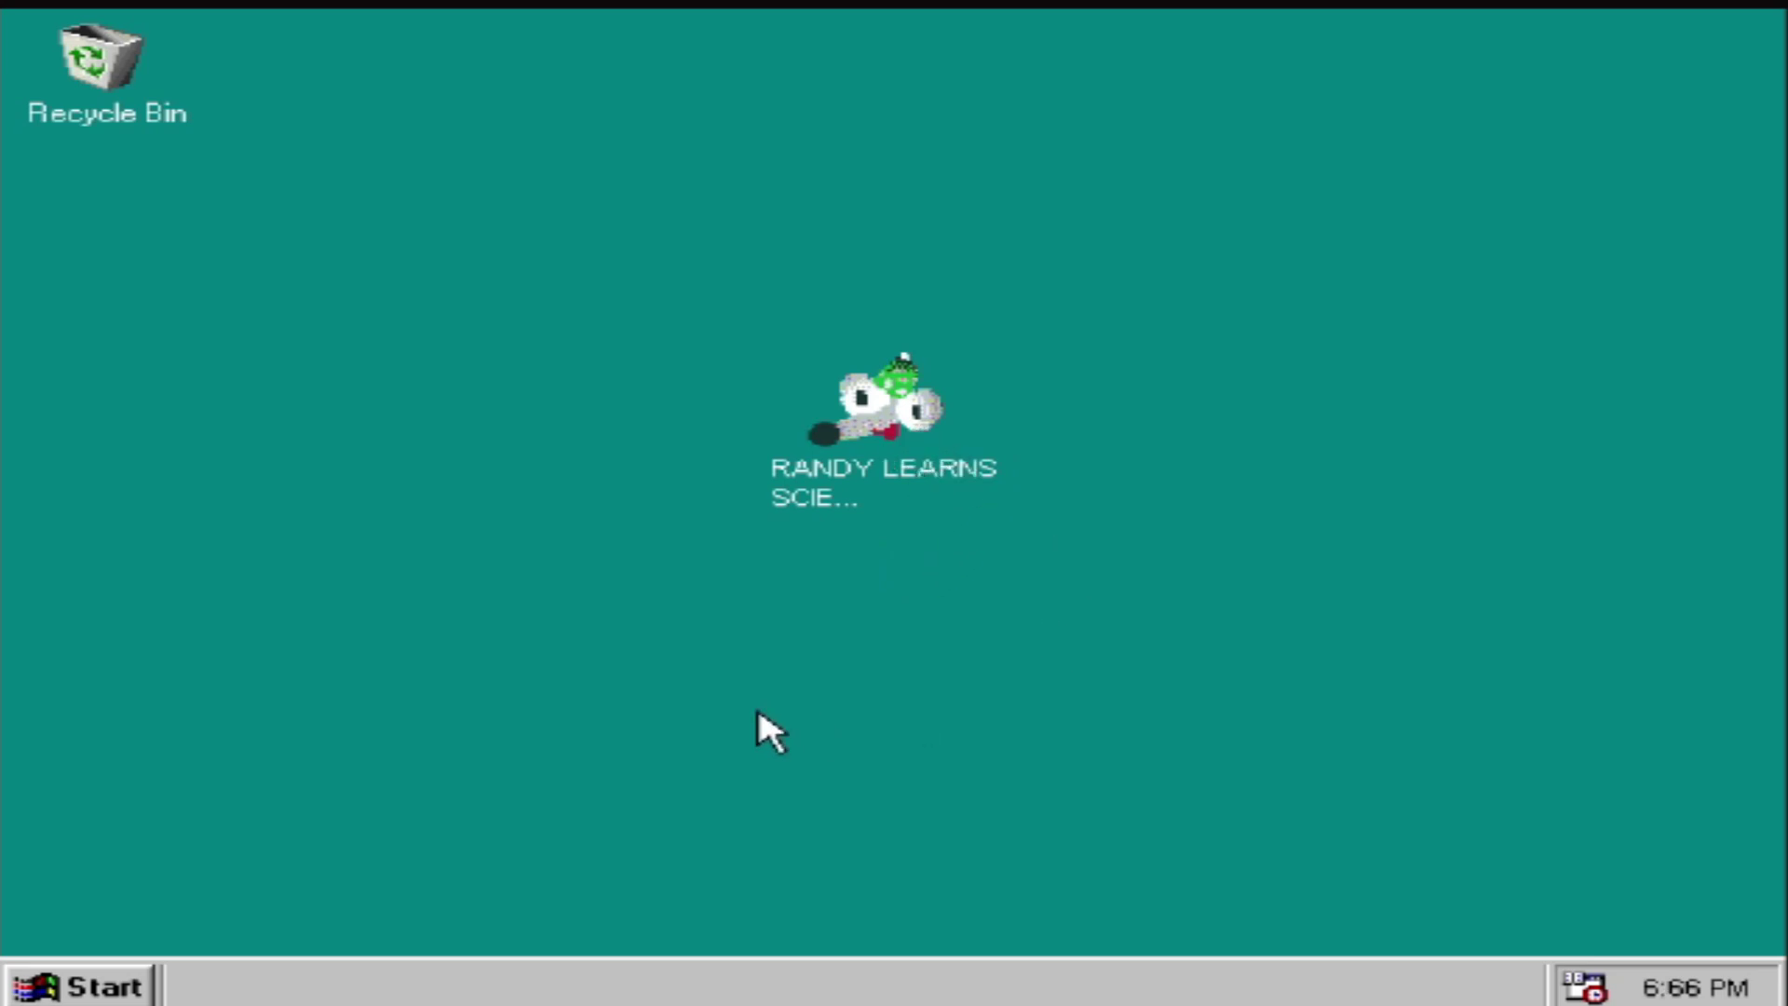
mouse_move(781, 718)
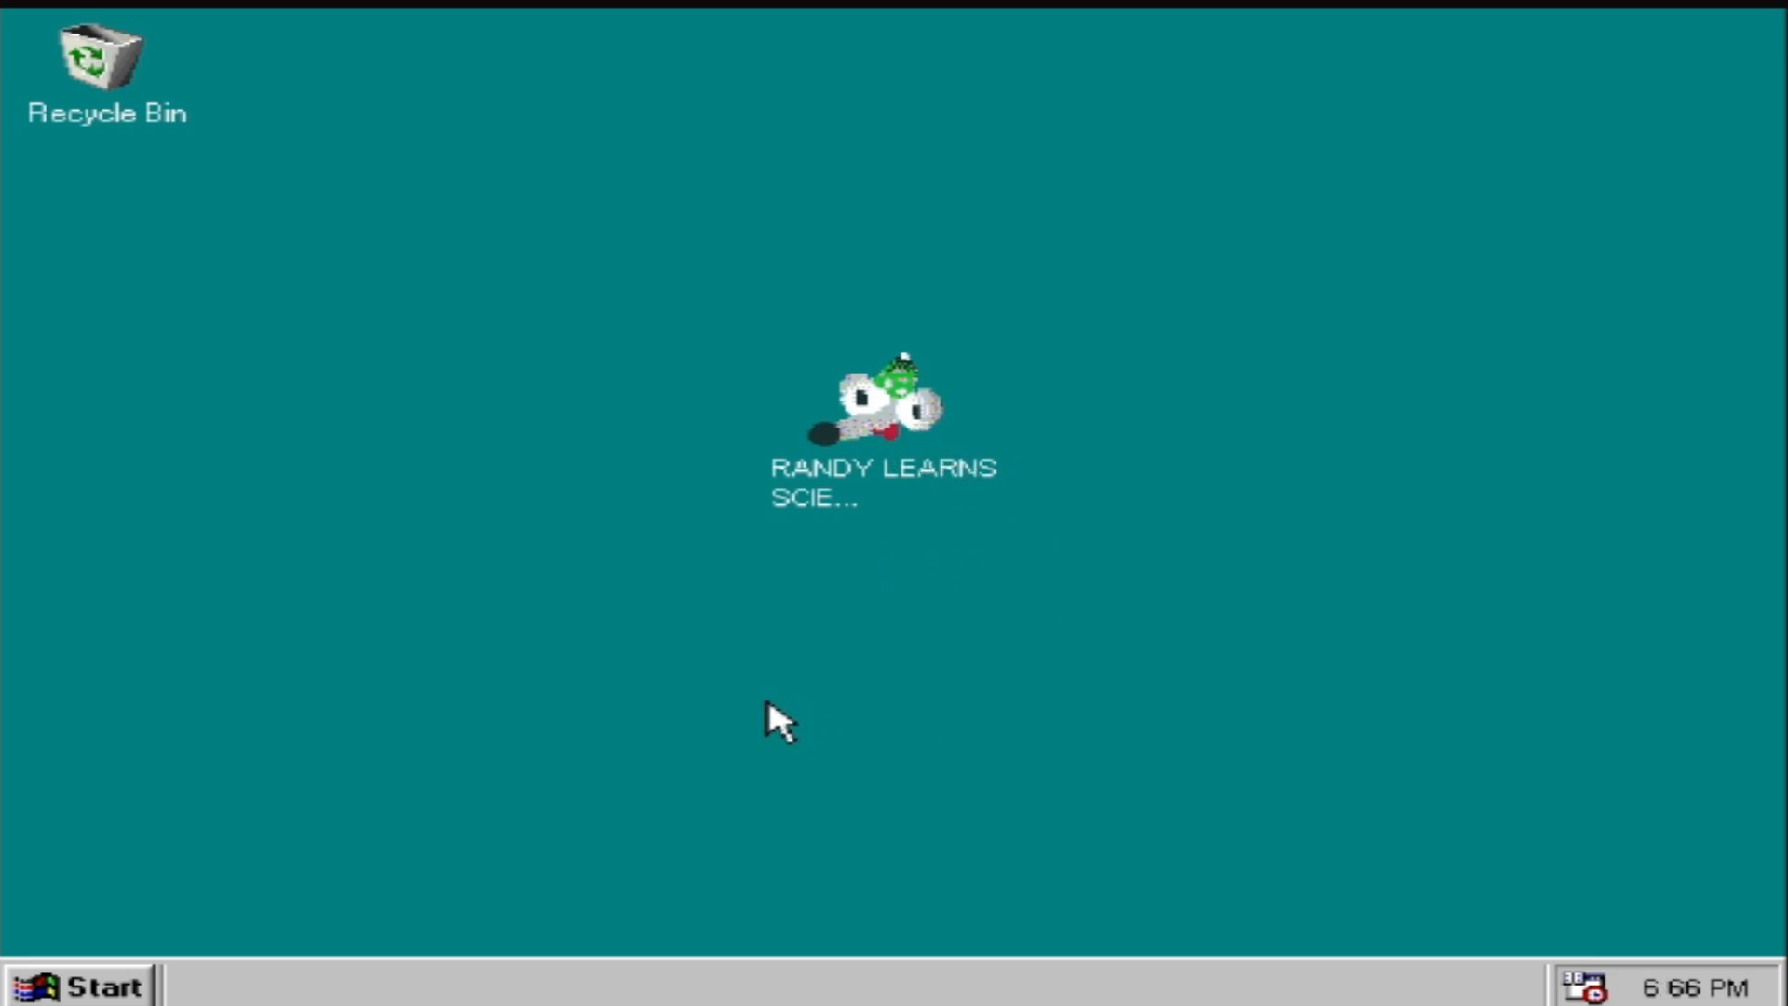
mouse_move(621, 666)
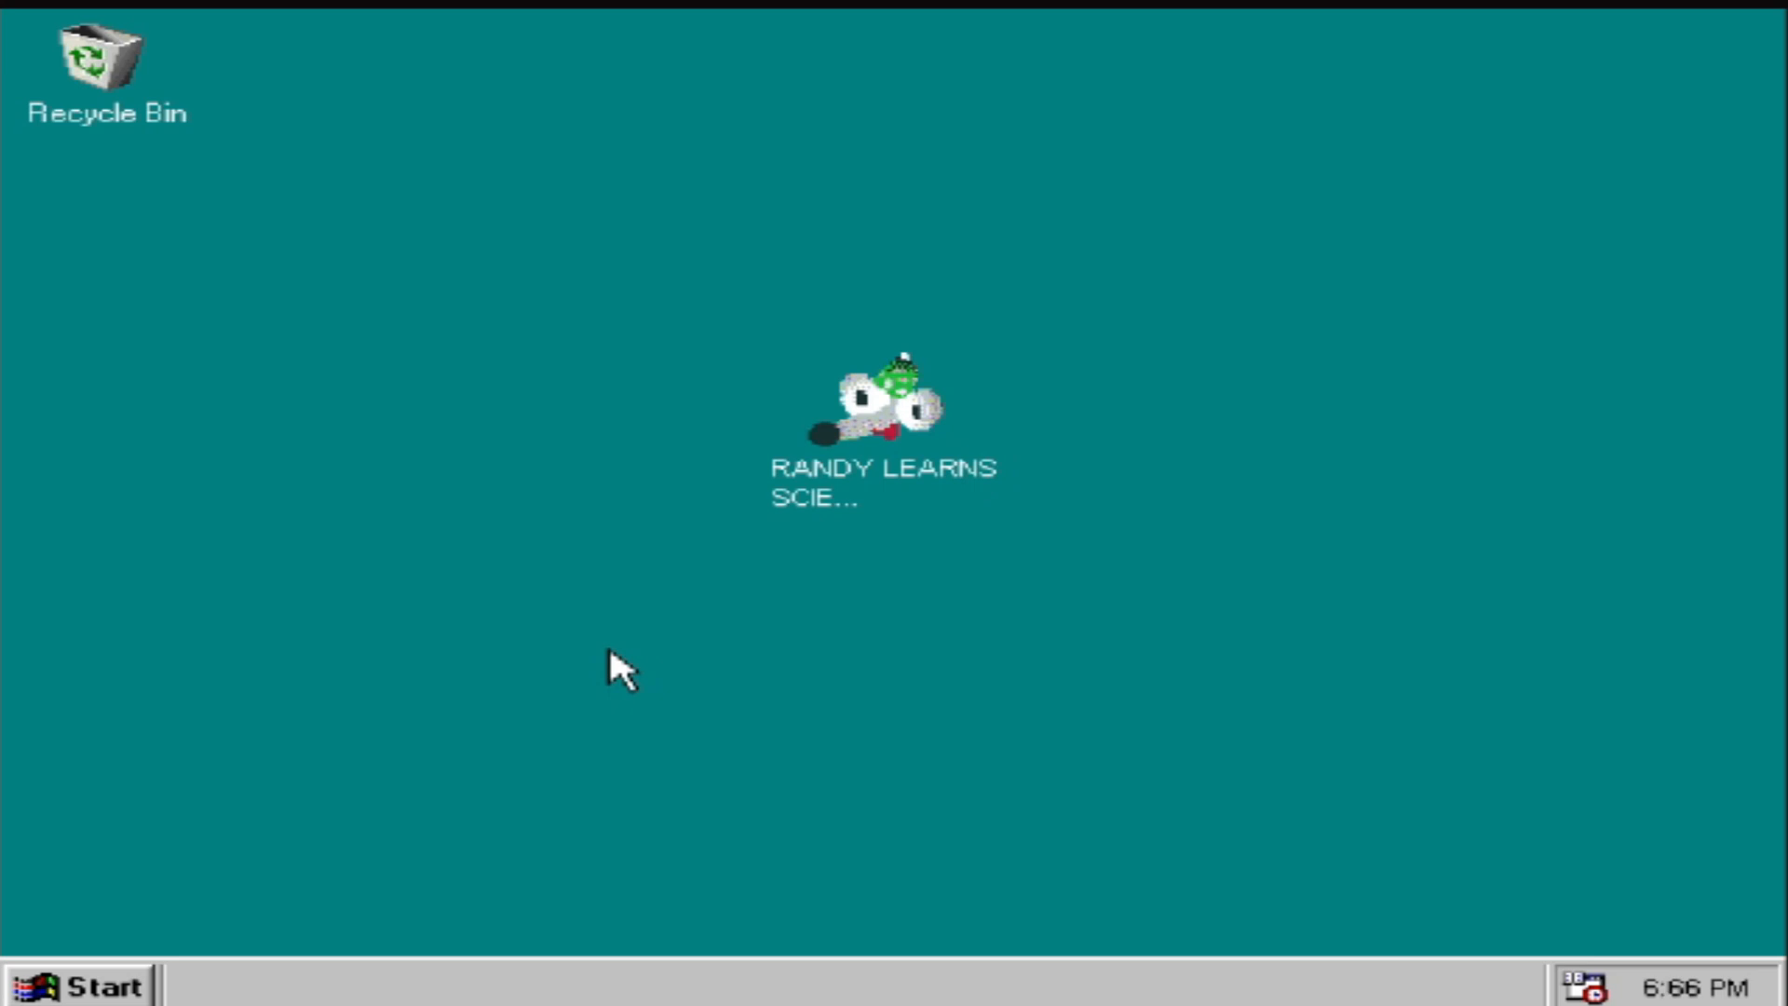
mouse_move(25, 762)
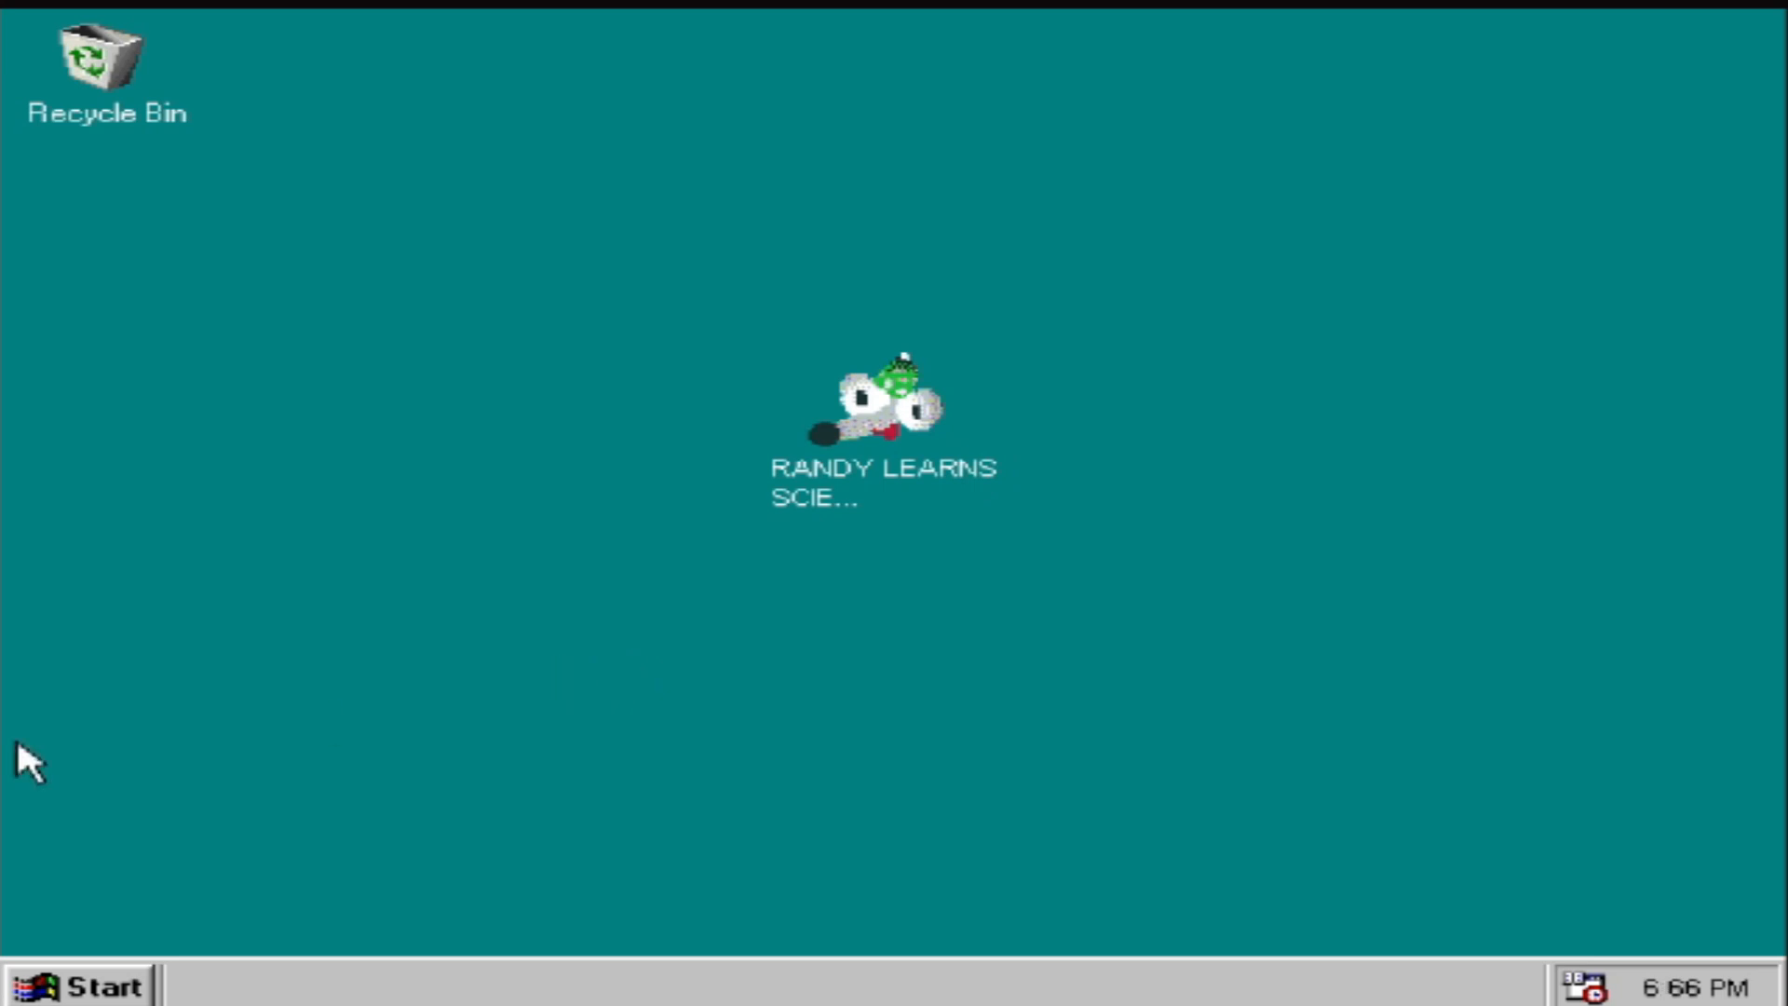